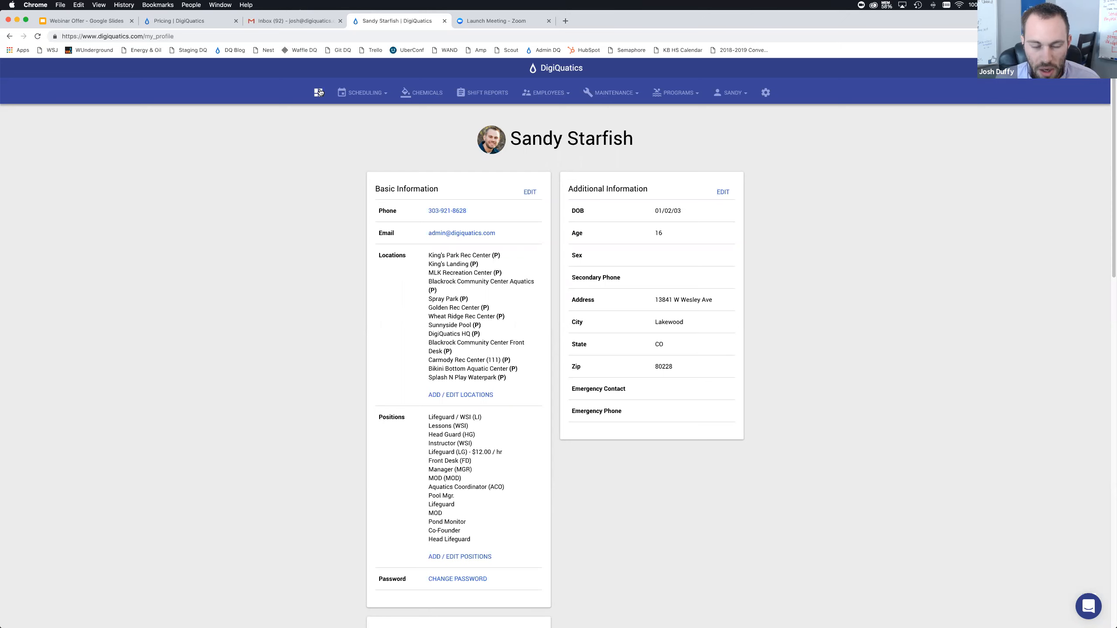
Return from the user profile page to the main DigiQuatics dashboard
{"action": "left_click", "coordinate": [318, 92]}
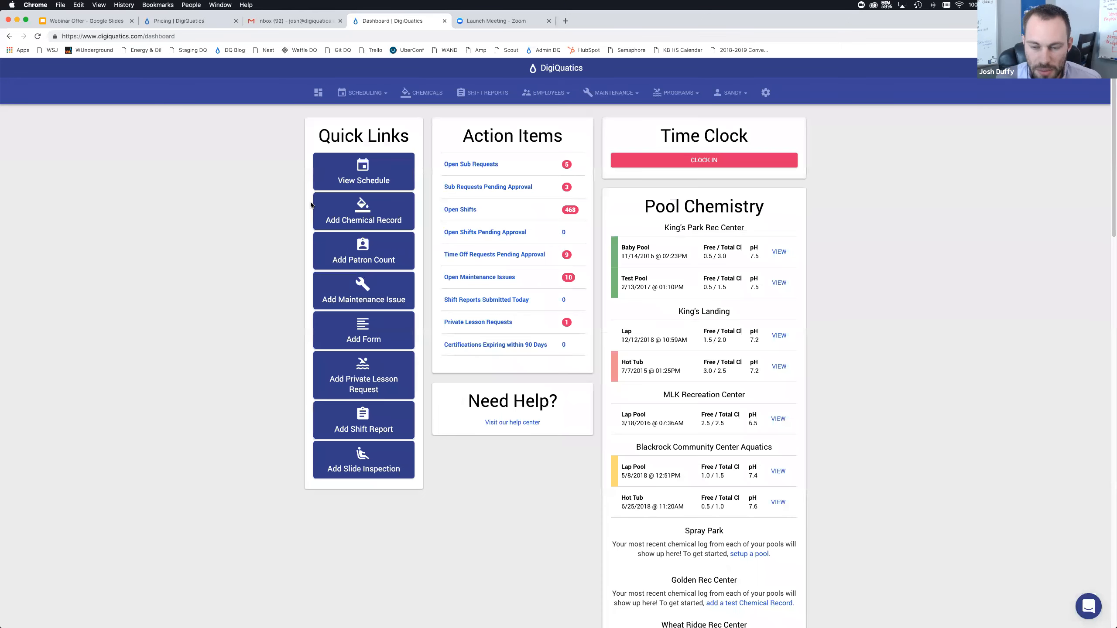
{"action": "mouse_move", "coordinate": [522, 193]}
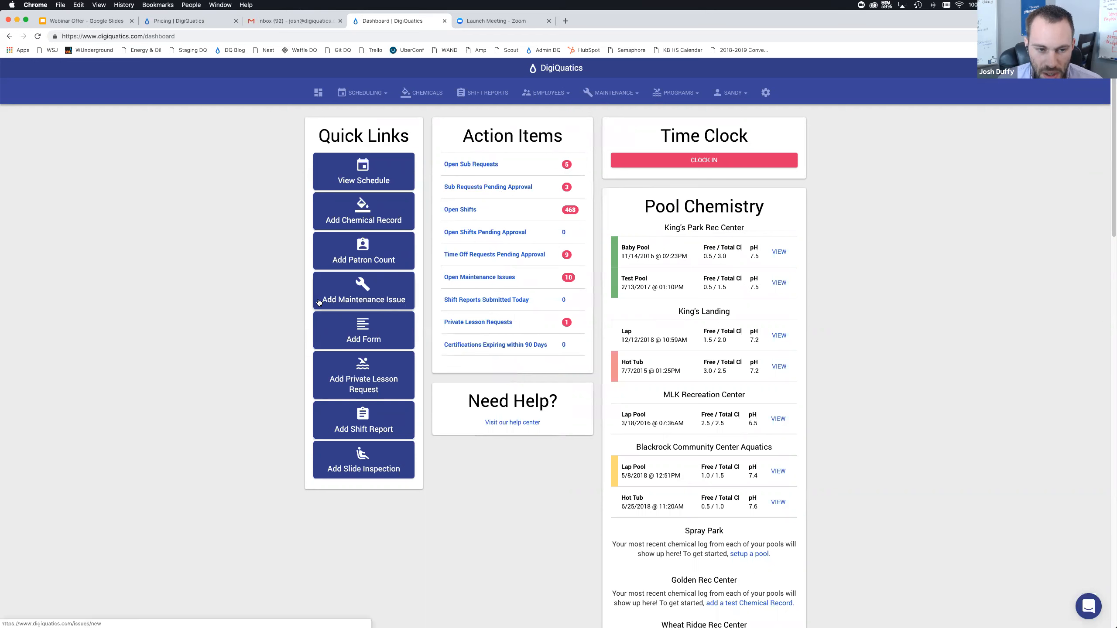
{"action": "mouse_move", "coordinate": [590, 279]}
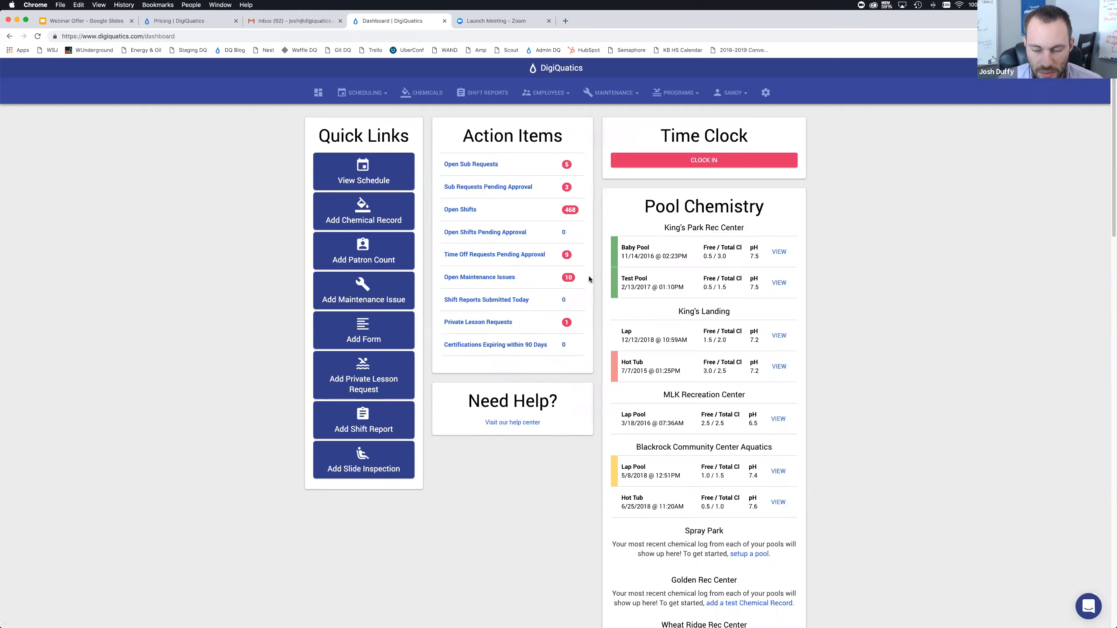
{"action": "mouse_move", "coordinate": [592, 275]}
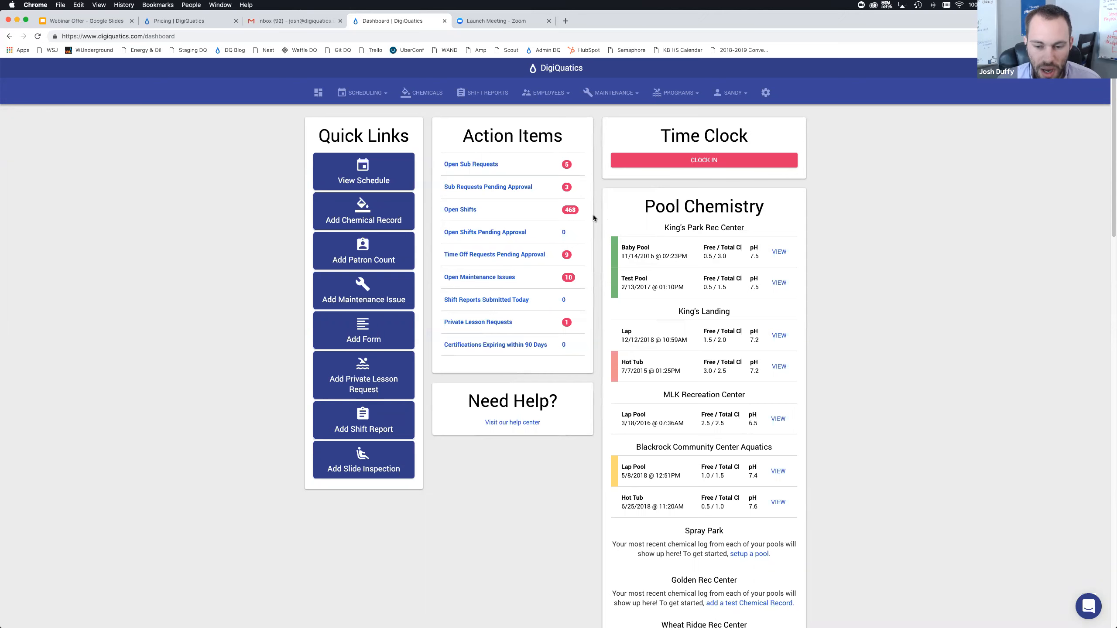
{"action": "mouse_move", "coordinate": [593, 220]}
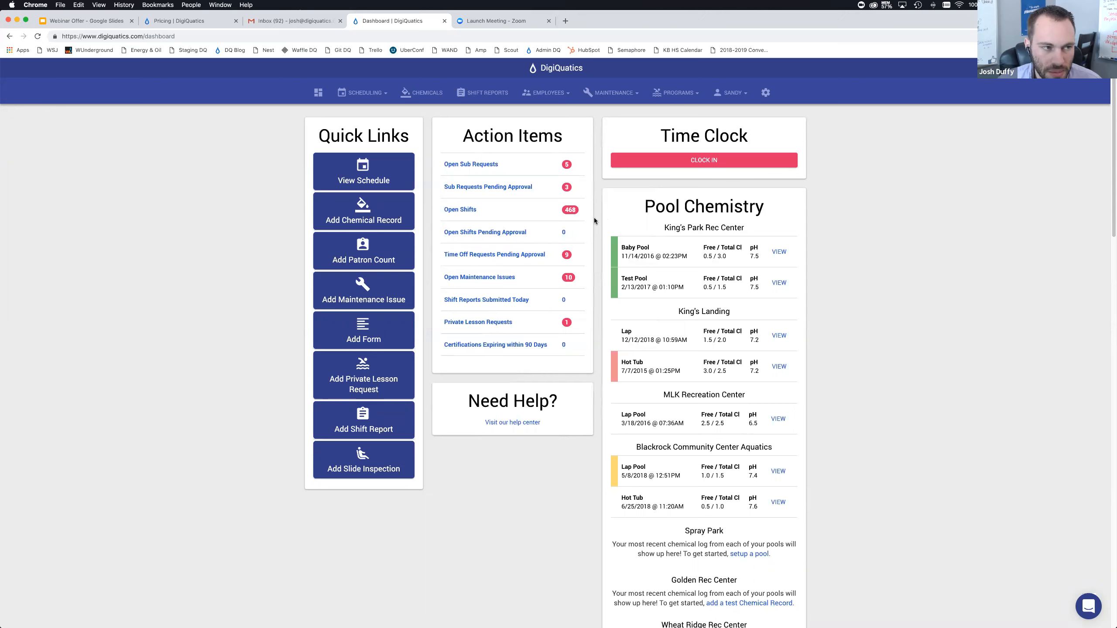
{"action": "mouse_move", "coordinate": [611, 216]}
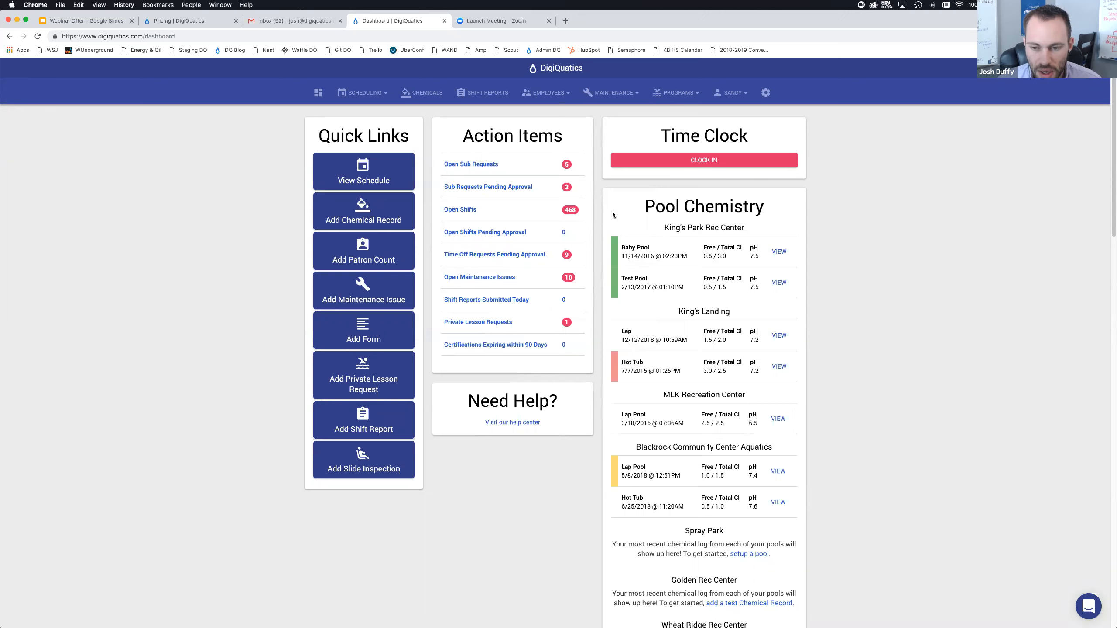
{"action": "mouse_move", "coordinate": [460, 277]}
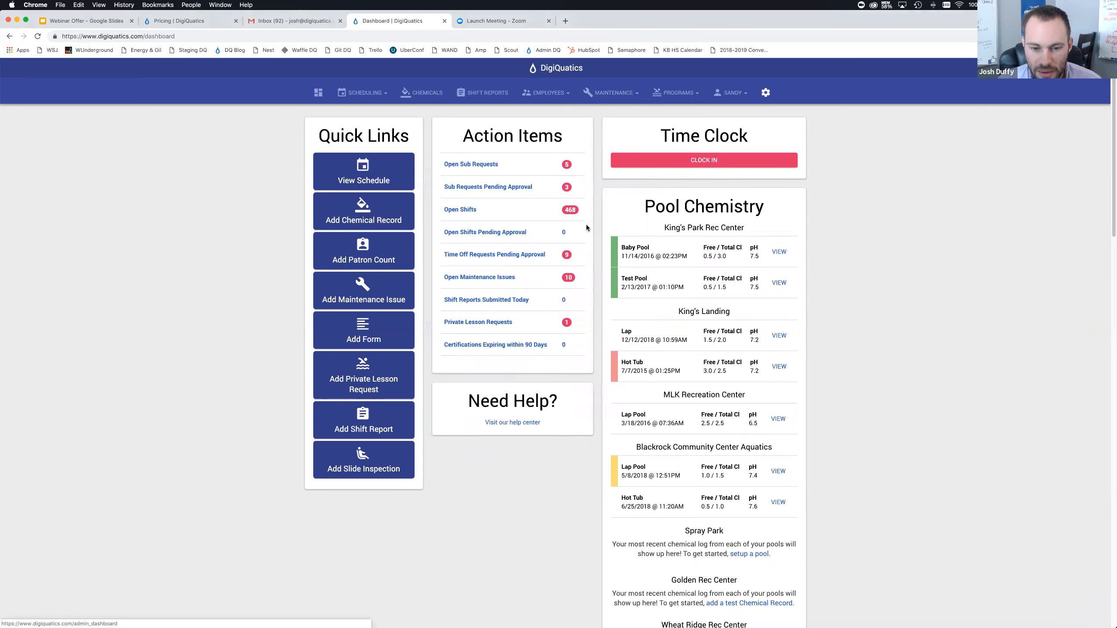
Expand the Checklists settings listing each location, highlighting Blackrock Community Center Aquatics
{"action": "left_click", "coordinate": [766, 92]}
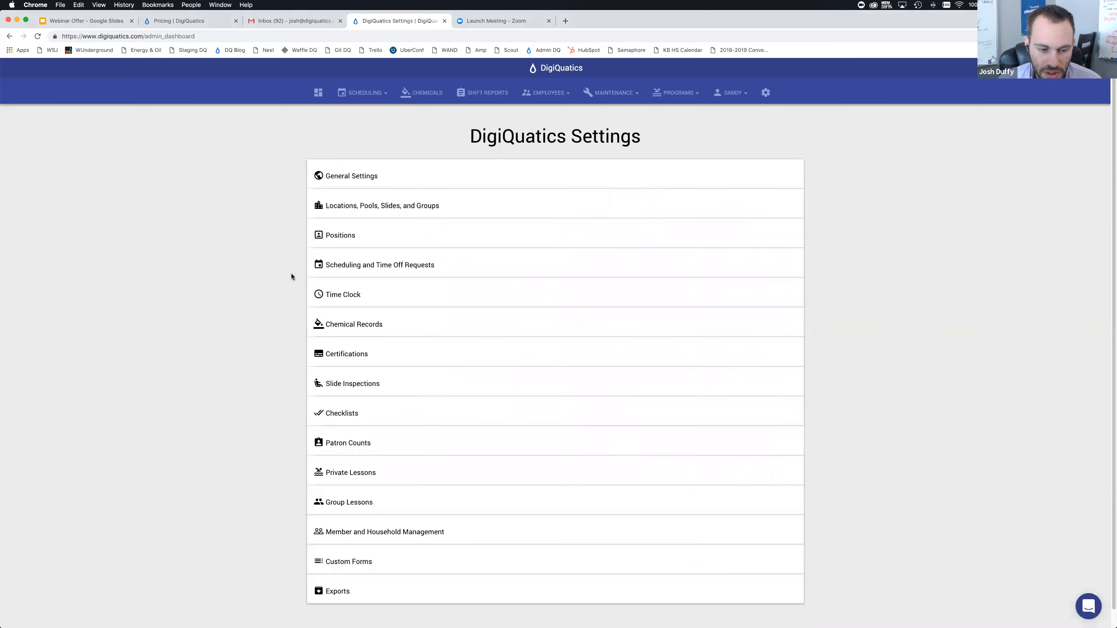
{"action": "mouse_move", "coordinate": [746, 103]}
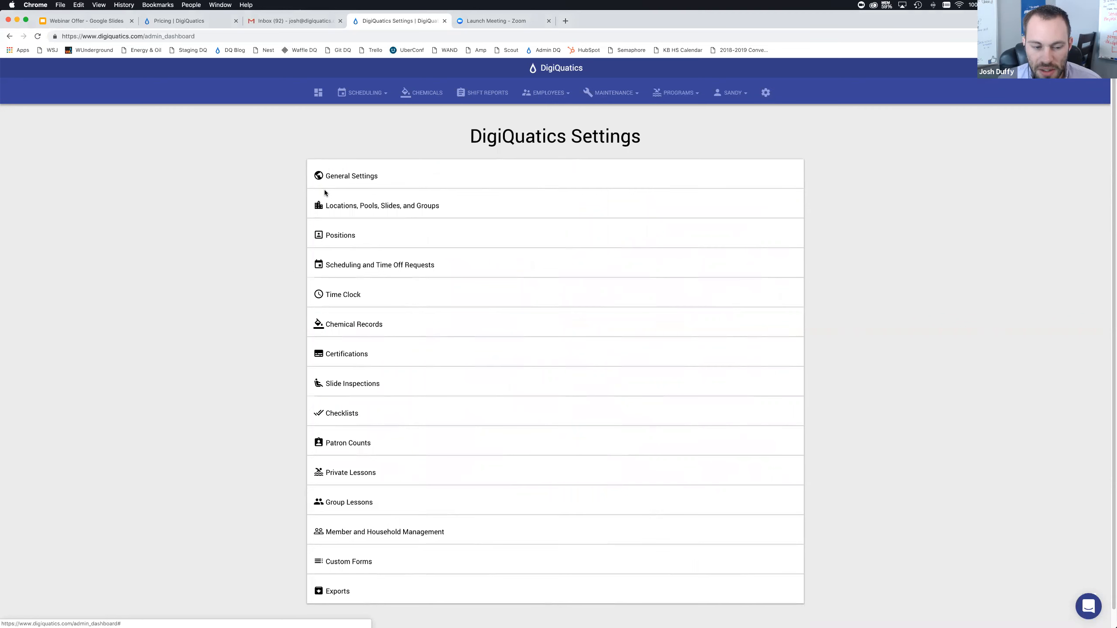
{"action": "mouse_move", "coordinate": [369, 336]}
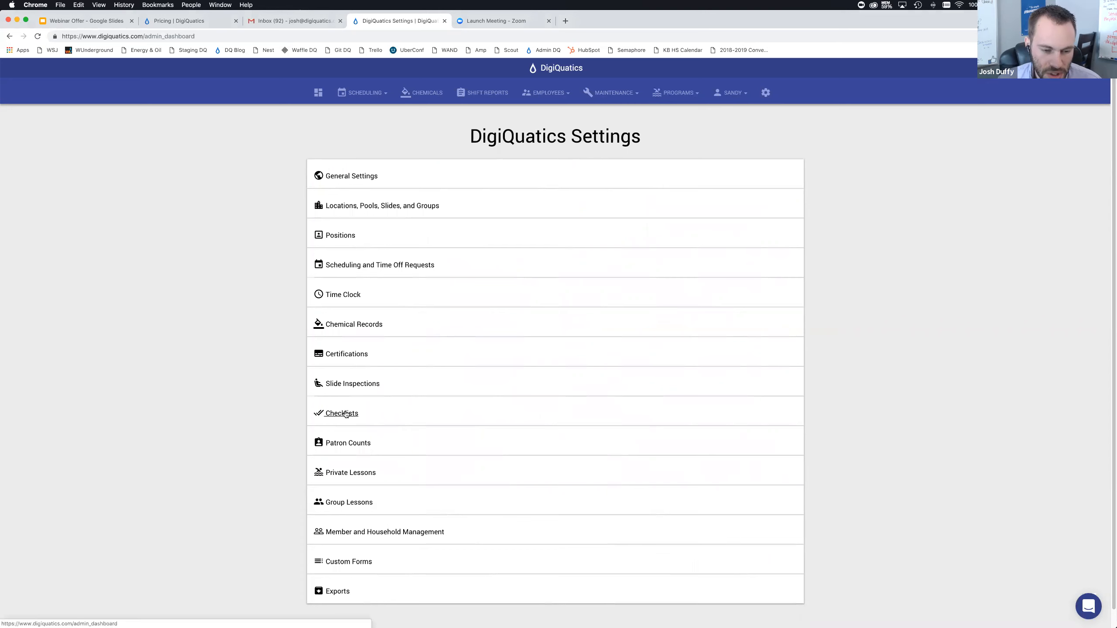
{"action": "left_click", "coordinate": [341, 413]}
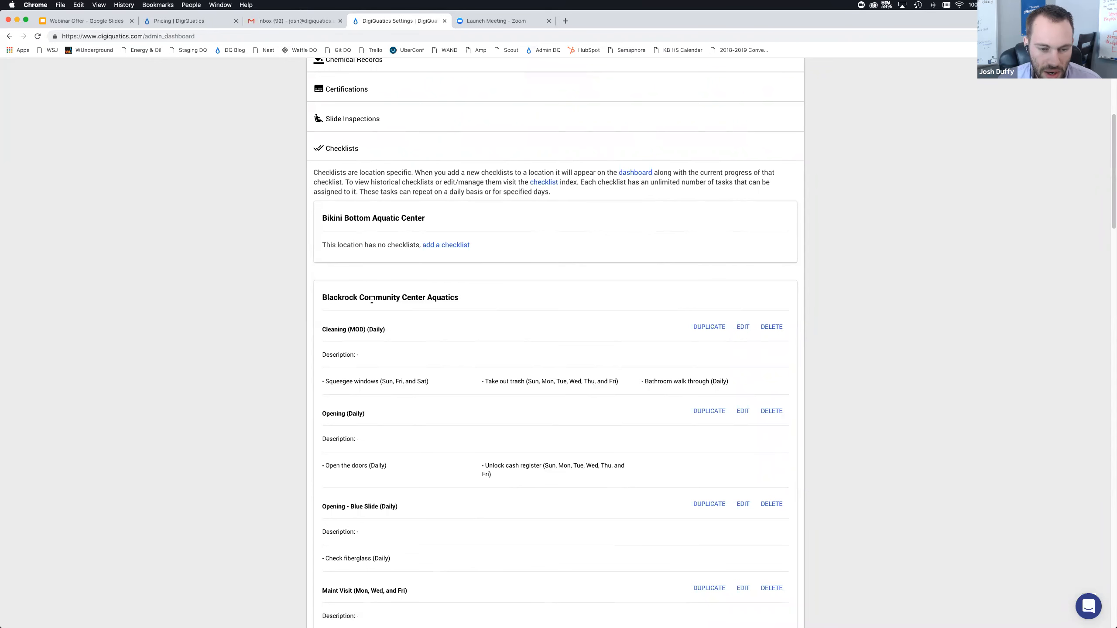
{"action": "left_click_drag", "start_coordinate": [374, 297], "coordinate": [460, 297]}
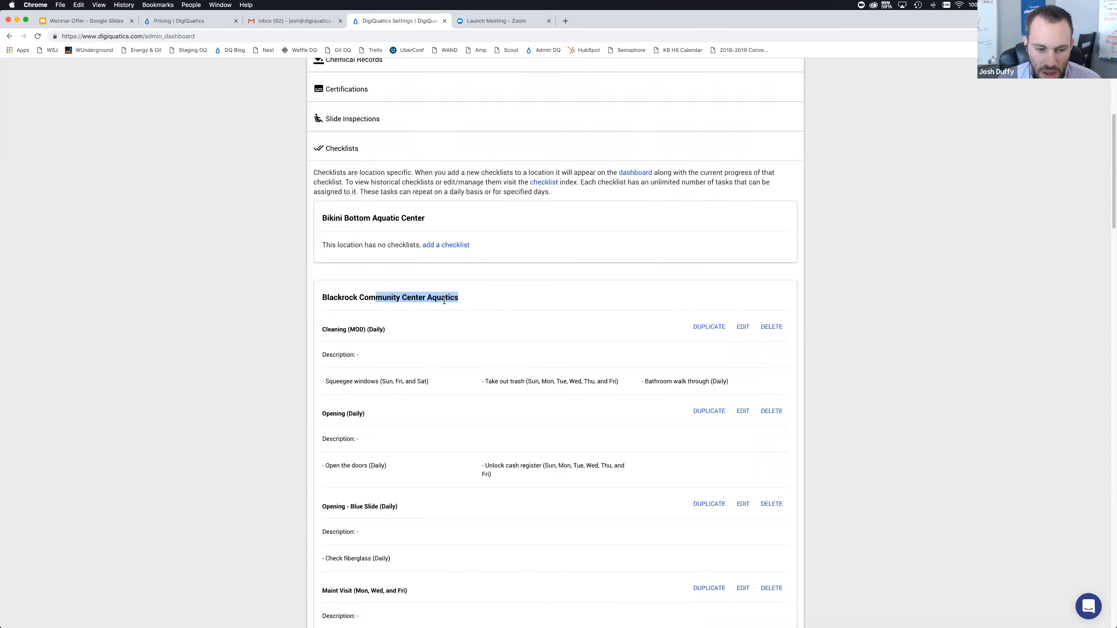
{"action": "mouse_move", "coordinate": [433, 304]}
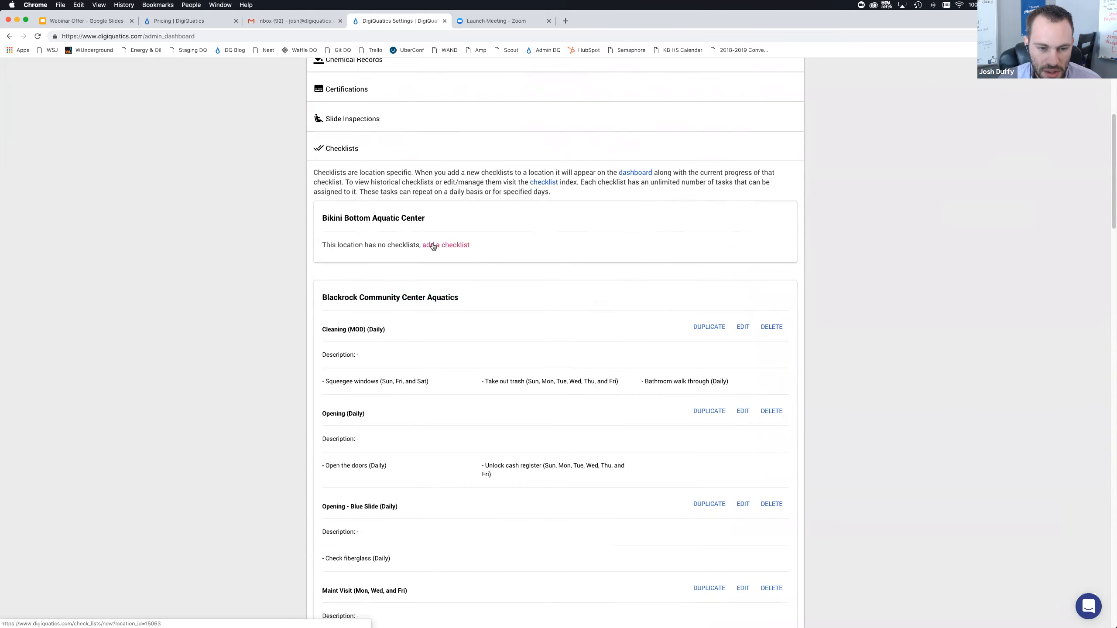
{"action": "mouse_move", "coordinate": [434, 245]}
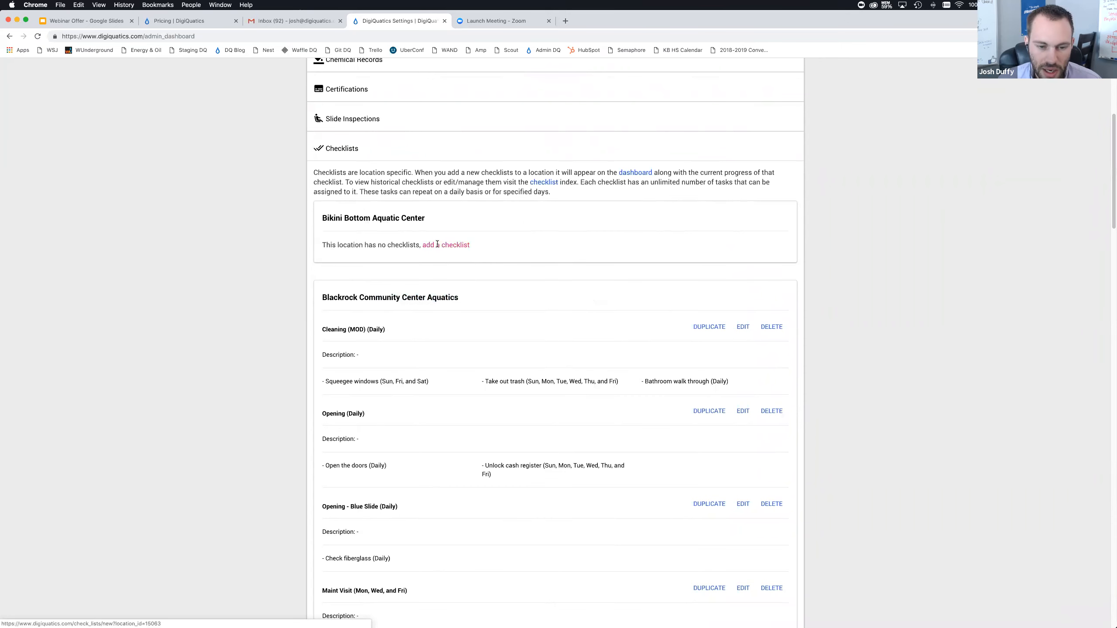
Create a Bikini Bottom checklist named 'Opening Procedures' described as all items must be done before opening
{"action": "left_click", "coordinate": [445, 245]}
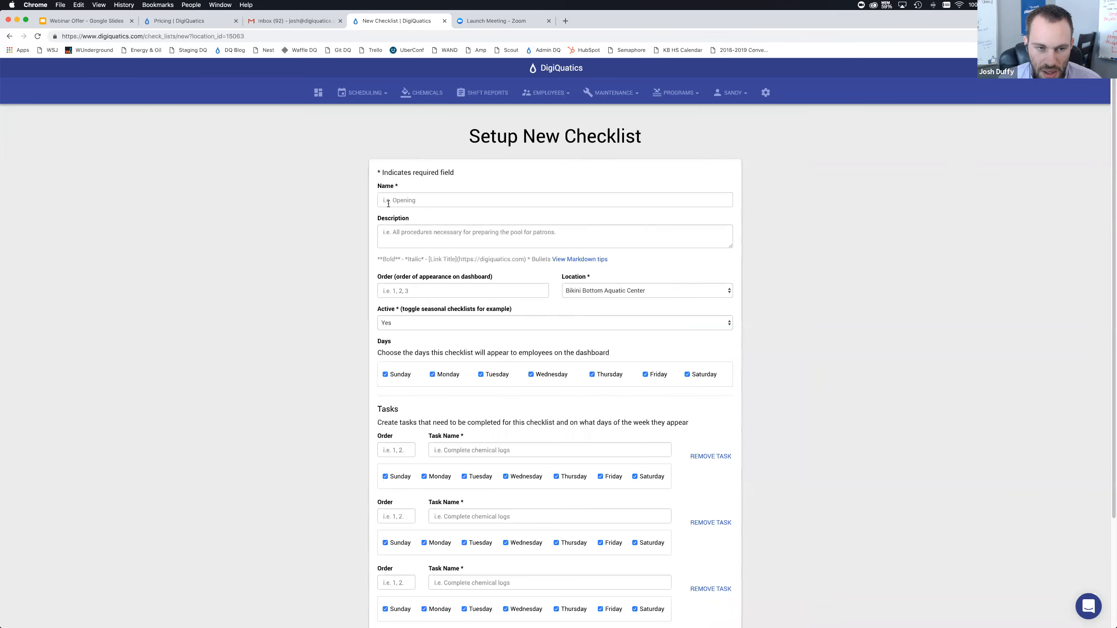
{"action": "left_click", "coordinate": [555, 200]}
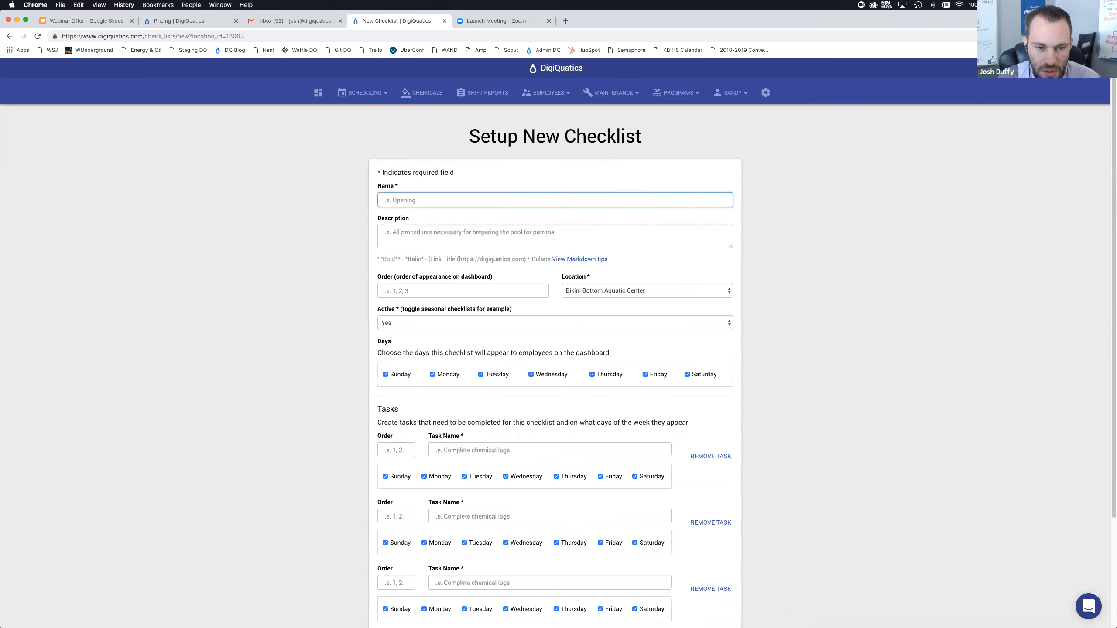
{"action": "type", "text": "Opening Procedures"}
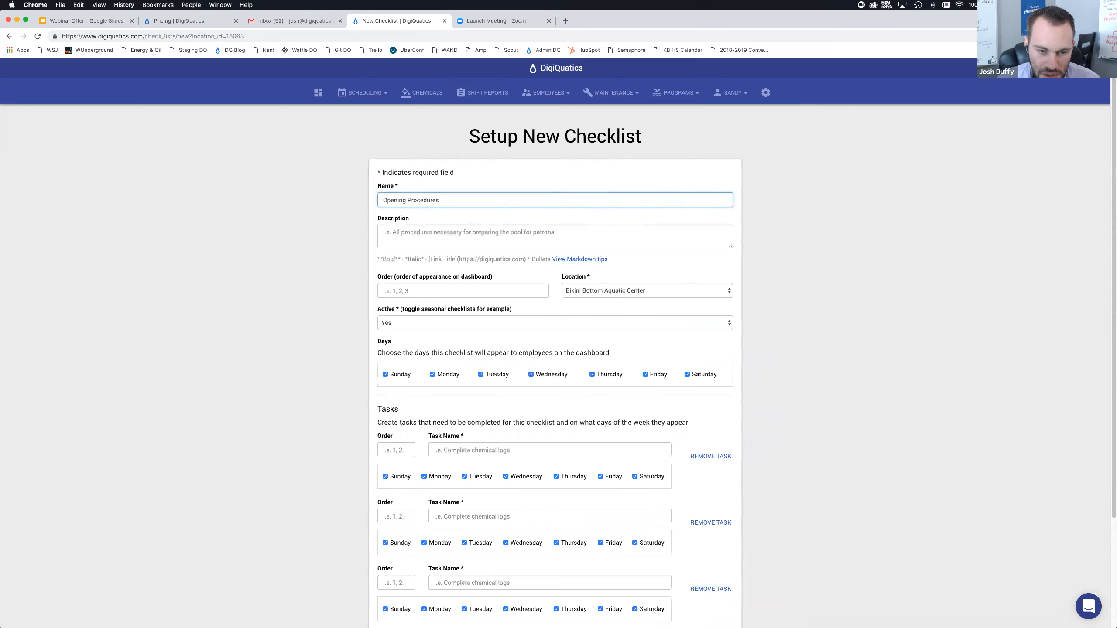
{"action": "left_click", "coordinate": [555, 236]}
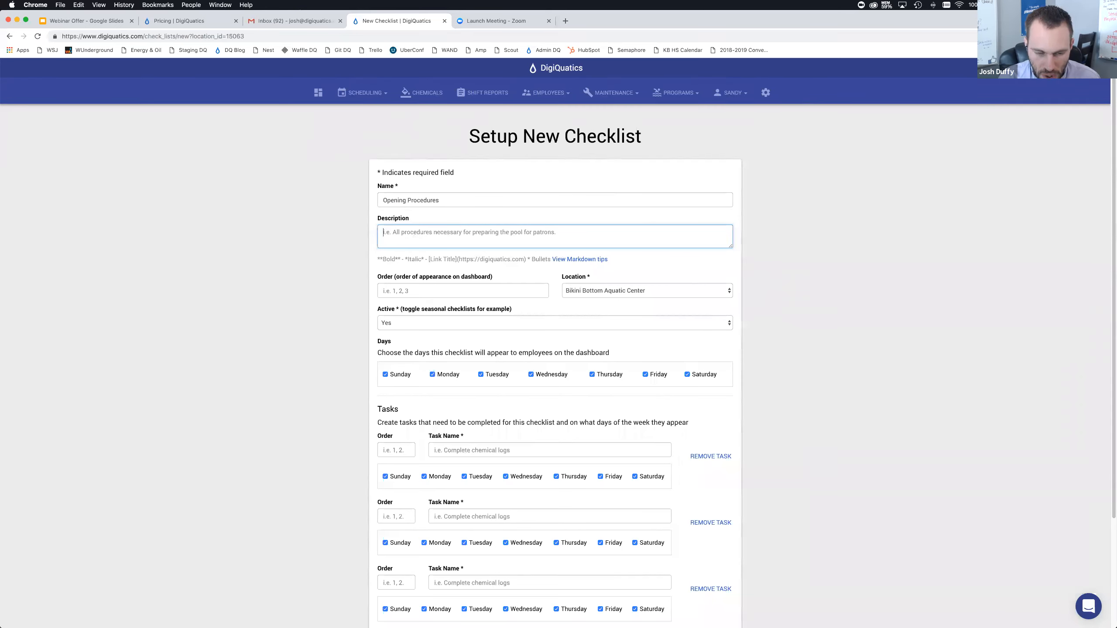
{"action": "type", "text": "All items must be completed before the facility can be op"}
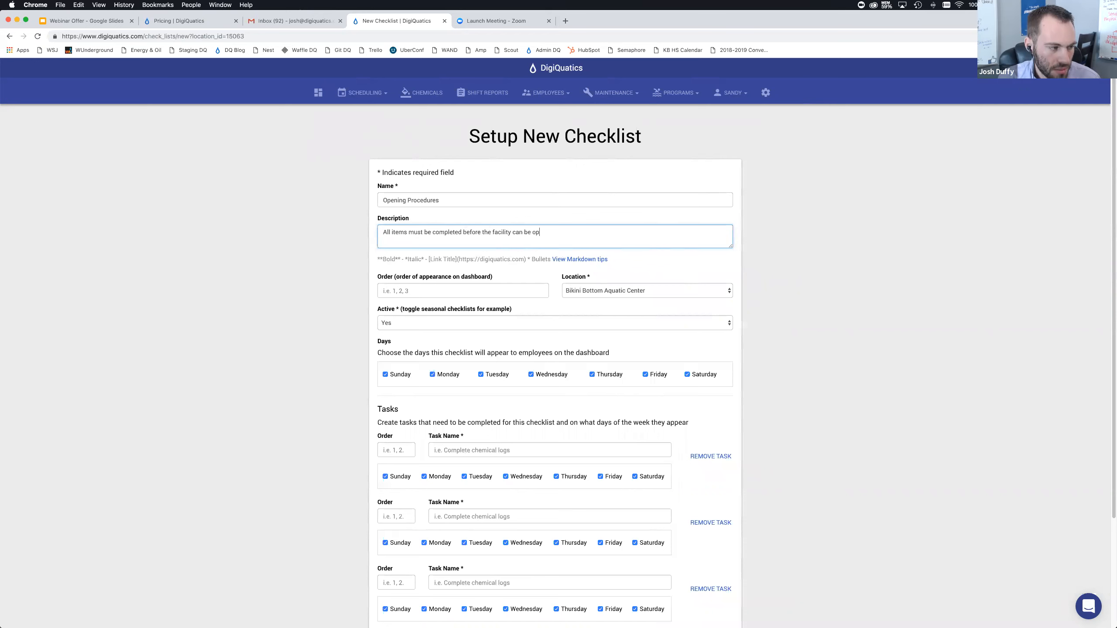
{"action": "type", "text": "ened"}
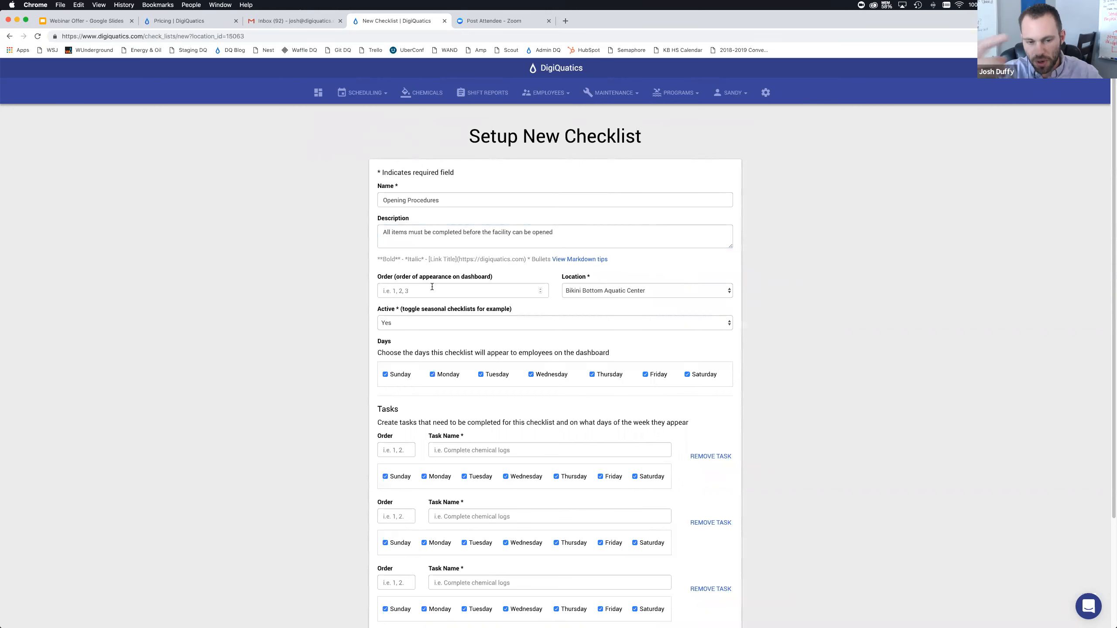
Set the checklist's dashboard order to 1 and Active to No
{"action": "left_click", "coordinate": [462, 290]}
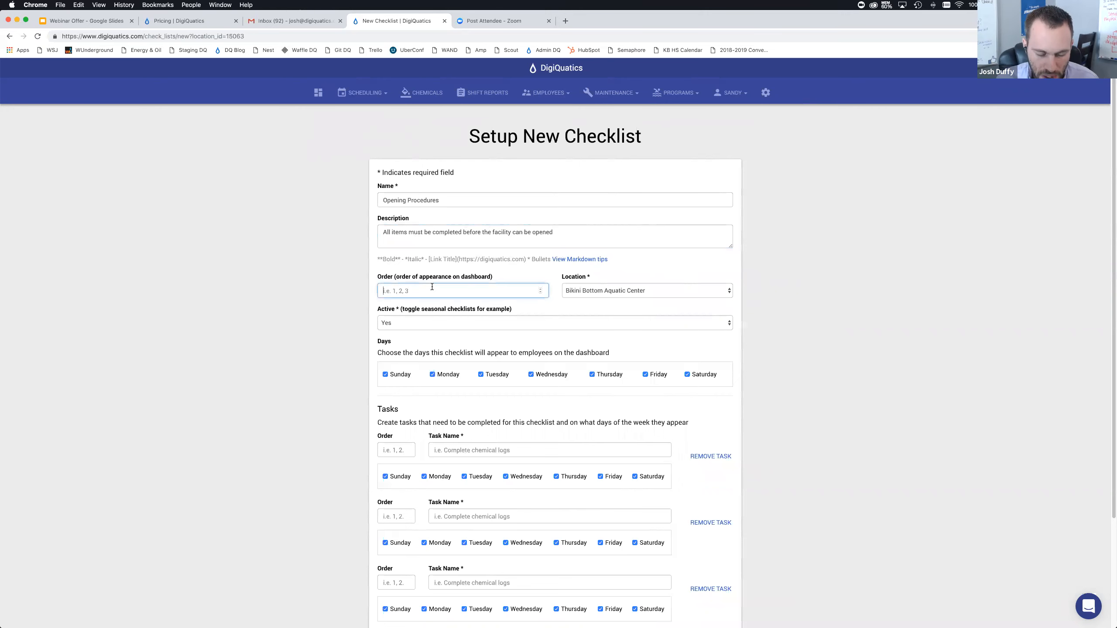
{"action": "type", "text": "1"}
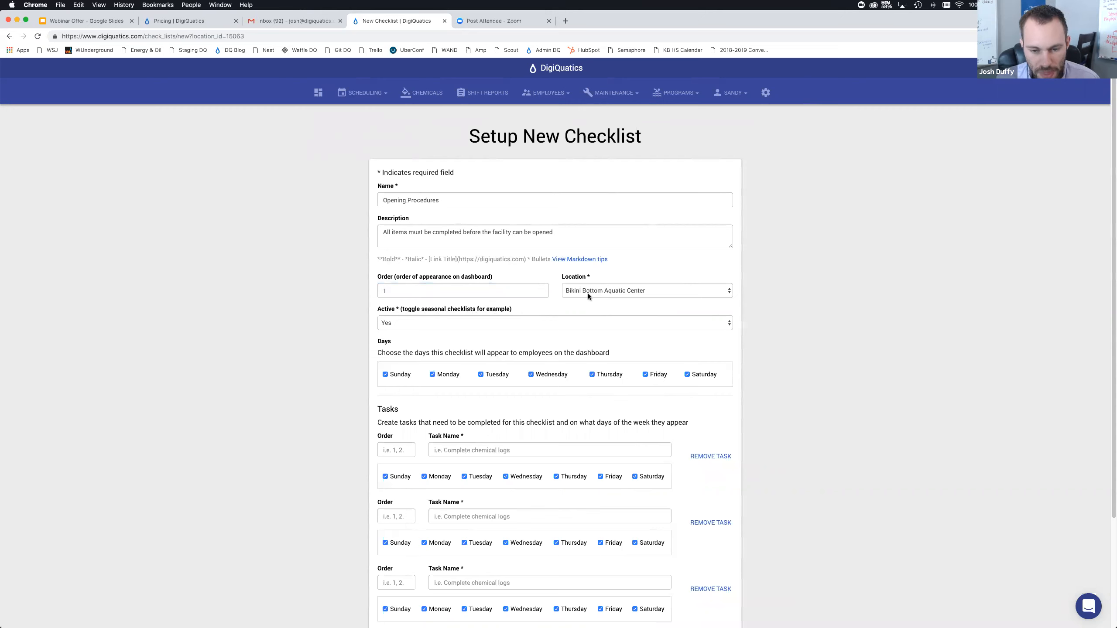
{"action": "mouse_move", "coordinate": [623, 291]}
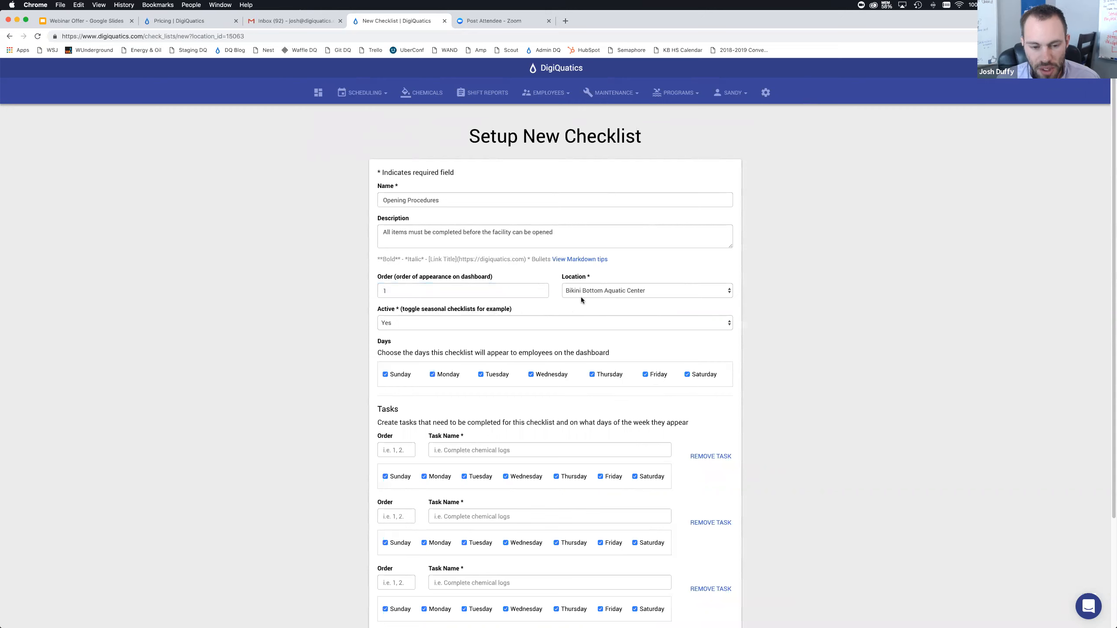
{"action": "left_click", "coordinate": [554, 323]}
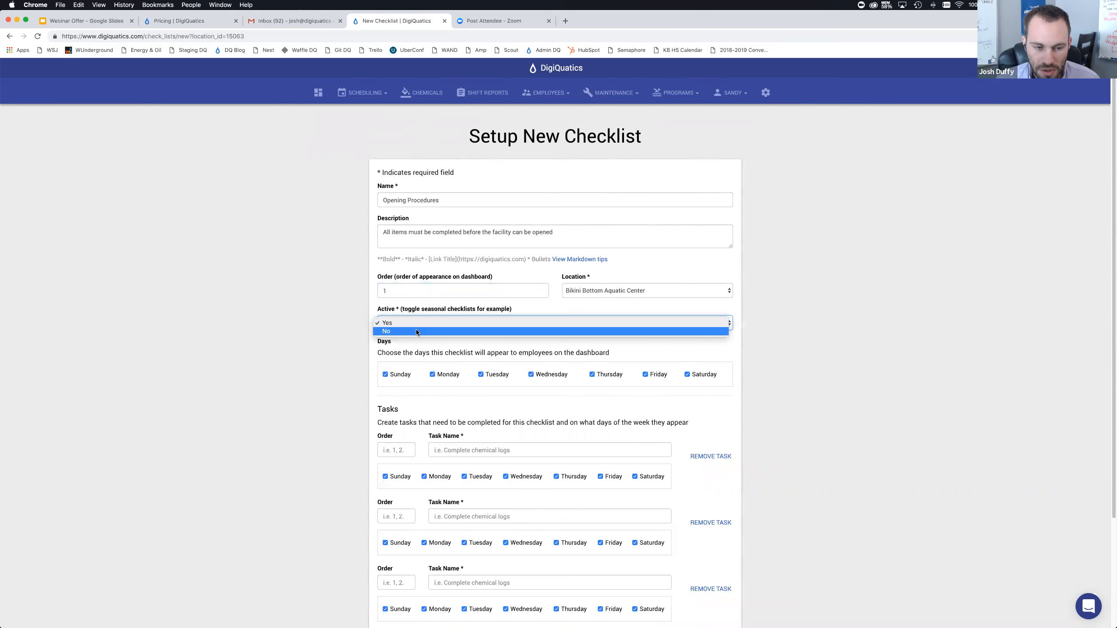
{"action": "left_click", "coordinate": [387, 332]}
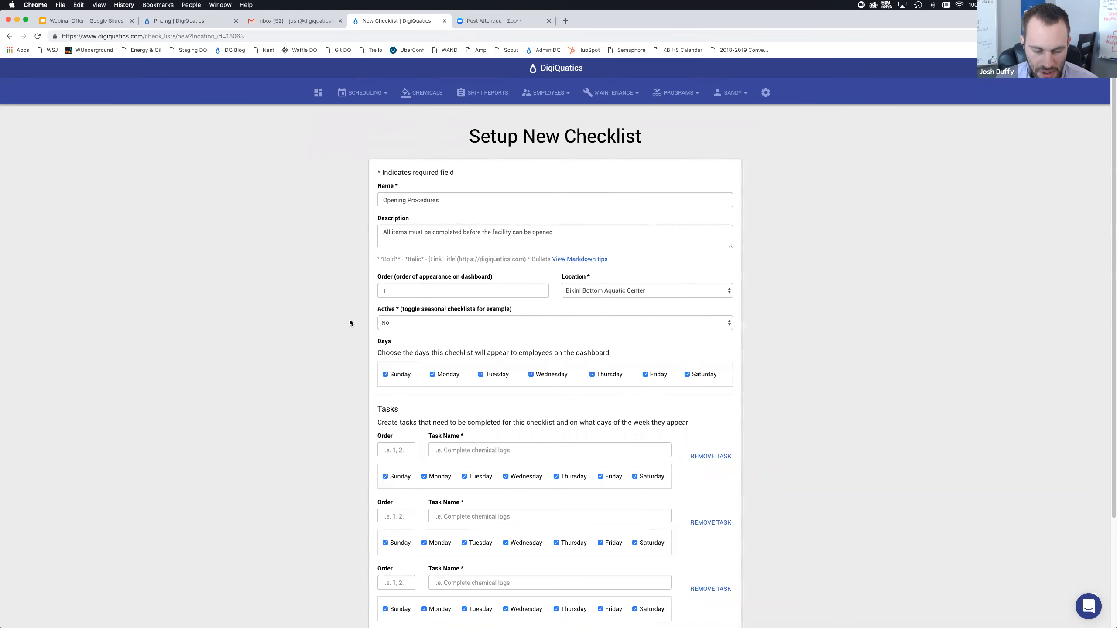
{"action": "mouse_move", "coordinate": [414, 330]}
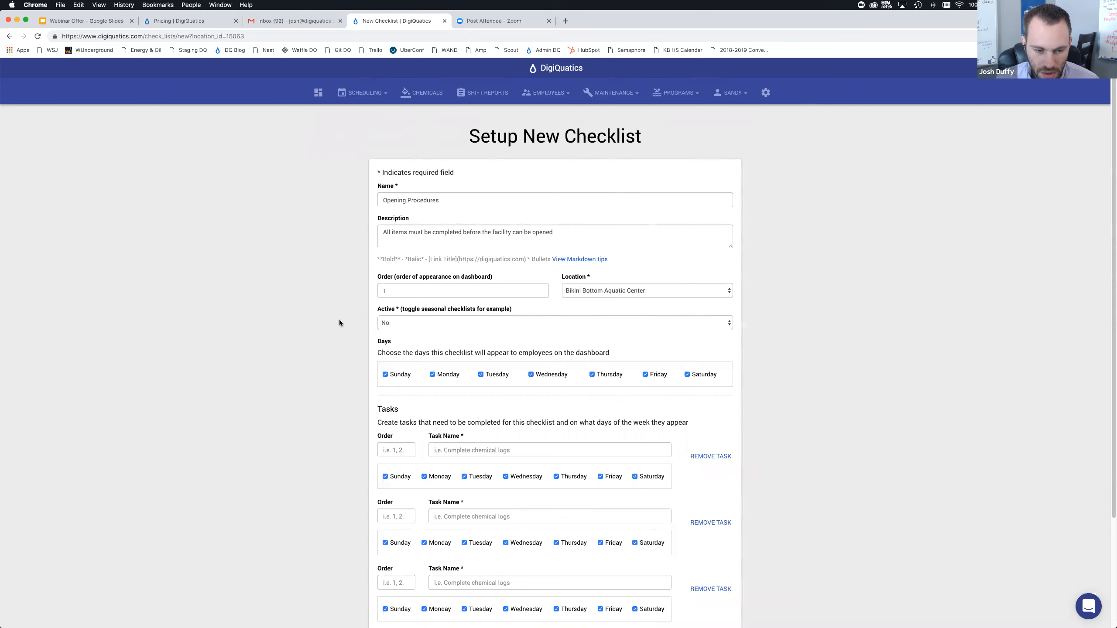
{"action": "mouse_move", "coordinate": [403, 340]}
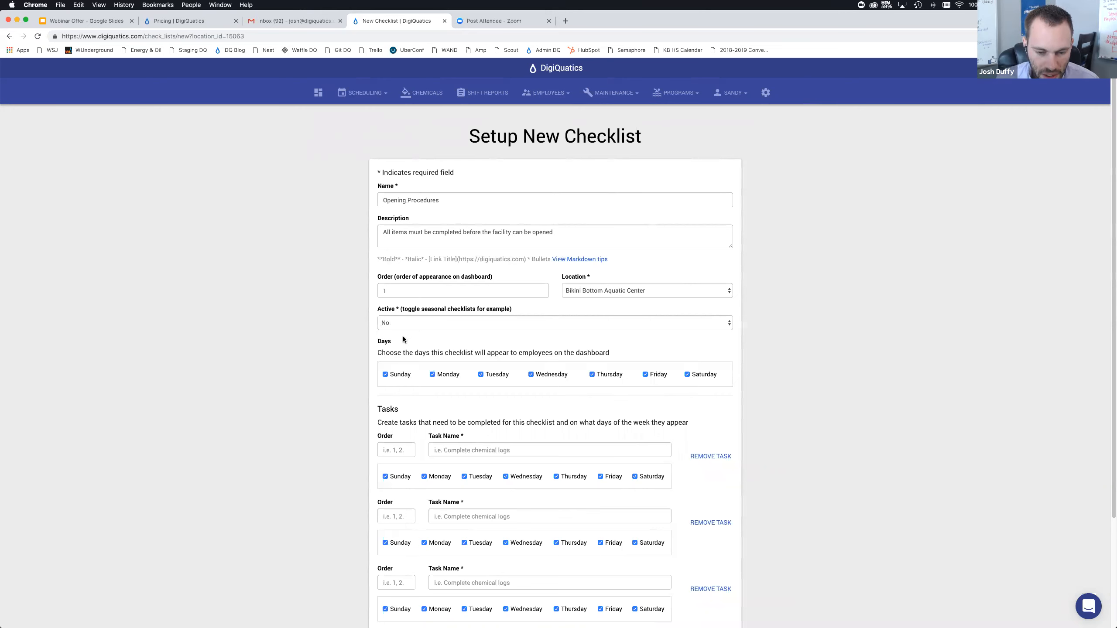
Tick Wednesday and Friday so the checklist appears all seven days
{"action": "scroll", "scroll_direction": "down", "scroll_amount": 3}
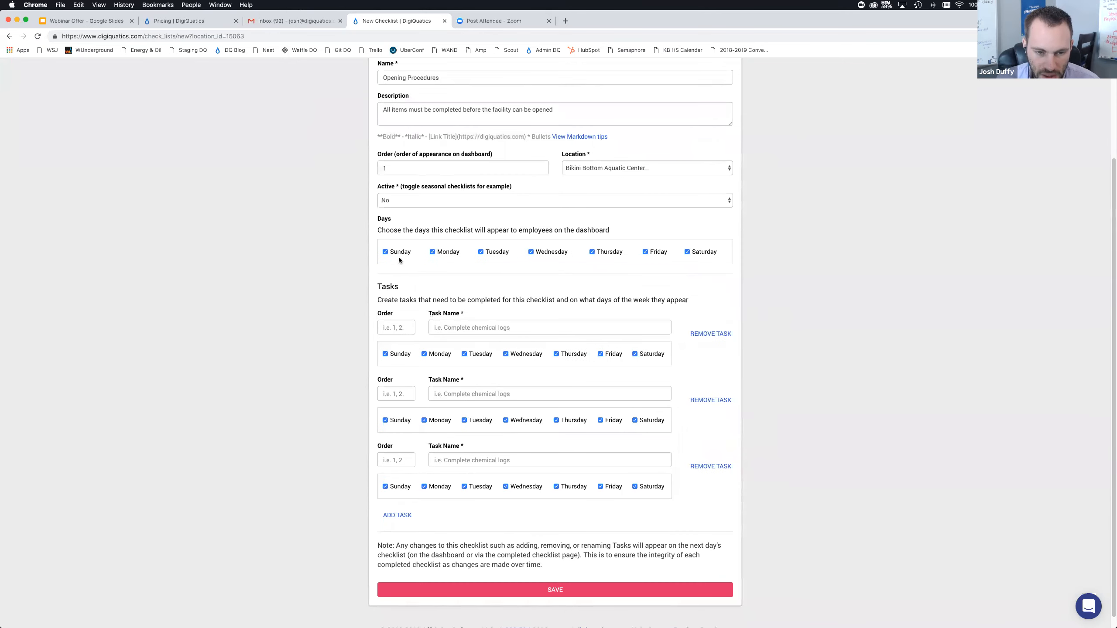
{"action": "mouse_move", "coordinate": [439, 264]}
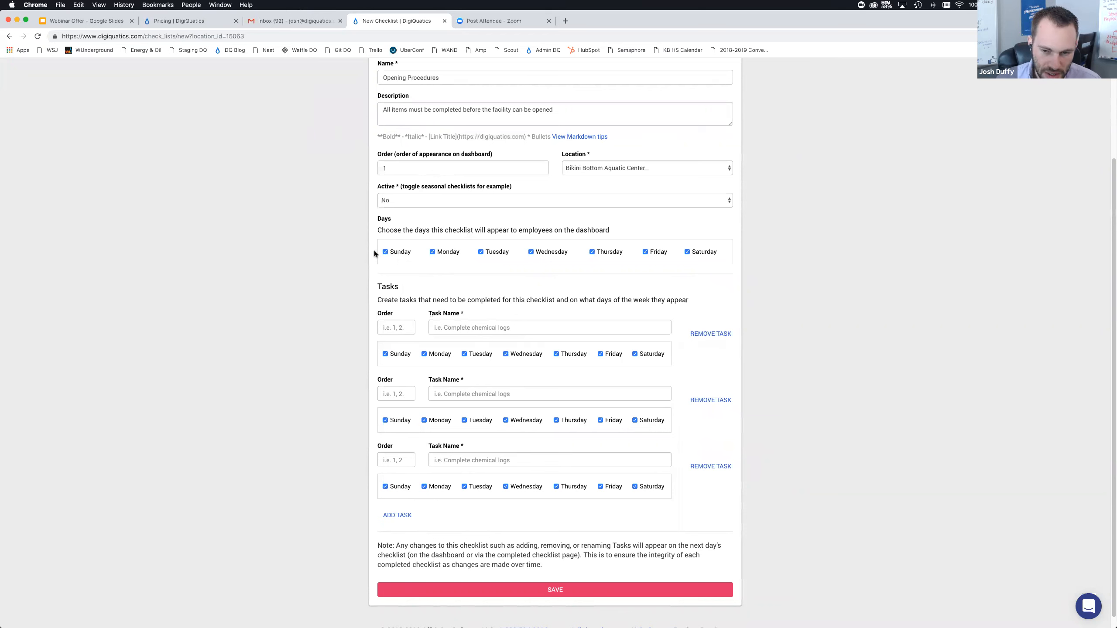
{"action": "mouse_move", "coordinate": [397, 231]}
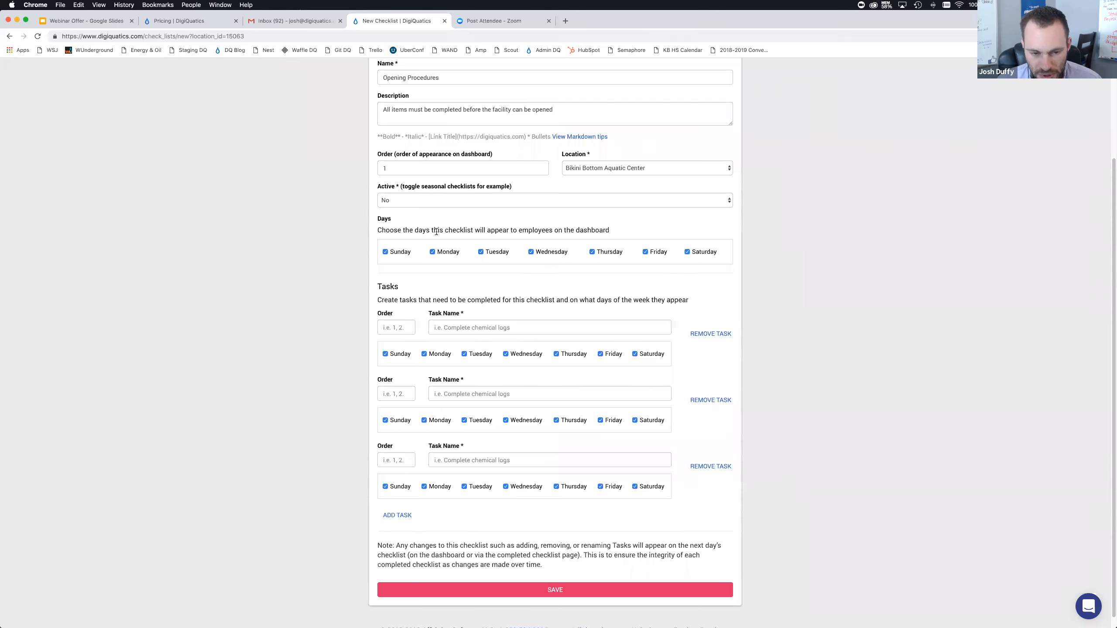
{"action": "left_click", "coordinate": [432, 251]}
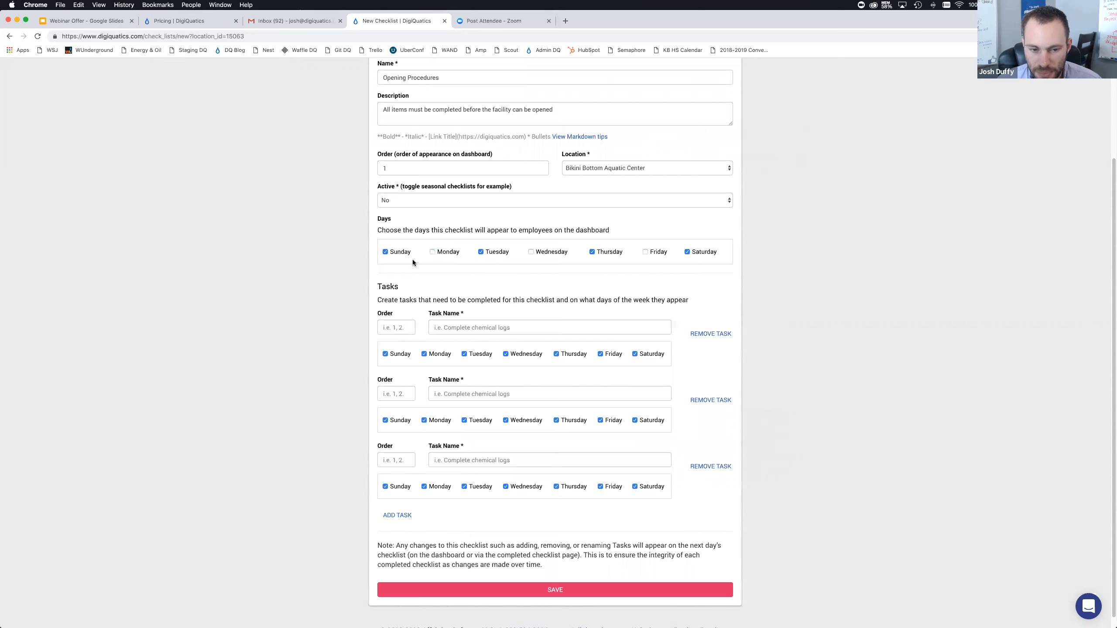
{"action": "left_click", "coordinate": [433, 252]}
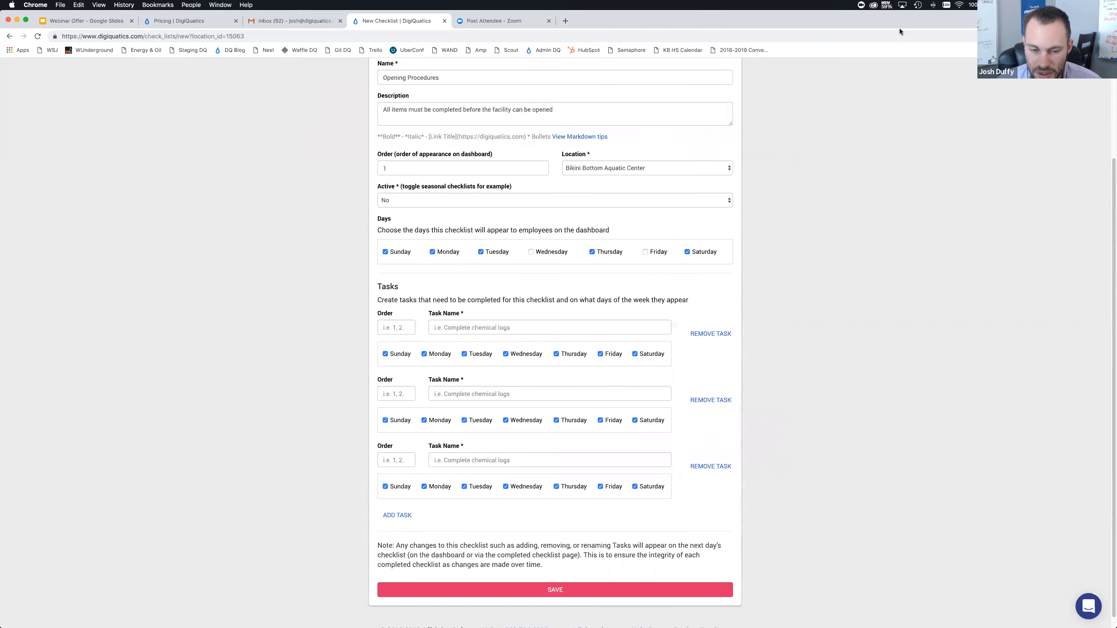
{"action": "left_click", "coordinate": [531, 252]}
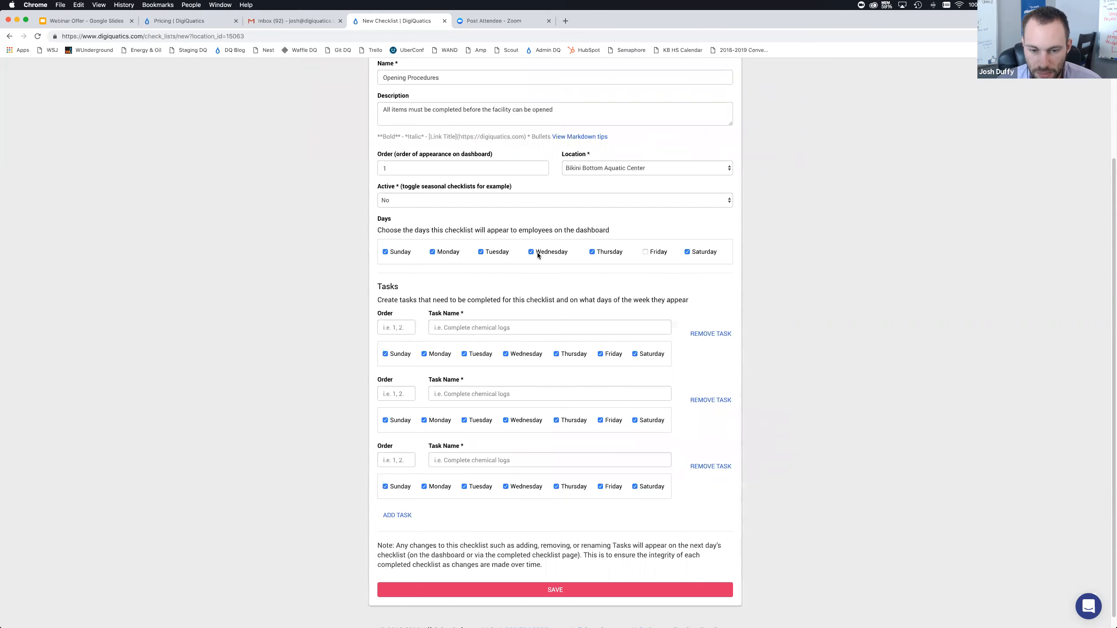
{"action": "left_click", "coordinate": [645, 252]}
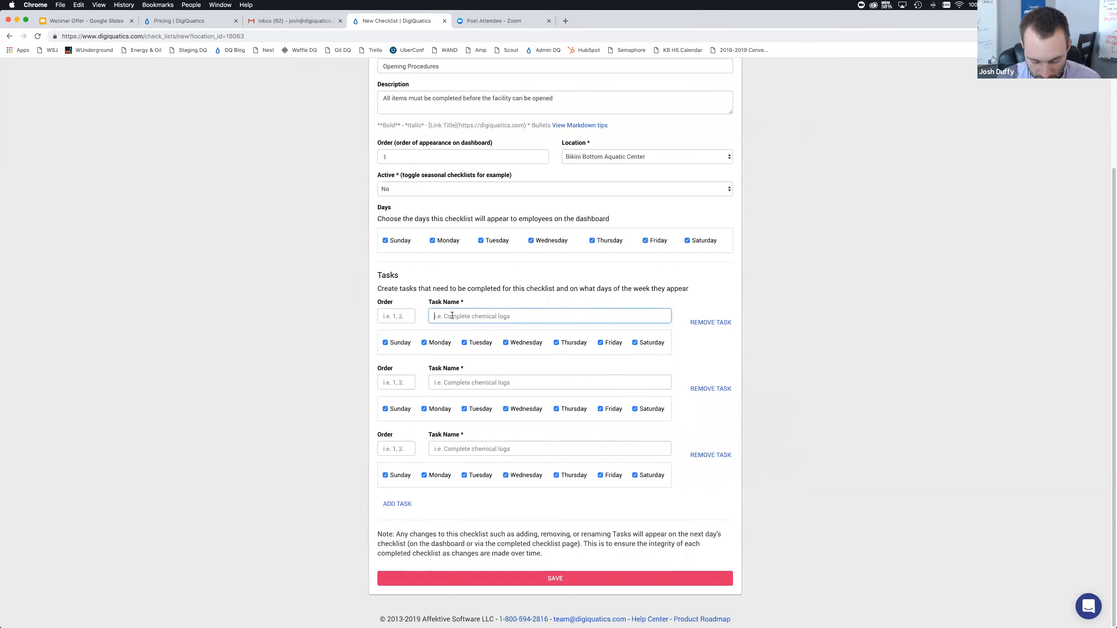
Enter the first two tasks: open and unlock the doors, take chems in DigiQuatics
{"action": "type", "text": "Open"}
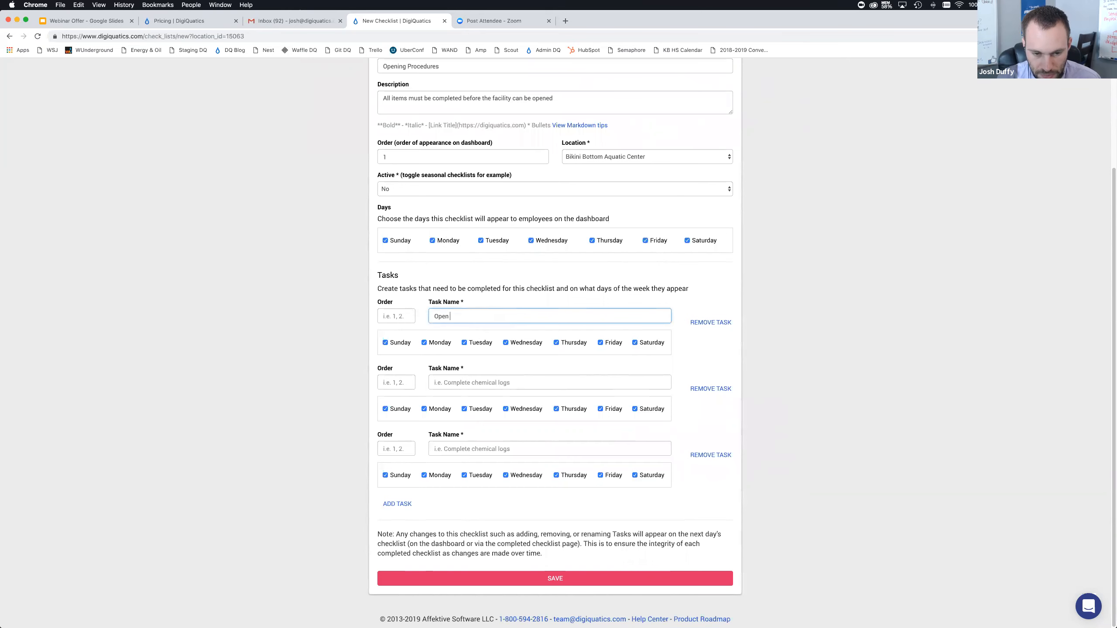
{"action": "type", "text": "the doo"}
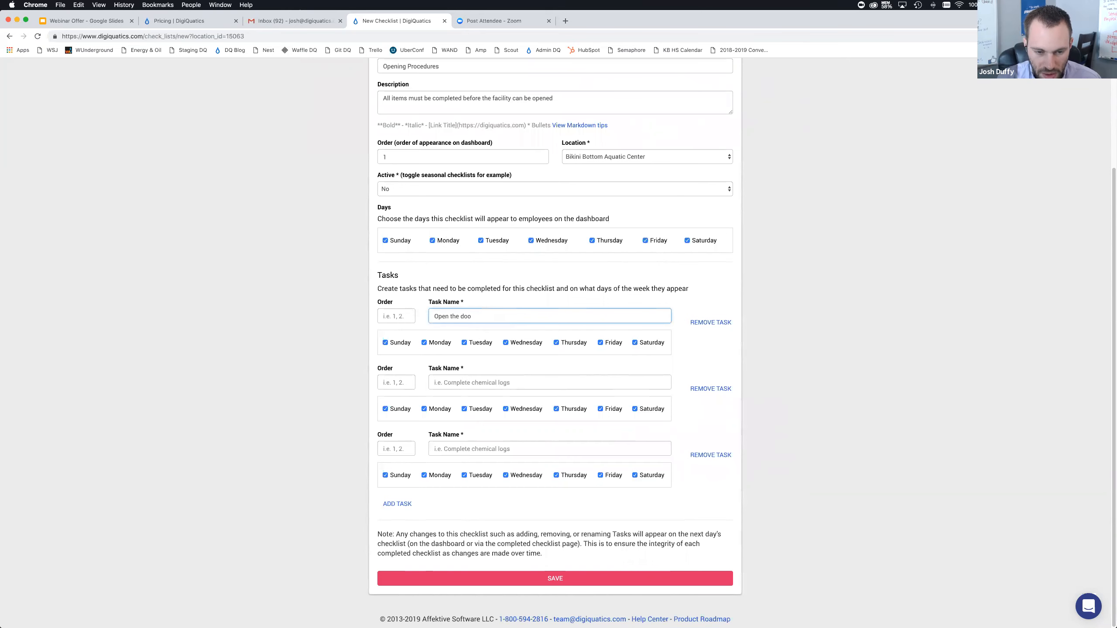
{"action": "type", "text": "Open and unlock"}
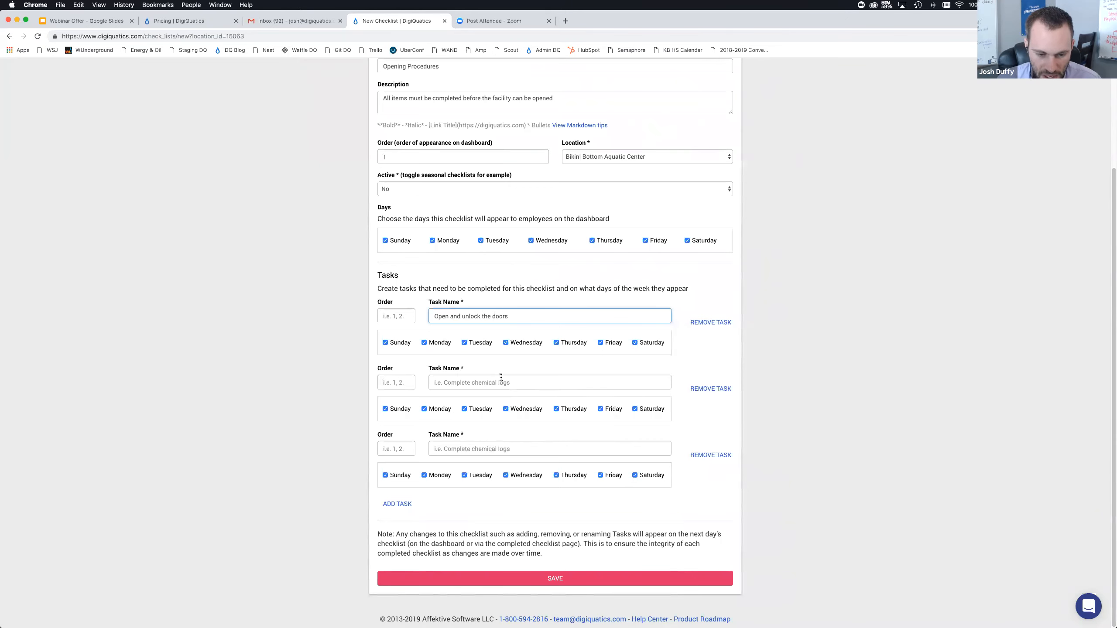
{"action": "type", "text": "T"}
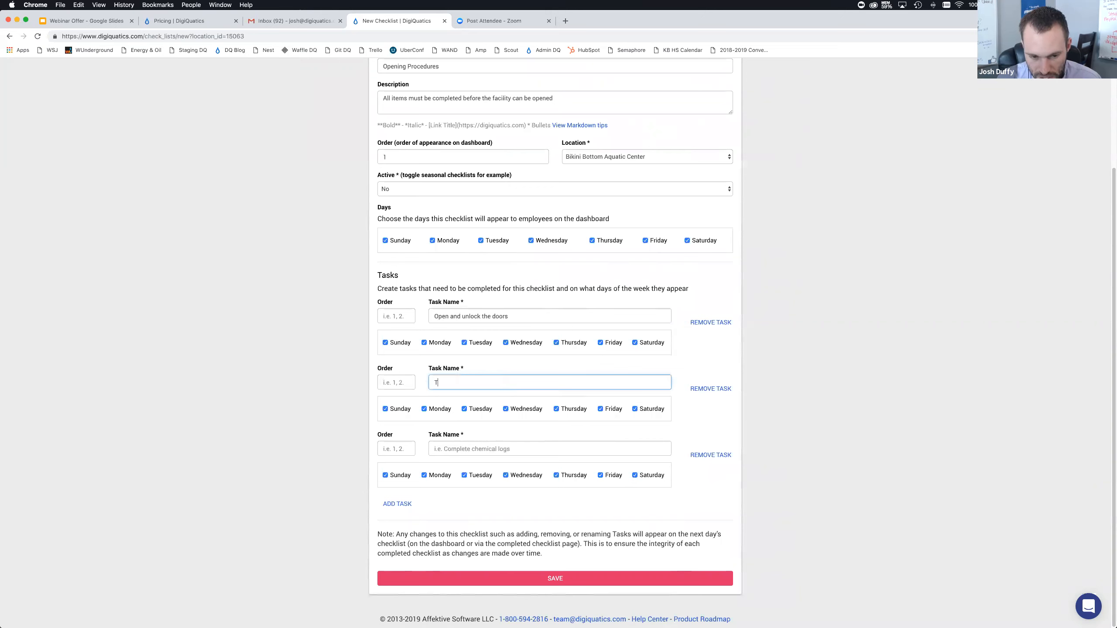
{"action": "type", "text": "Take chems (in"}
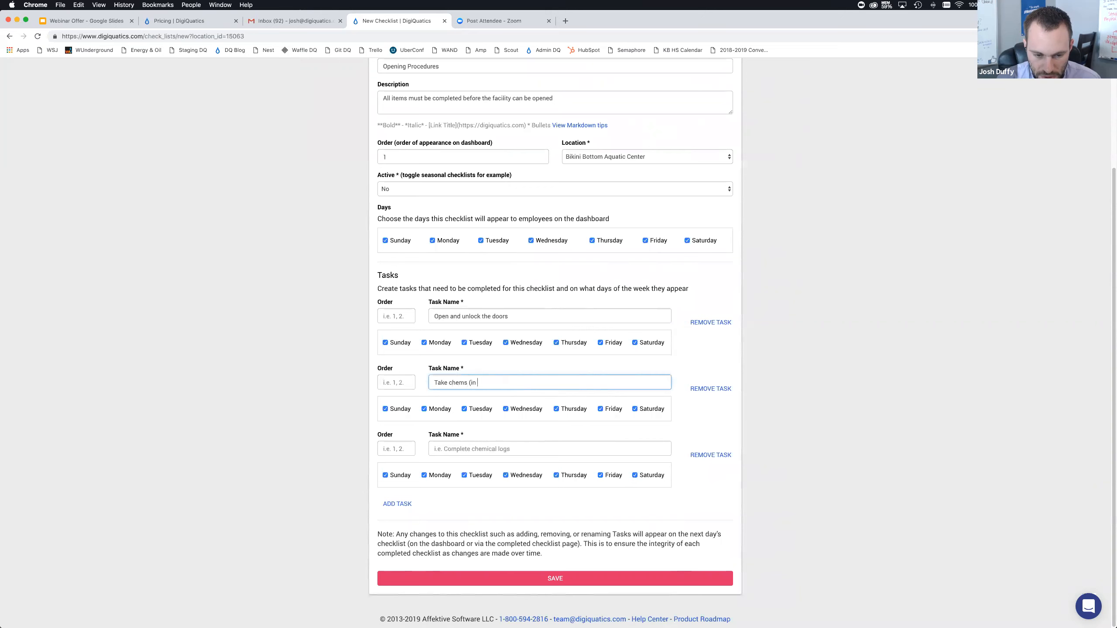
{"action": "type", "text": "DigiQuatics)"}
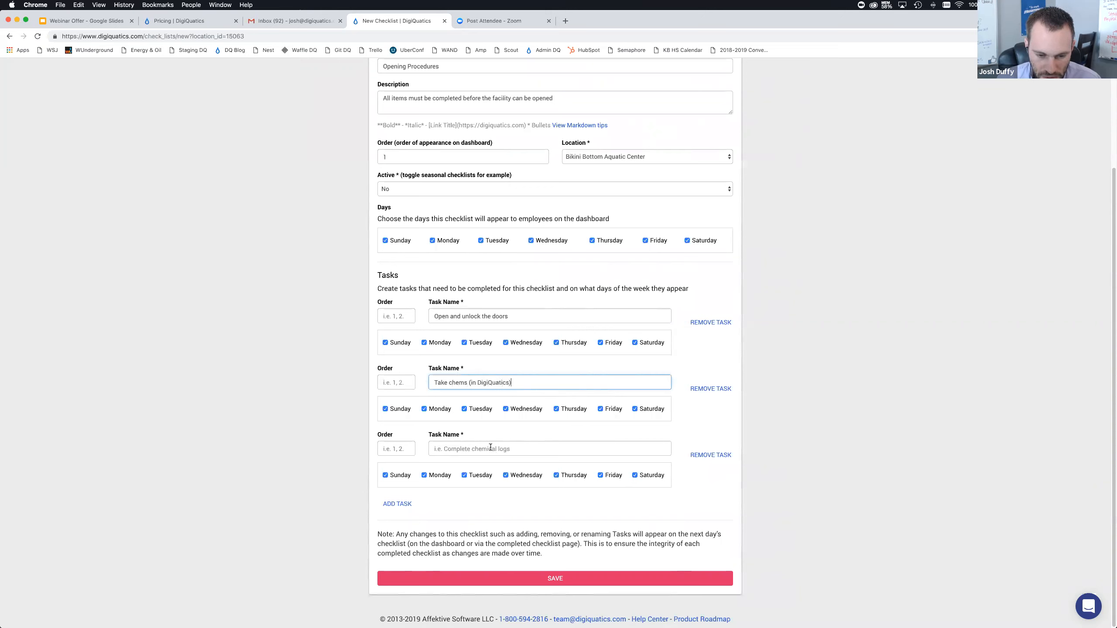
Enter tasks to check LG tubes and rescue equipment and a pump room walkthrough, removing the empty extra row
{"action": "left_click", "coordinate": [549, 448]}
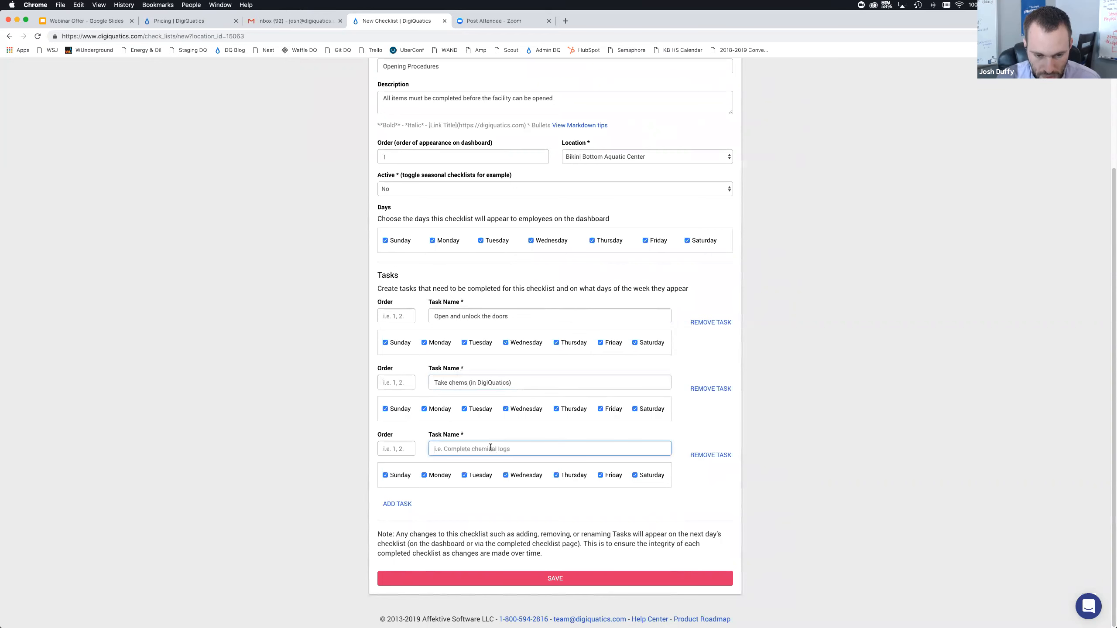
{"action": "type", "text": "Make sure all LG tubes"}
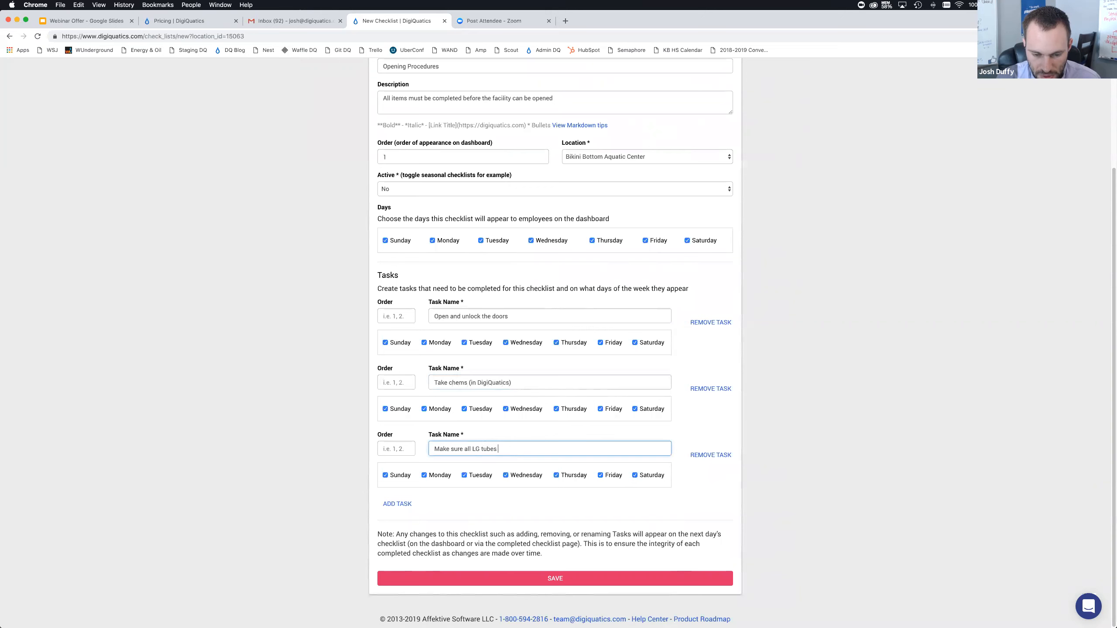
{"action": "type", "text": "and rescure equip is in"}
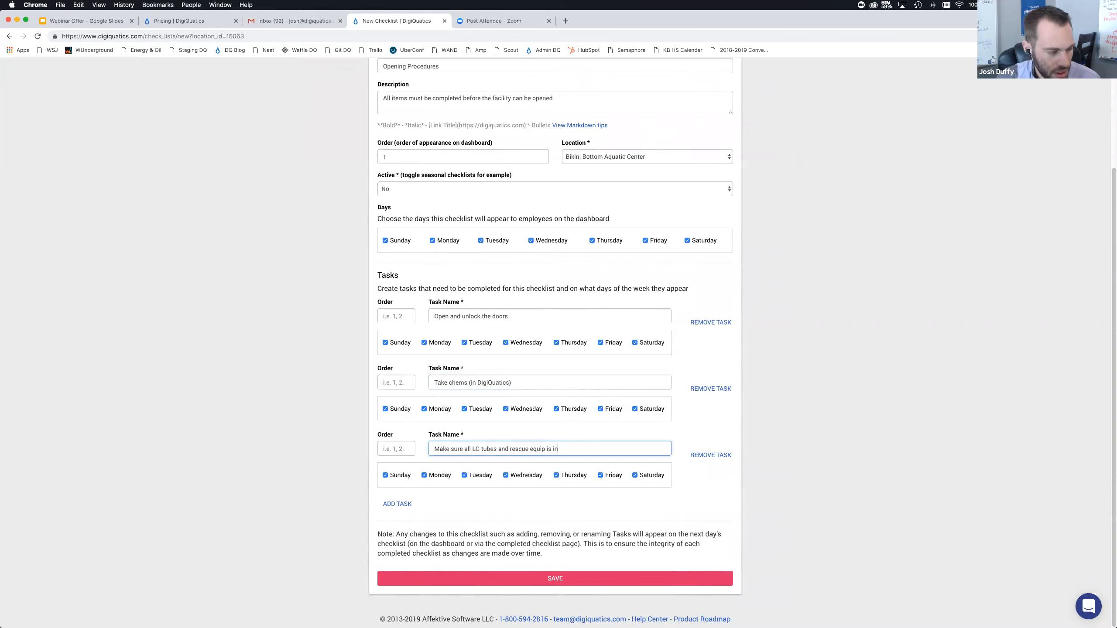
{"action": "type", "text": "place"}
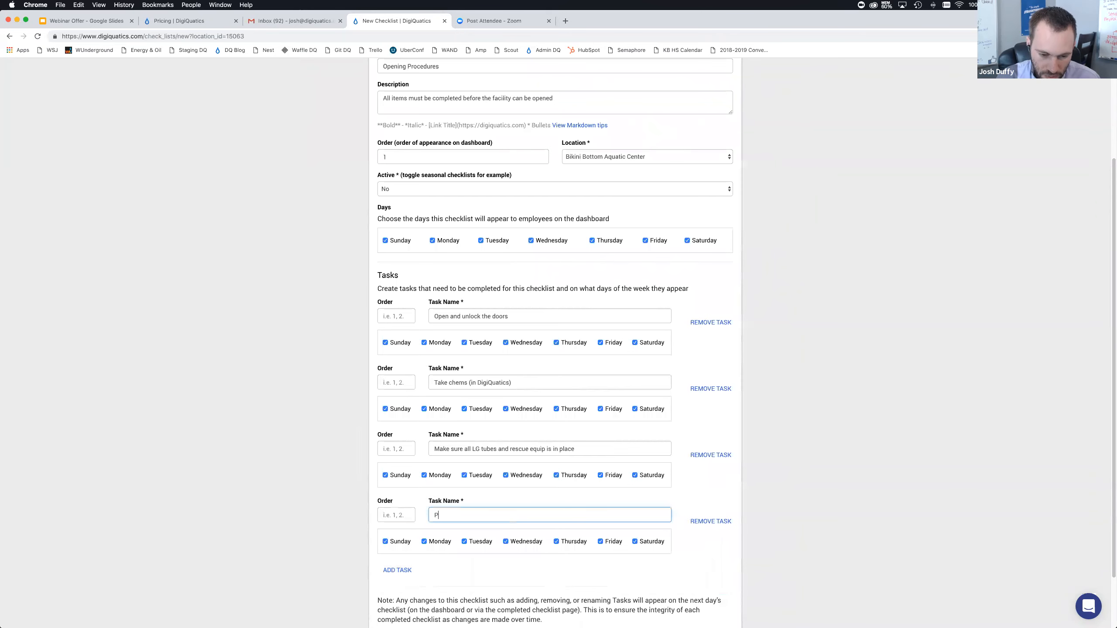
{"action": "type", "text": "Pump room walkthrough"}
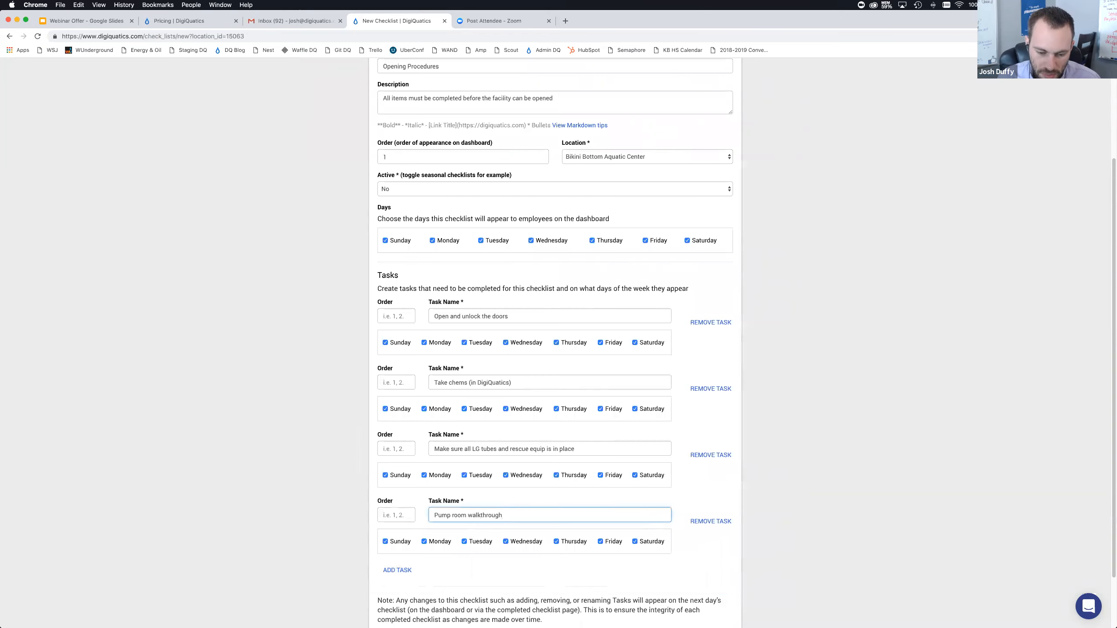
{"action": "scroll", "scroll_direction": "down", "scroll_amount": 3}
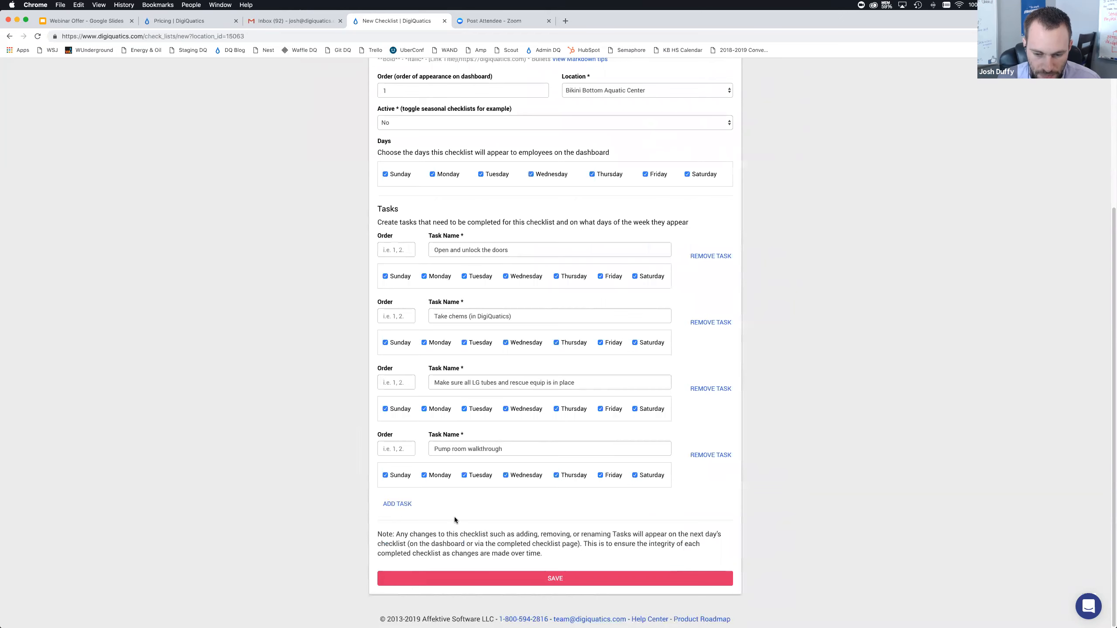
{"action": "left_click", "coordinate": [398, 504]}
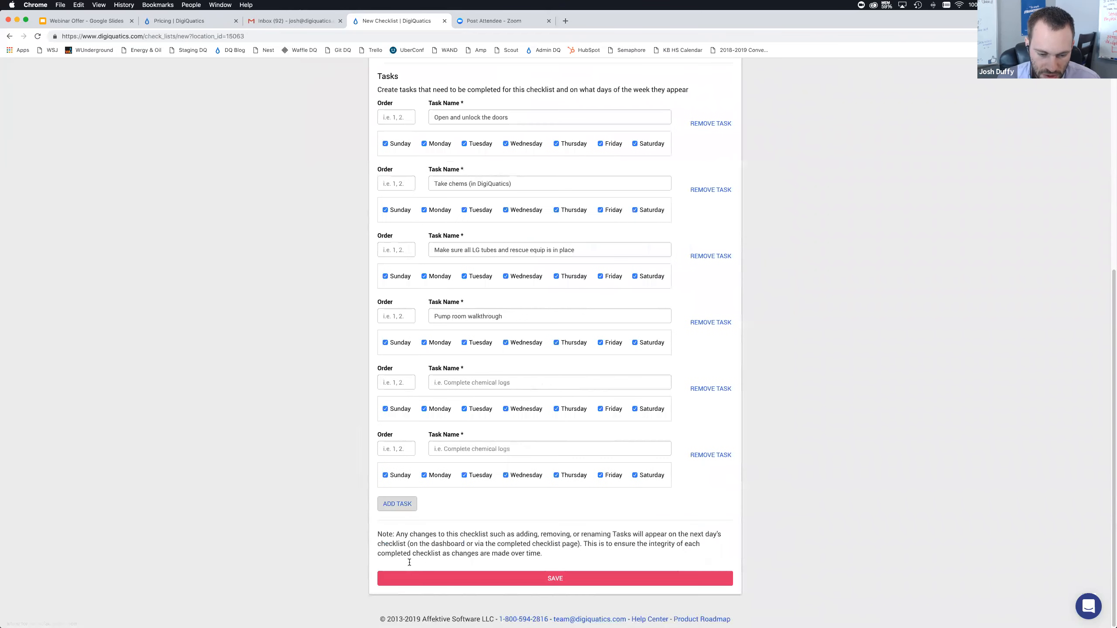
{"action": "left_click", "coordinate": [397, 504]}
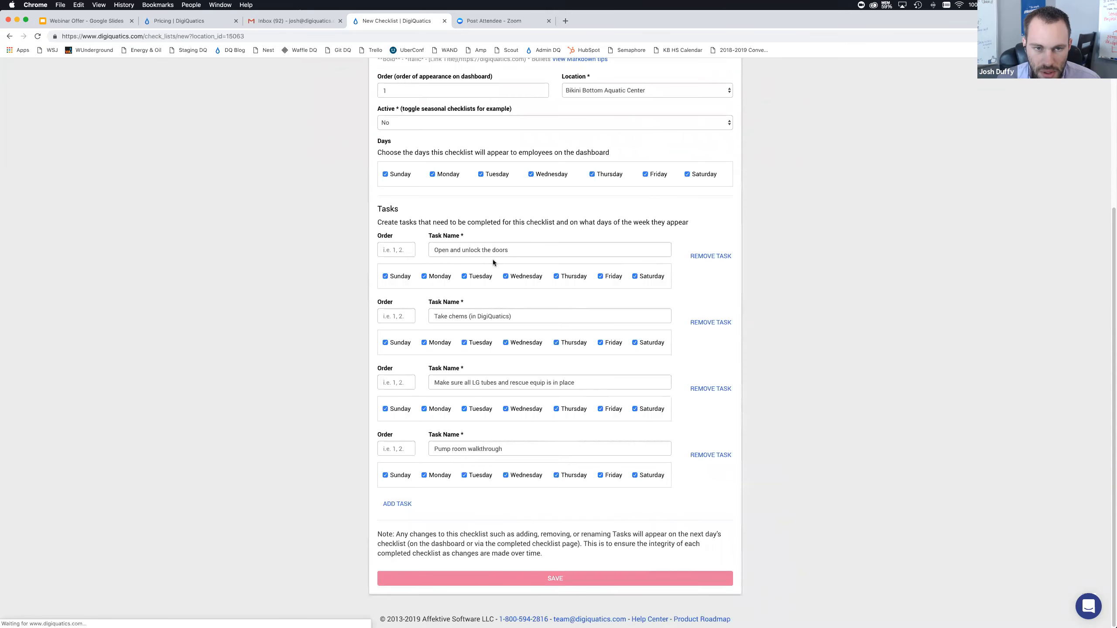
Save Opening Procedures, then edit it to Active Yes and save again
{"action": "left_click", "coordinate": [555, 578]}
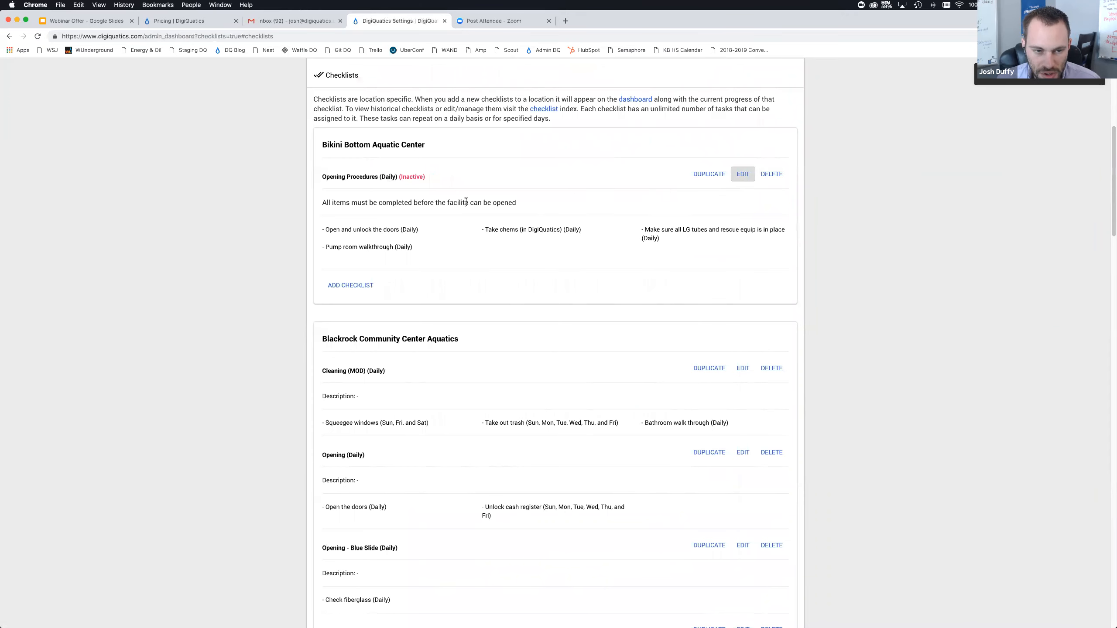
{"action": "left_click", "coordinate": [742, 174]}
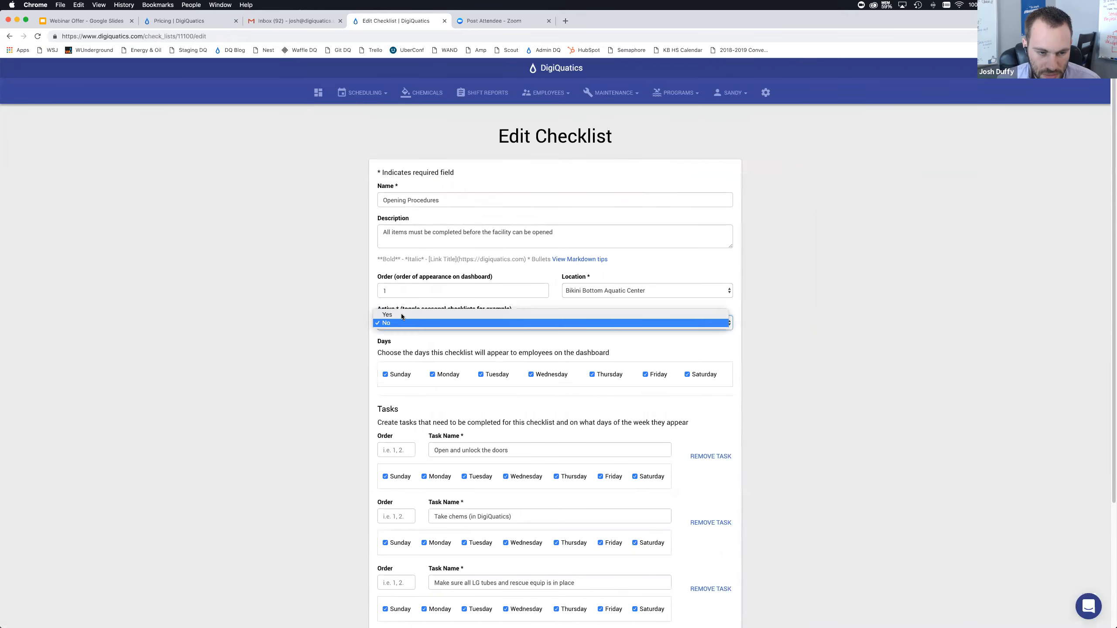
{"action": "left_click", "coordinate": [388, 315]}
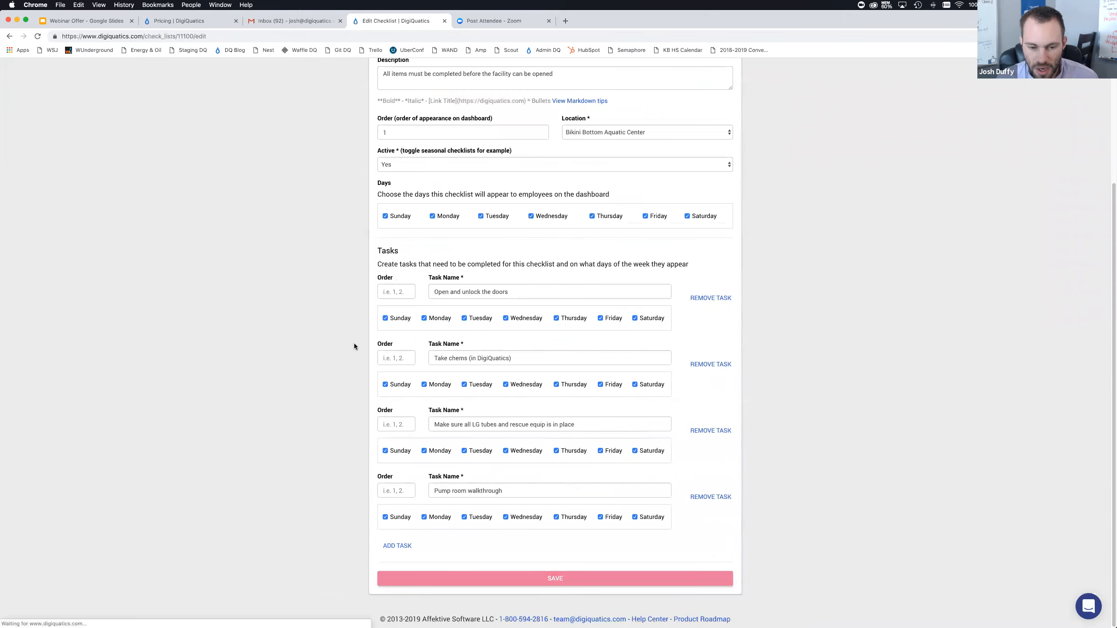
{"action": "left_click", "coordinate": [555, 578]}
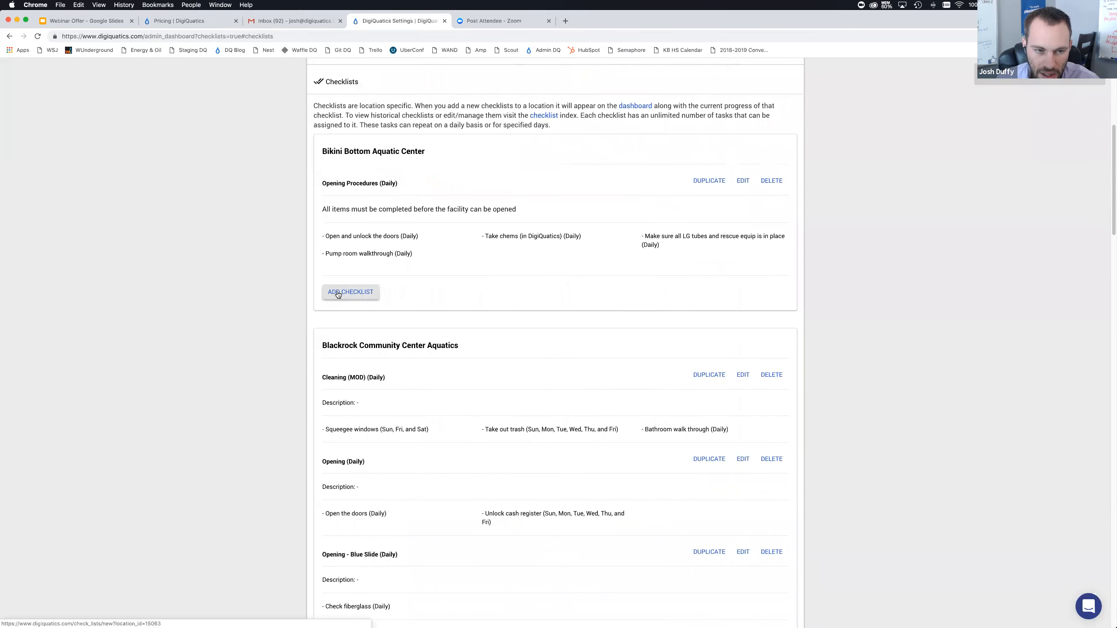
Create 'Closing Procedures' described as 'Cannot complete until all patrons have left the building'
{"action": "left_click", "coordinate": [350, 293]}
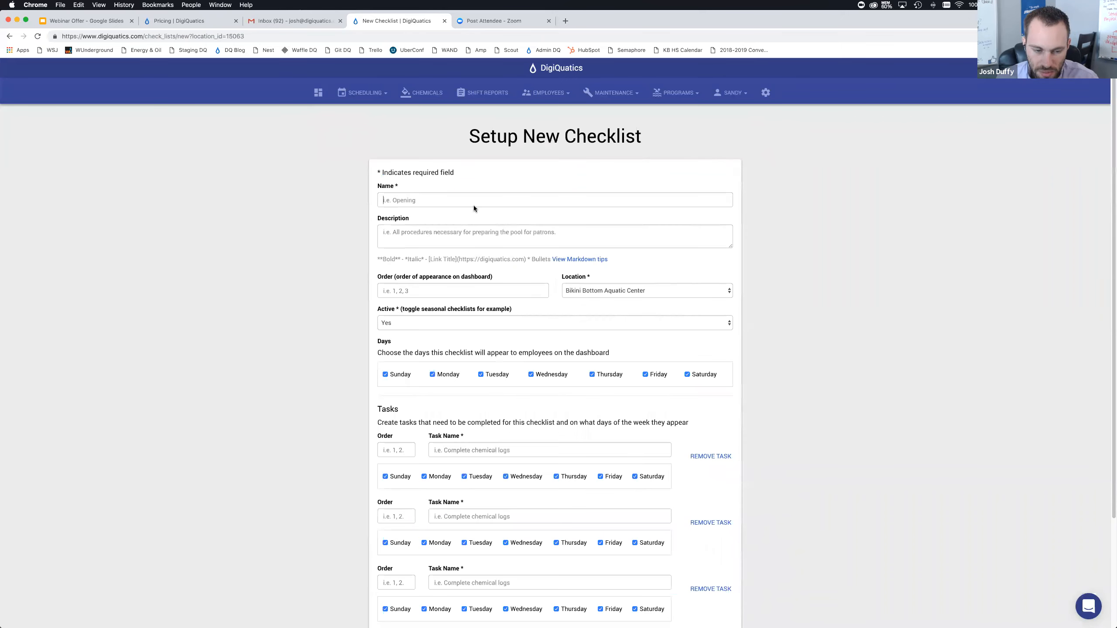
{"action": "type", "text": "Closing Procedures"}
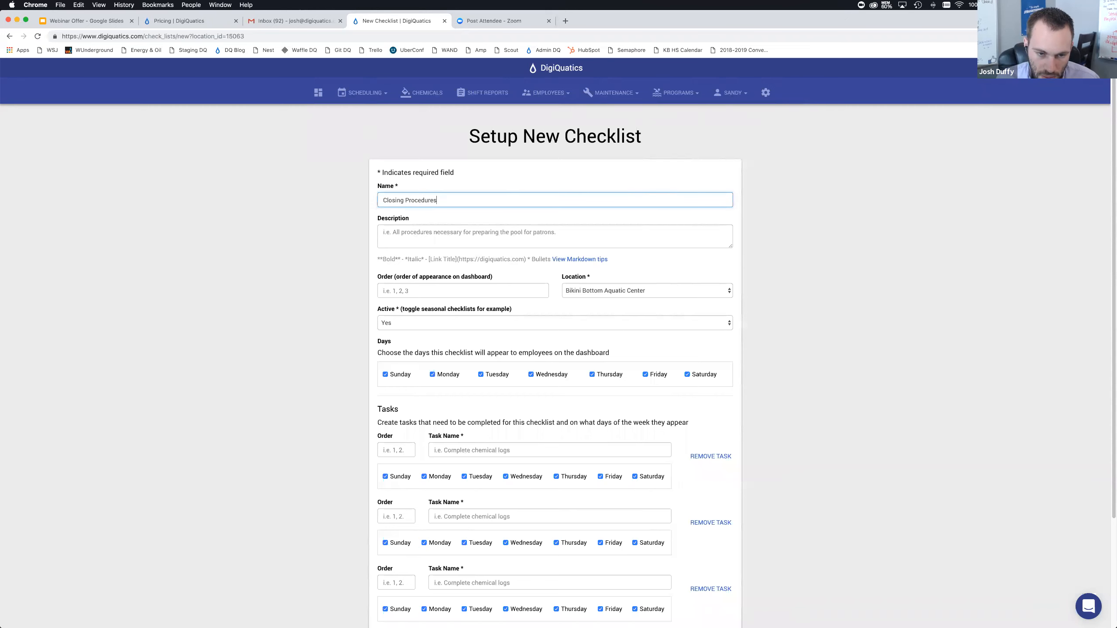
{"action": "left_click", "coordinate": [555, 236]}
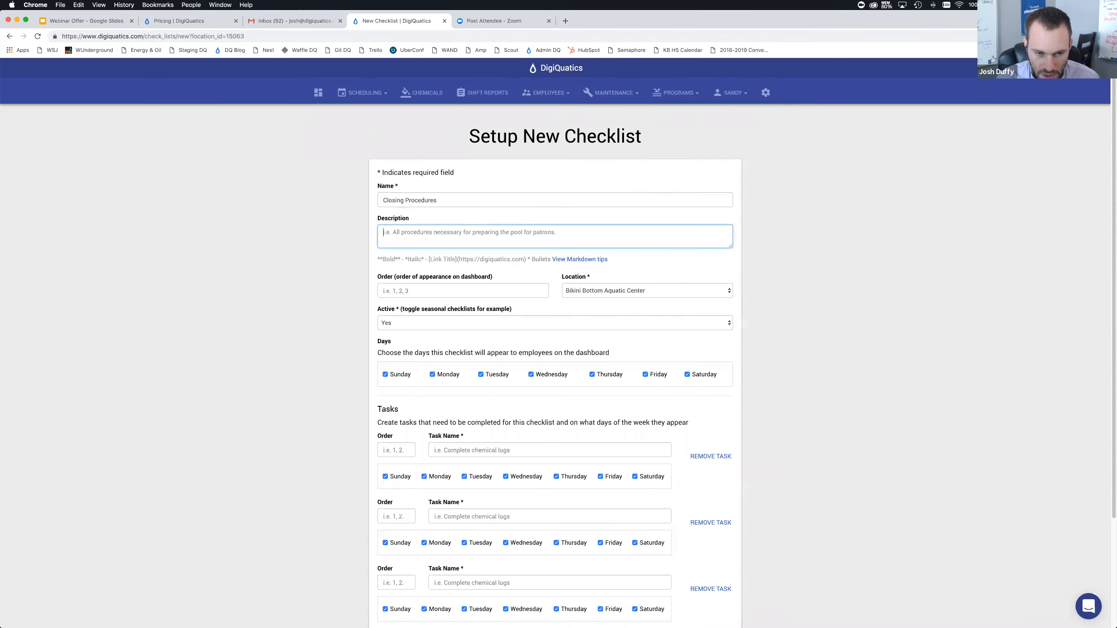
{"action": "type", "text": "Cannot complete"}
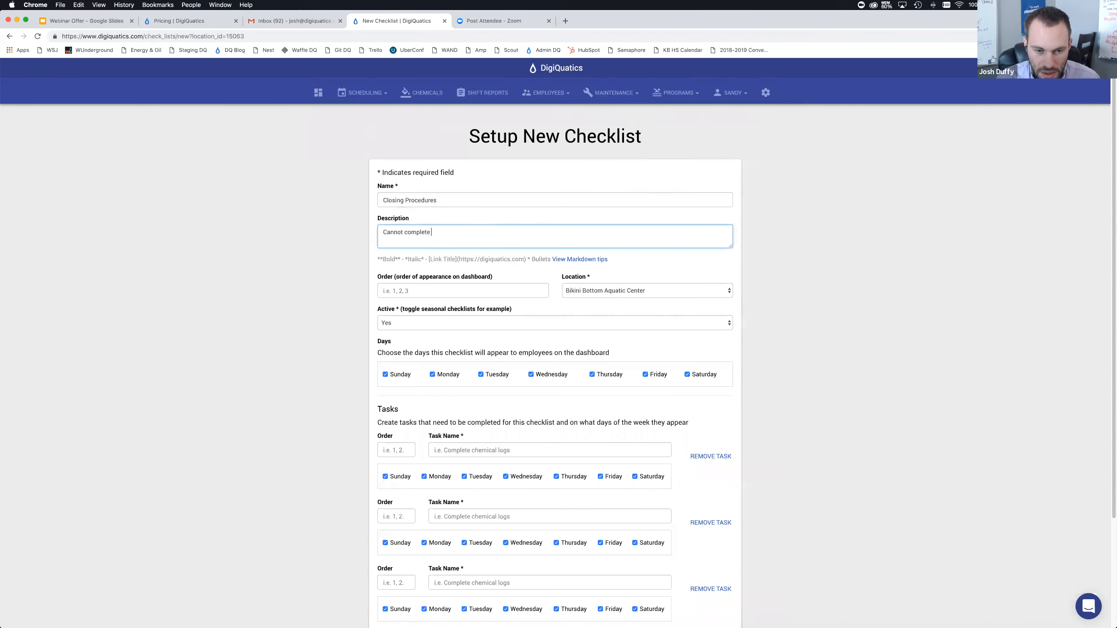
{"action": "type", "text": "until all patrons"}
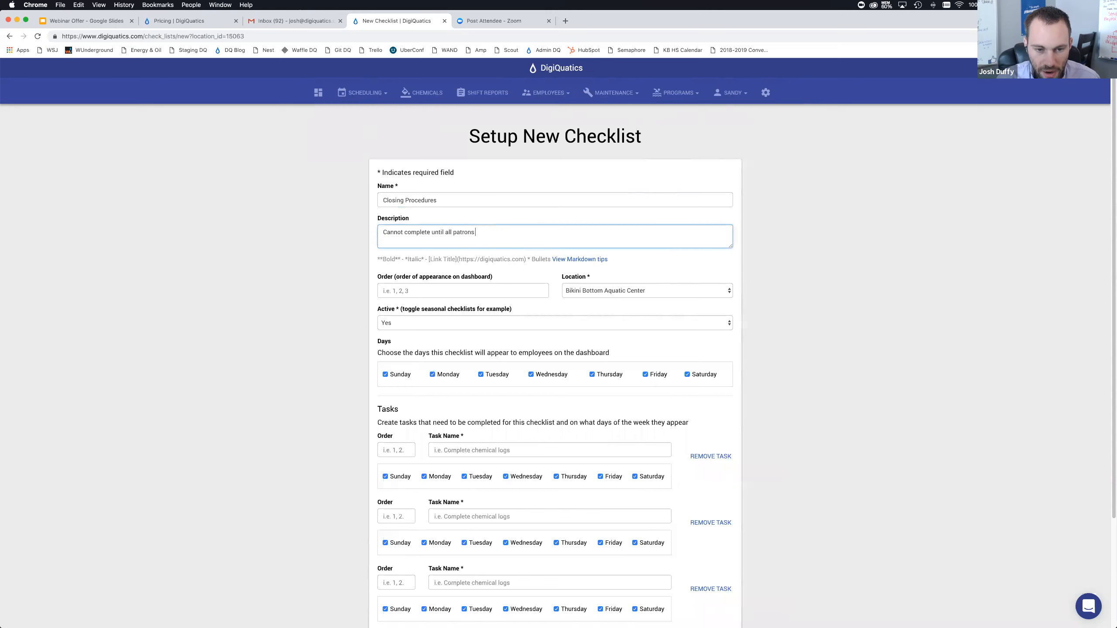
{"action": "type", "text": "have left the"}
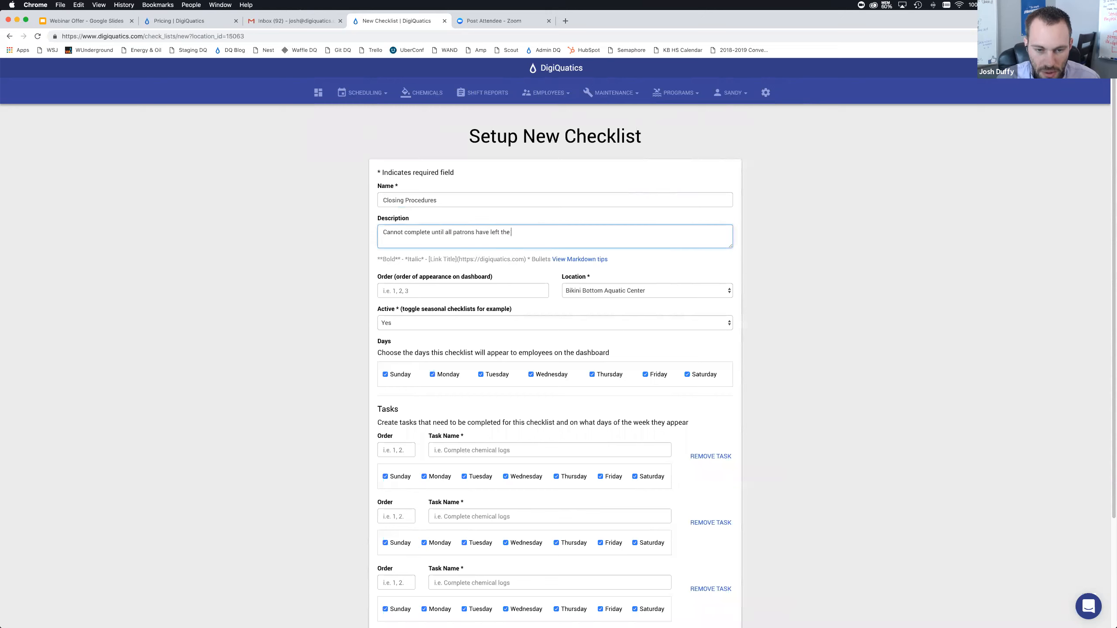
{"action": "type", "text": "building"}
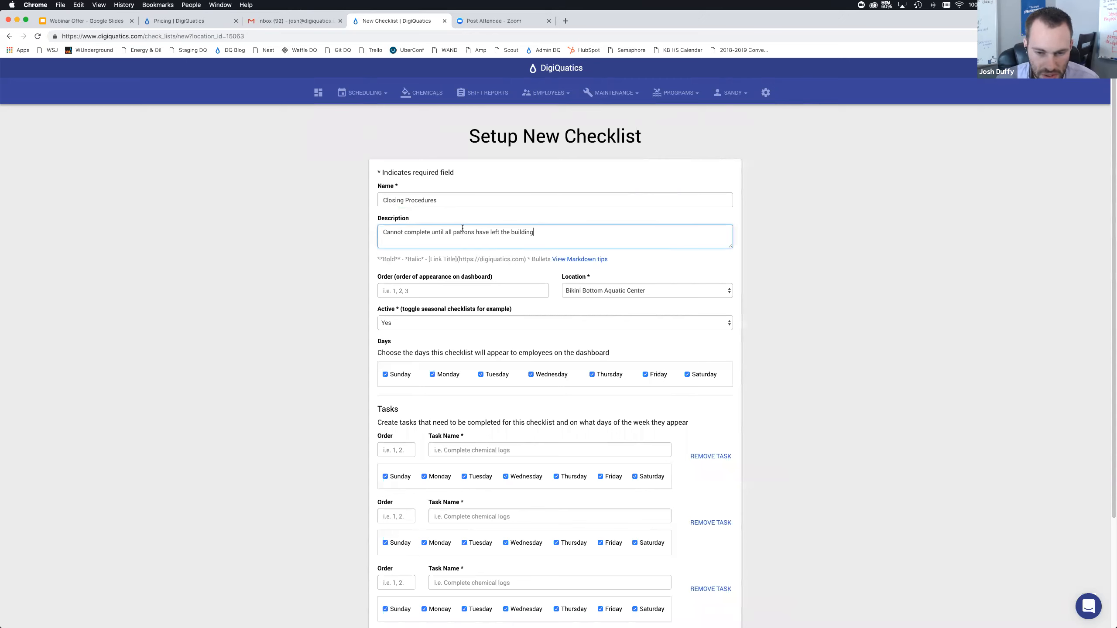
Enter tasks: closing chems, close and lock facility doors, take out the trash
{"action": "scroll", "scroll_direction": "down", "scroll_amount": 3}
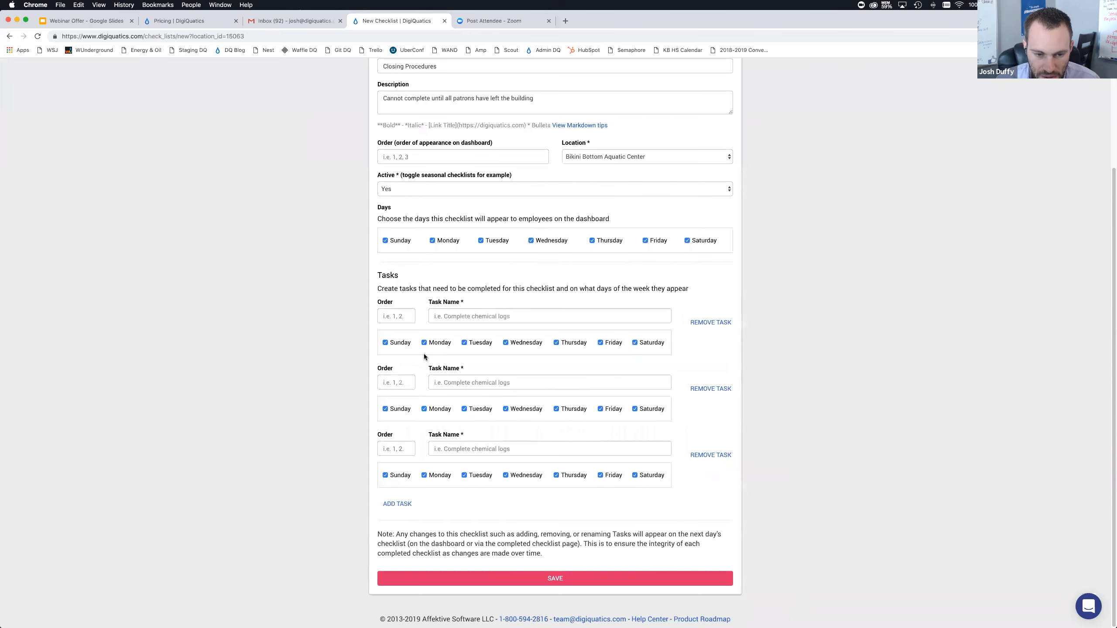
{"action": "left_click", "coordinate": [549, 316]}
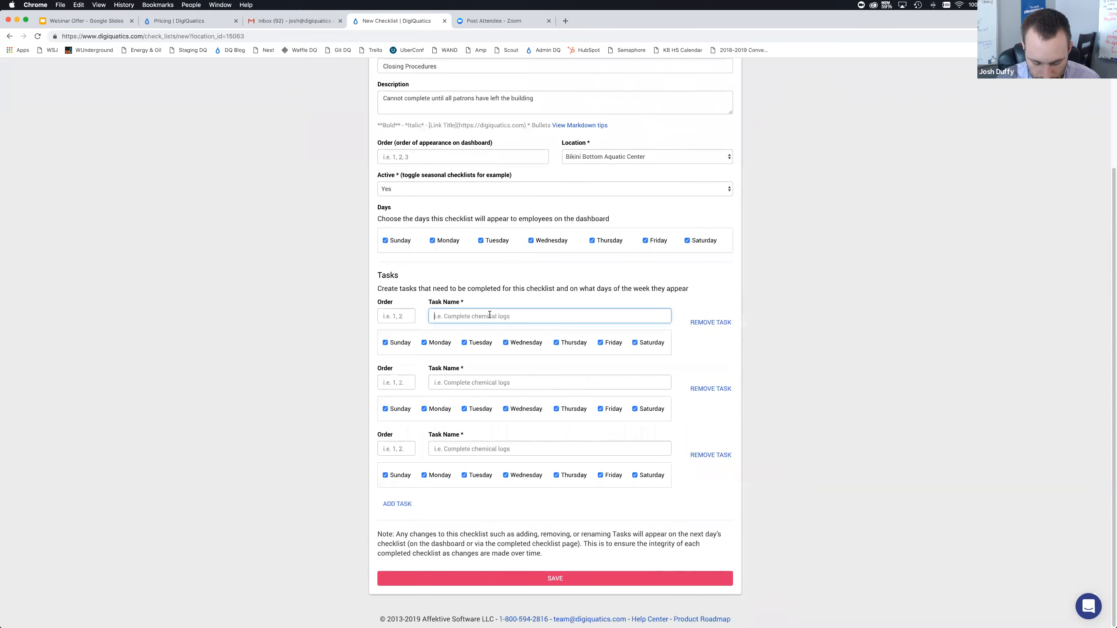
{"action": "type", "text": "Closing"}
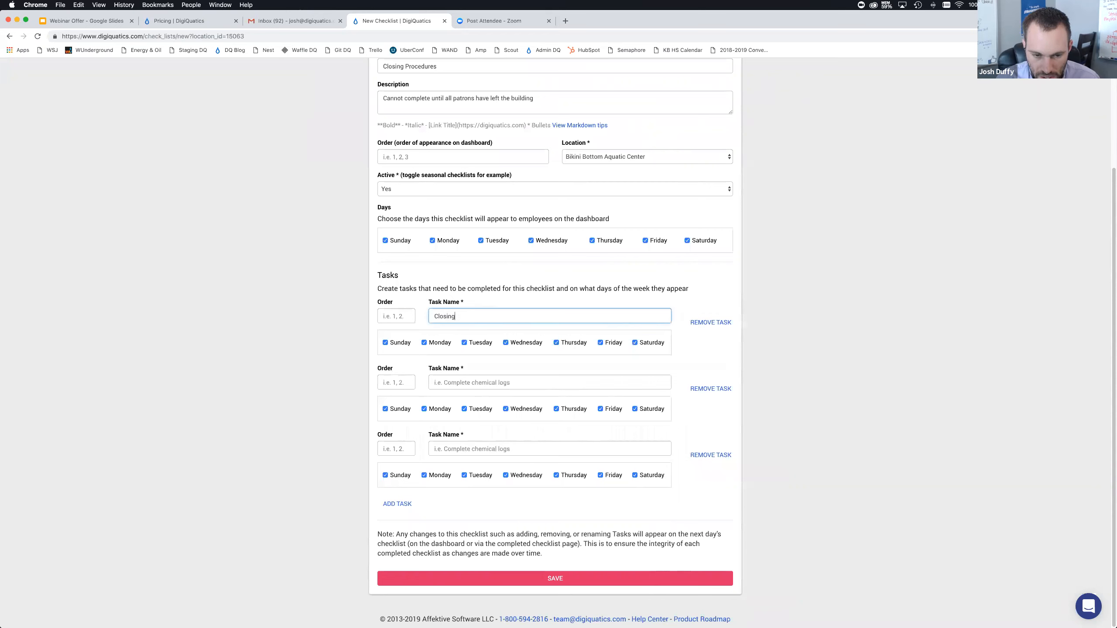
{"action": "type", "text": "Chems"}
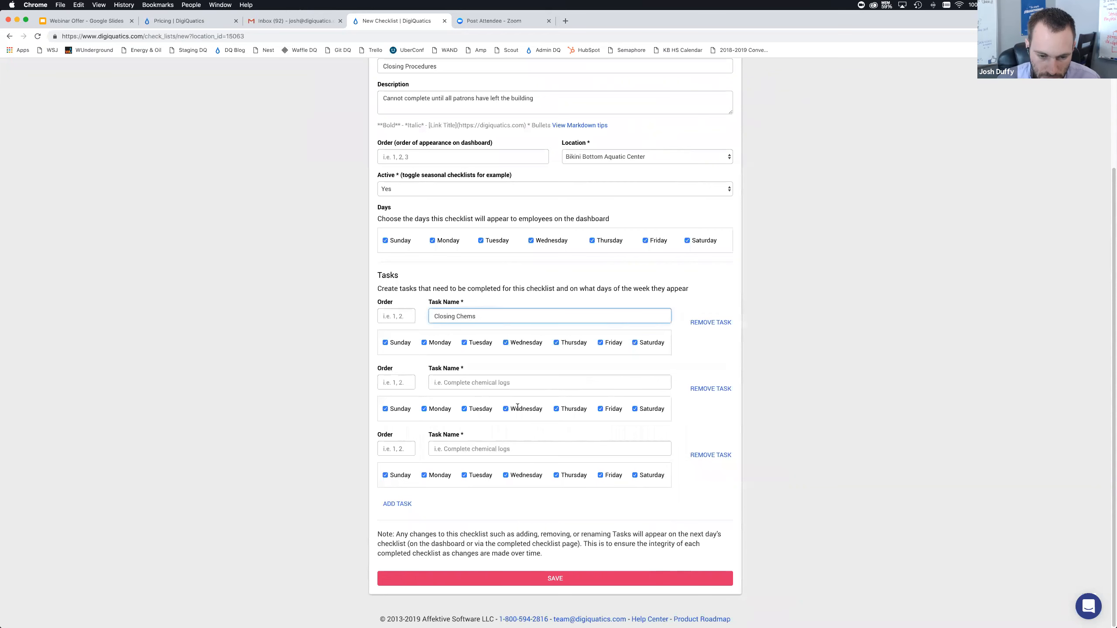
{"action": "type", "text": "Close and"}
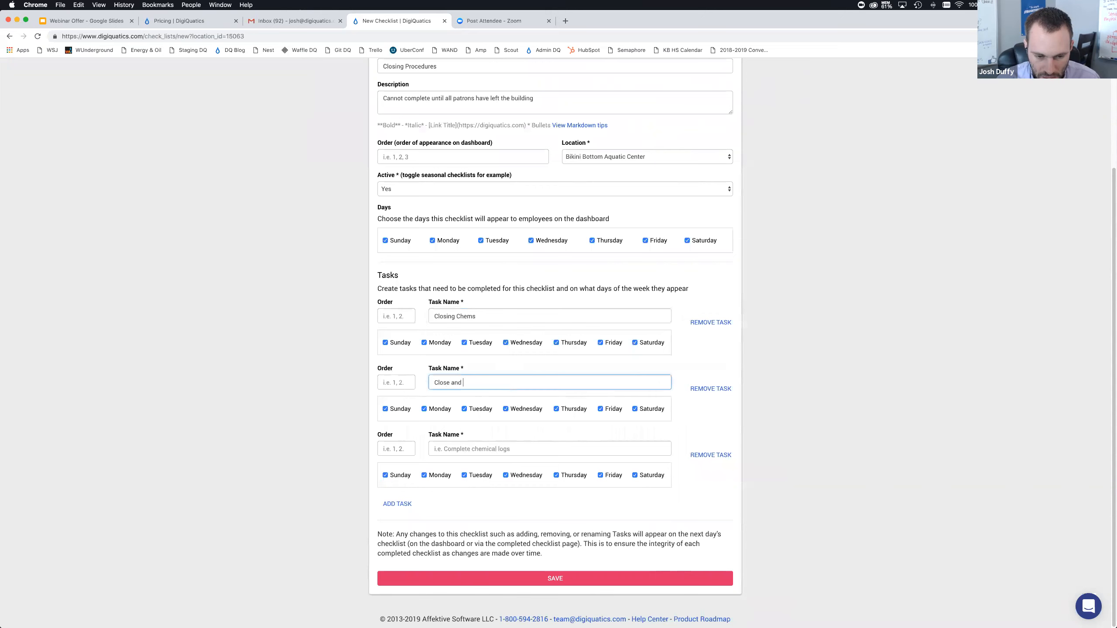
{"action": "type", "text": "lock facility doors"}
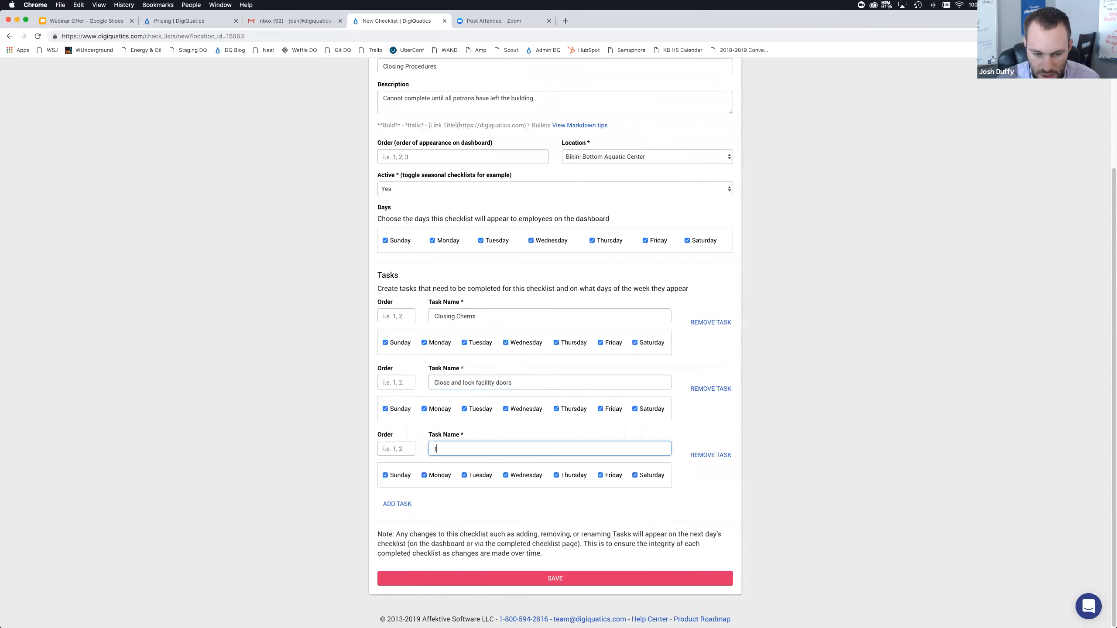
{"action": "type", "text": "ake out the trash"}
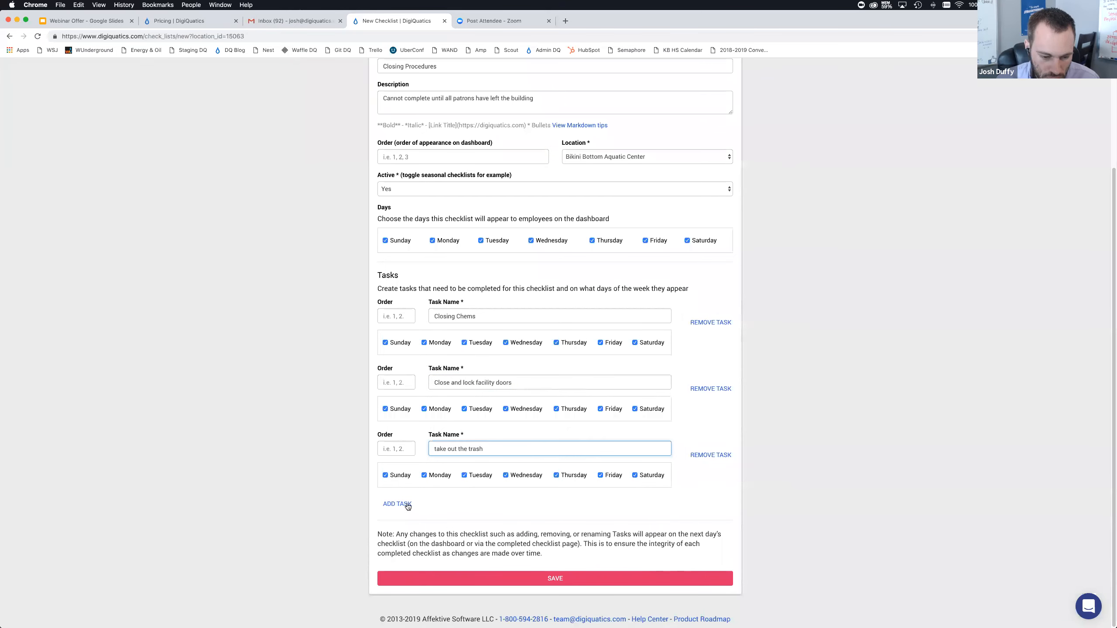
Add a fourth task 'Put in lane lines (50m)' and save the Closing Procedures checklist
{"action": "left_click", "coordinate": [397, 504]}
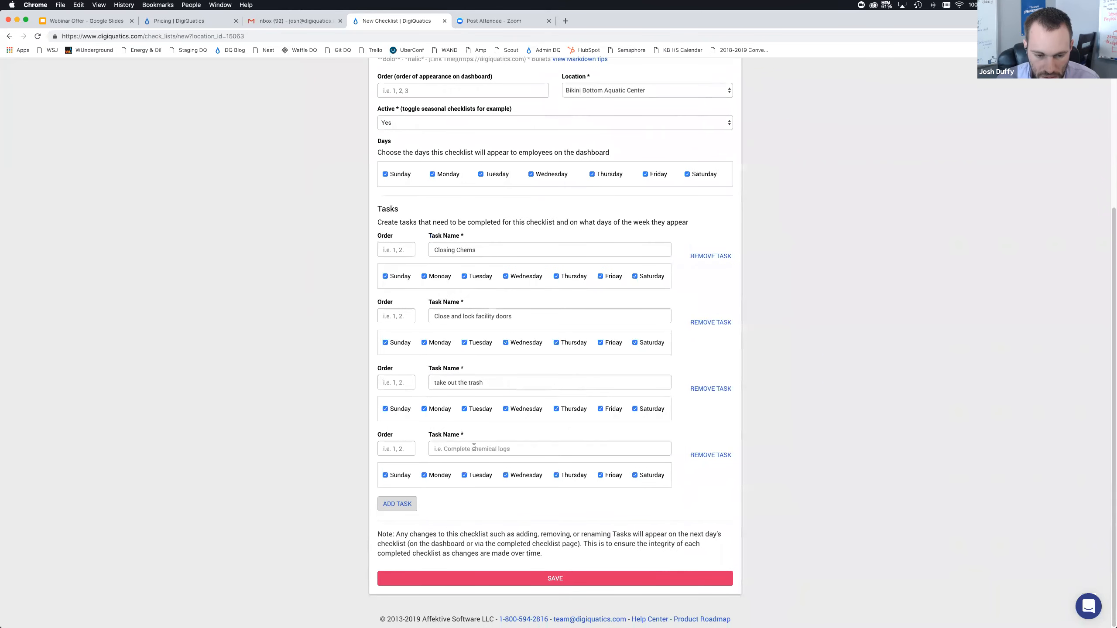
{"action": "left_click", "coordinate": [549, 448]}
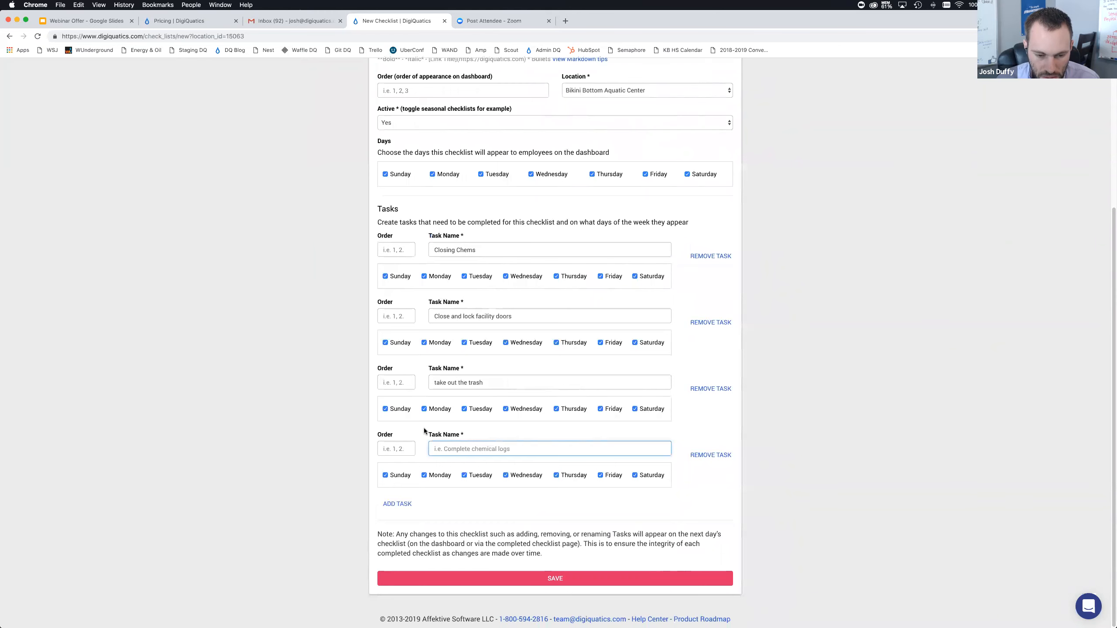
{"action": "left_click", "coordinate": [549, 449]}
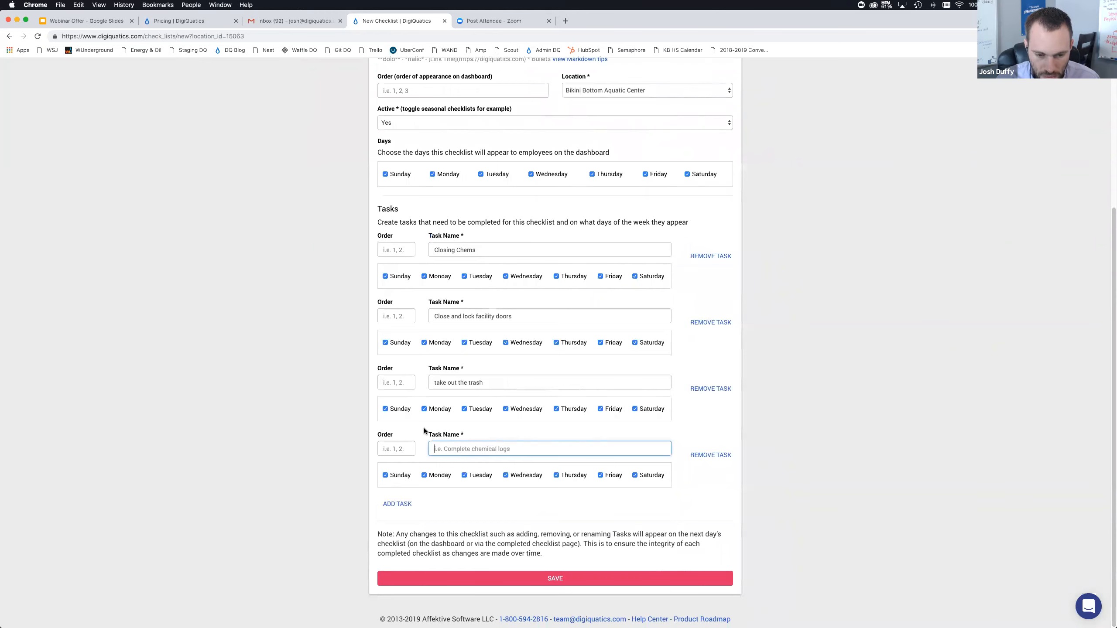
{"action": "type", "text": "Put in lane lines (50m"}
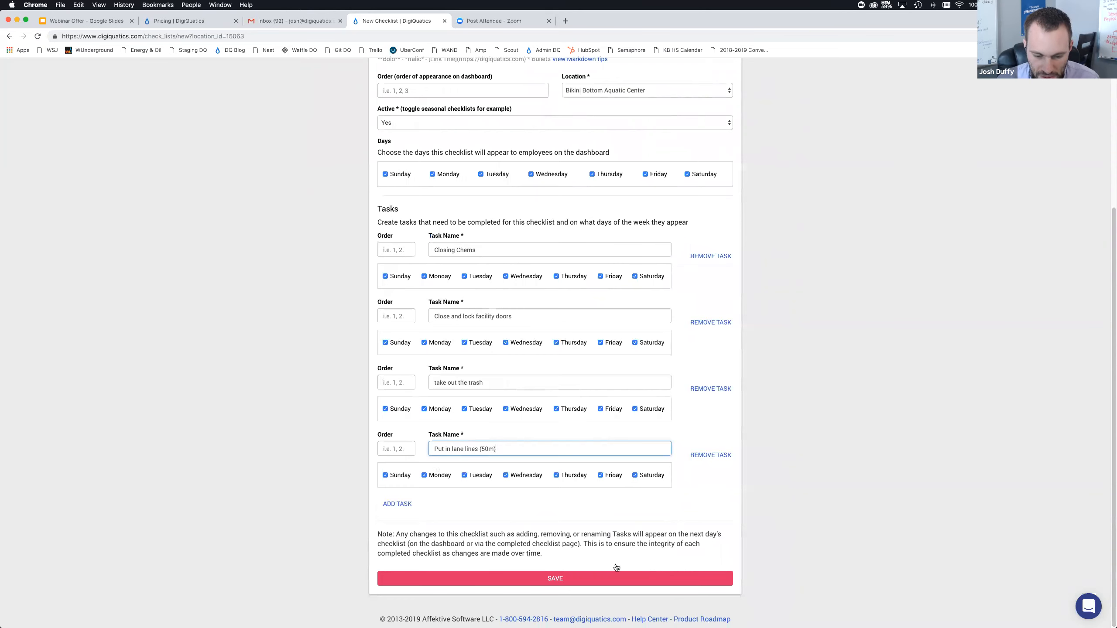
{"action": "left_click", "coordinate": [555, 578]}
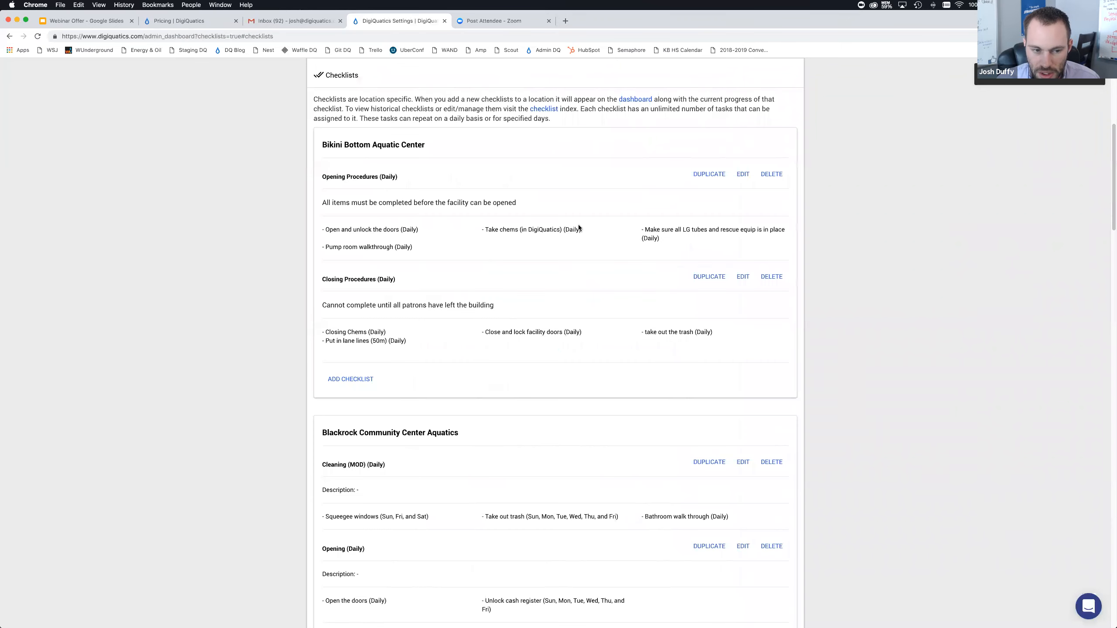
{"action": "mouse_move", "coordinate": [743, 277]}
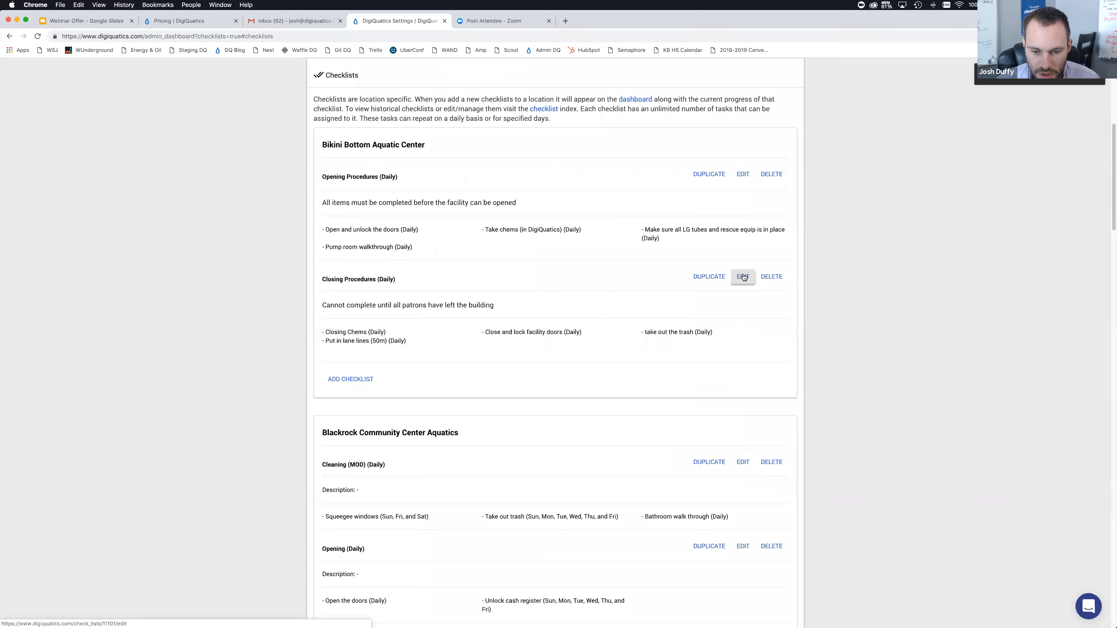
Edit Closing Procedures and add a fifth task 'Put in lane lines (25yd)'
{"action": "left_click", "coordinate": [742, 277]}
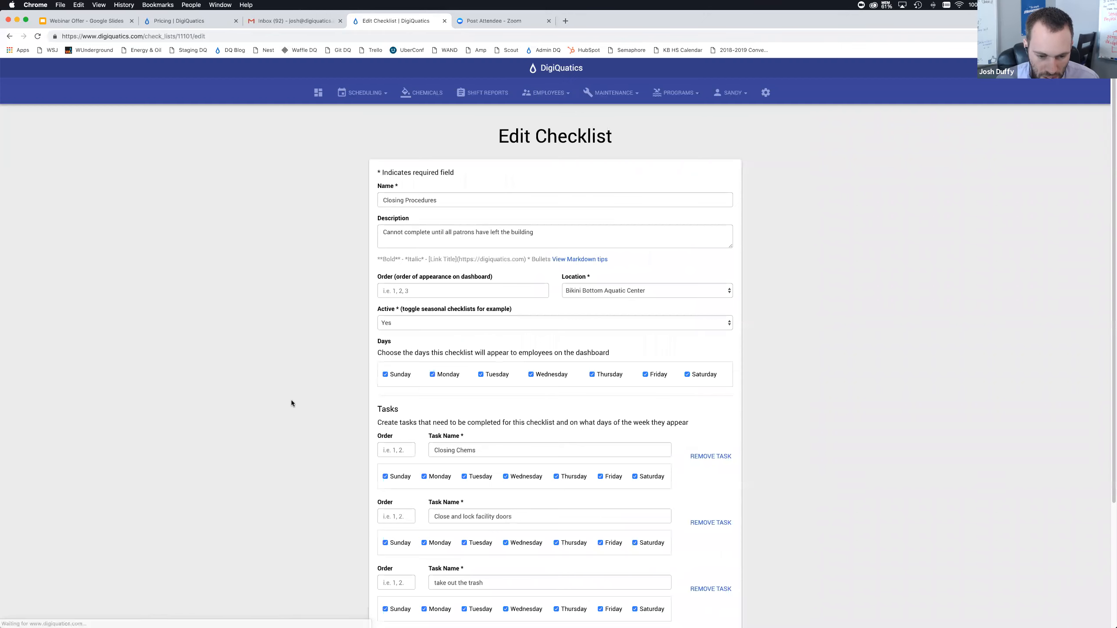
{"action": "scroll", "scroll_direction": "down", "scroll_amount": 3}
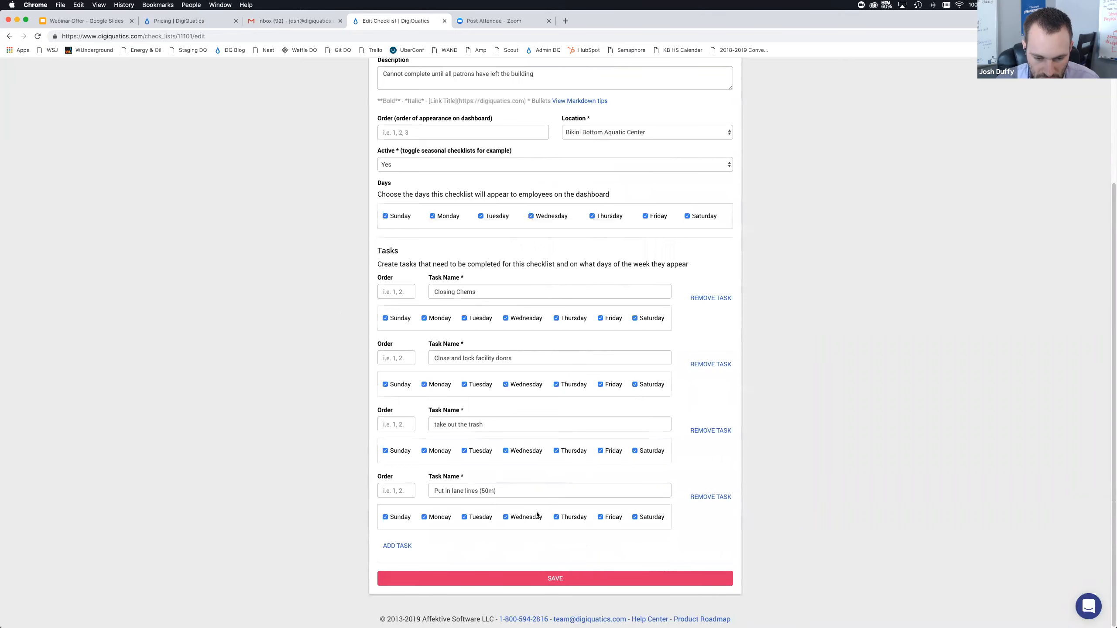
{"action": "mouse_move", "coordinate": [417, 540]}
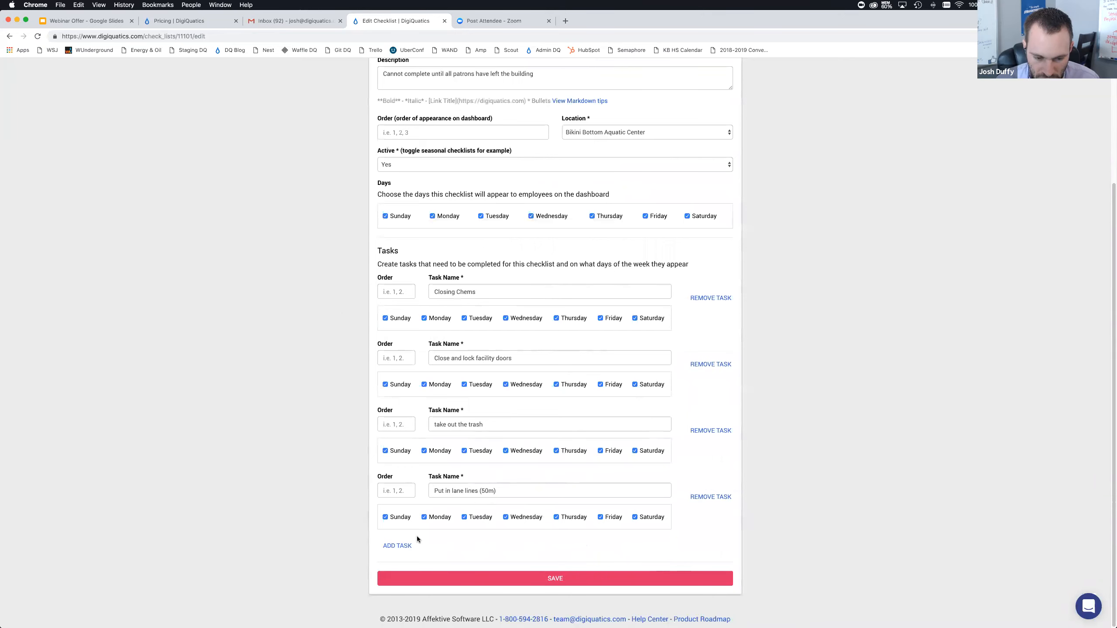
{"action": "left_click", "coordinate": [397, 545]}
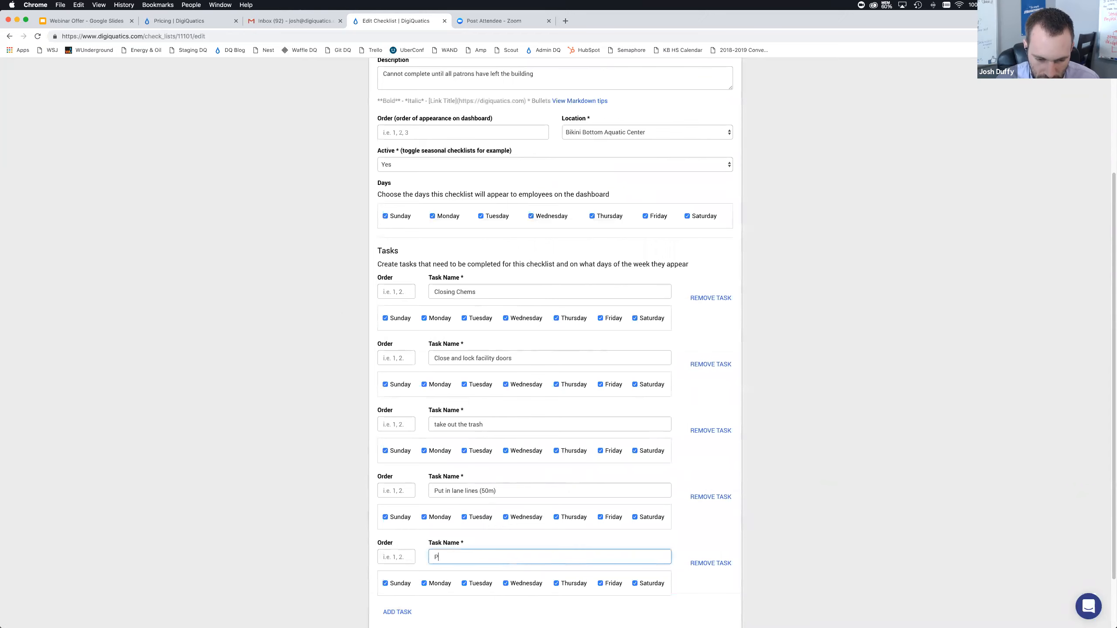
{"action": "type", "text": "ut in lane lines (25yd"}
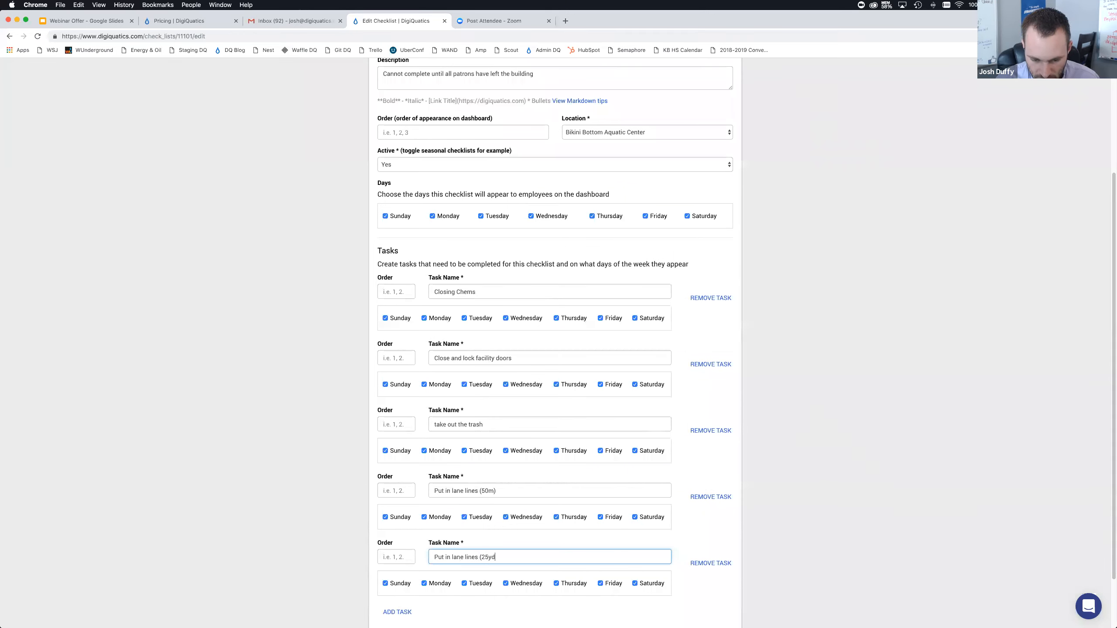
{"action": "scroll", "scroll_direction": "down", "scroll_amount": 3}
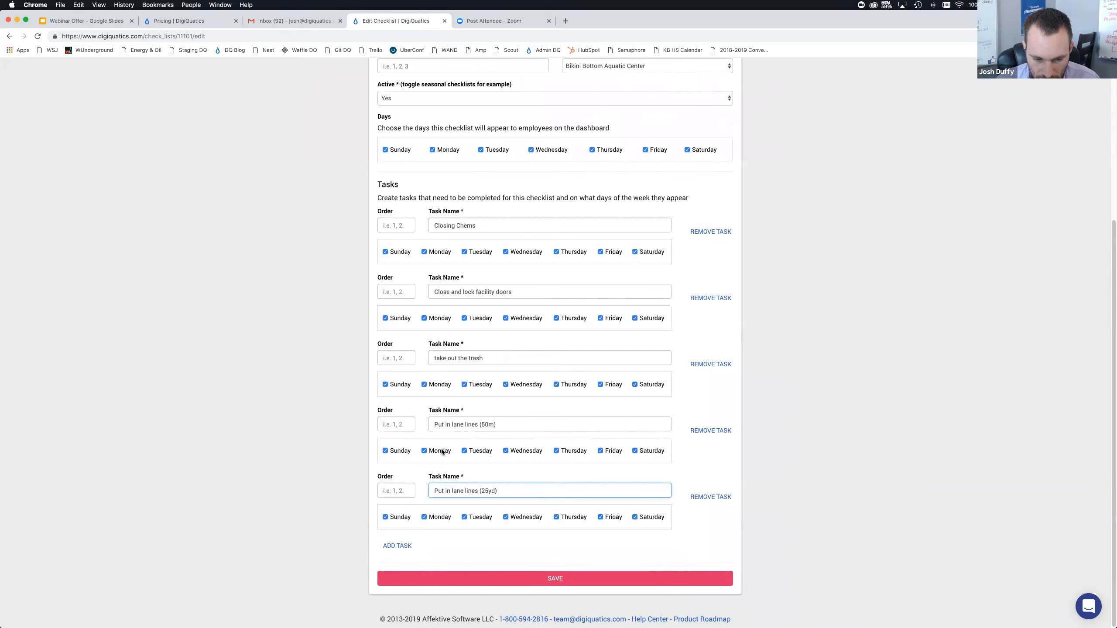
Leave the 50m lane lines task scheduled only on Monday, Wednesday and Saturday
{"action": "left_click", "coordinate": [464, 450]}
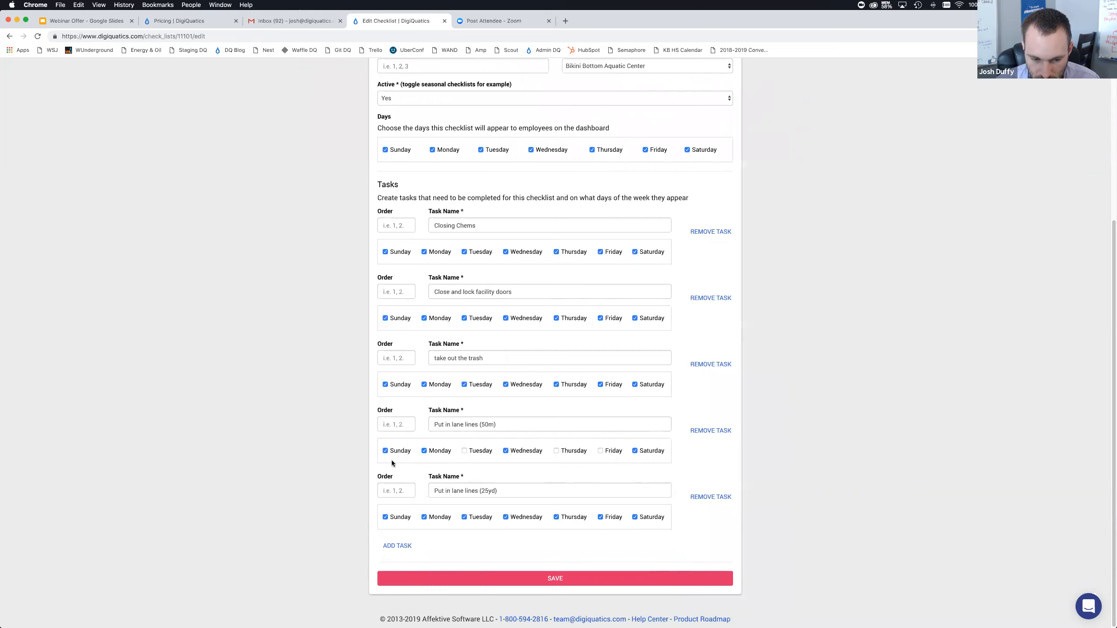
{"action": "left_click", "coordinate": [385, 451]}
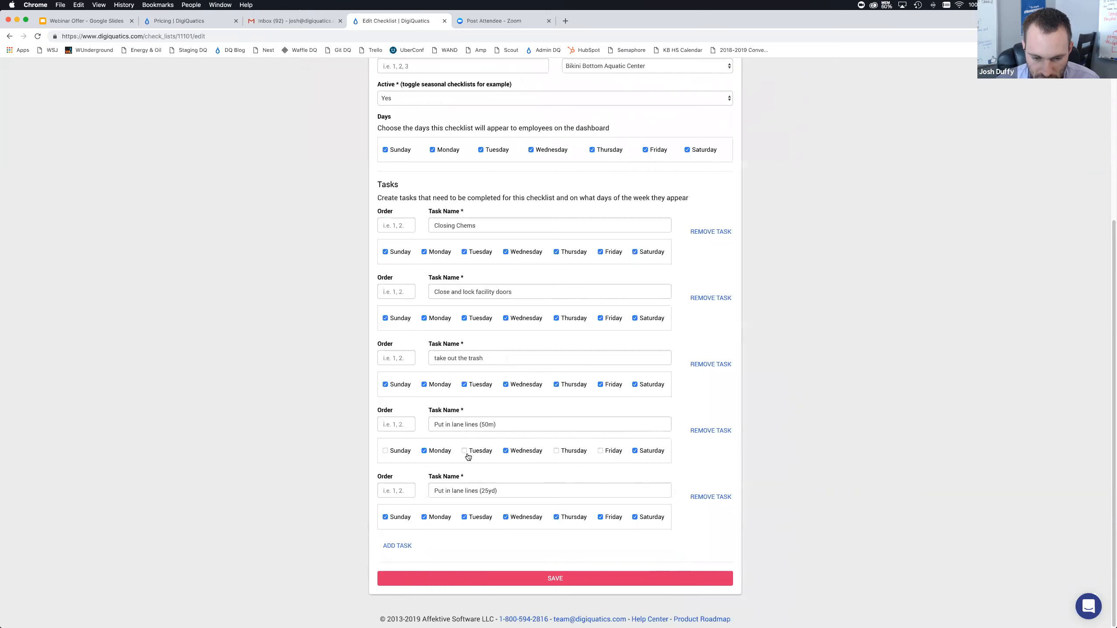
{"action": "left_click", "coordinate": [635, 450]}
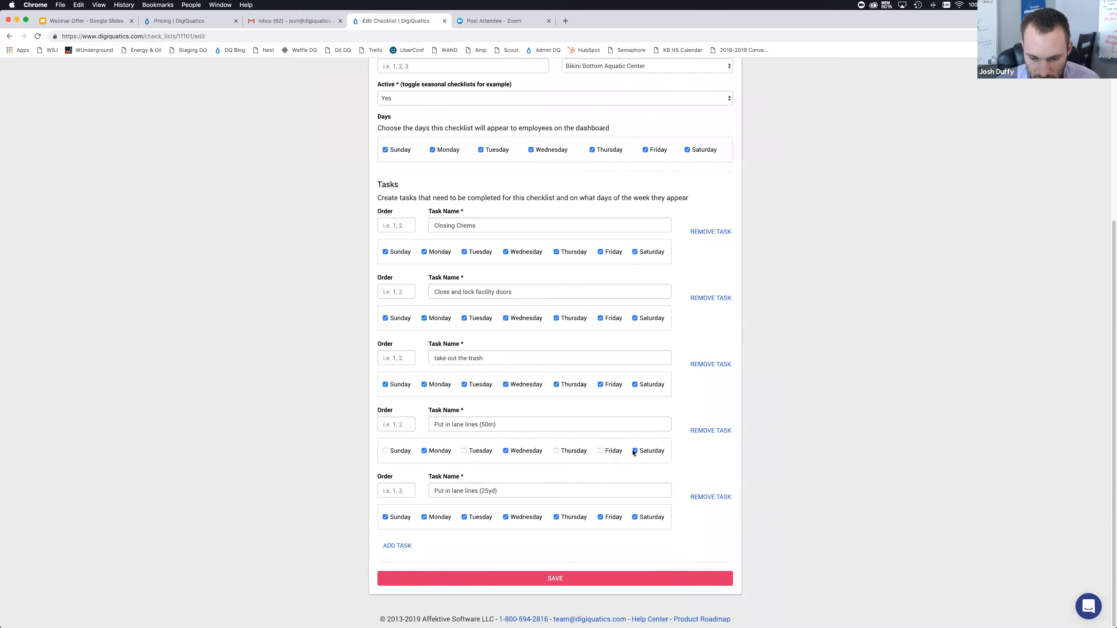
{"action": "left_click", "coordinate": [386, 450]}
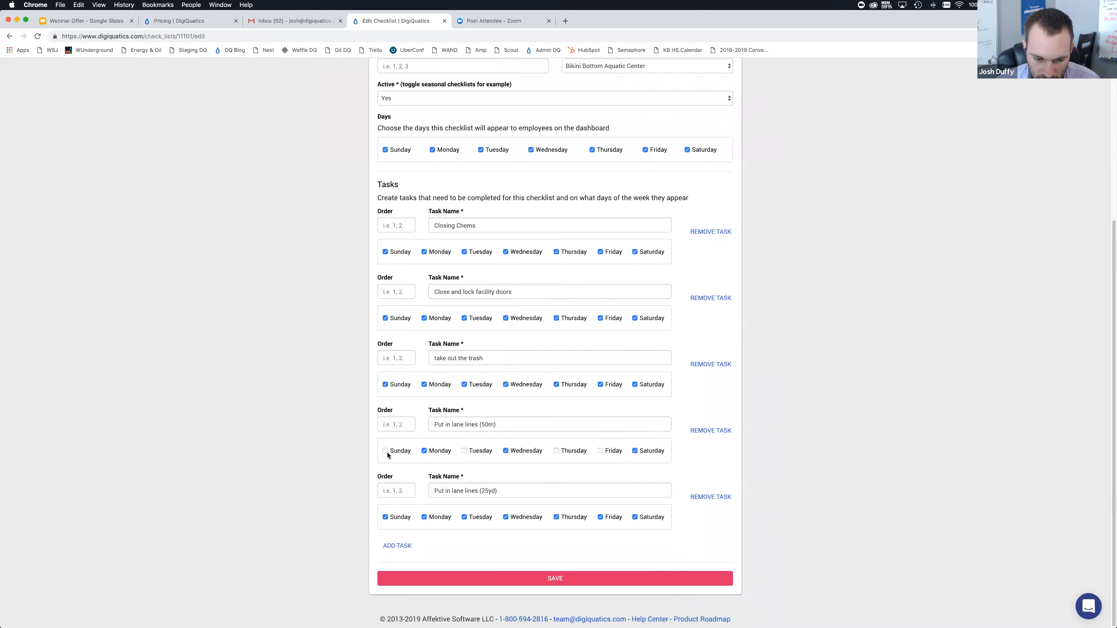
{"action": "left_click", "coordinate": [386, 450]}
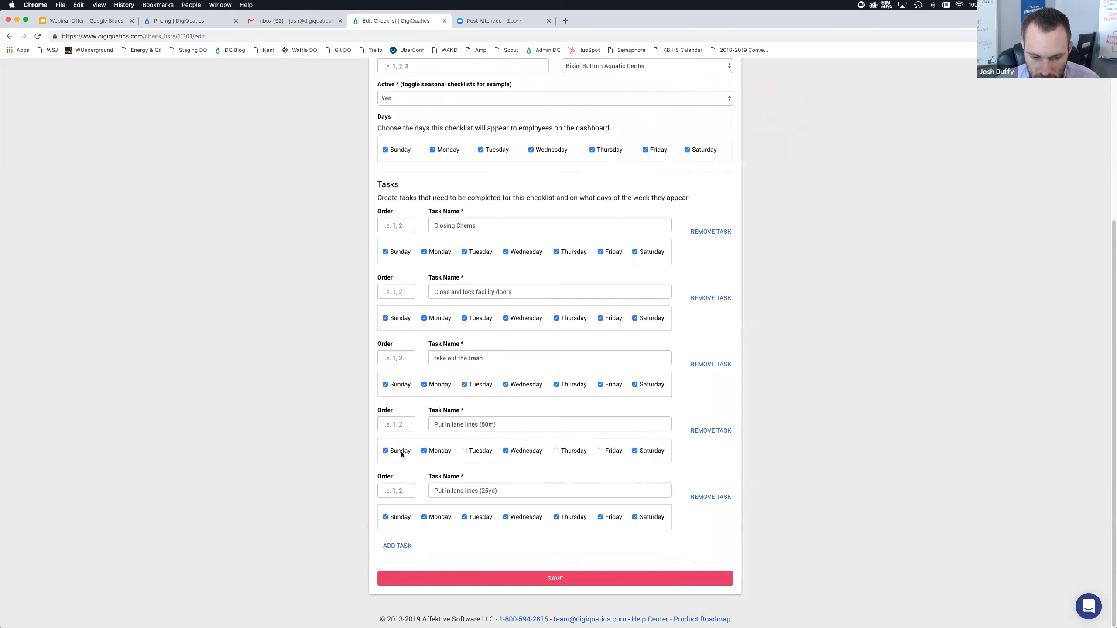
{"action": "mouse_move", "coordinate": [415, 456]}
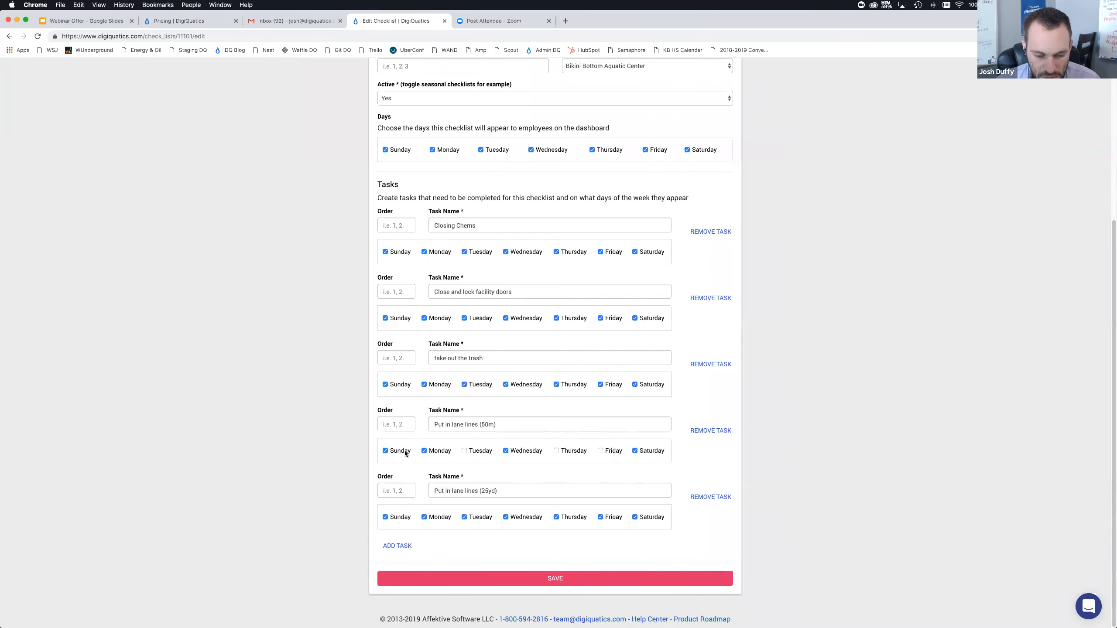
{"action": "left_click", "coordinate": [386, 451]}
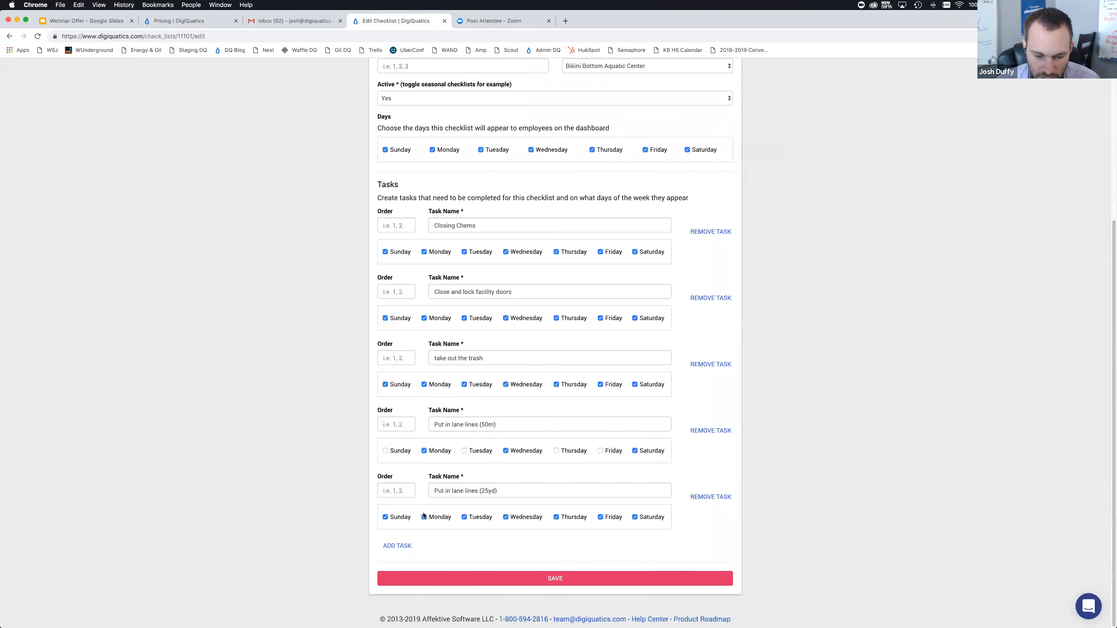
Schedule the 25yd lane lines task on the remaining four days and save Closing Procedures
{"action": "left_click", "coordinate": [464, 517]}
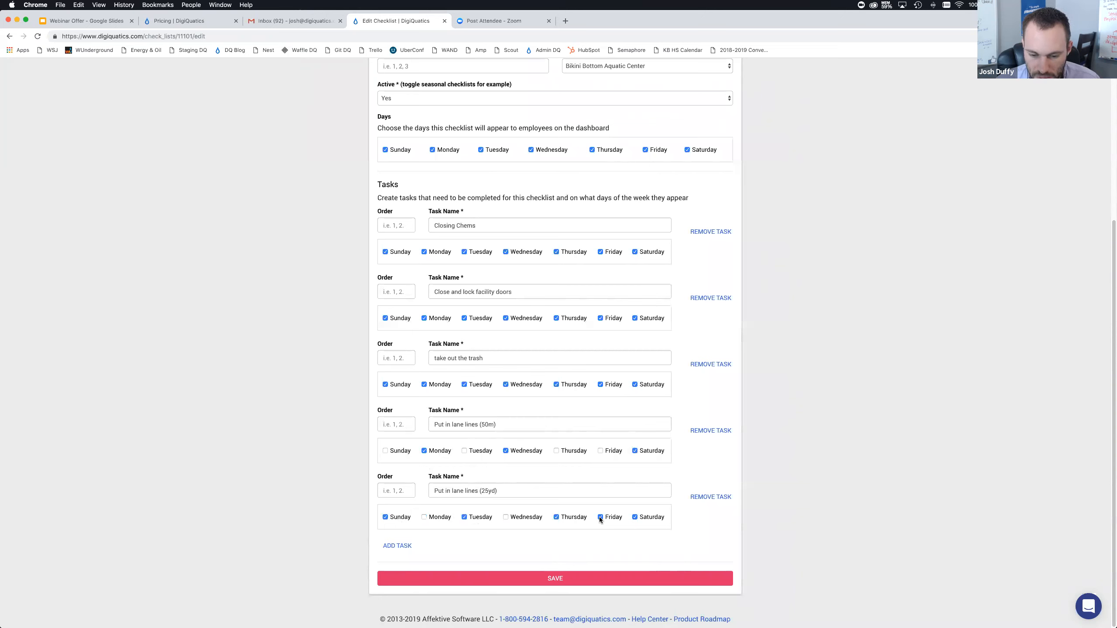
{"action": "left_click", "coordinate": [600, 518]}
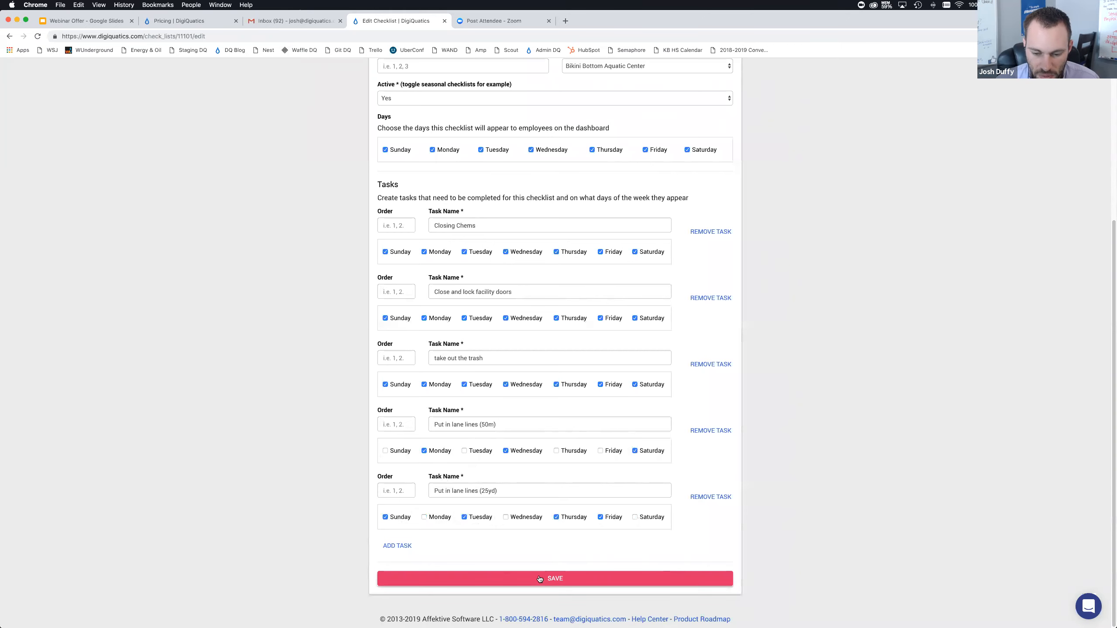
{"action": "left_click", "coordinate": [555, 579]}
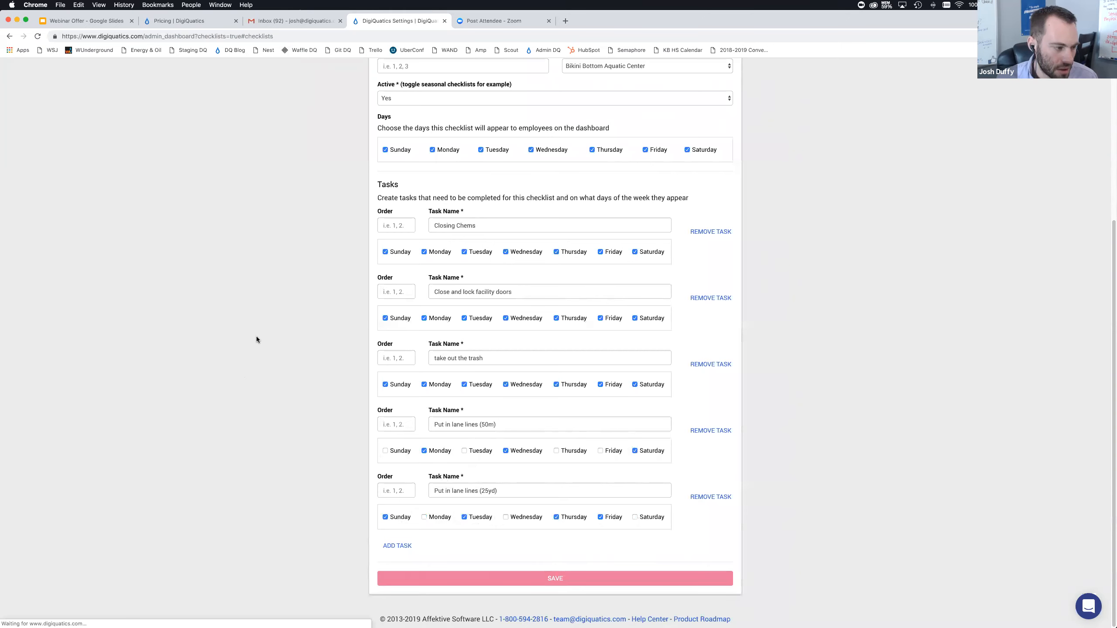
{"action": "left_click", "coordinate": [556, 578]}
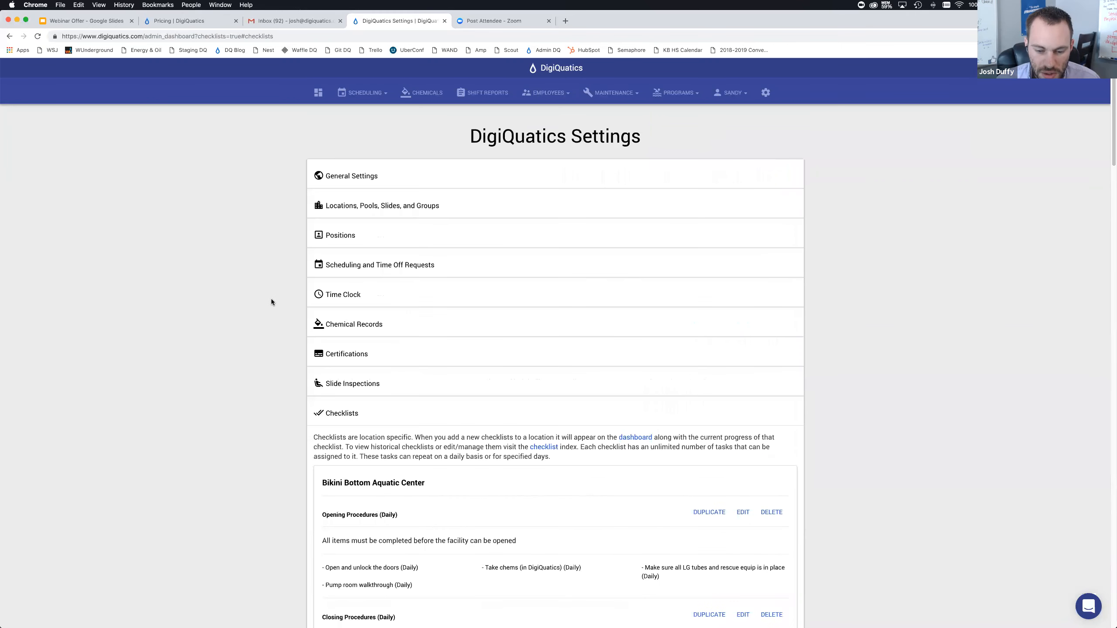
Scroll the dashboard down to Bikini Bottom Aquatic Center's Opening and Closing Procedures buttons
{"action": "scroll", "scroll_direction": "down", "scroll_amount": 3}
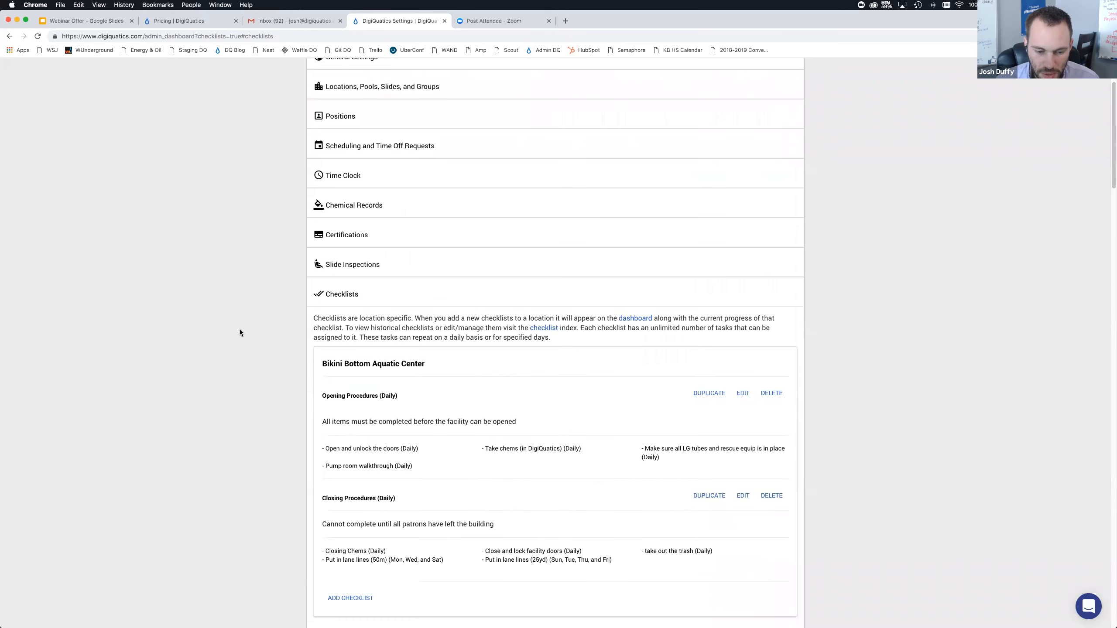
{"action": "mouse_move", "coordinate": [250, 321]}
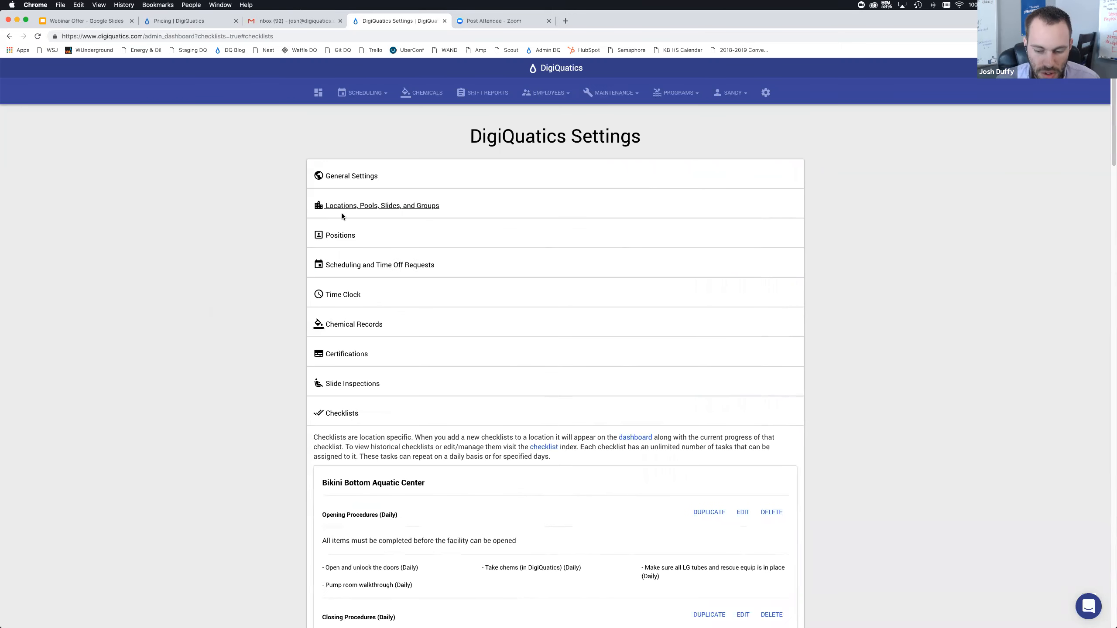
{"action": "mouse_move", "coordinate": [636, 376]}
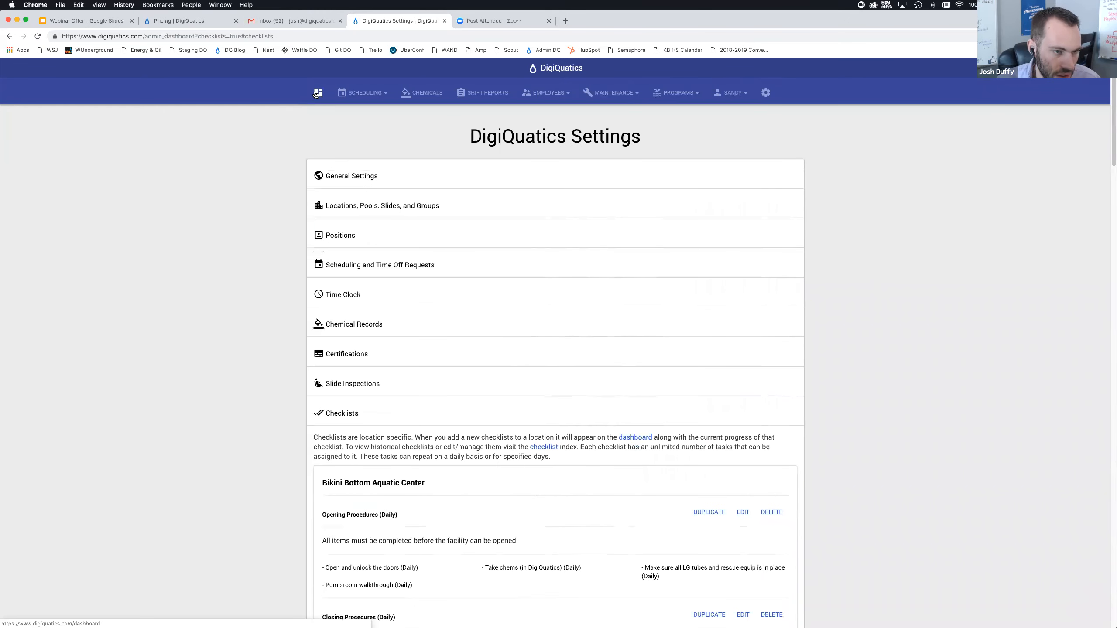
{"action": "left_click", "coordinate": [318, 92]}
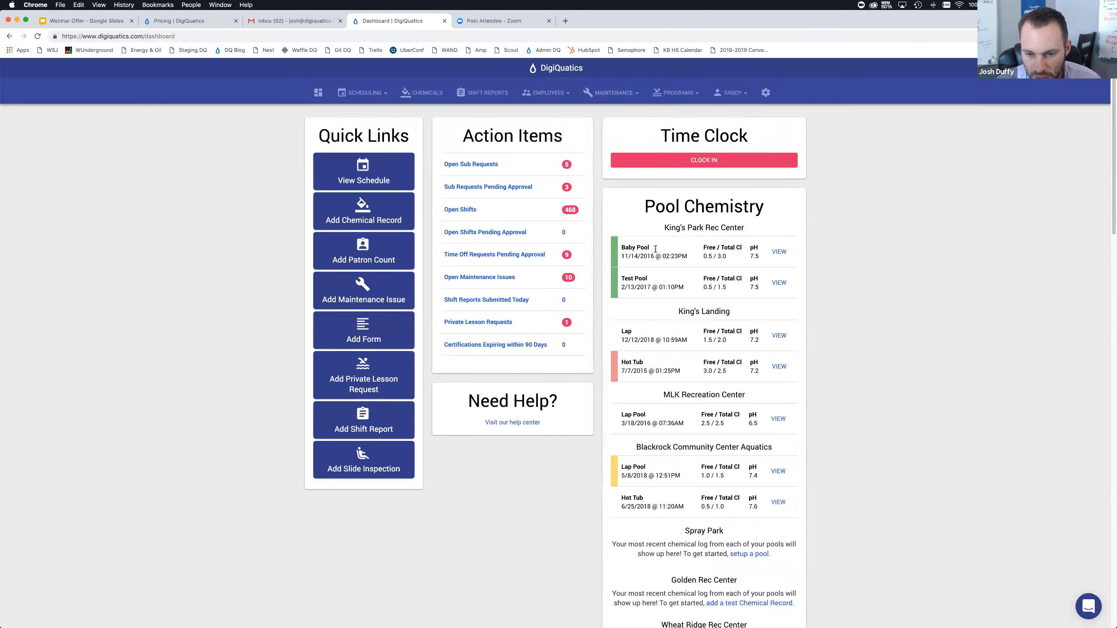
{"action": "scroll", "scroll_direction": "down", "scroll_amount": 3}
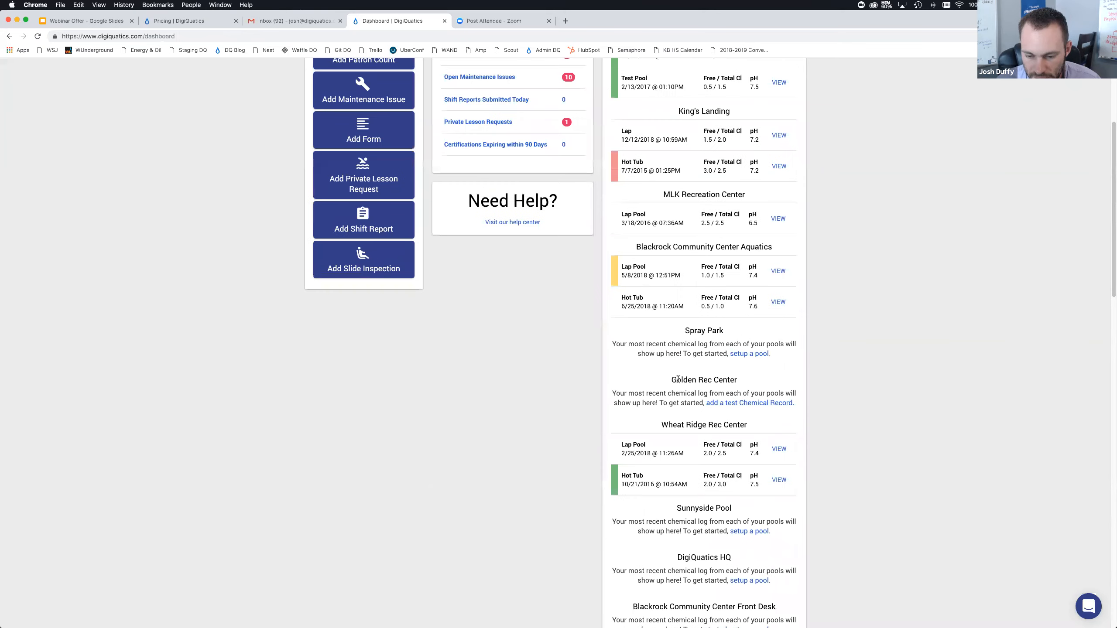
{"action": "scroll", "scroll_direction": "down", "scroll_amount": 3}
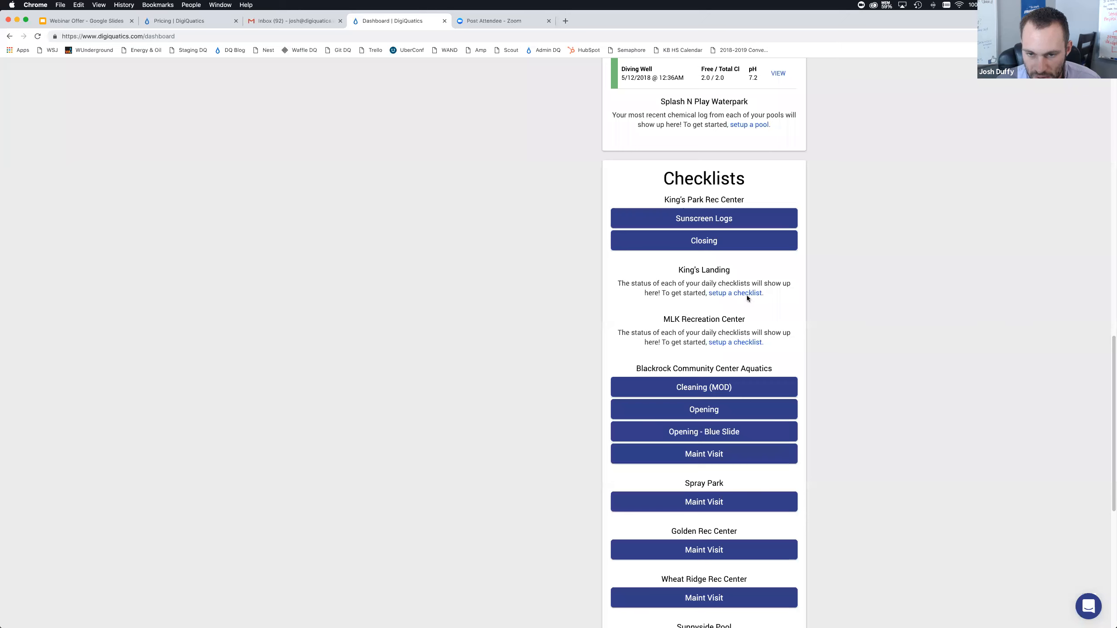
{"action": "scroll", "scroll_direction": "down", "scroll_amount": 3}
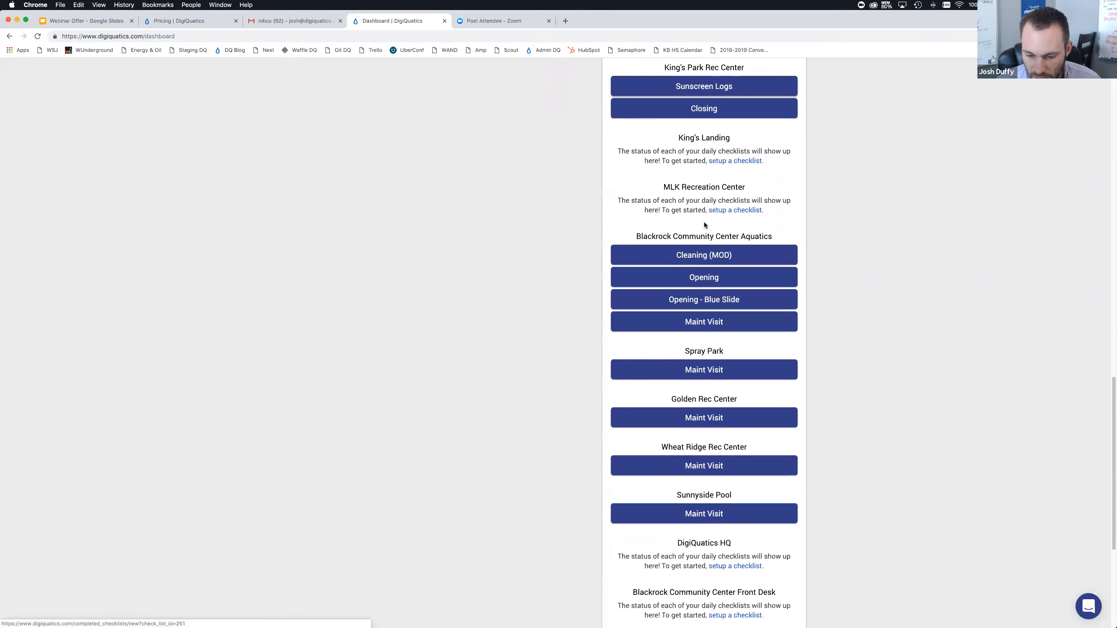
{"action": "scroll", "scroll_direction": "down", "scroll_amount": 3}
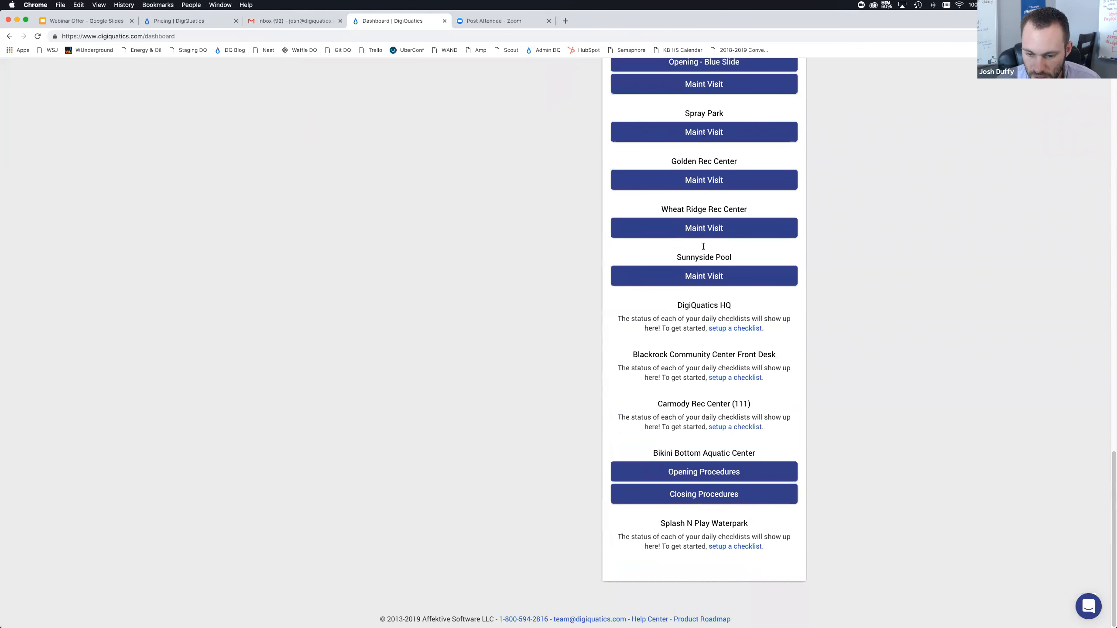
{"action": "mouse_move", "coordinate": [752, 463]}
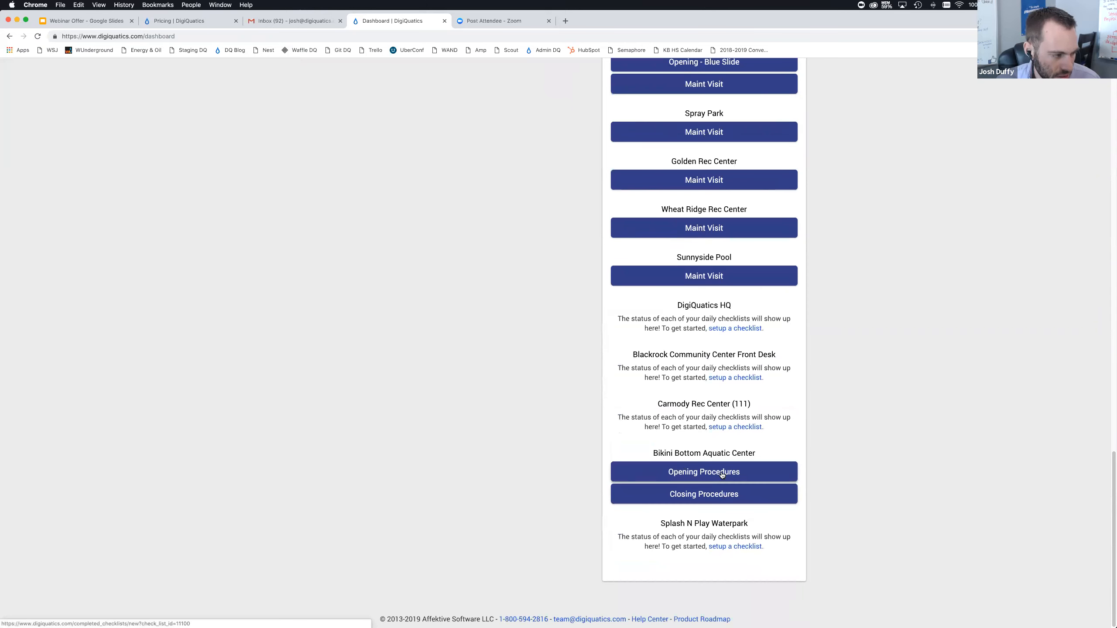
Submit today's Opening Procedures with doors unlocked and lifeguard tubes and rescue equipment done
{"action": "left_click", "coordinate": [703, 472]}
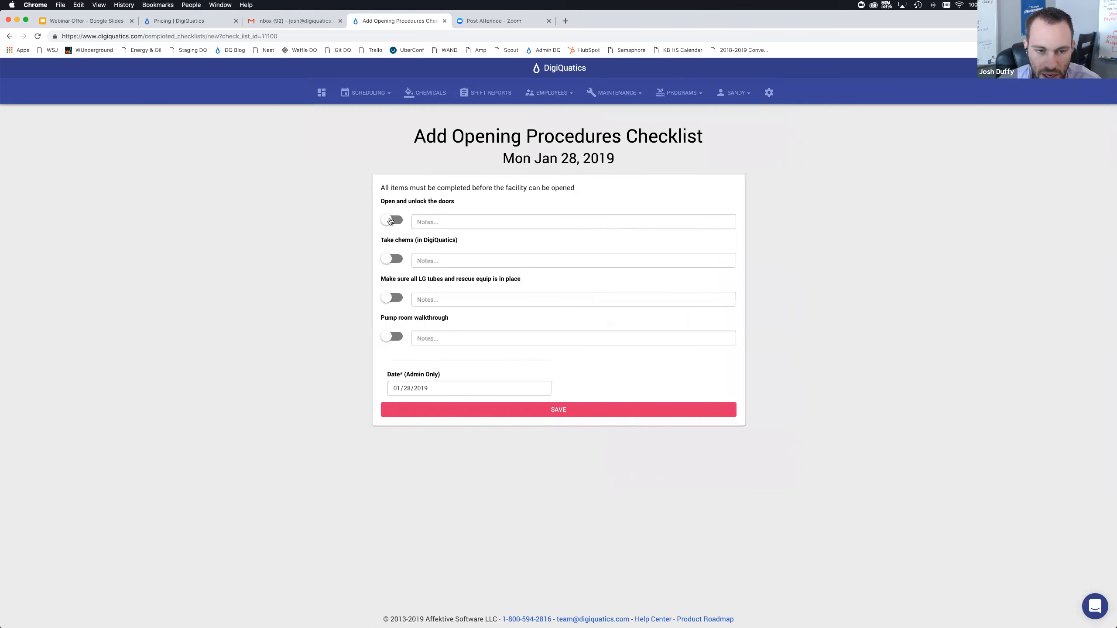
{"action": "left_click", "coordinate": [392, 219]}
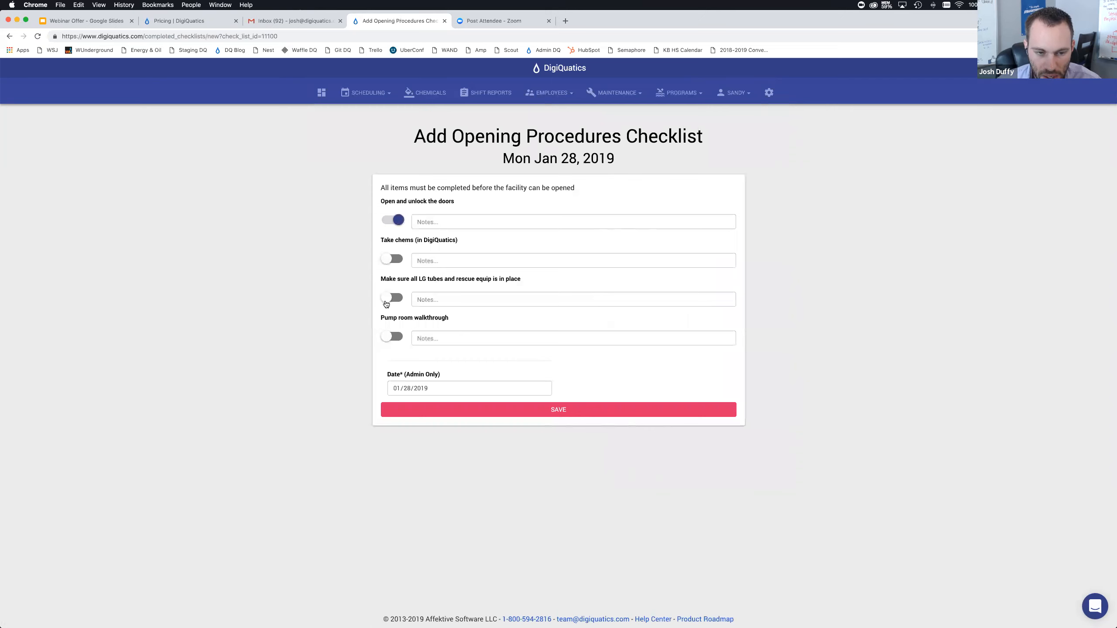
{"action": "left_click", "coordinate": [393, 297]}
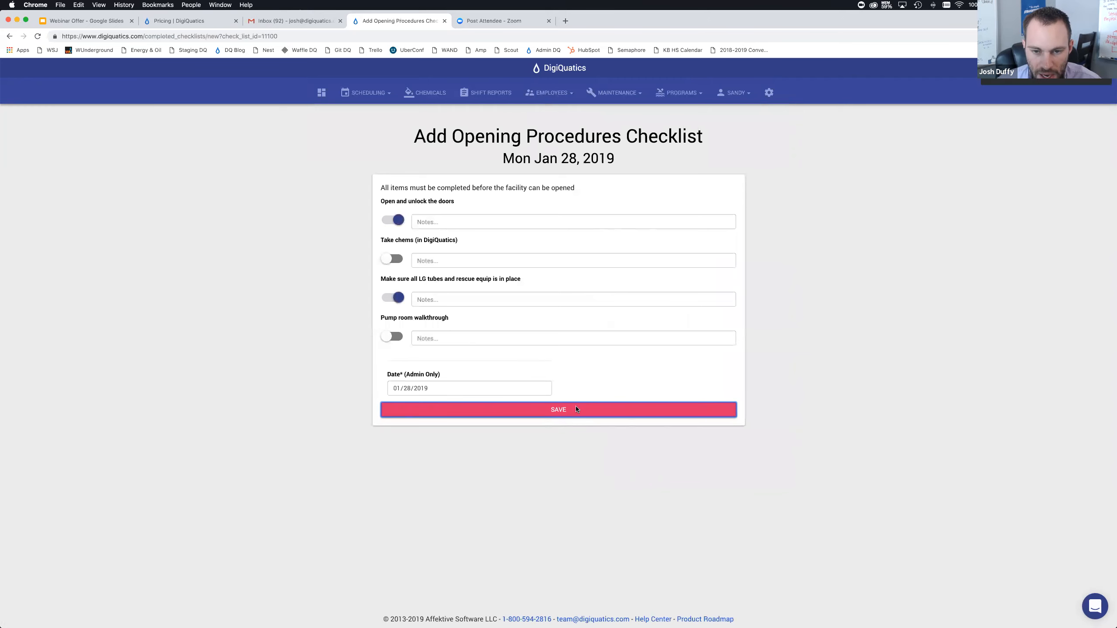
{"action": "left_click", "coordinate": [557, 409]}
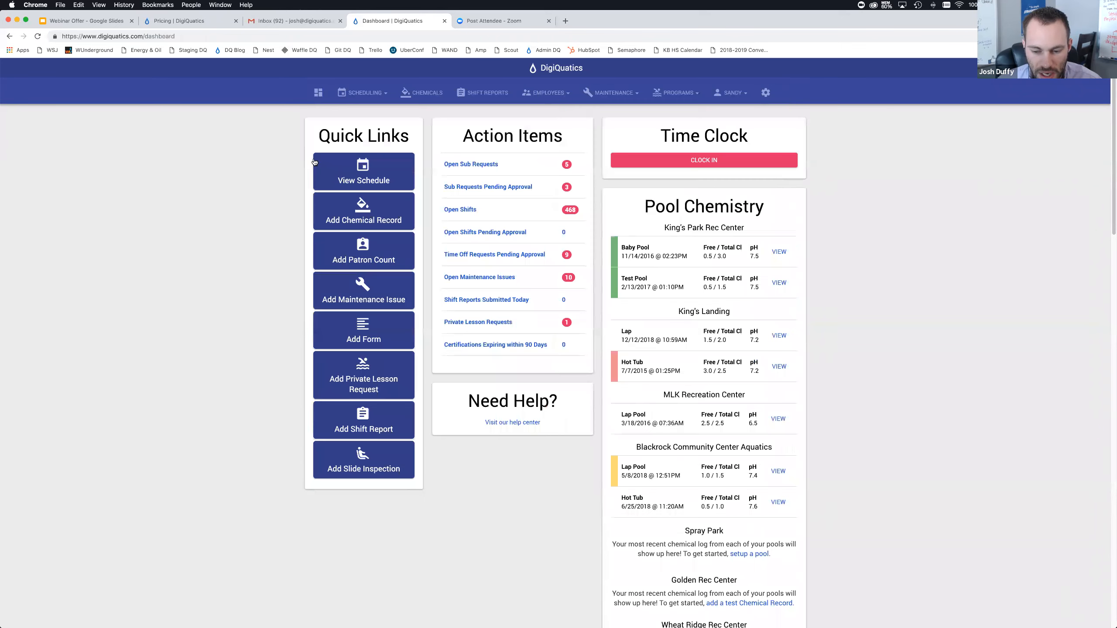
Reopen the Opening Procedures checklist and mark the pump room walkthrough done
{"action": "scroll", "scroll_direction": "down", "scroll_amount": 3}
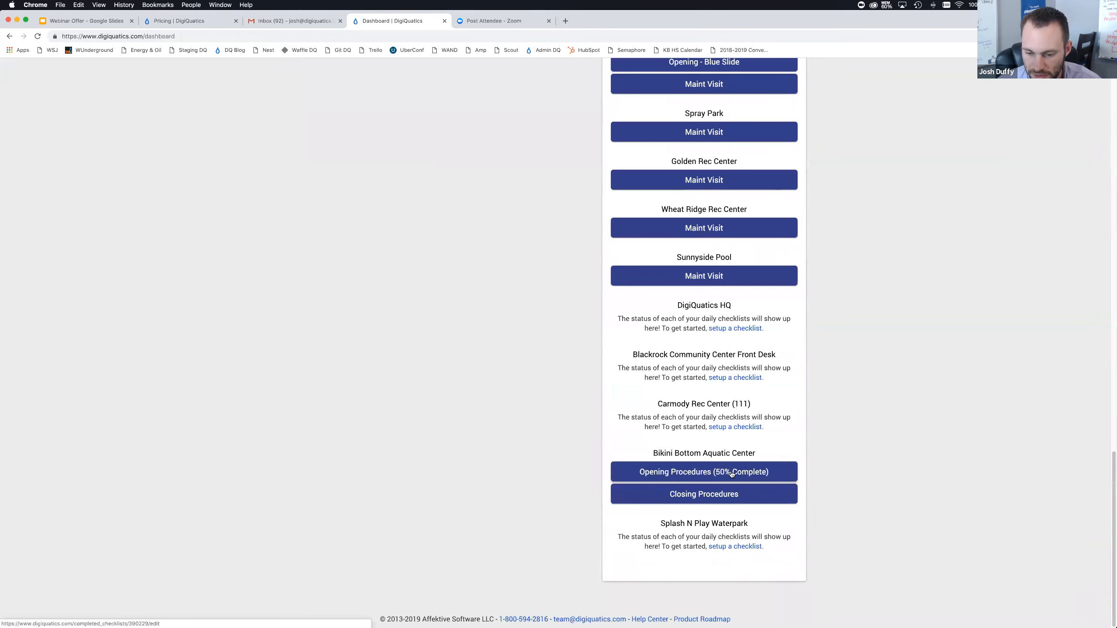
{"action": "mouse_move", "coordinate": [765, 486]}
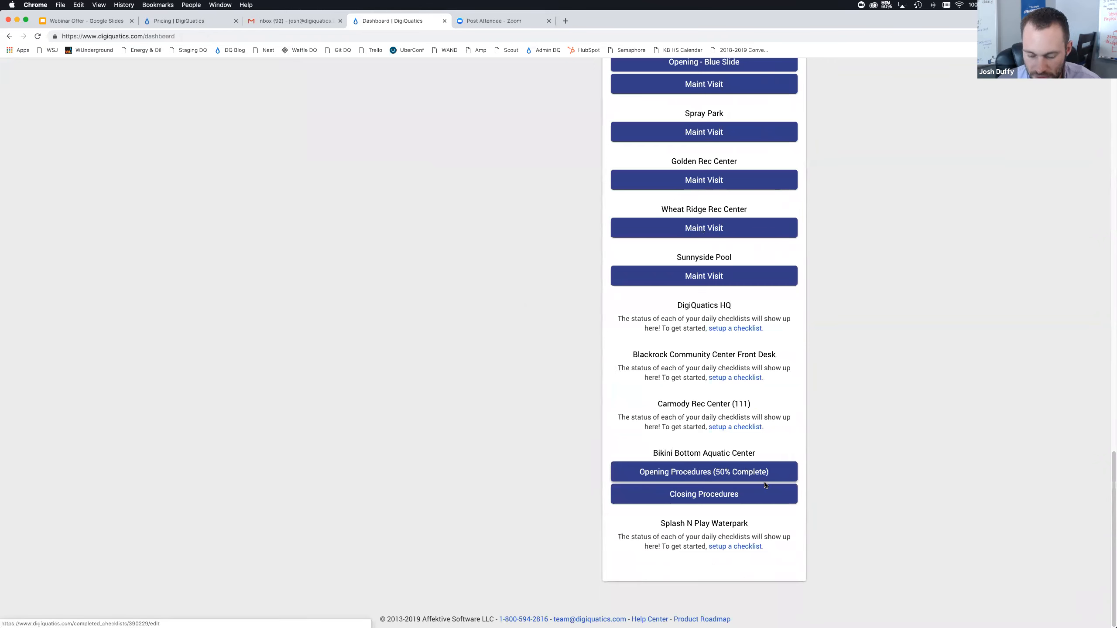
{"action": "mouse_move", "coordinate": [752, 479]}
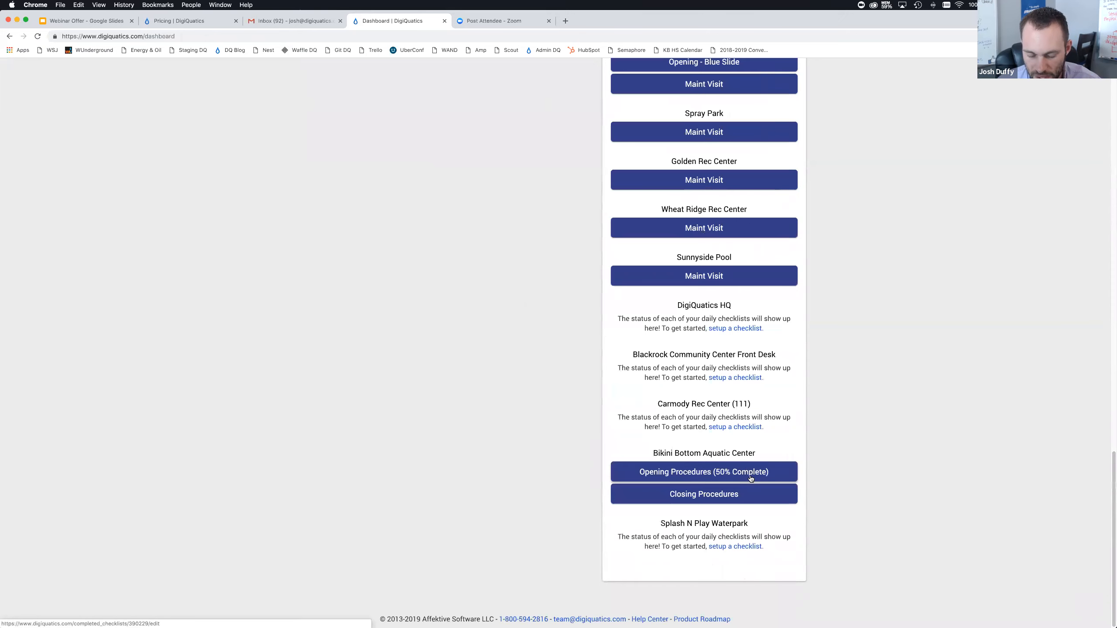
{"action": "left_click", "coordinate": [704, 471]}
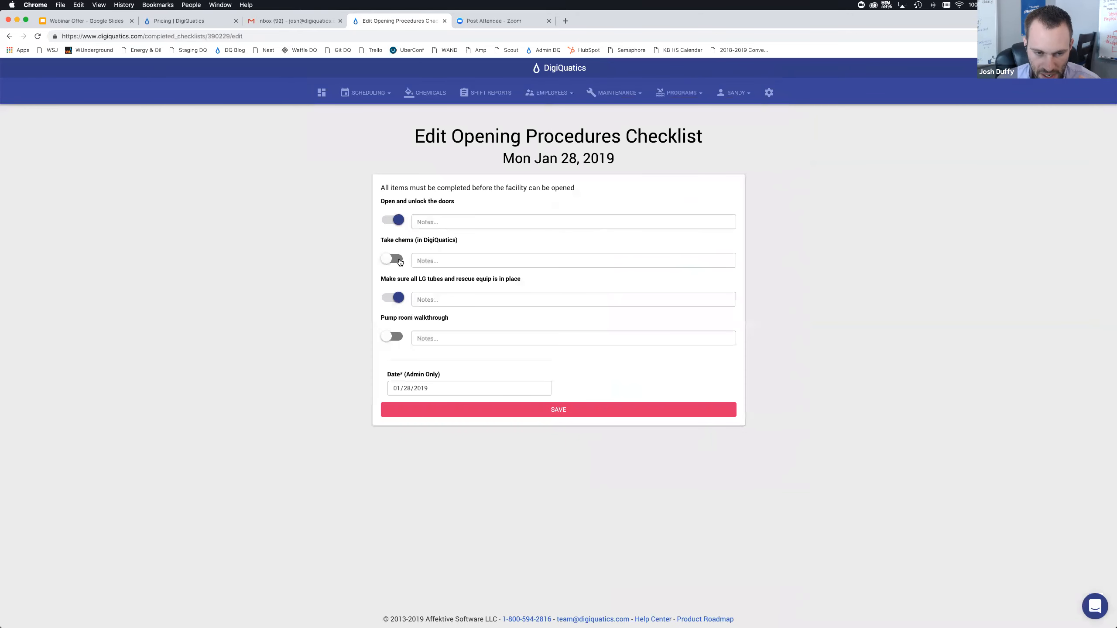
{"action": "left_click", "coordinate": [393, 258]}
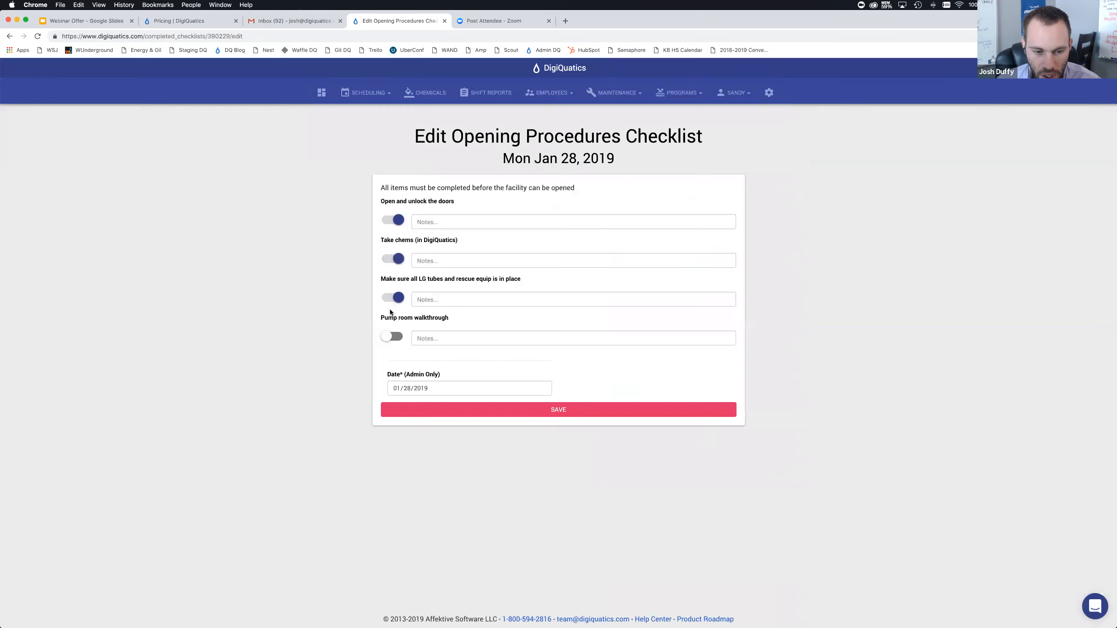
{"action": "left_click", "coordinate": [392, 336]}
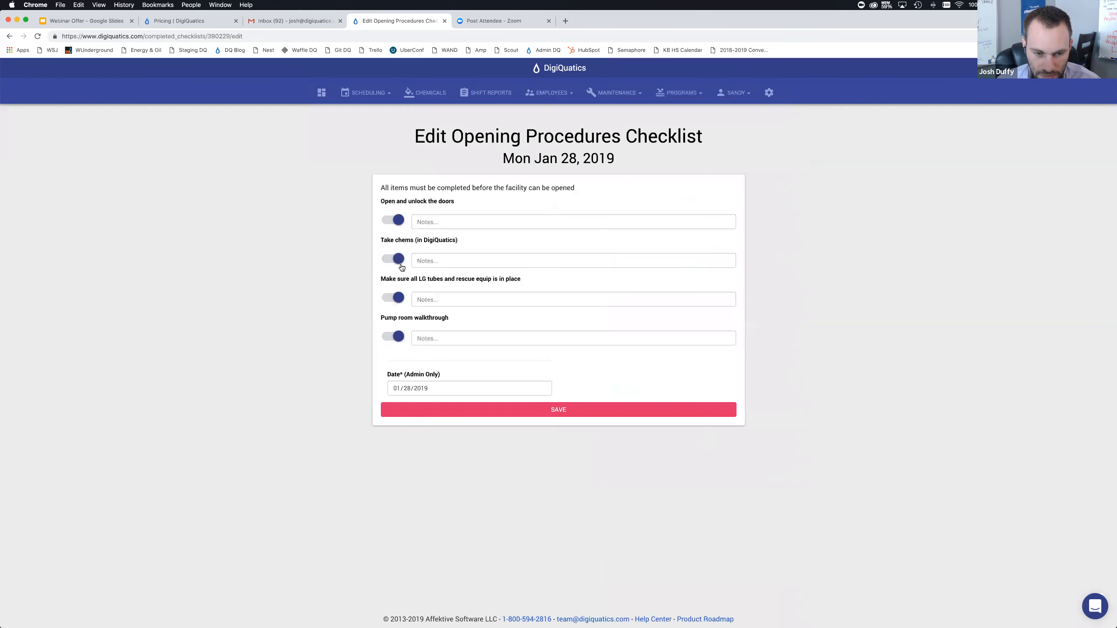
{"action": "left_click", "coordinate": [393, 258]}
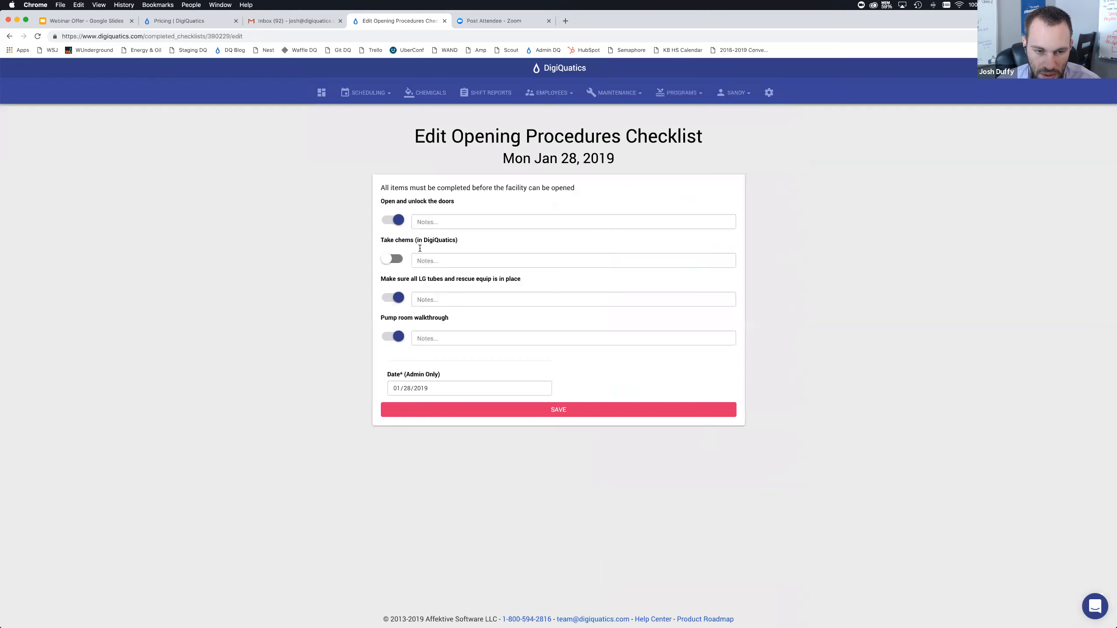
Note 'need to add 1 bag bicarb at close' on the take chems task and save
{"action": "left_click", "coordinate": [573, 260]}
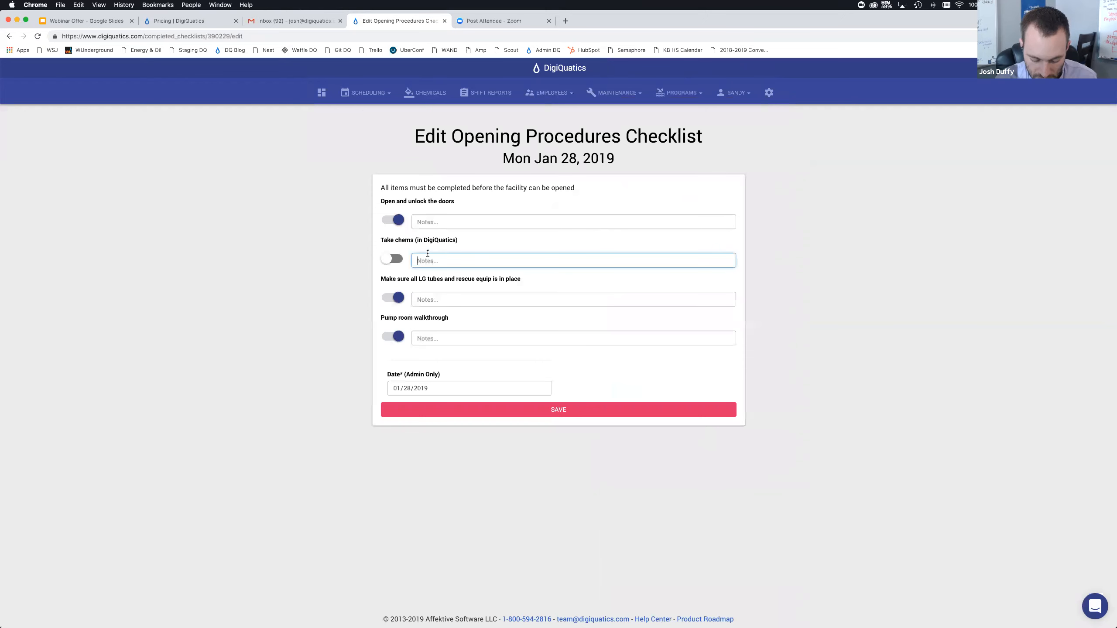
{"action": "type", "text": "need"}
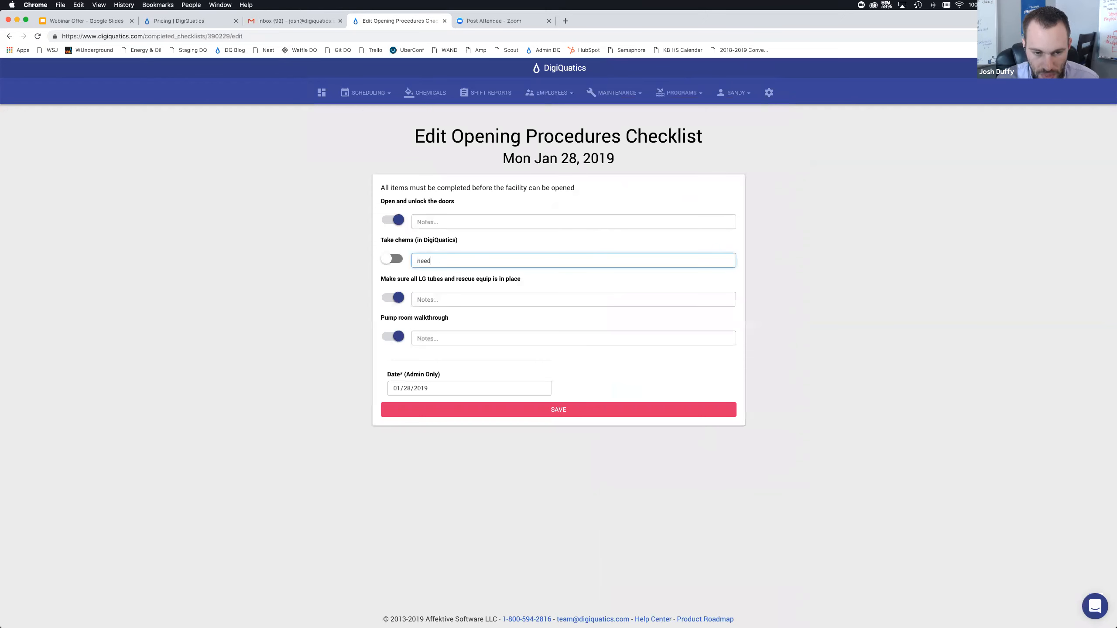
{"action": "type", "text": "to add"}
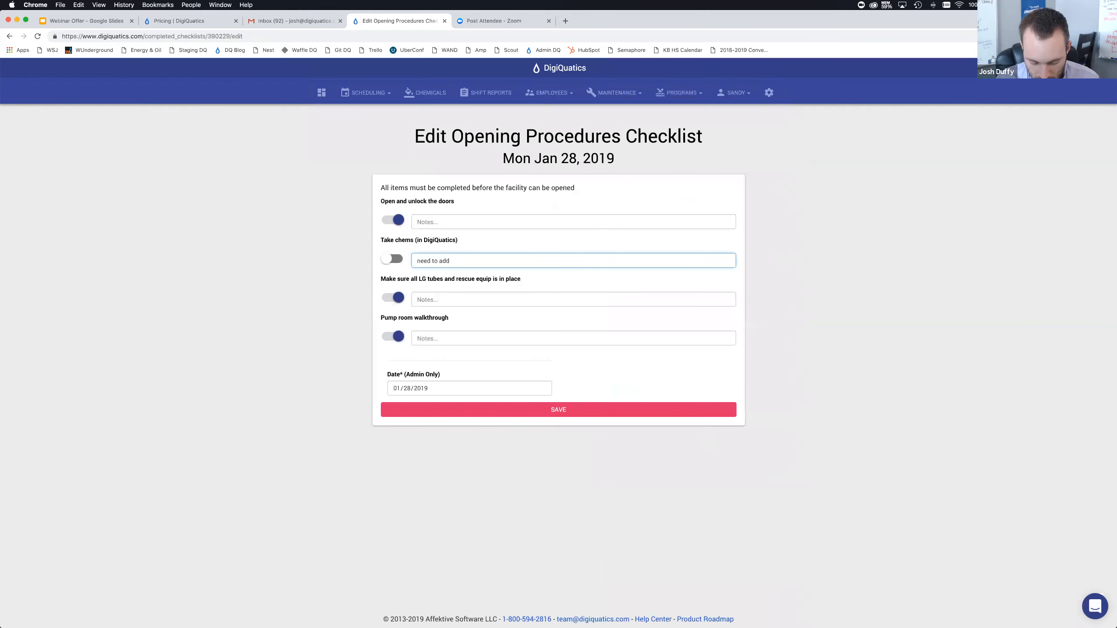
{"action": "type", "text": "1 bag bi"}
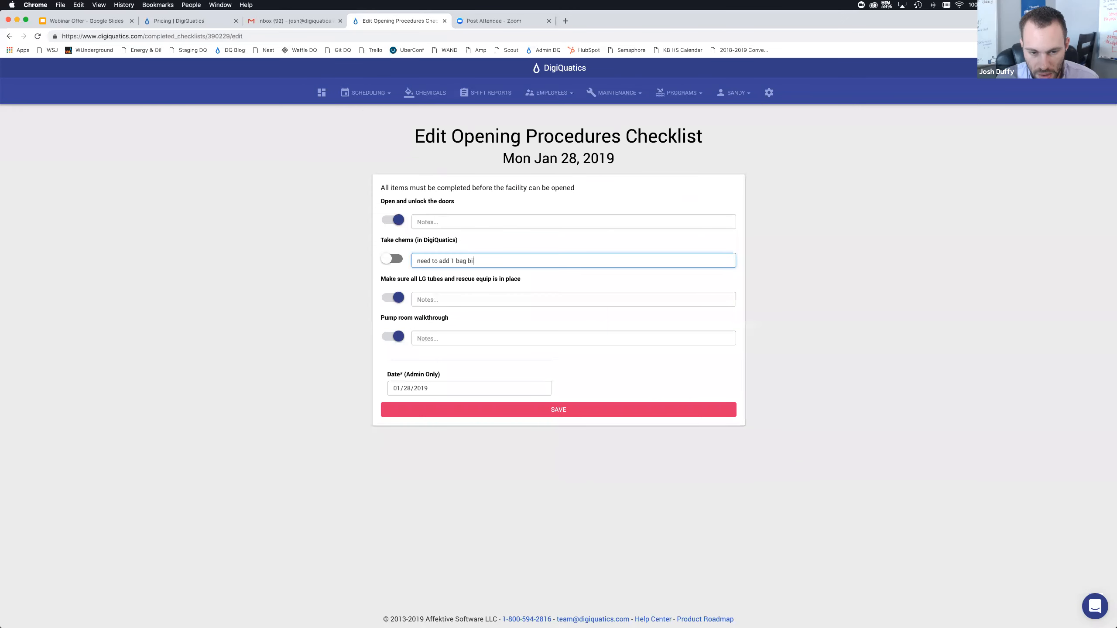
{"action": "type", "text": "carb at close"}
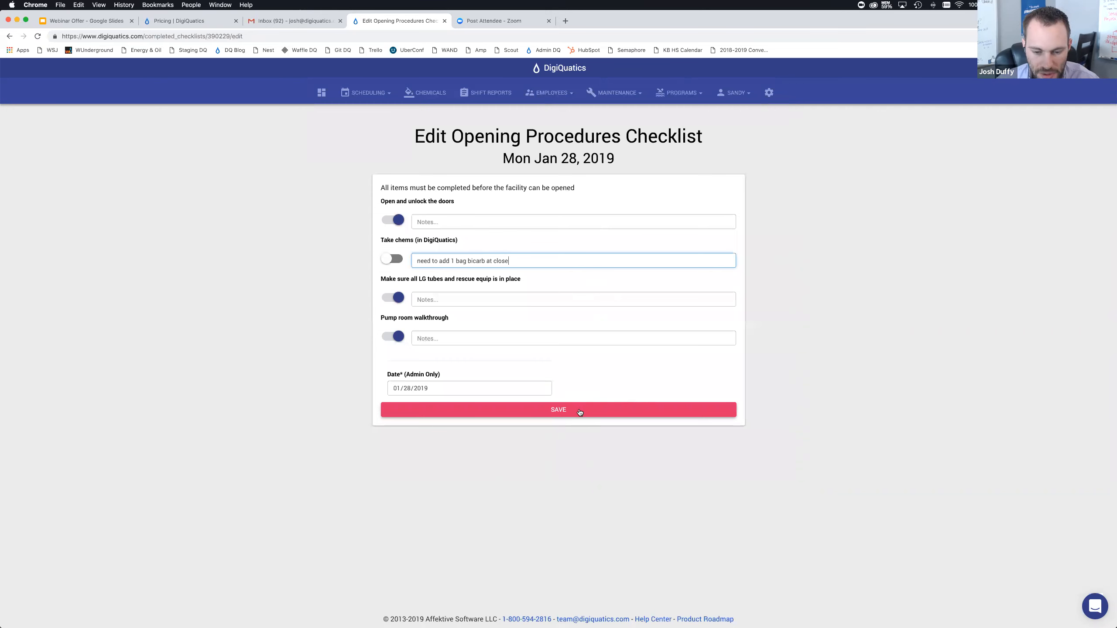
{"action": "left_click", "coordinate": [558, 409]}
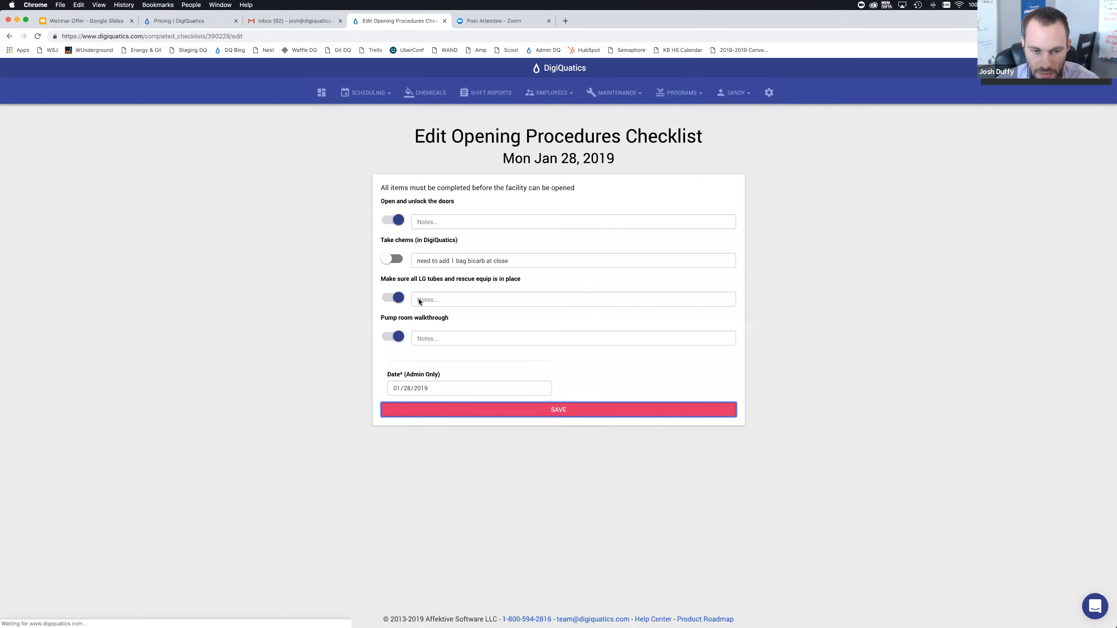
Review the saved Opening Procedures summary at 75% complete and return to the dashboard
{"action": "left_click", "coordinate": [557, 409]}
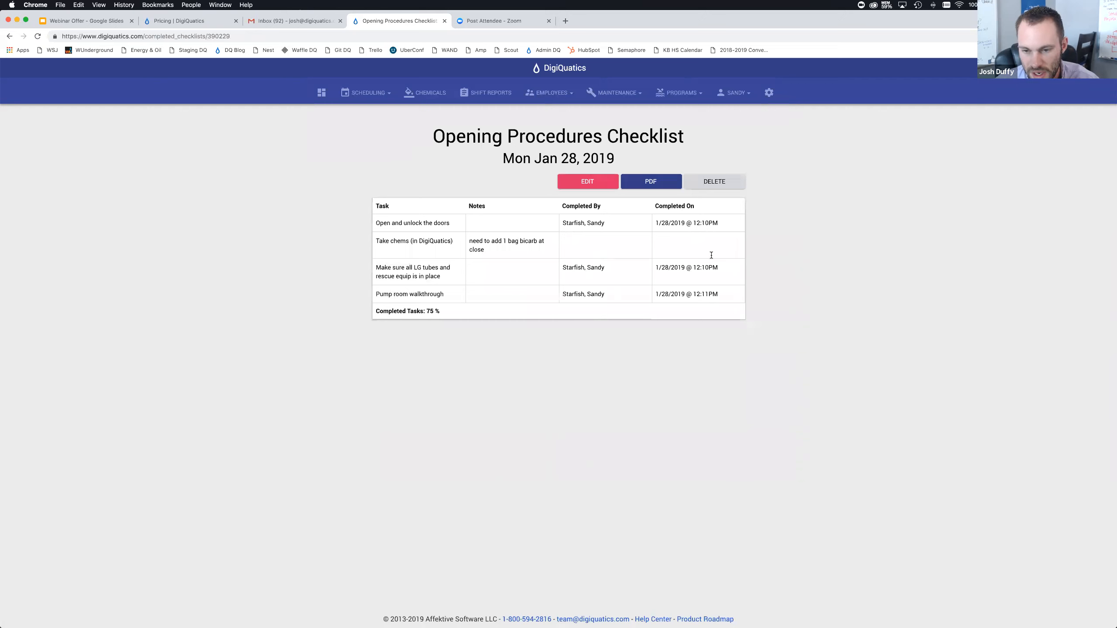
{"action": "mouse_move", "coordinate": [639, 265]}
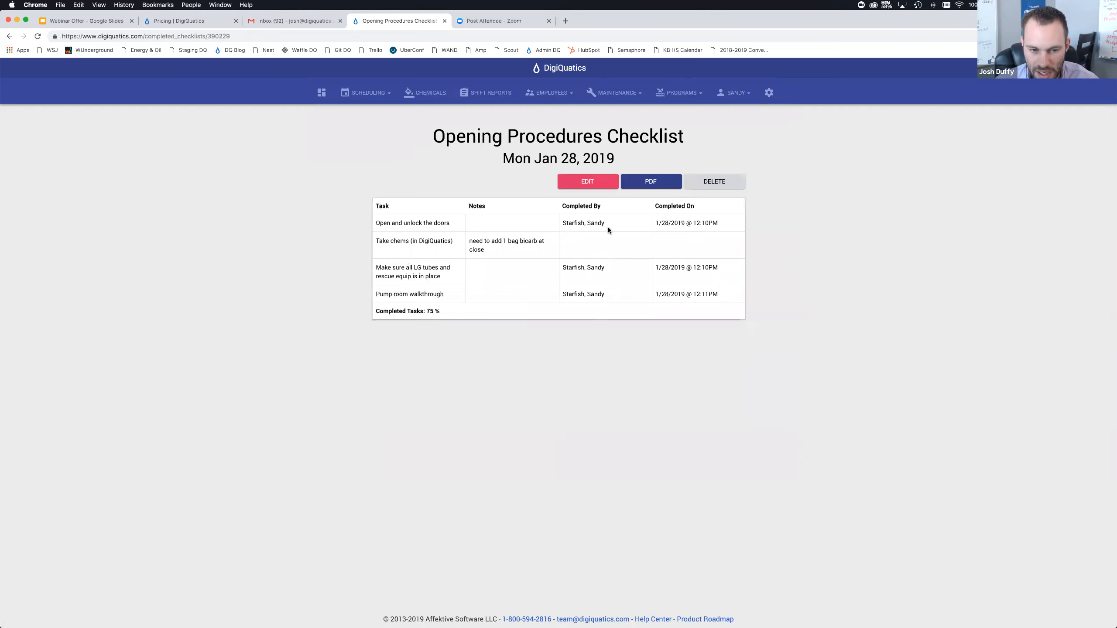
{"action": "mouse_move", "coordinate": [583, 226]}
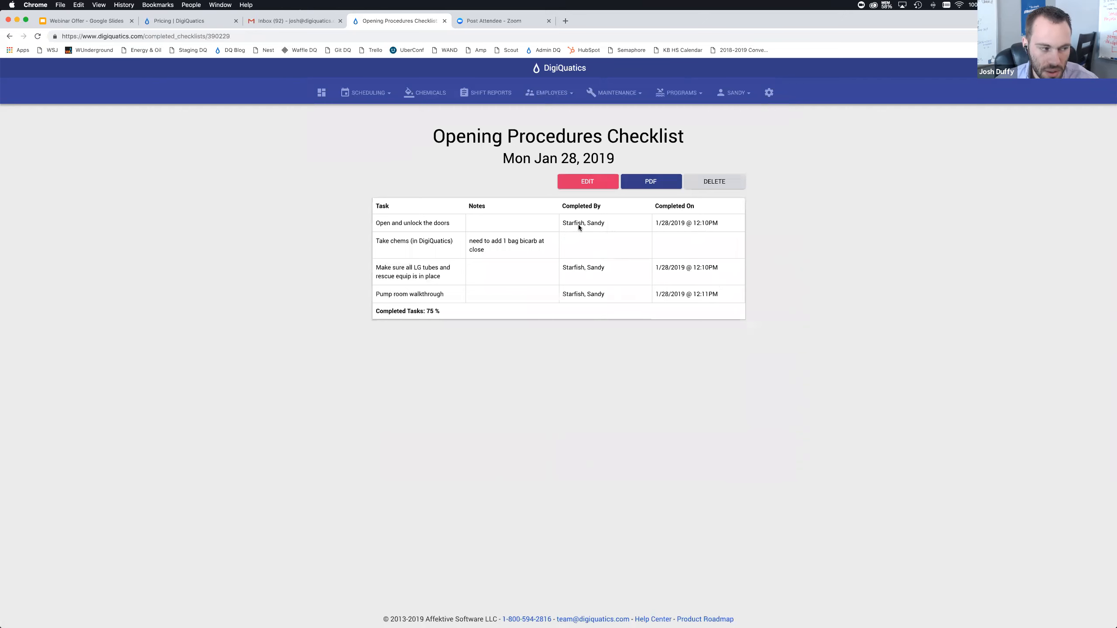
{"action": "mouse_move", "coordinate": [589, 239]}
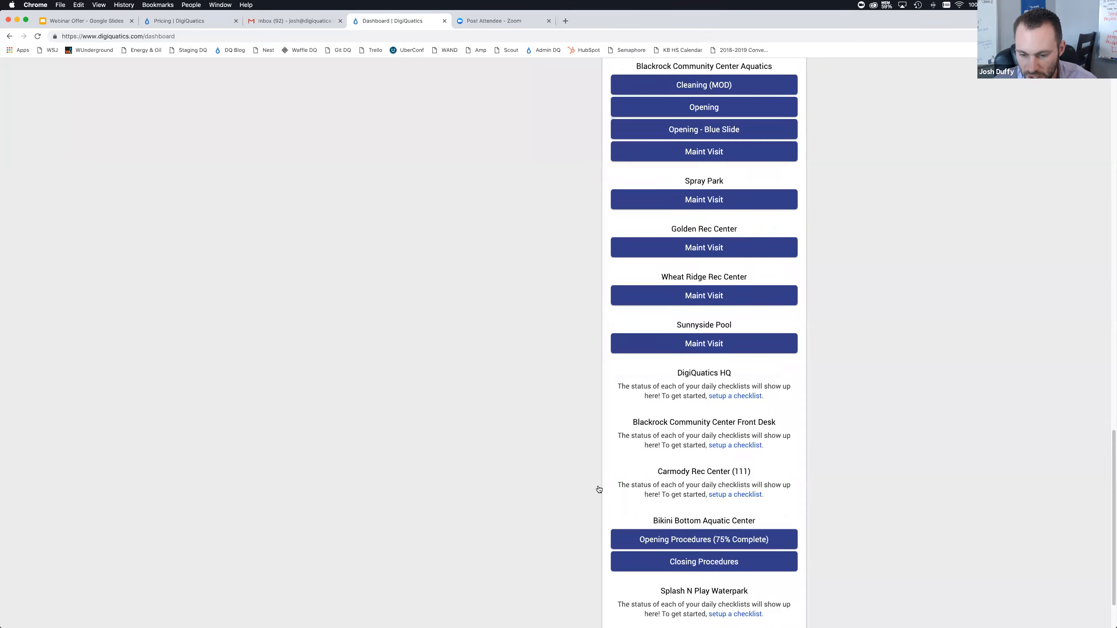
Submit today's Closing Procedures checklist with all four closing tasks marked done
{"action": "left_click", "coordinate": [704, 562]}
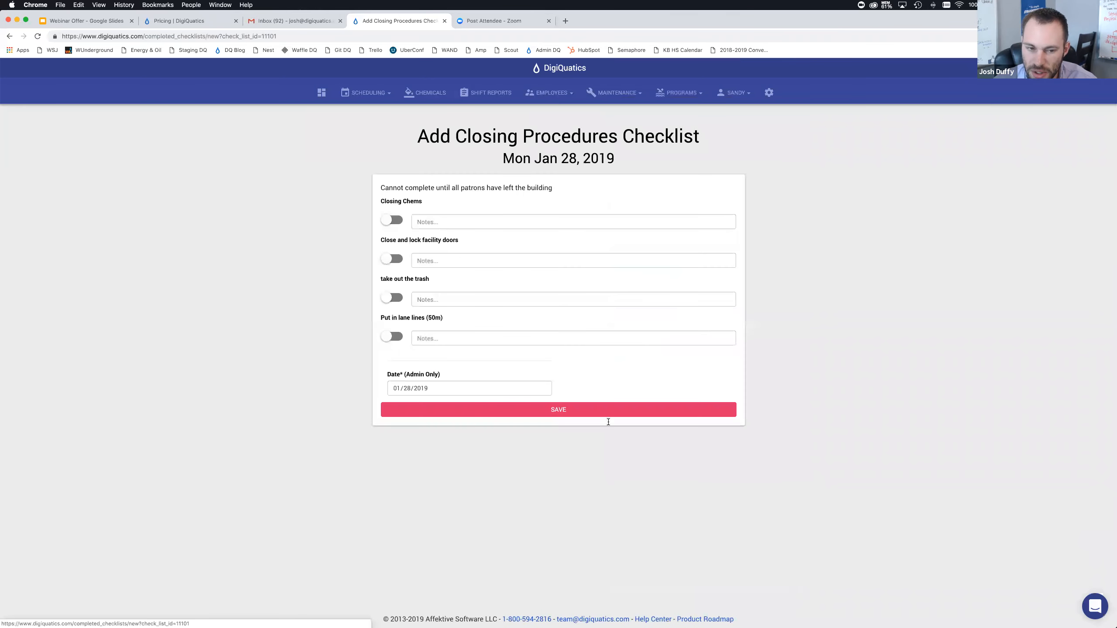
{"action": "mouse_move", "coordinate": [343, 294]}
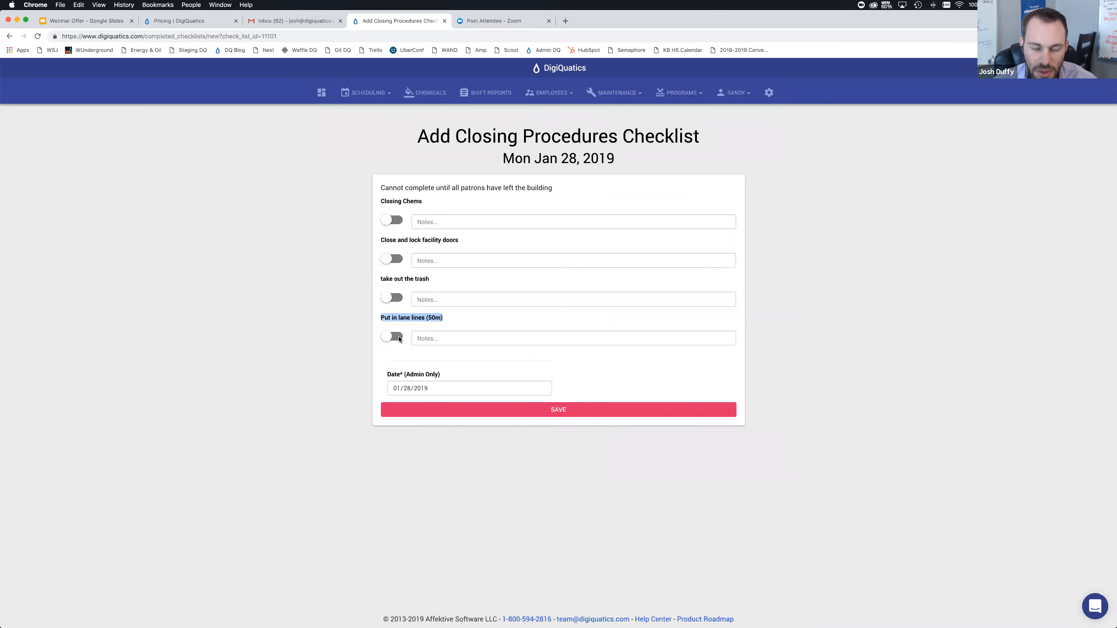
{"action": "left_click", "coordinate": [393, 336]}
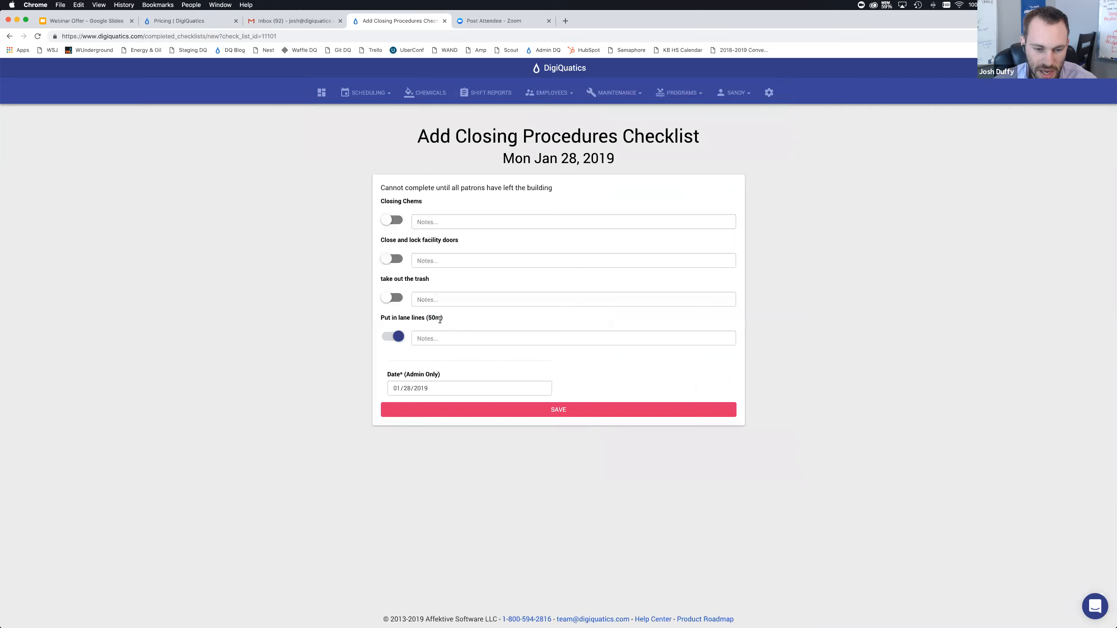
{"action": "double_click", "coordinate": [411, 318]}
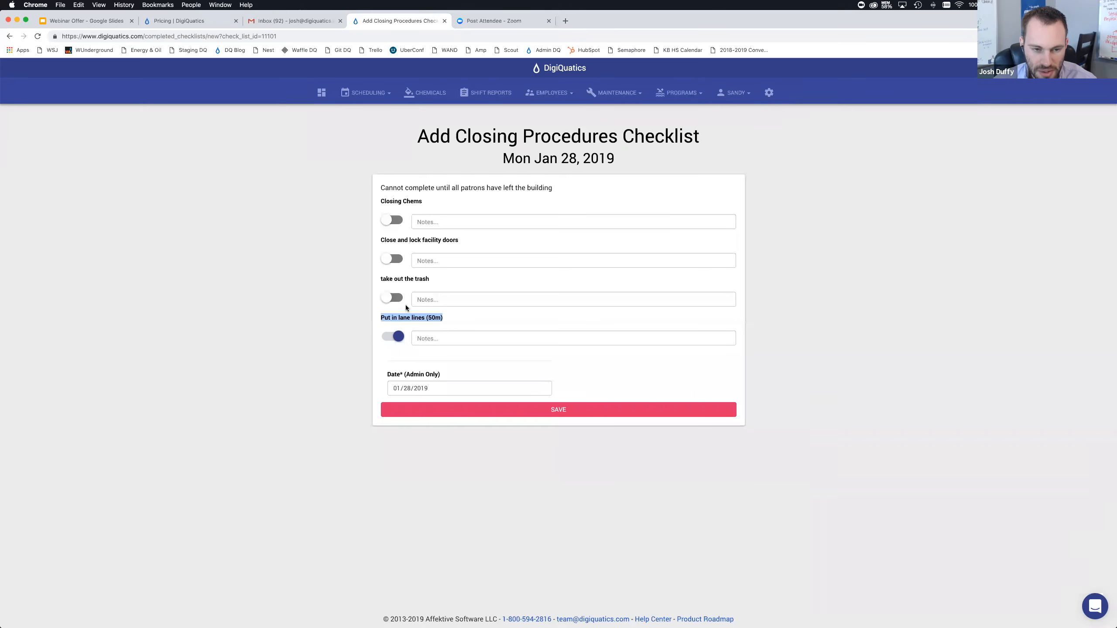
{"action": "left_click", "coordinate": [392, 219]}
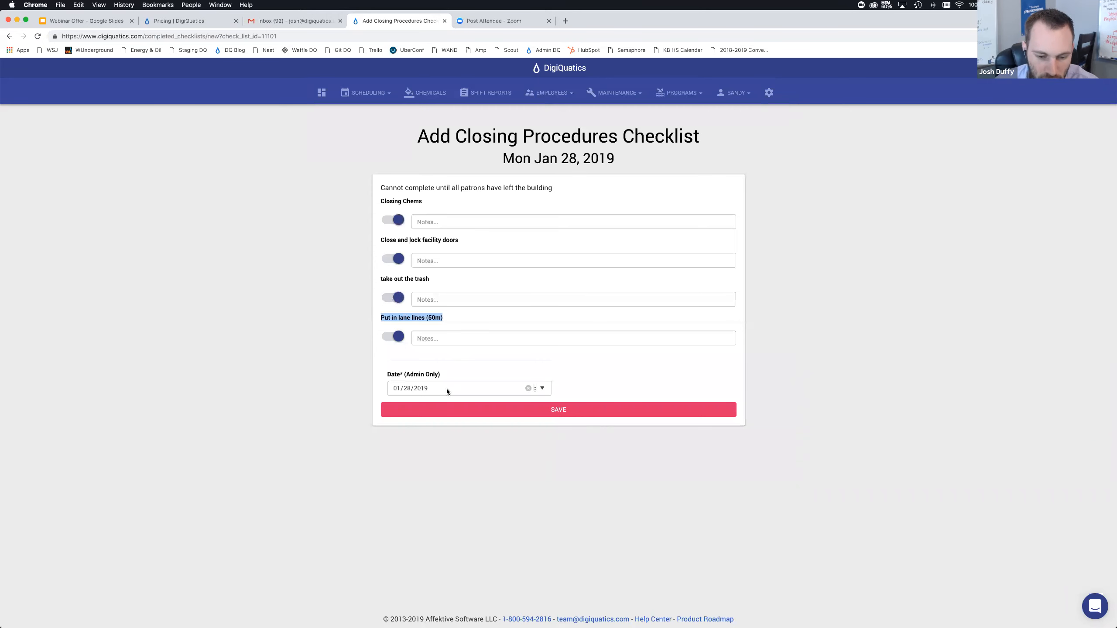
{"action": "mouse_move", "coordinate": [428, 390]}
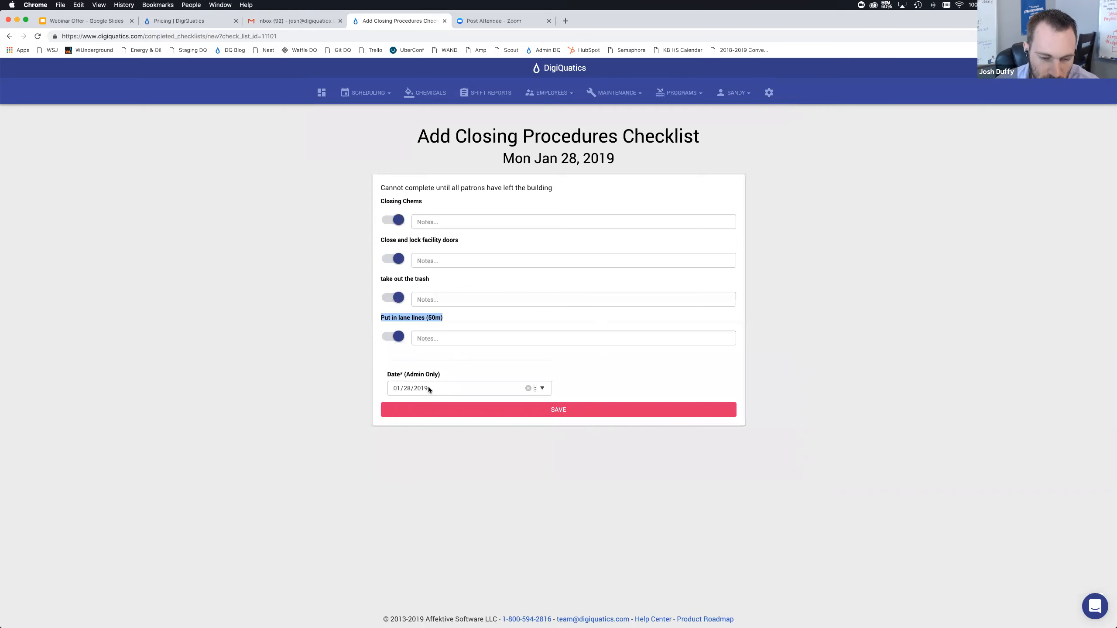
{"action": "left_click", "coordinate": [455, 388]}
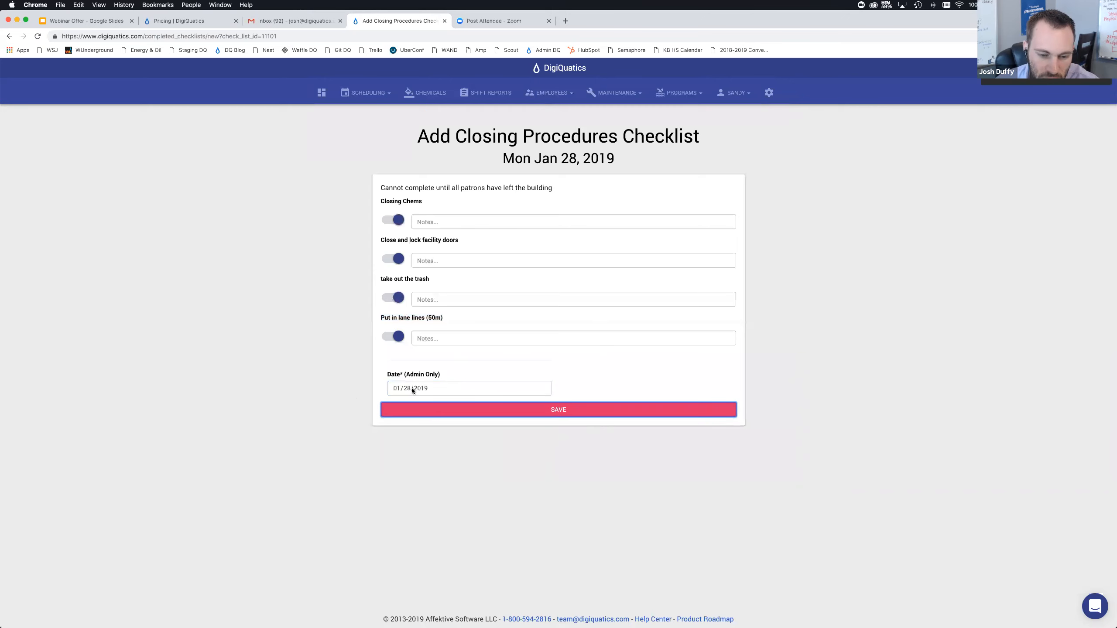
{"action": "left_click", "coordinate": [558, 410]}
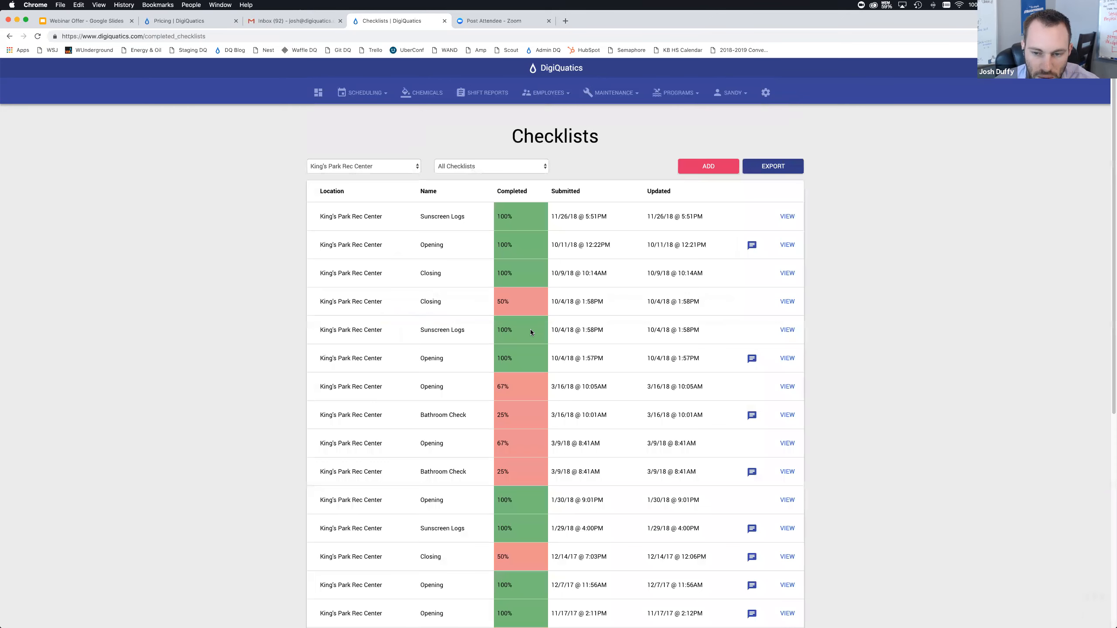
{"action": "mouse_move", "coordinate": [597, 223]}
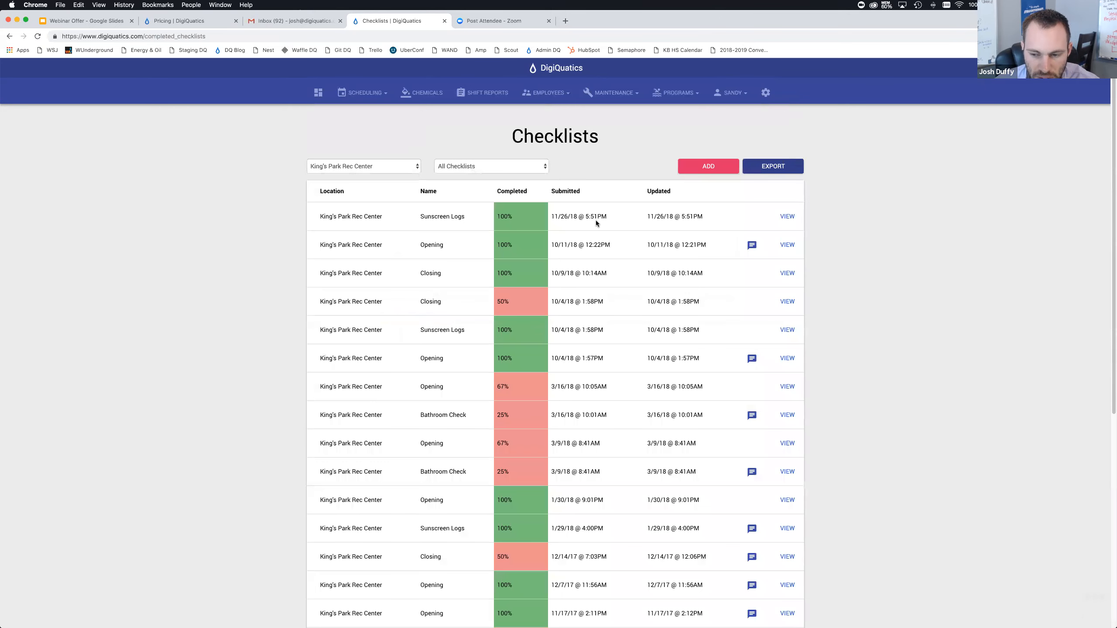
{"action": "mouse_move", "coordinate": [583, 200]}
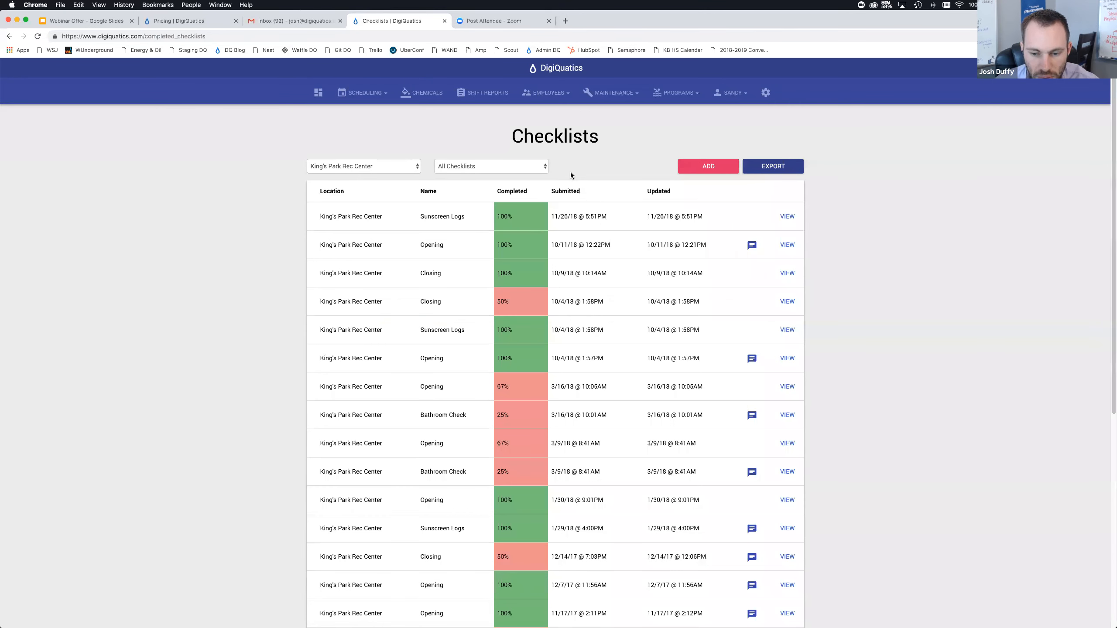
{"action": "mouse_move", "coordinate": [375, 160]}
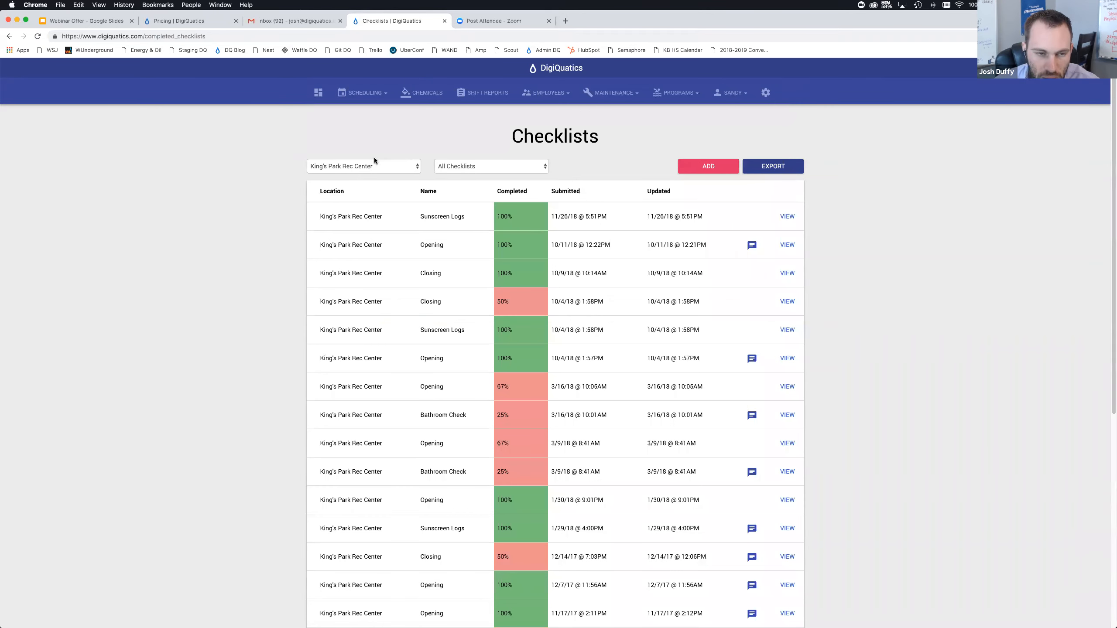
{"action": "mouse_move", "coordinate": [333, 164]}
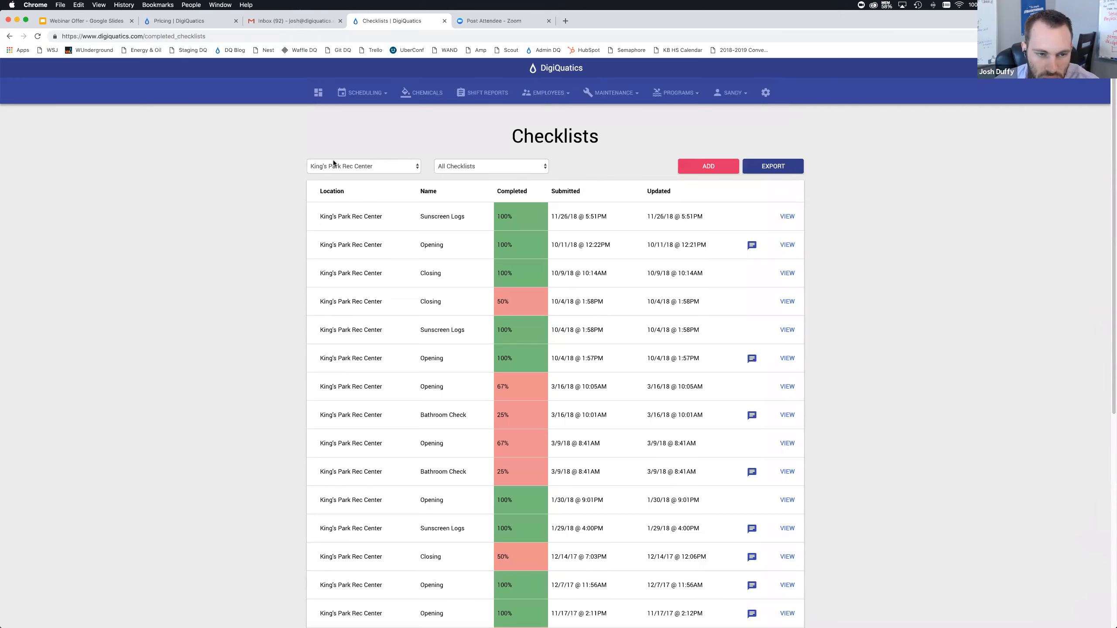
Filter completed checklists to King's Park Rec Center Closing entries
{"action": "left_click", "coordinate": [363, 165]}
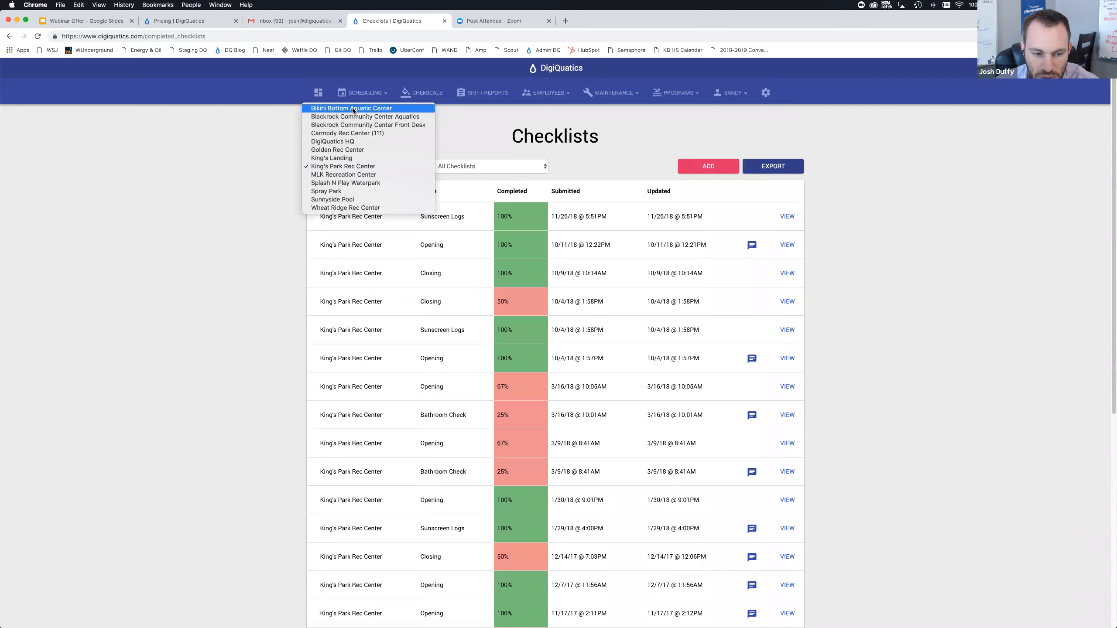
{"action": "mouse_move", "coordinate": [343, 166]}
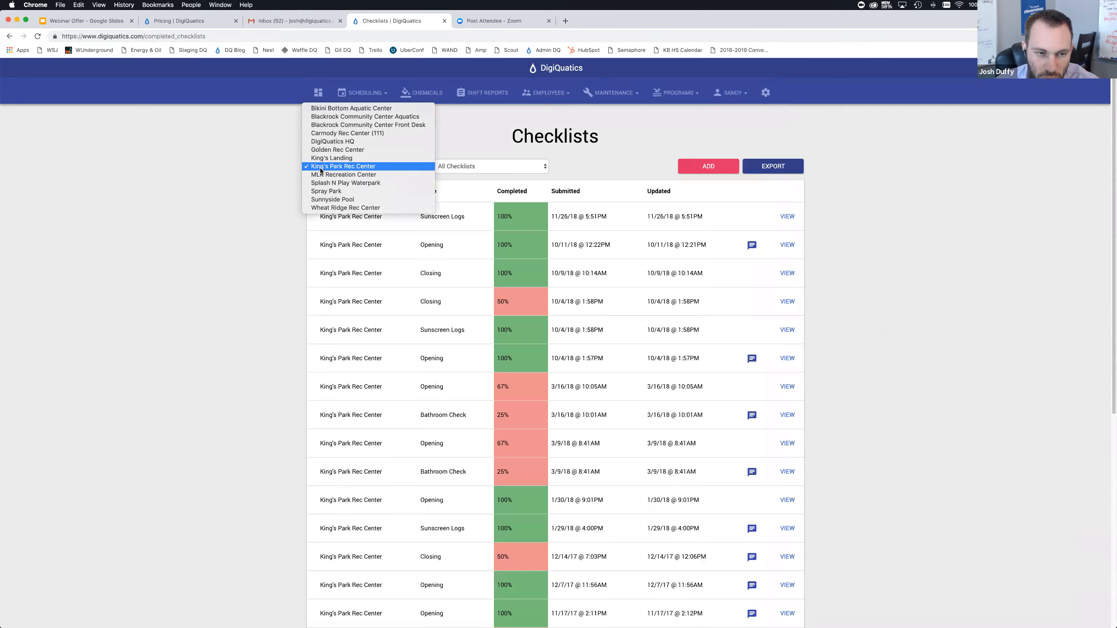
{"action": "left_click", "coordinate": [343, 166]}
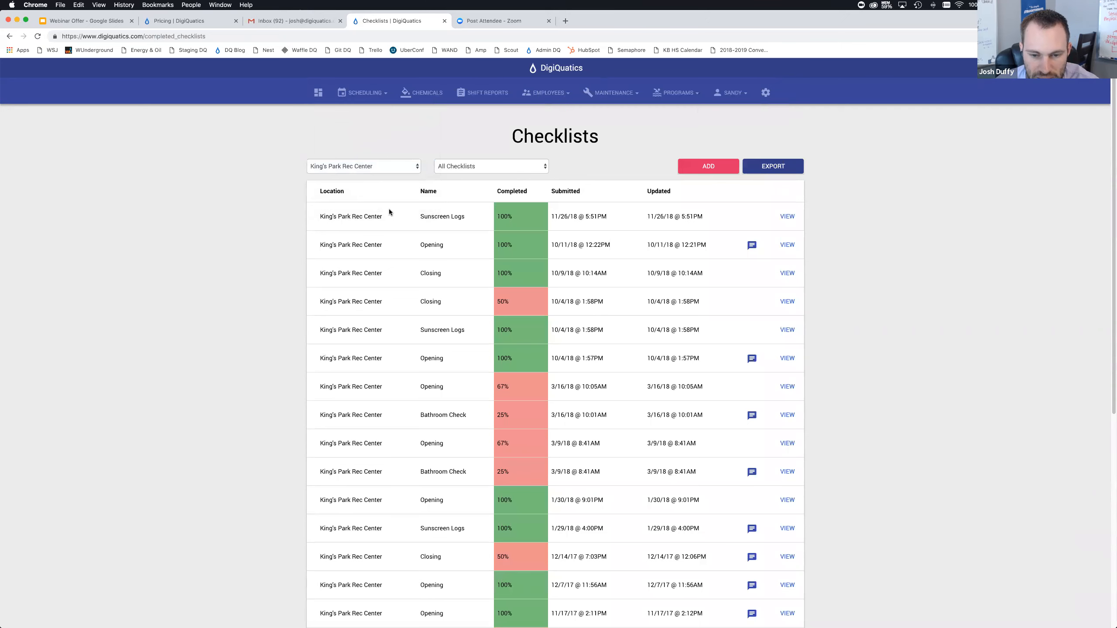
{"action": "scroll", "scroll_direction": "down", "scroll_amount": 3}
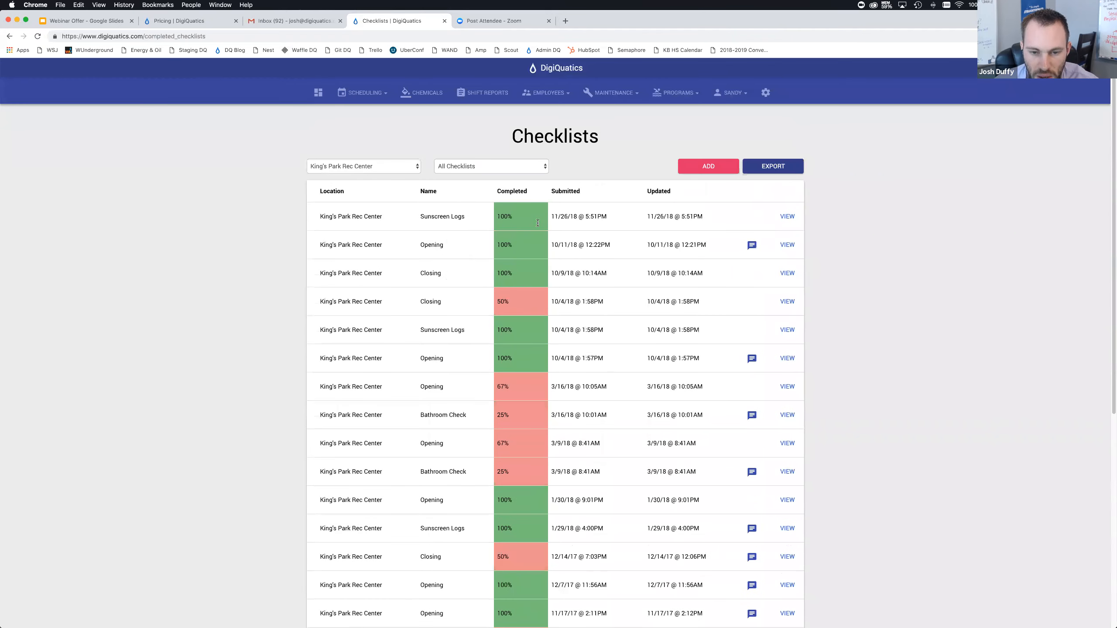
{"action": "mouse_move", "coordinate": [576, 224]}
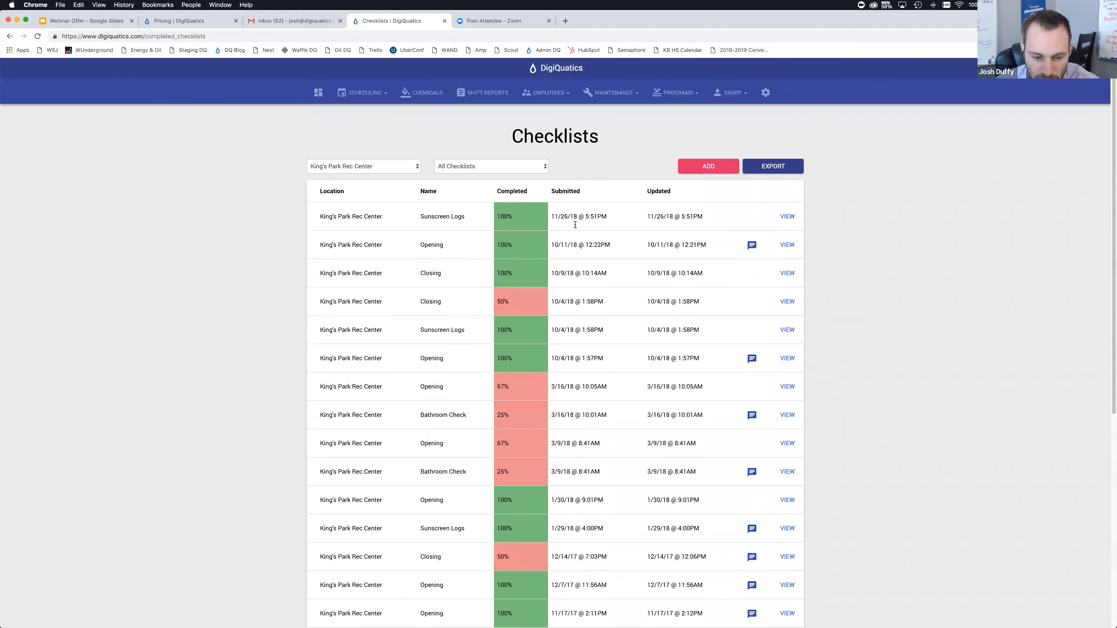
{"action": "left_click", "coordinate": [490, 166]}
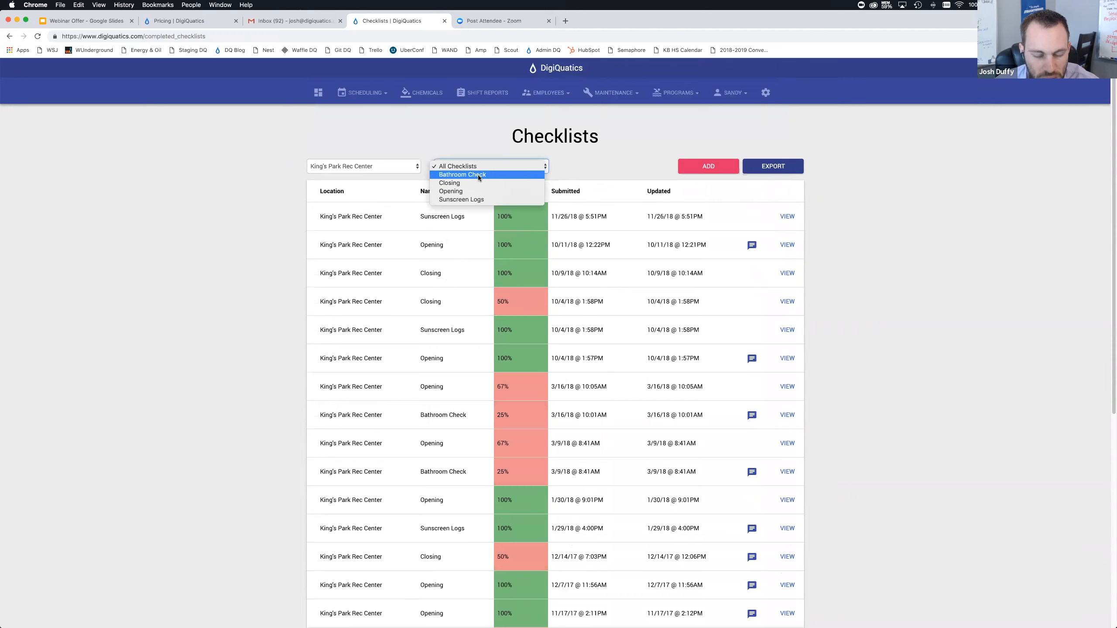
{"action": "mouse_move", "coordinate": [461, 200]}
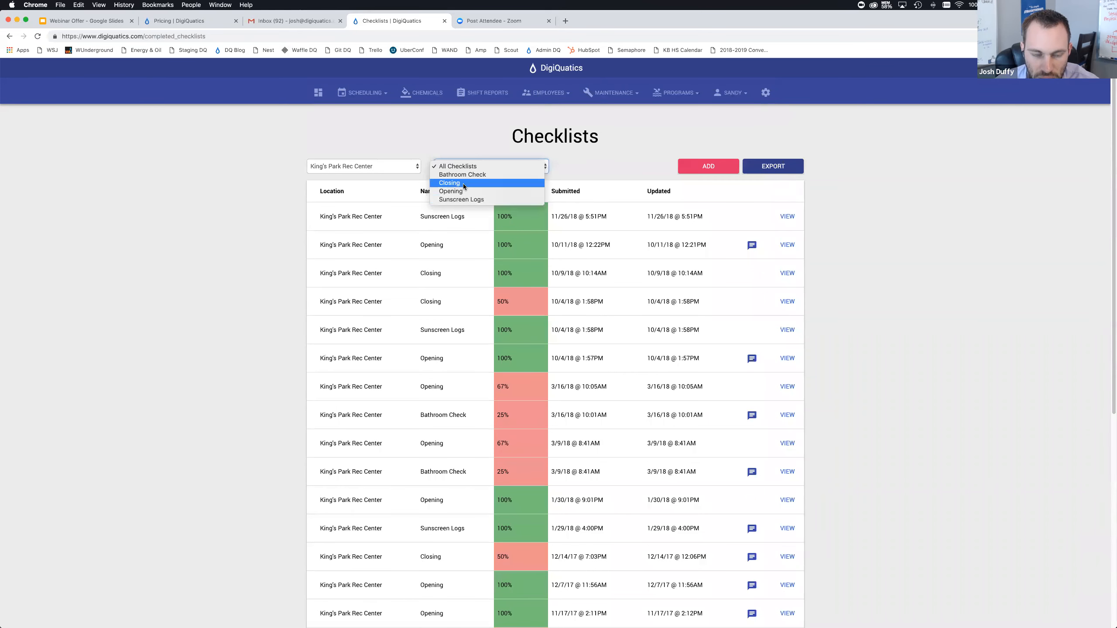
{"action": "left_click", "coordinate": [449, 182]}
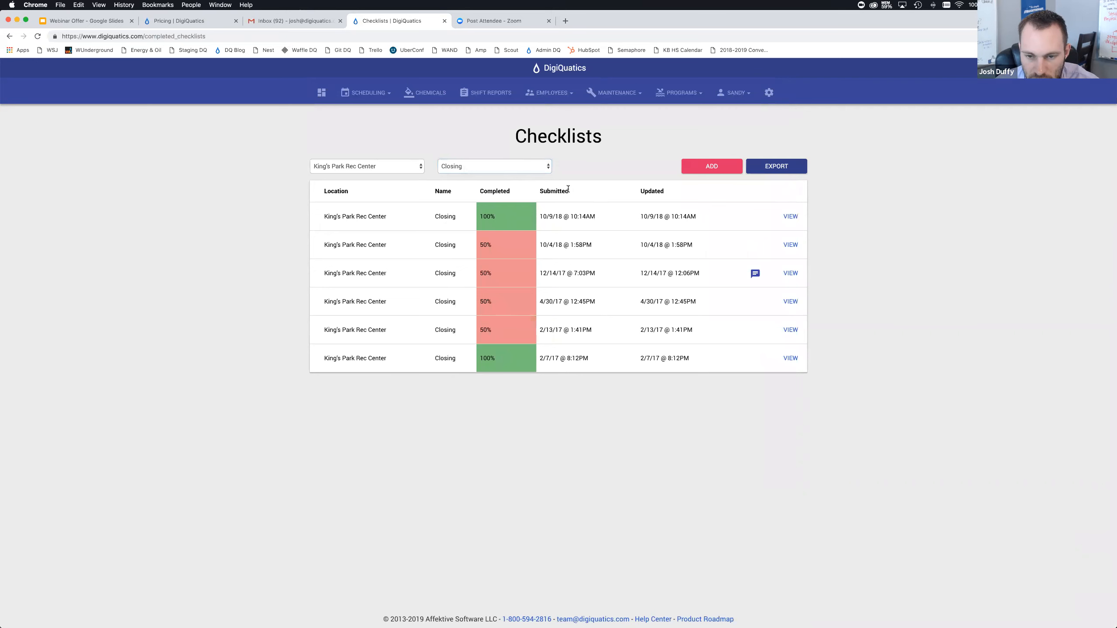
{"action": "mouse_move", "coordinate": [653, 224]}
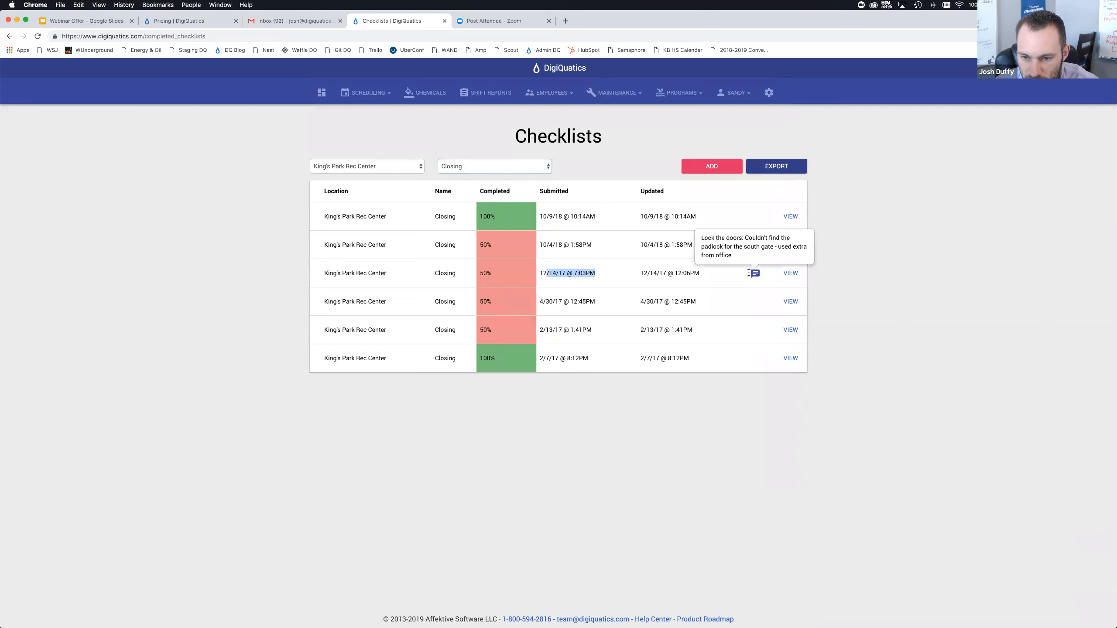
{"action": "mouse_move", "coordinate": [752, 273]}
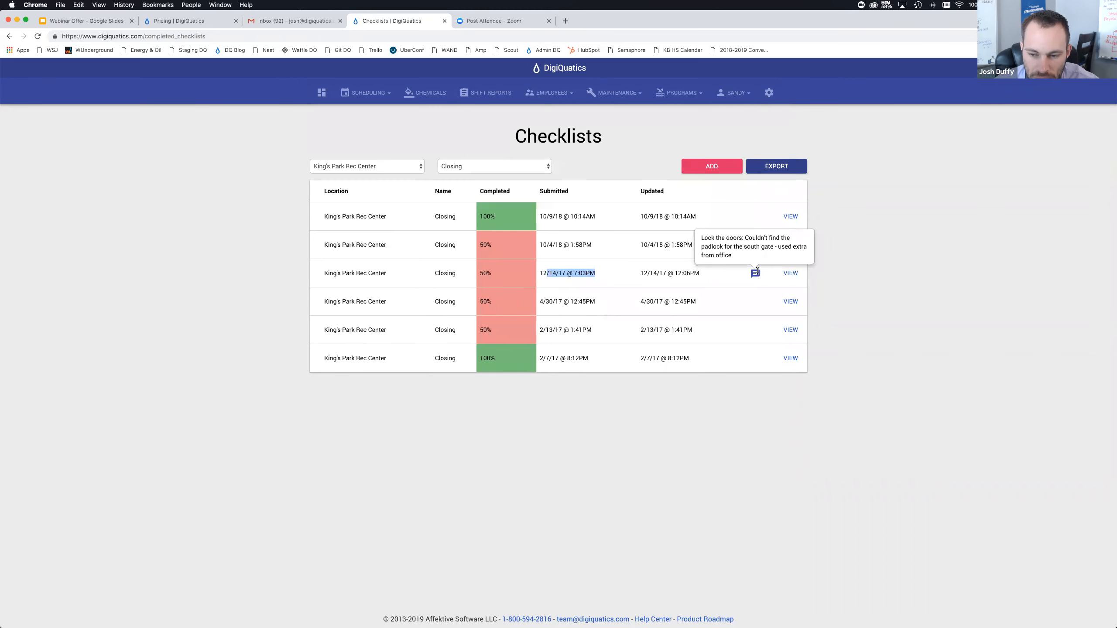
{"action": "mouse_move", "coordinate": [754, 273]}
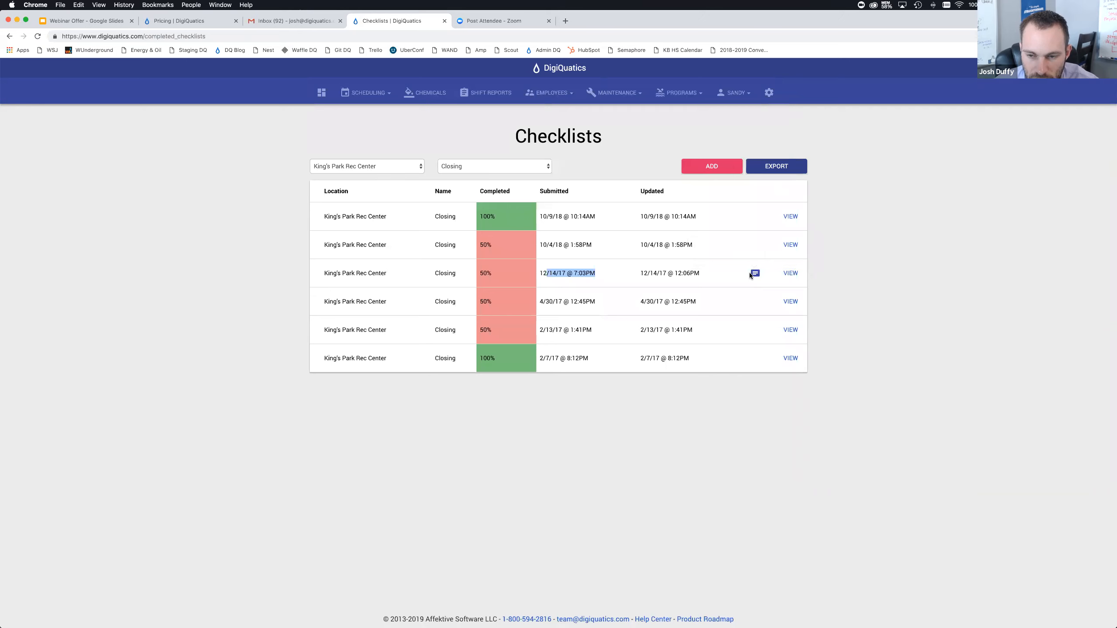
Switch the completed checklists location to Bikini Bottom Aquatic Center and read the note
{"action": "left_click", "coordinate": [367, 165]}
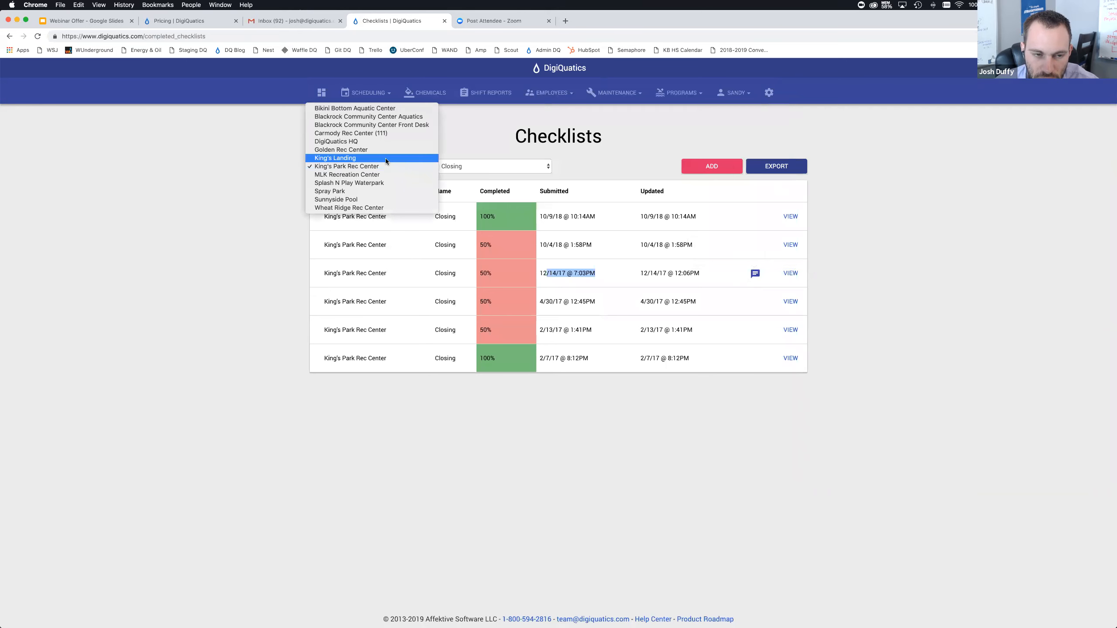
{"action": "left_click", "coordinate": [342, 157]}
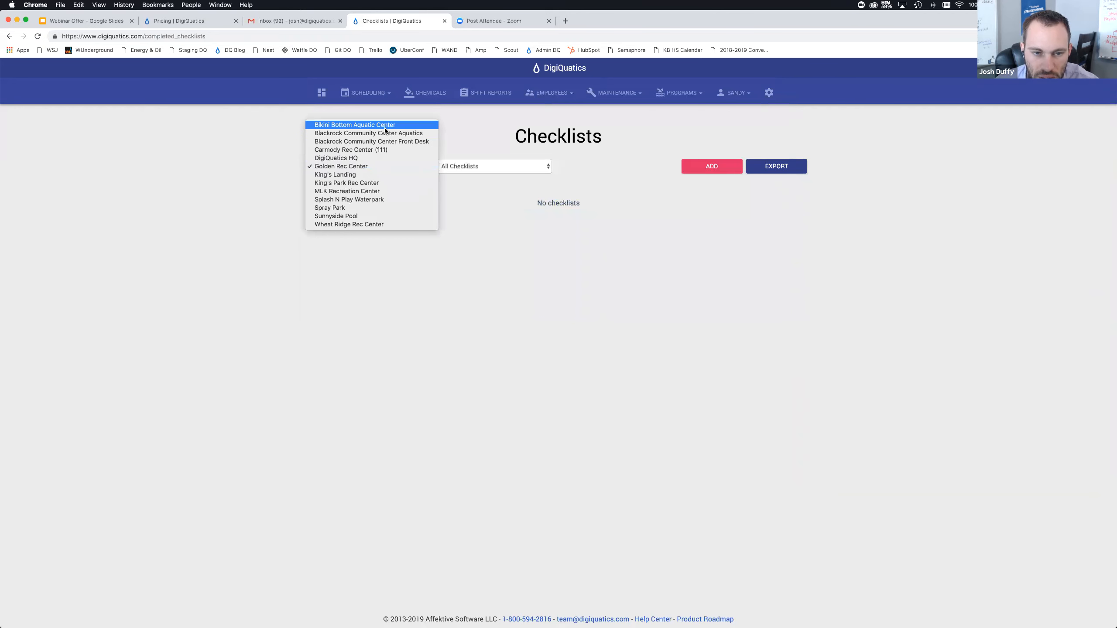
{"action": "left_click", "coordinate": [355, 125]}
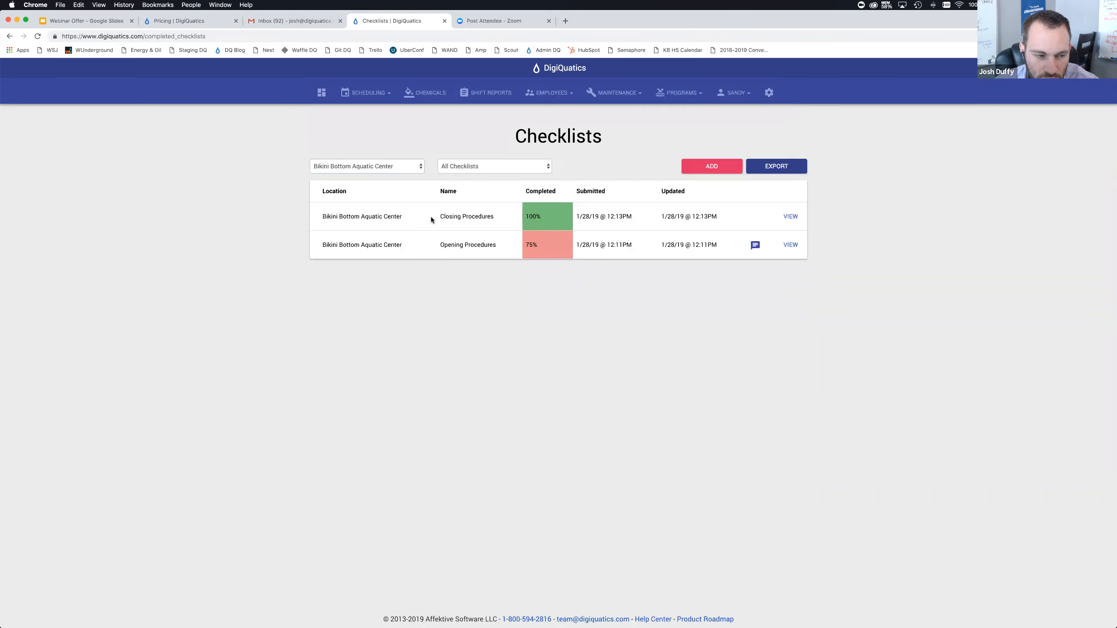
{"action": "double_click", "coordinate": [466, 215]}
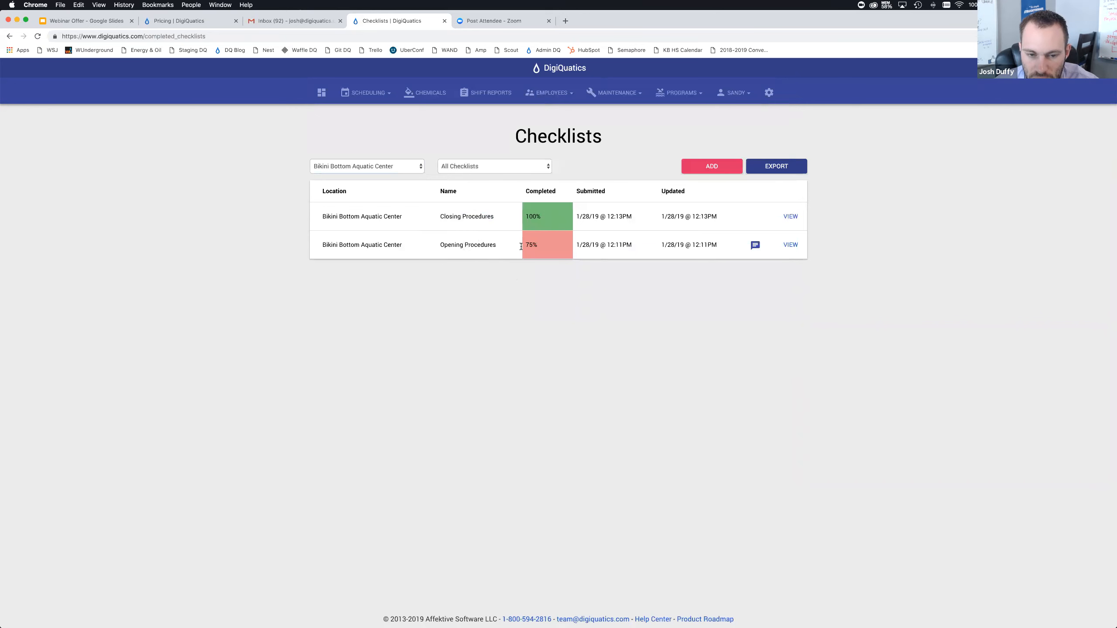
{"action": "mouse_move", "coordinate": [530, 222]}
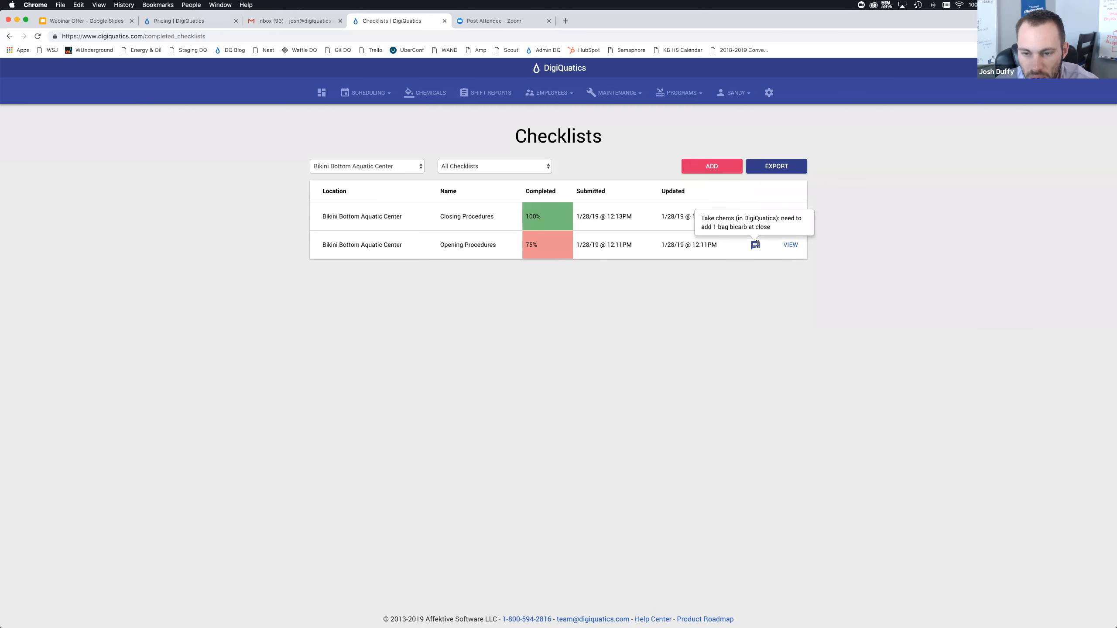
{"action": "mouse_move", "coordinate": [694, 244]}
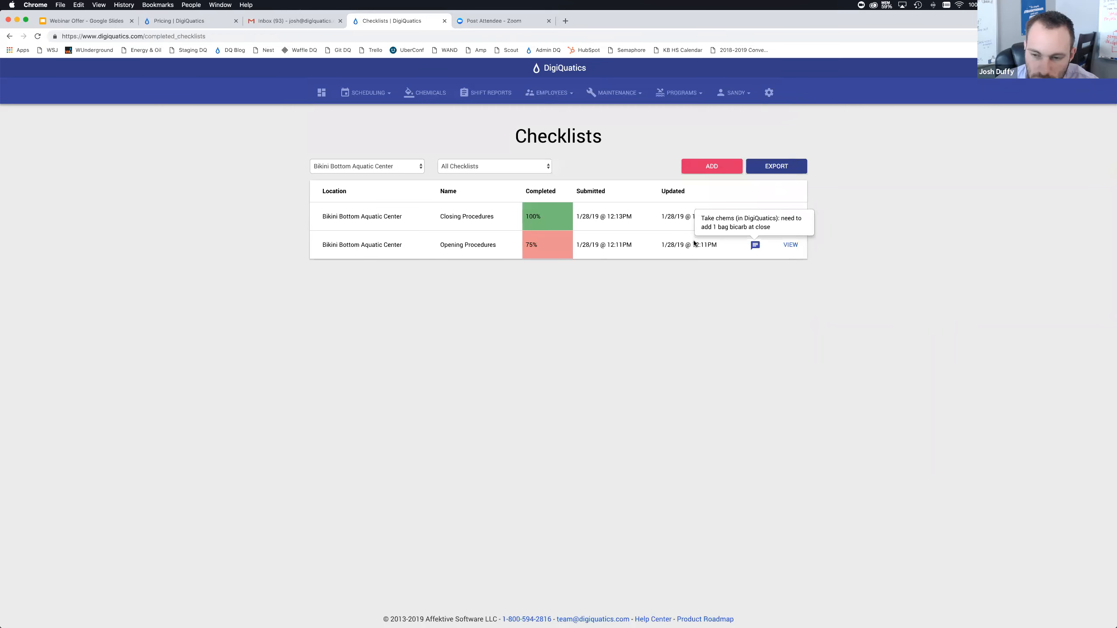
{"action": "mouse_move", "coordinate": [146, 302]}
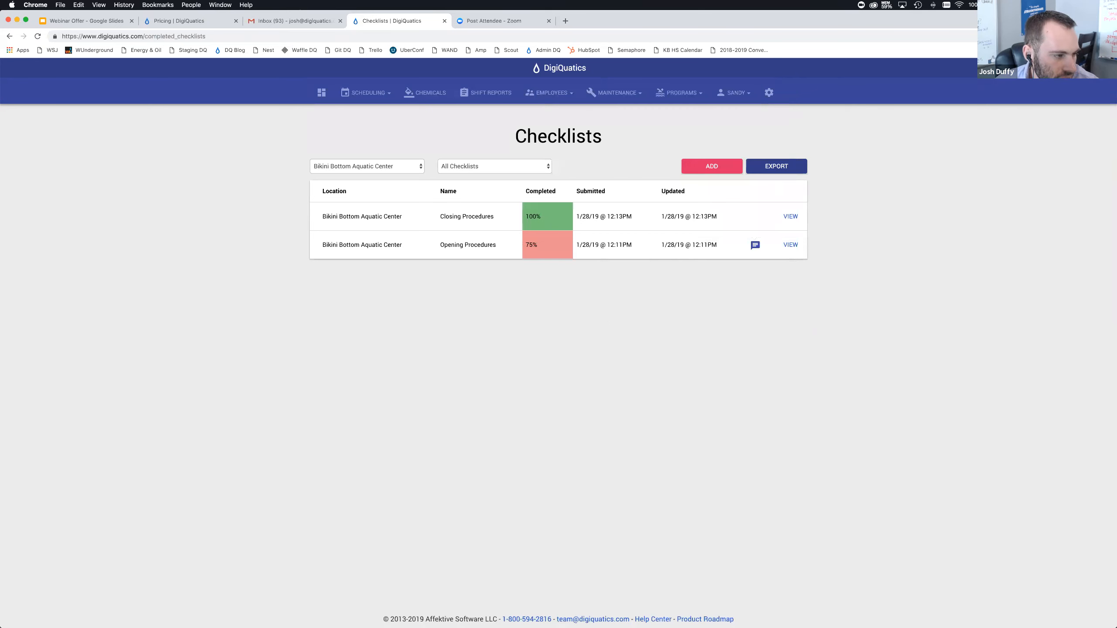
{"action": "mouse_move", "coordinate": [184, 207]}
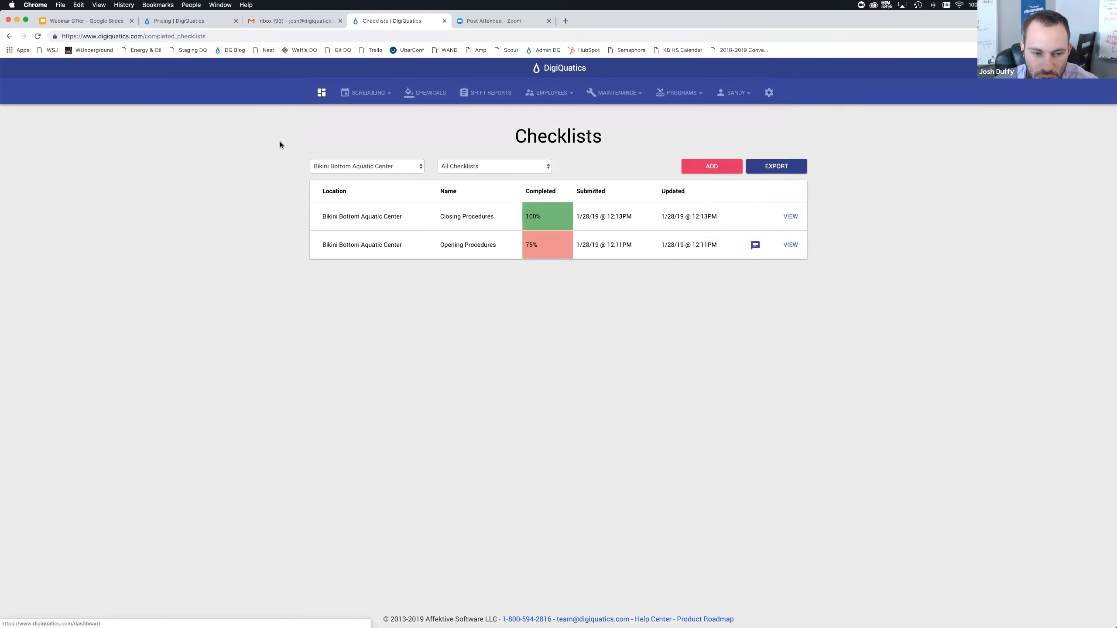
{"action": "left_click", "coordinate": [321, 93]}
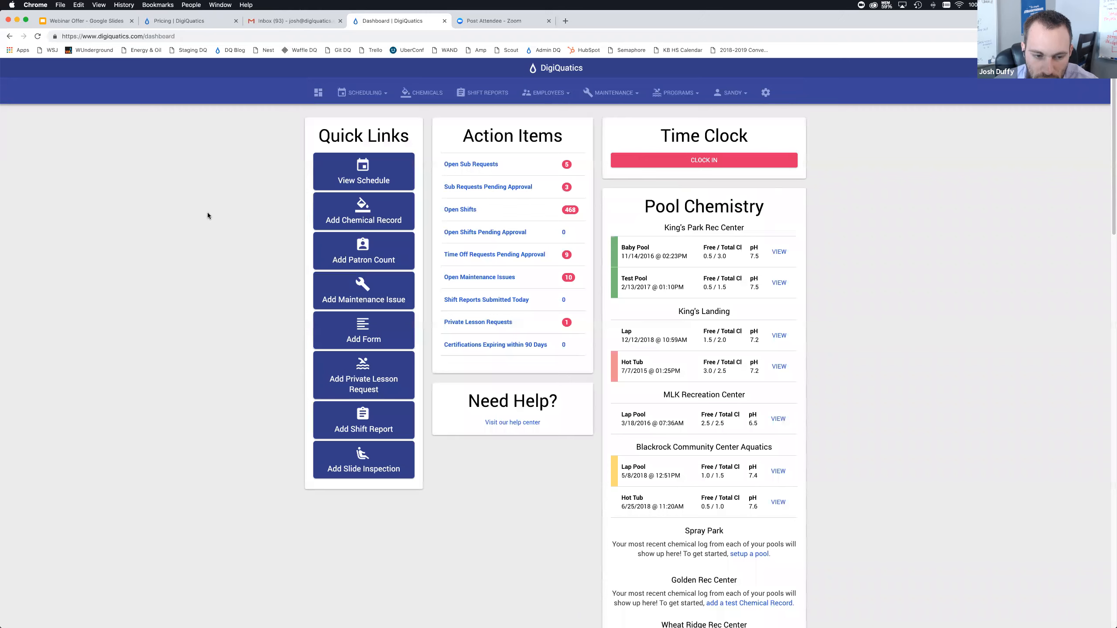
{"action": "mouse_move", "coordinate": [611, 92]}
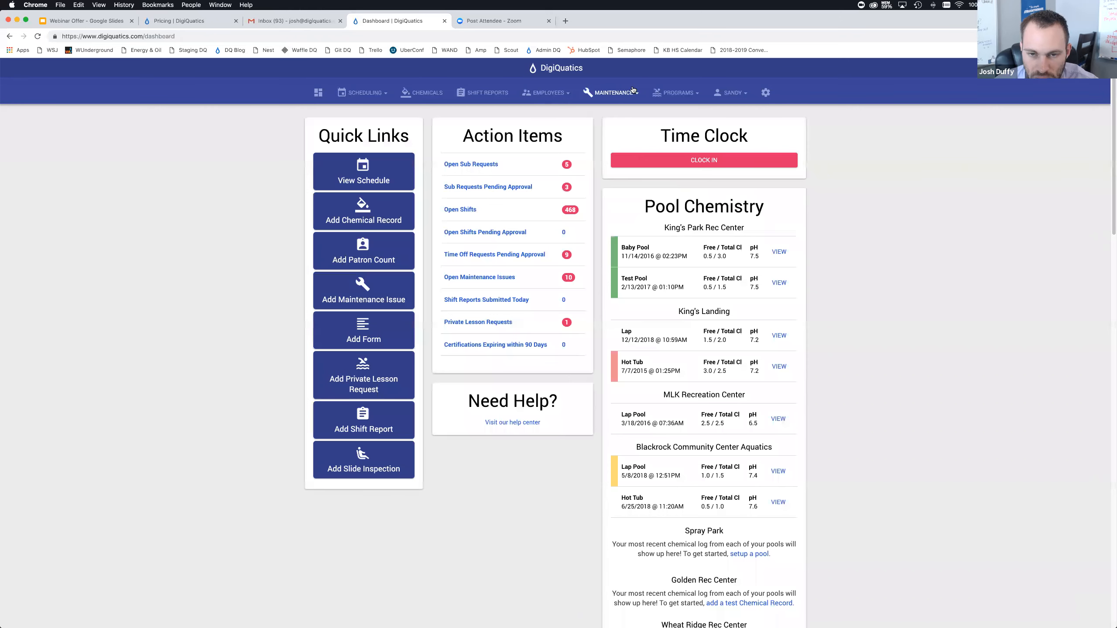
{"action": "left_click", "coordinate": [612, 93]}
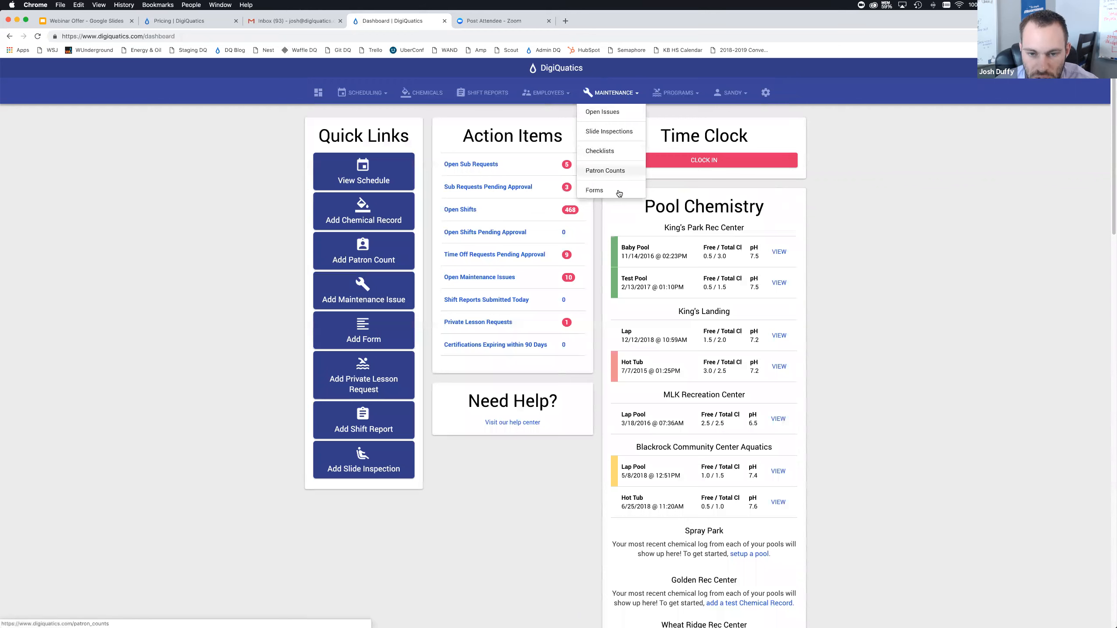
{"action": "mouse_move", "coordinate": [601, 151]}
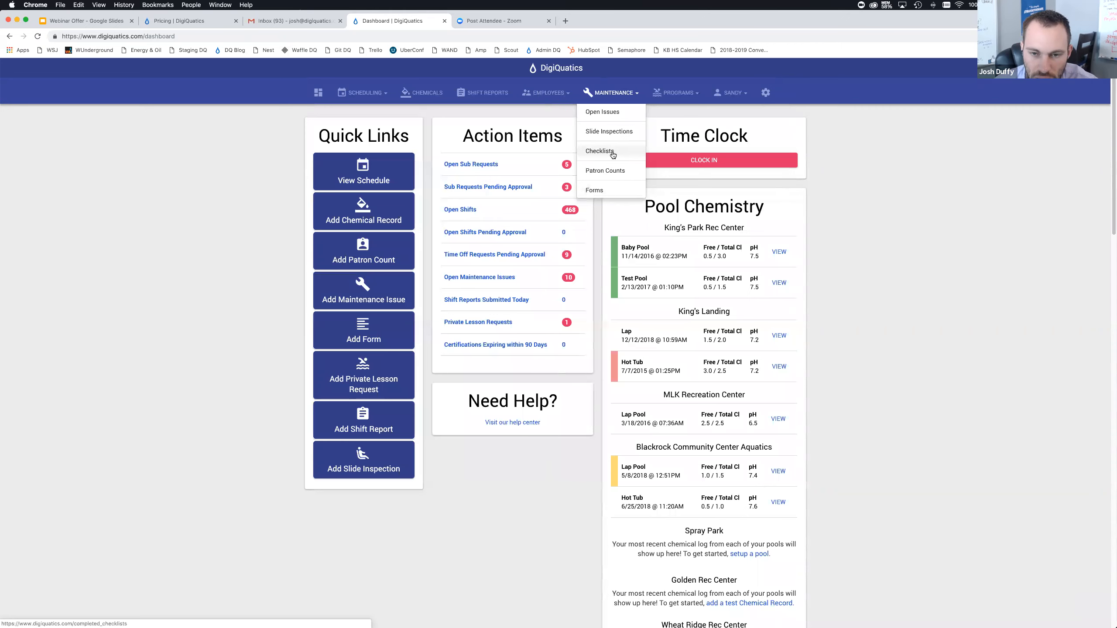
{"action": "left_click", "coordinate": [600, 151]}
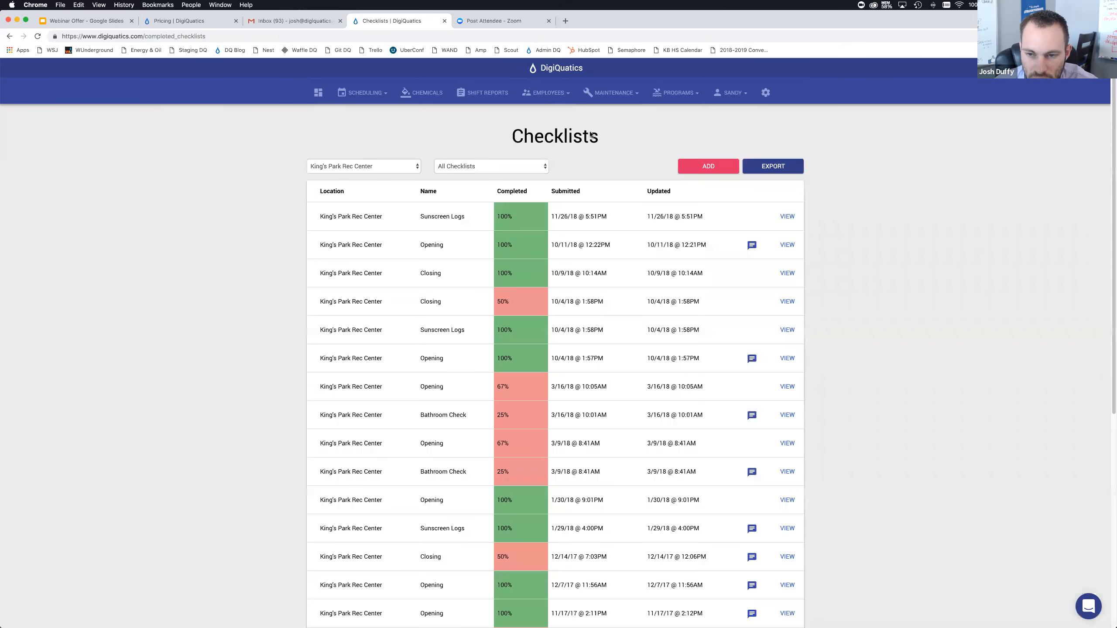
{"action": "mouse_move", "coordinate": [688, 162]}
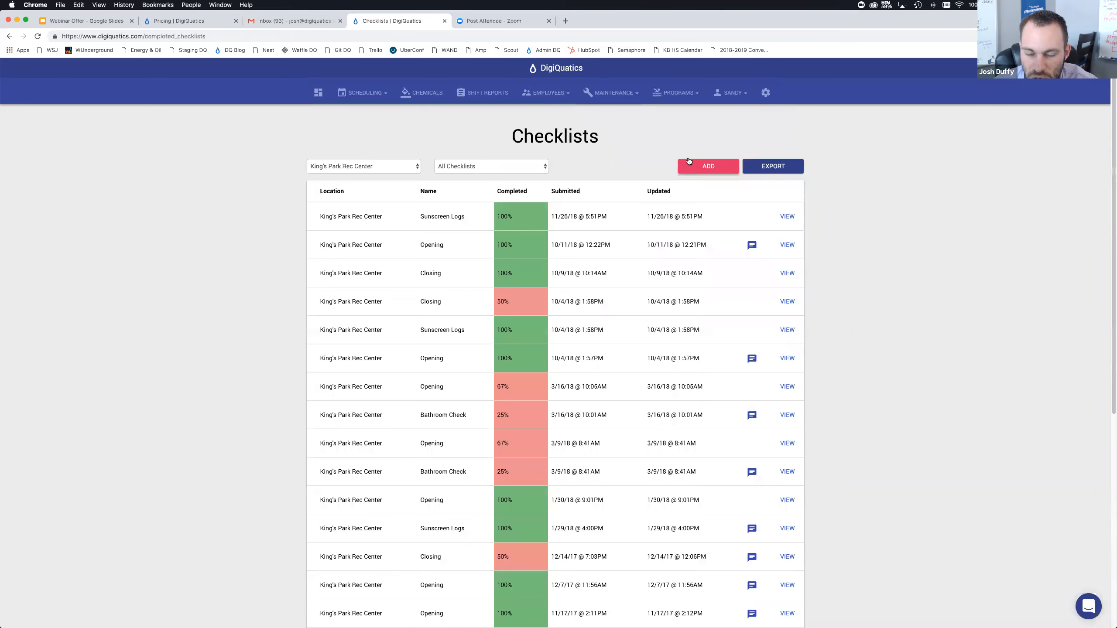
{"action": "left_click", "coordinate": [708, 166]}
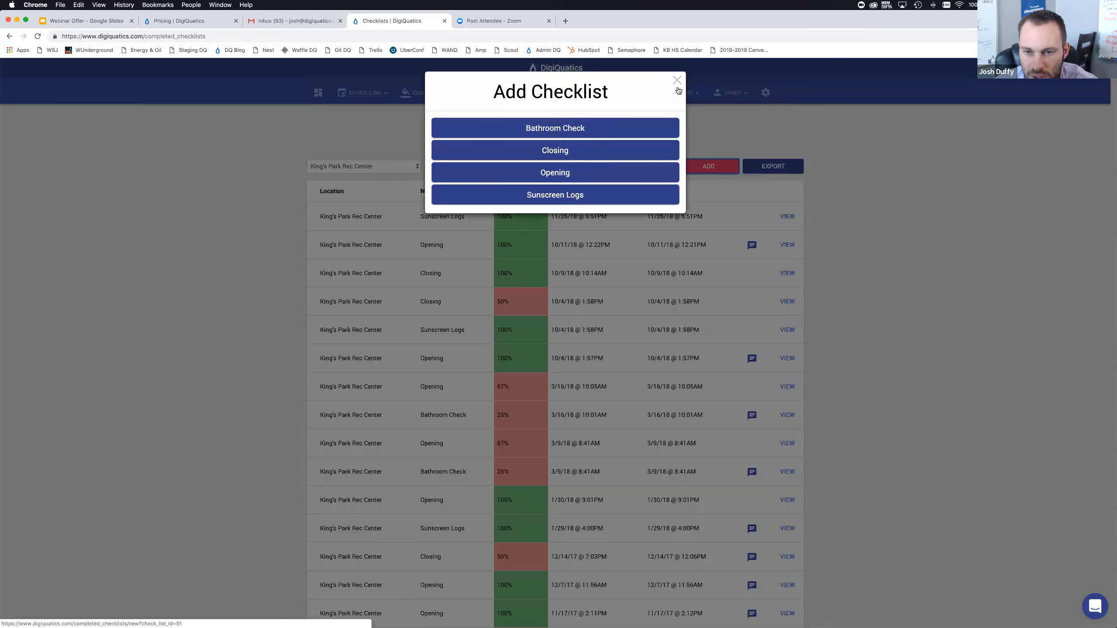
{"action": "left_click", "coordinate": [676, 79]}
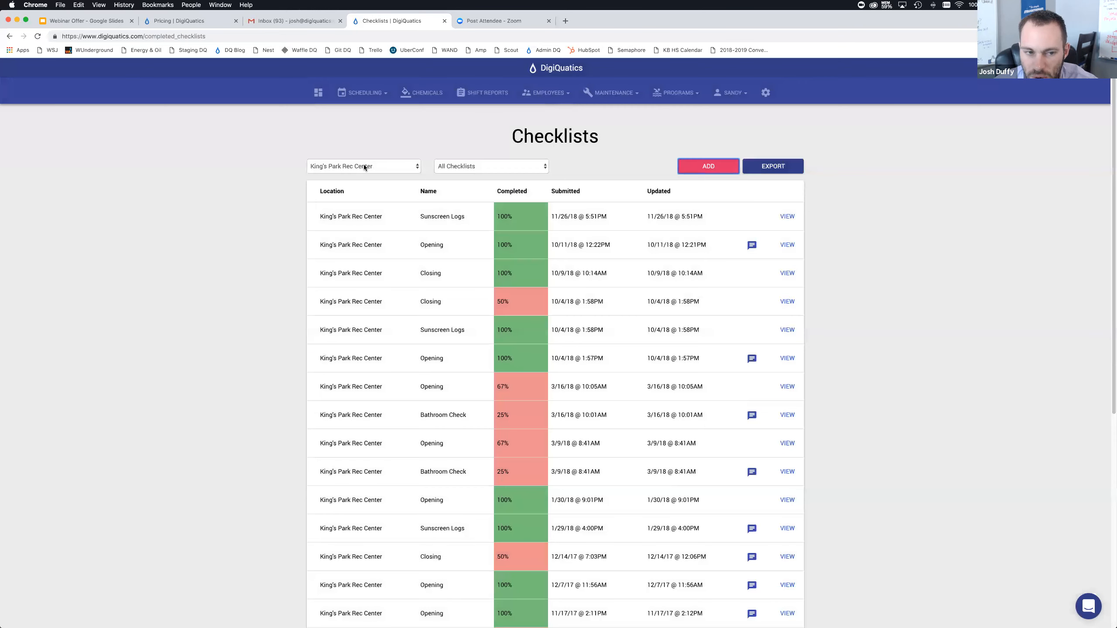
{"action": "left_click", "coordinate": [363, 166]}
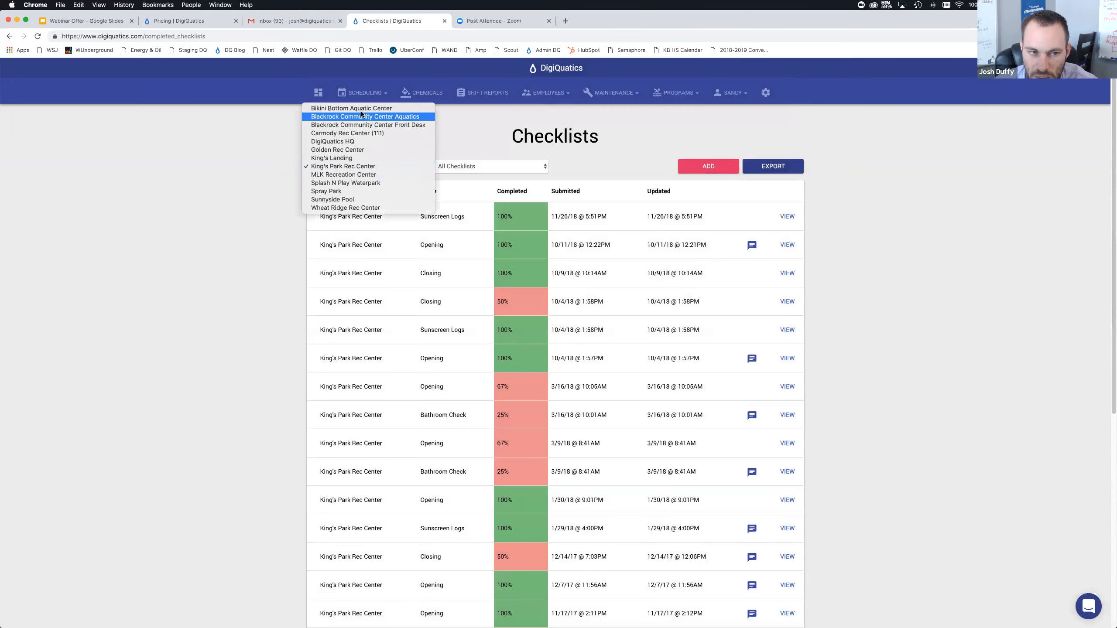
{"action": "left_click", "coordinate": [351, 107]}
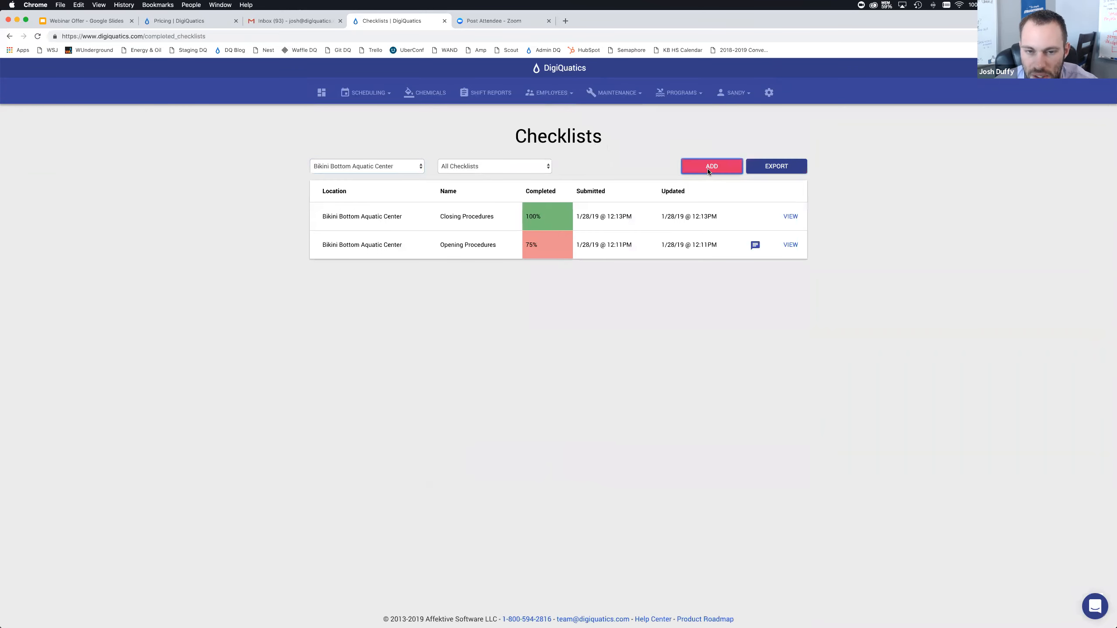
{"action": "left_click", "coordinate": [710, 166]}
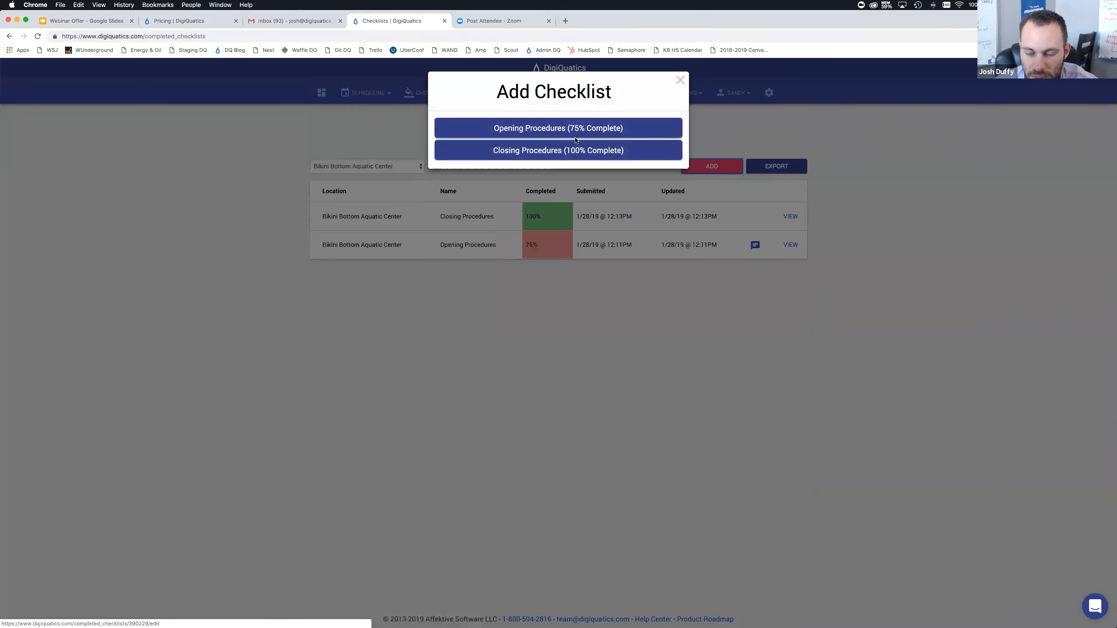
{"action": "left_click", "coordinate": [678, 79]}
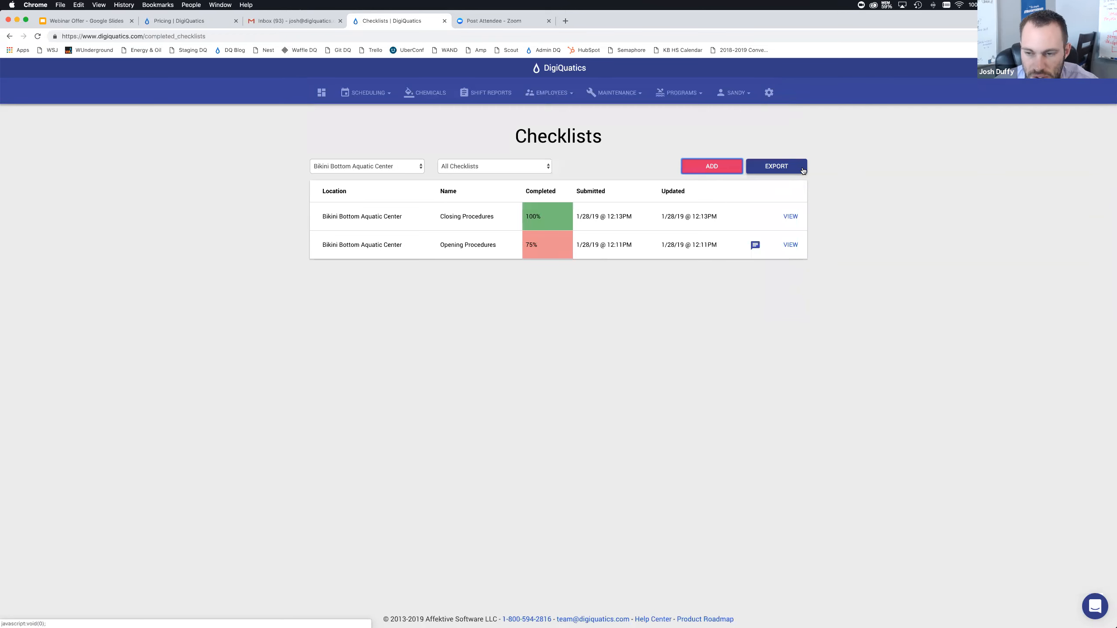
{"action": "mouse_move", "coordinate": [771, 190]}
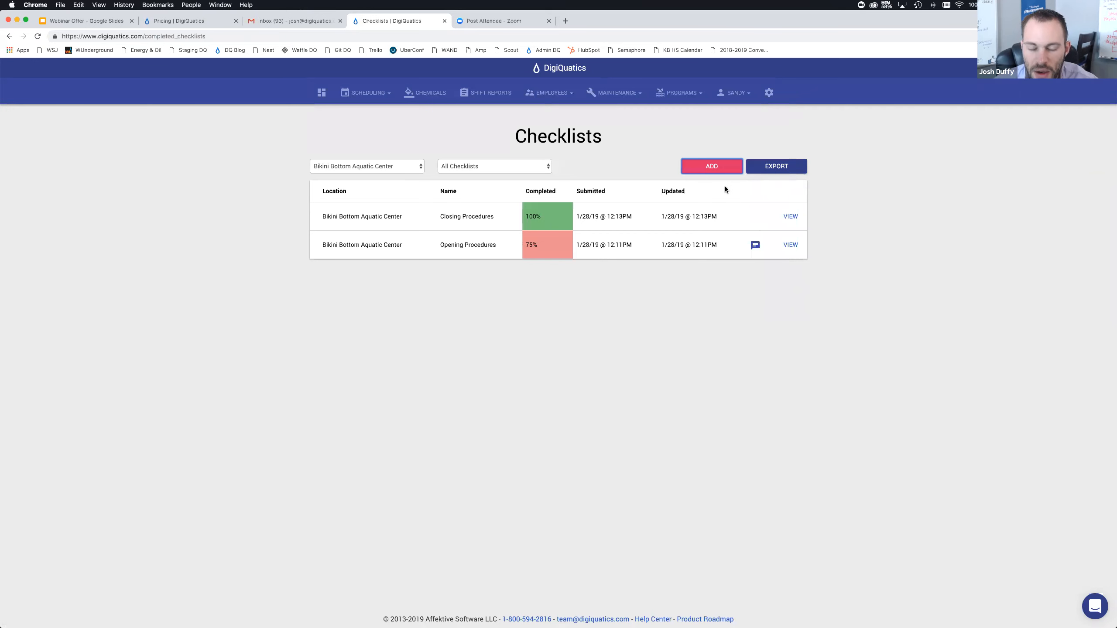
{"action": "mouse_move", "coordinate": [658, 177]}
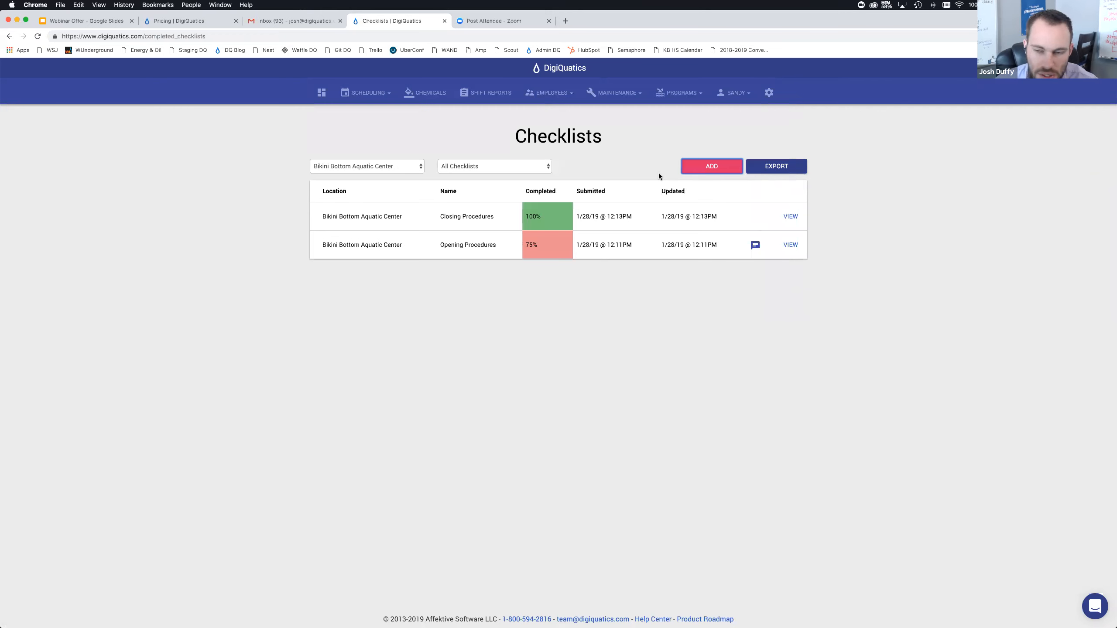
{"action": "mouse_move", "coordinate": [602, 139]}
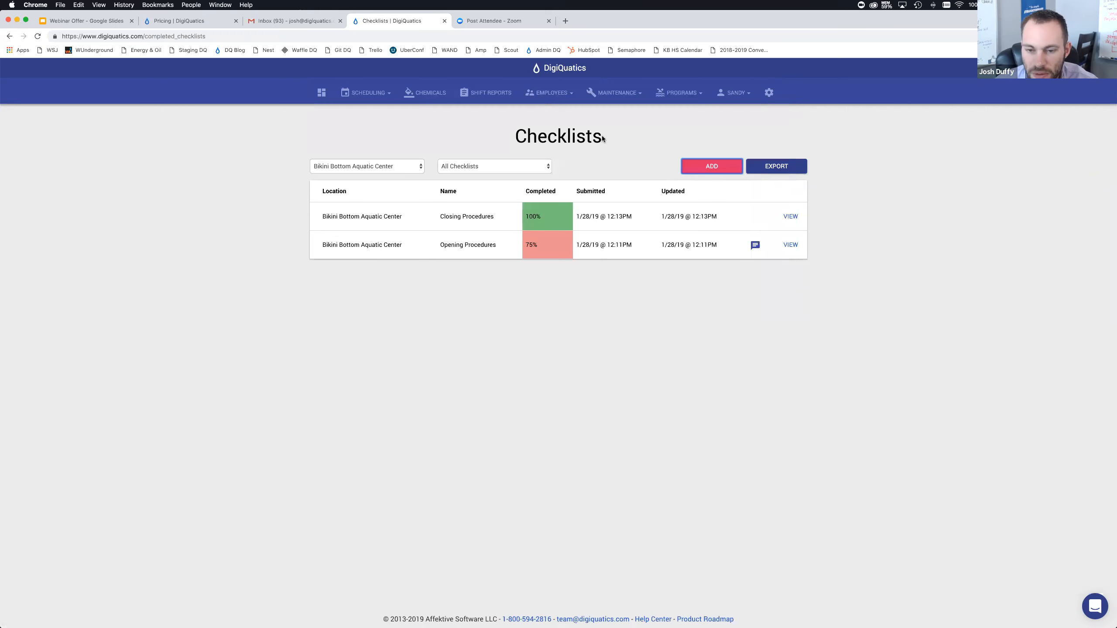
{"action": "mouse_move", "coordinate": [623, 143]}
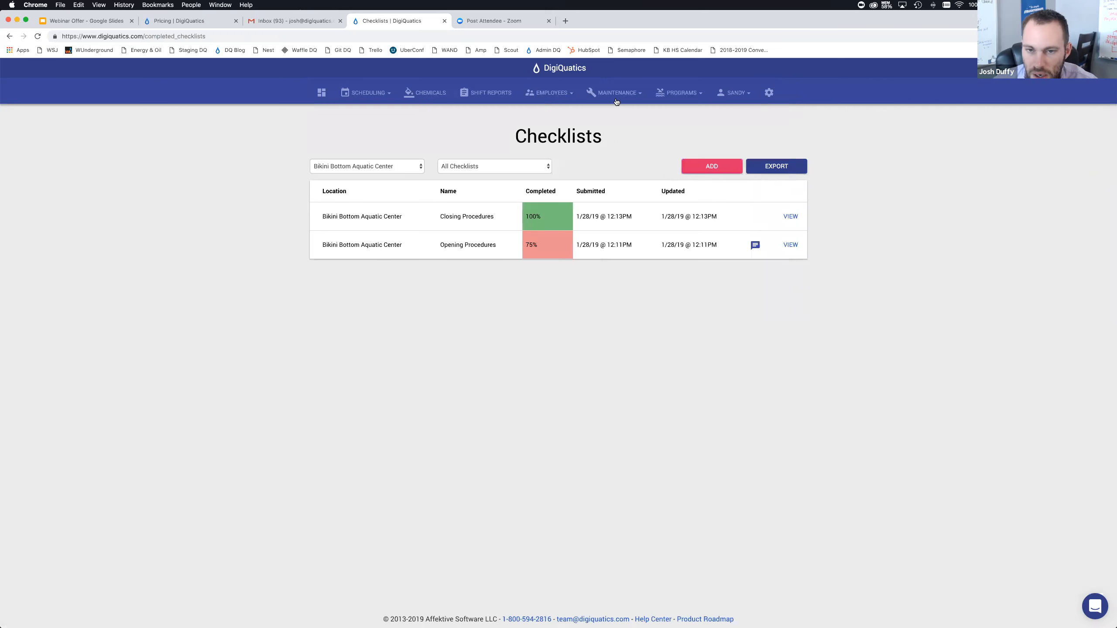
Open DigiQuatics Settings and expand the Checklists section
{"action": "left_click", "coordinate": [615, 93]}
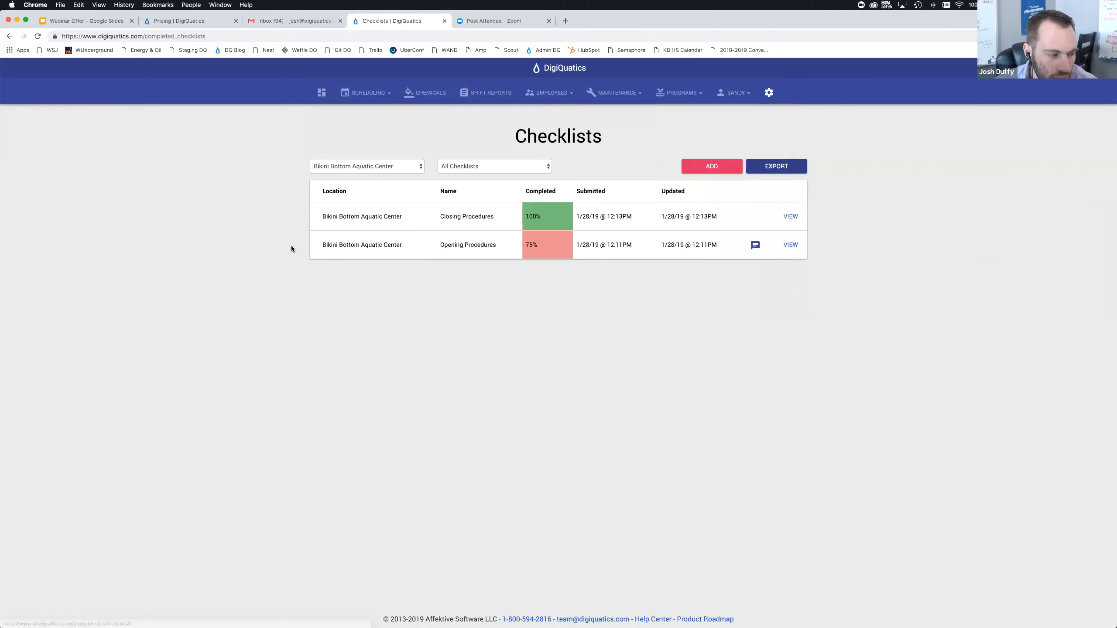
{"action": "left_click", "coordinate": [768, 93]}
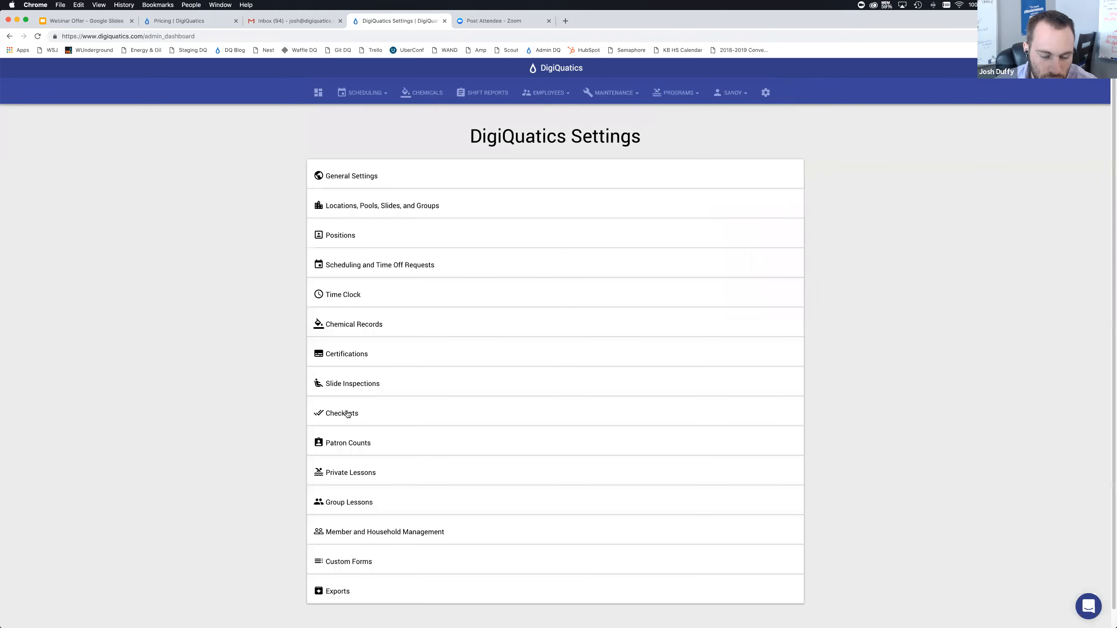
{"action": "left_click", "coordinate": [341, 413]}
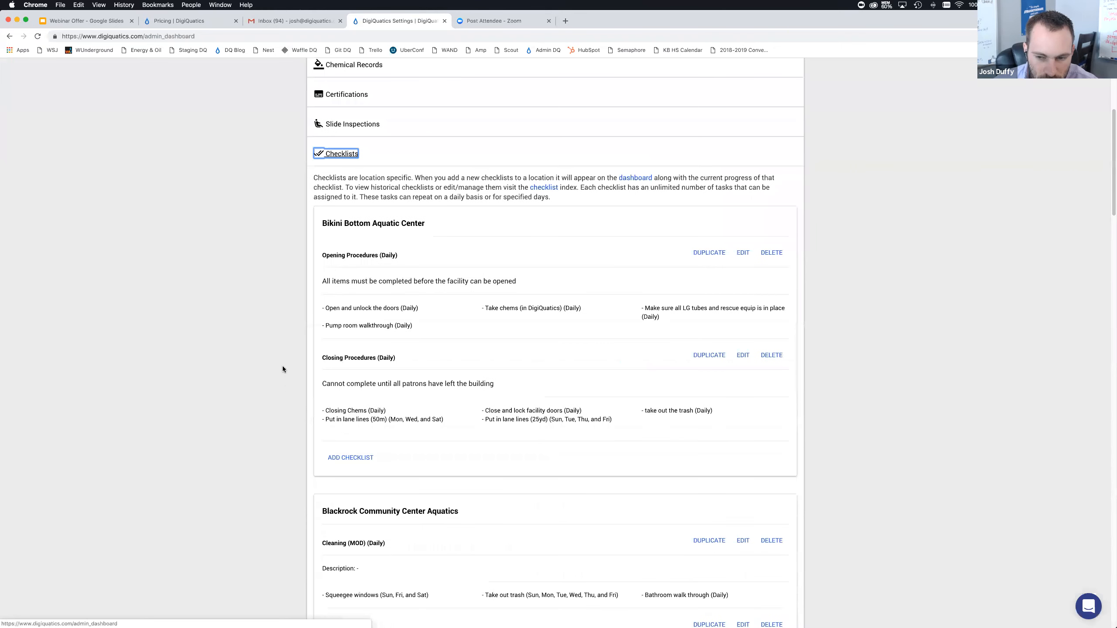
{"action": "mouse_move", "coordinate": [690, 270]}
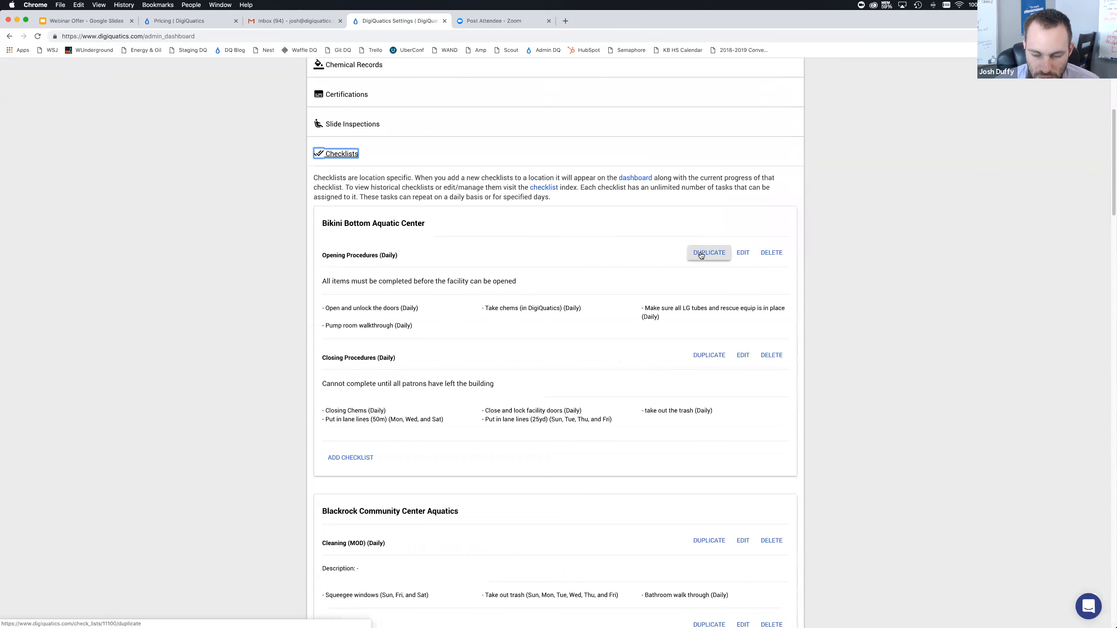
{"action": "mouse_move", "coordinate": [546, 288]}
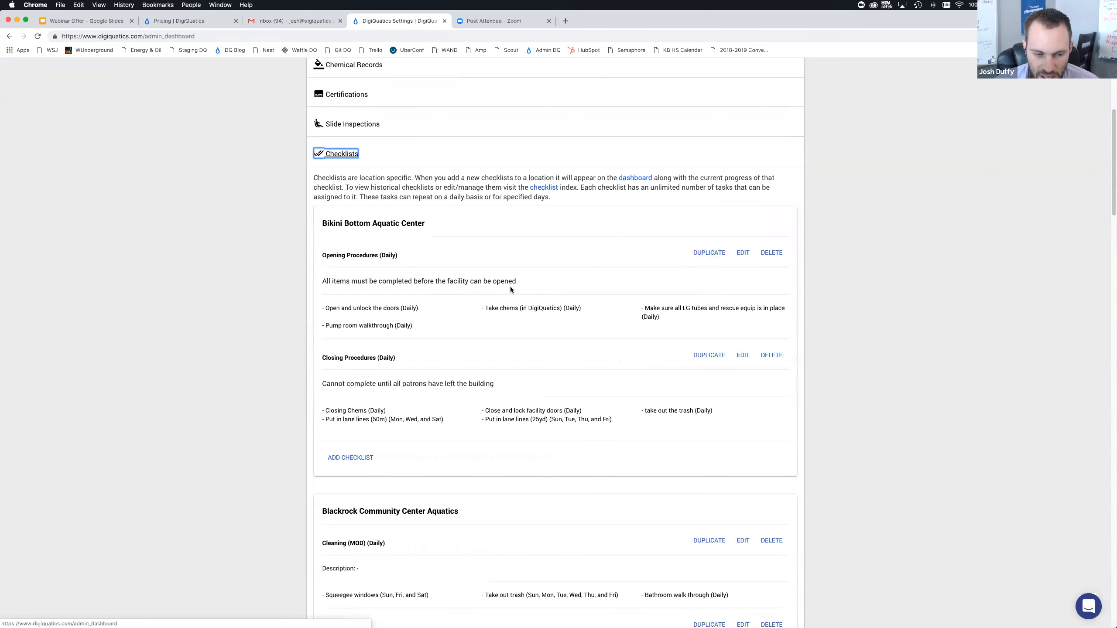
{"action": "mouse_move", "coordinate": [542, 276]}
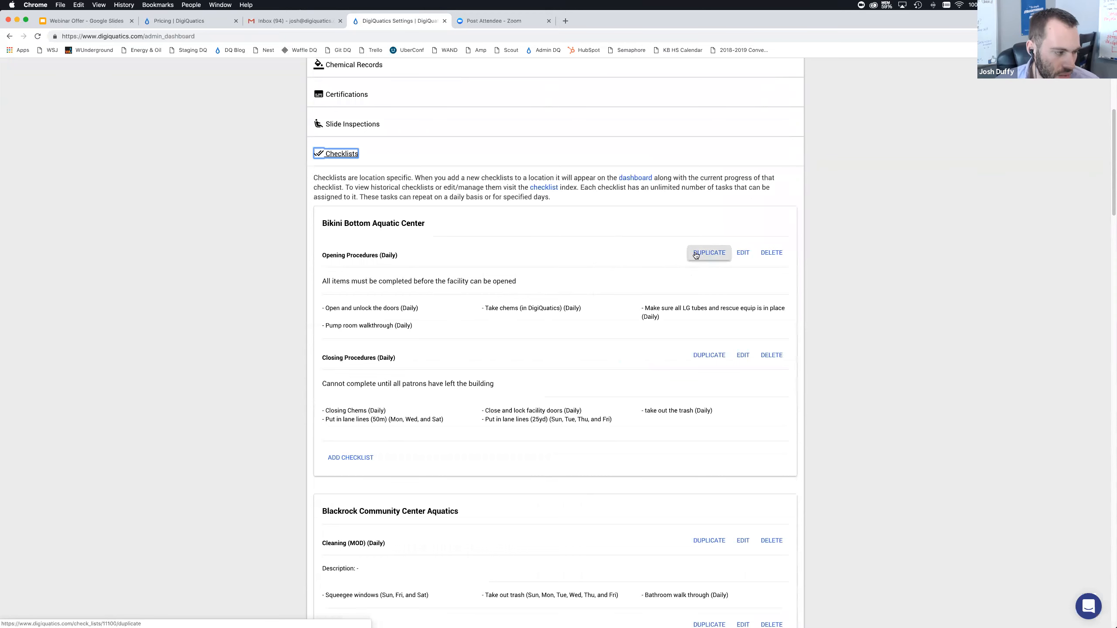
{"action": "mouse_move", "coordinate": [319, 228]}
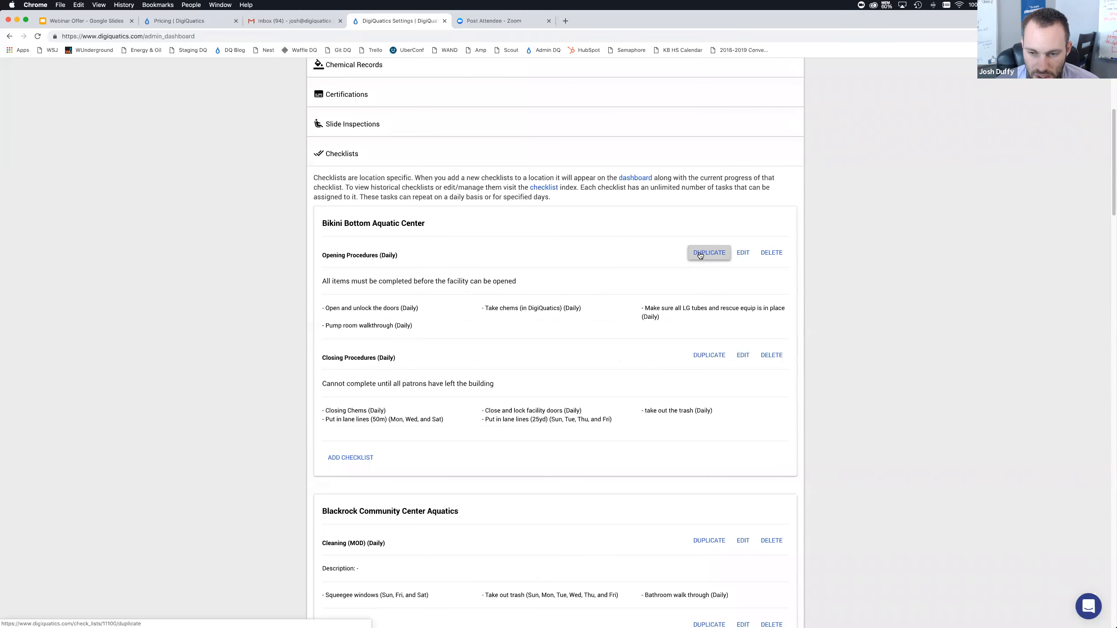
Start duplicating Opening Procedures and clear the location selection
{"action": "left_click", "coordinate": [708, 253]}
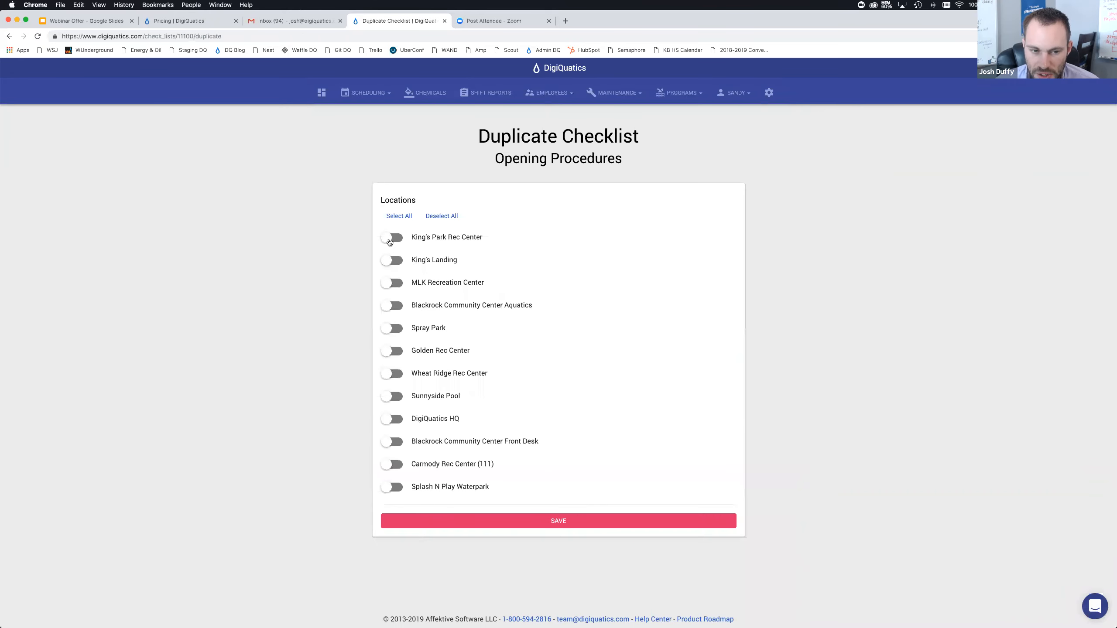
{"action": "left_click", "coordinate": [392, 237]}
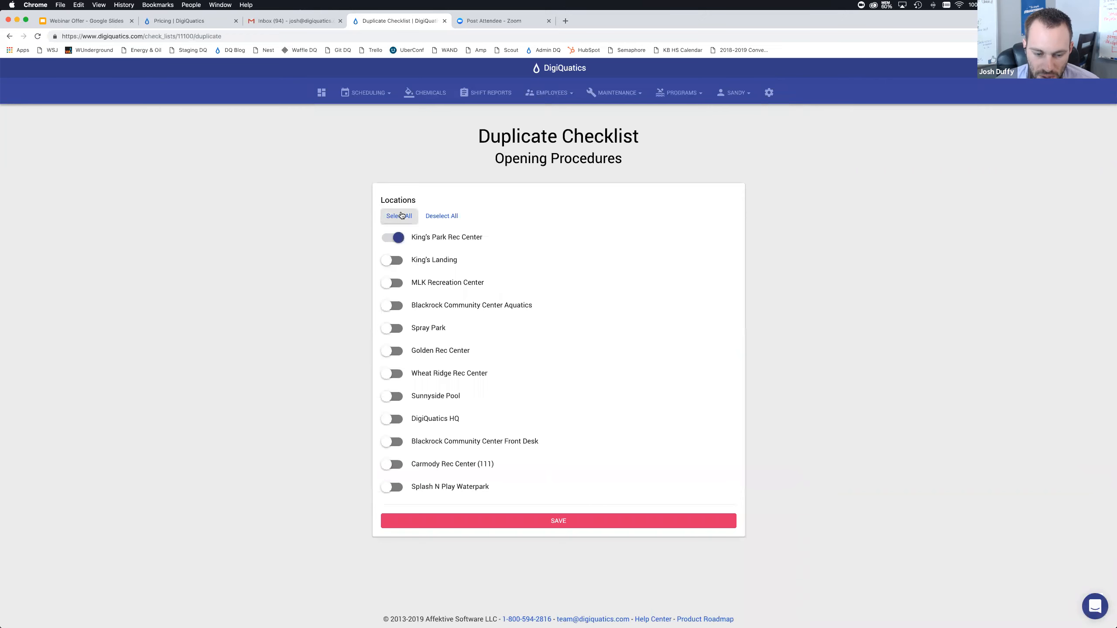
{"action": "left_click", "coordinate": [398, 215]}
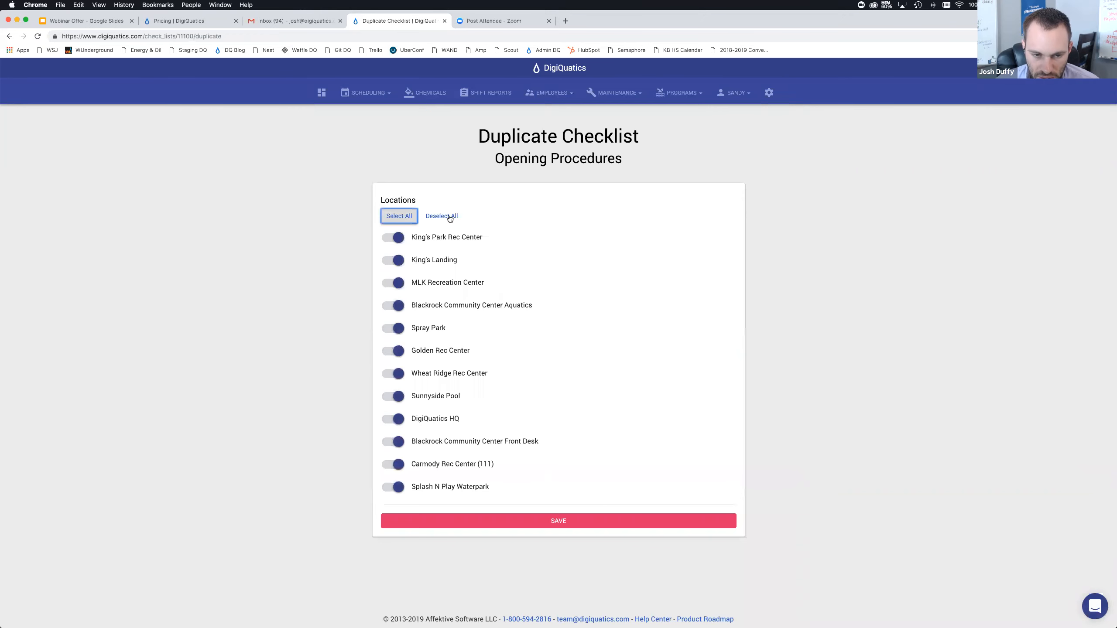
{"action": "left_click", "coordinate": [440, 216]}
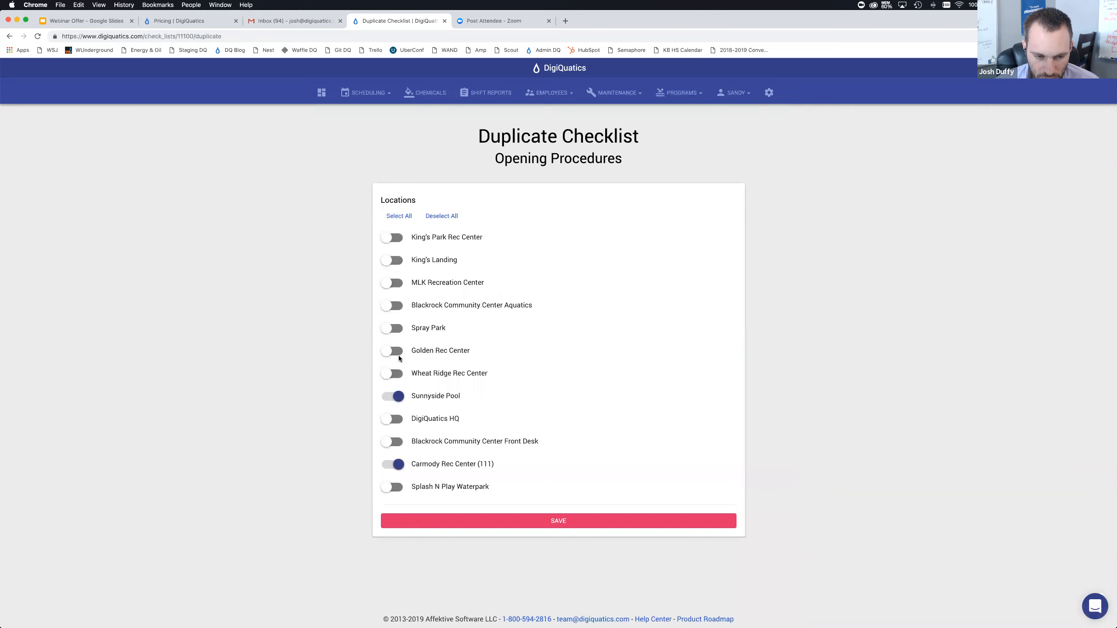
Copy Opening Procedures to Golden, Wheat Ridge, Sunnyside Pool and Carmody Rec Centers and save
{"action": "left_click", "coordinate": [392, 350]}
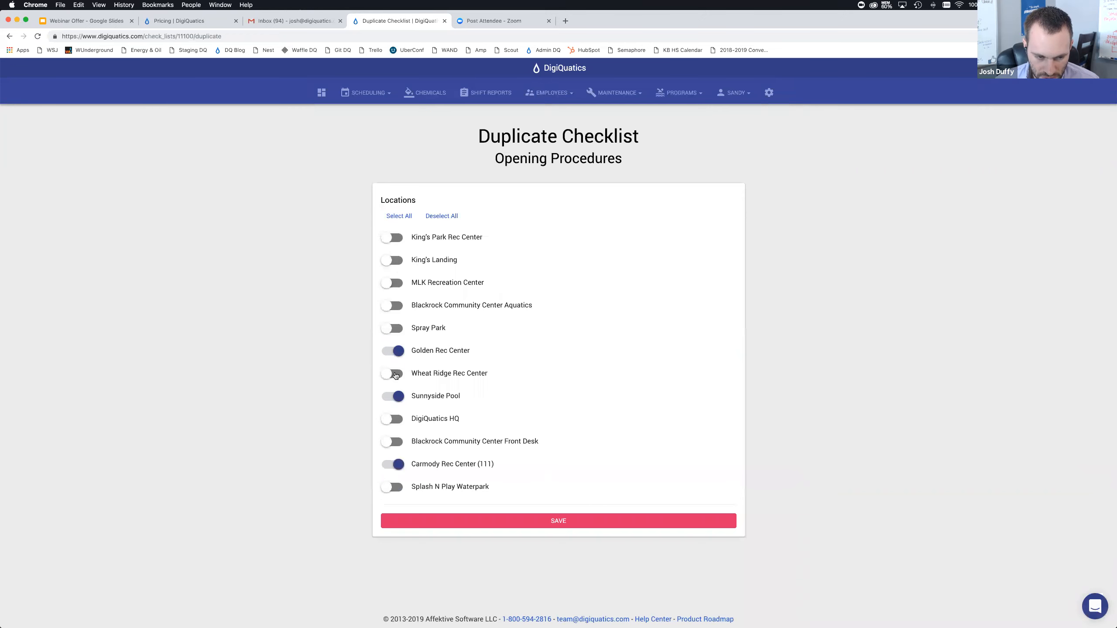
{"action": "left_click", "coordinate": [393, 374]}
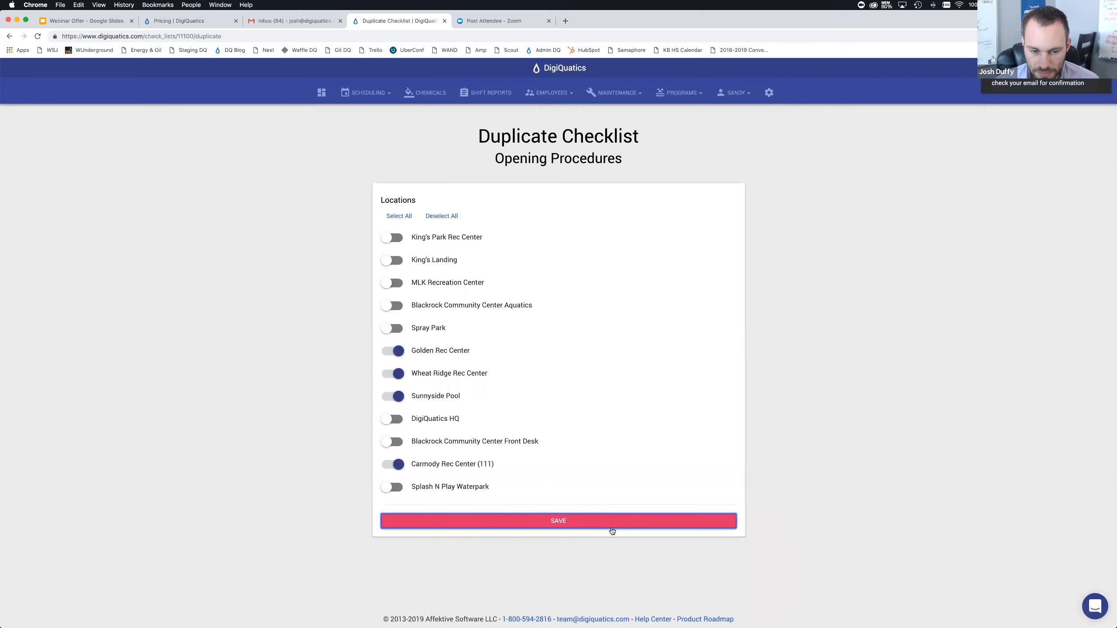
{"action": "left_click", "coordinate": [558, 521]}
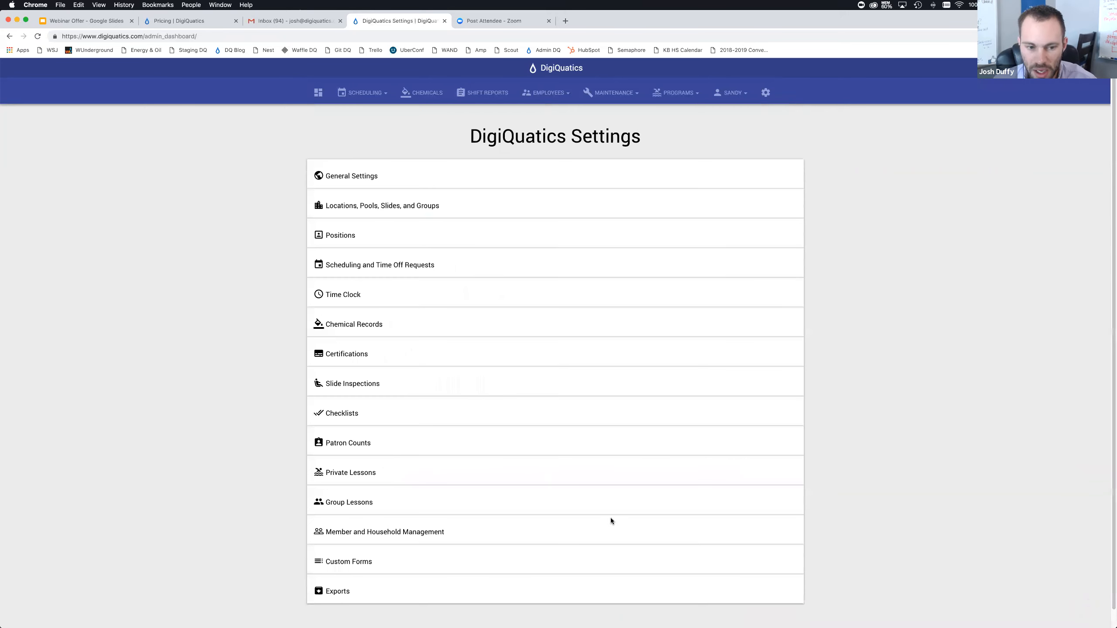
{"action": "left_click", "coordinate": [341, 413]}
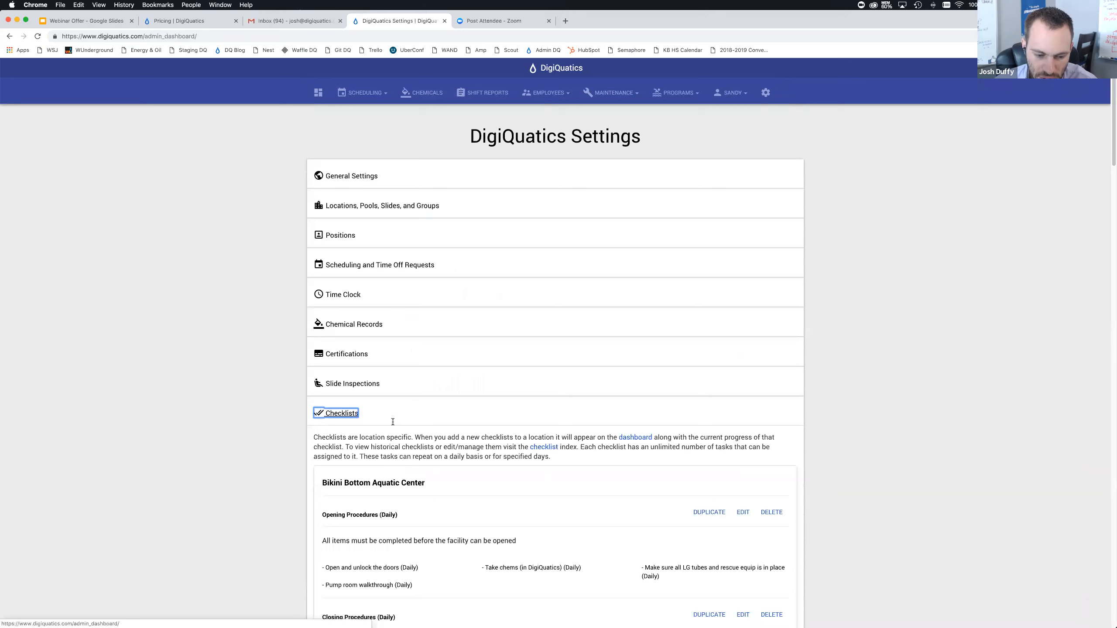
{"action": "mouse_move", "coordinate": [492, 486]}
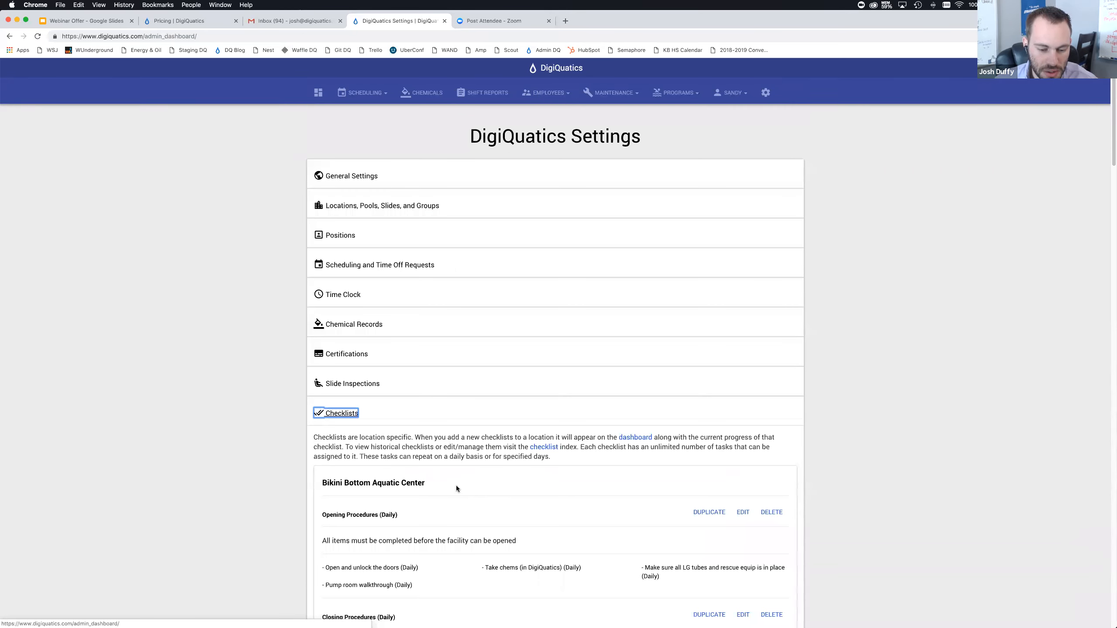
{"action": "mouse_move", "coordinate": [425, 488]}
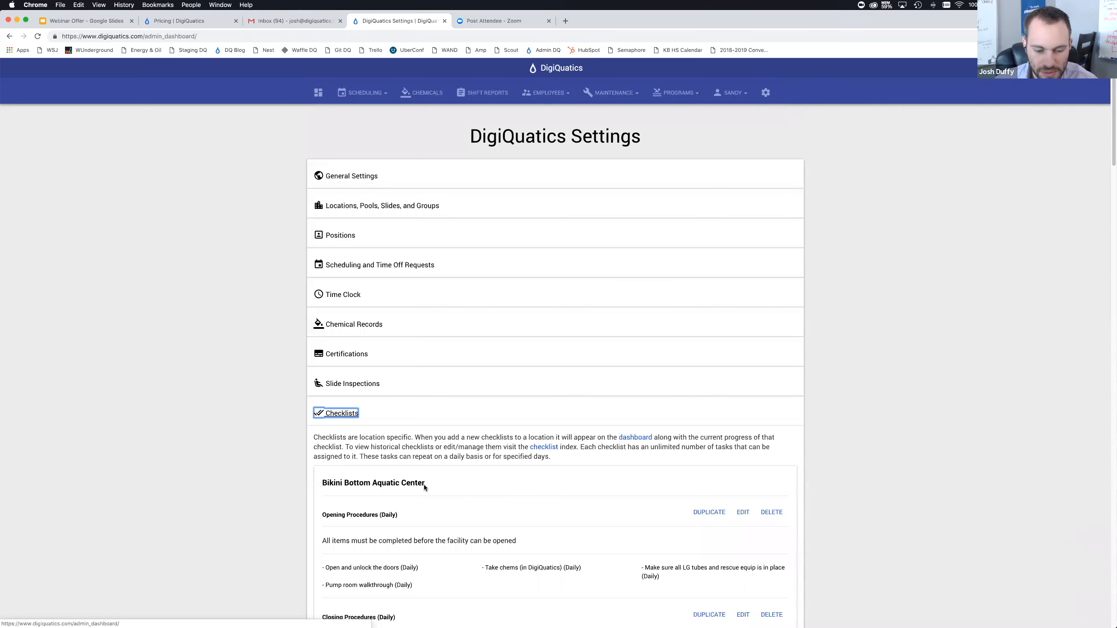
{"action": "scroll", "scroll_direction": "down", "scroll_amount": 3}
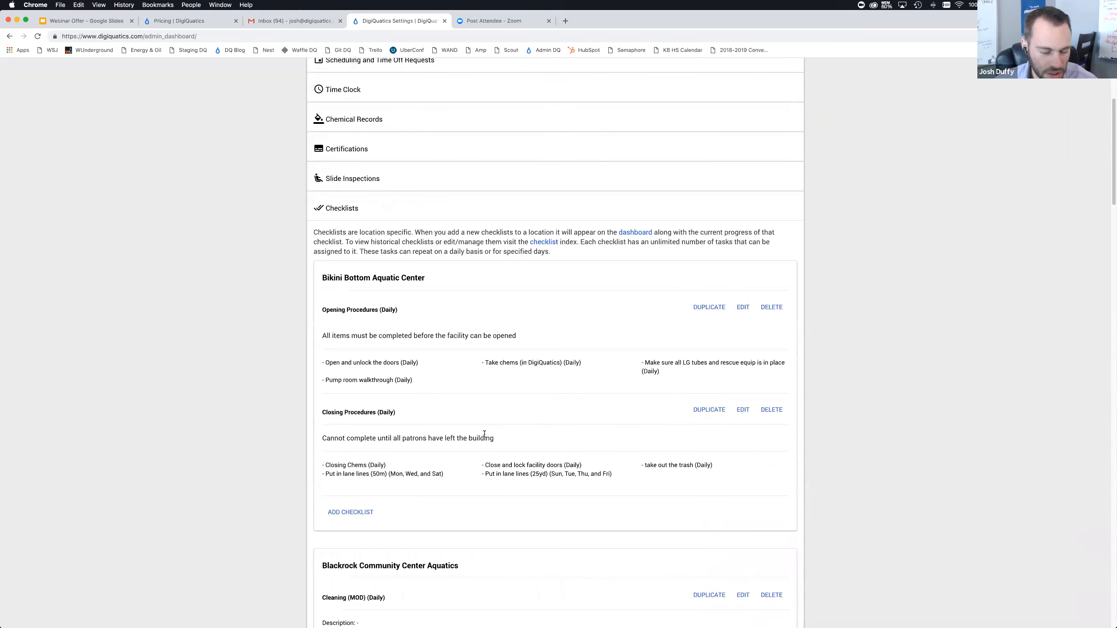
{"action": "mouse_move", "coordinate": [572, 370]}
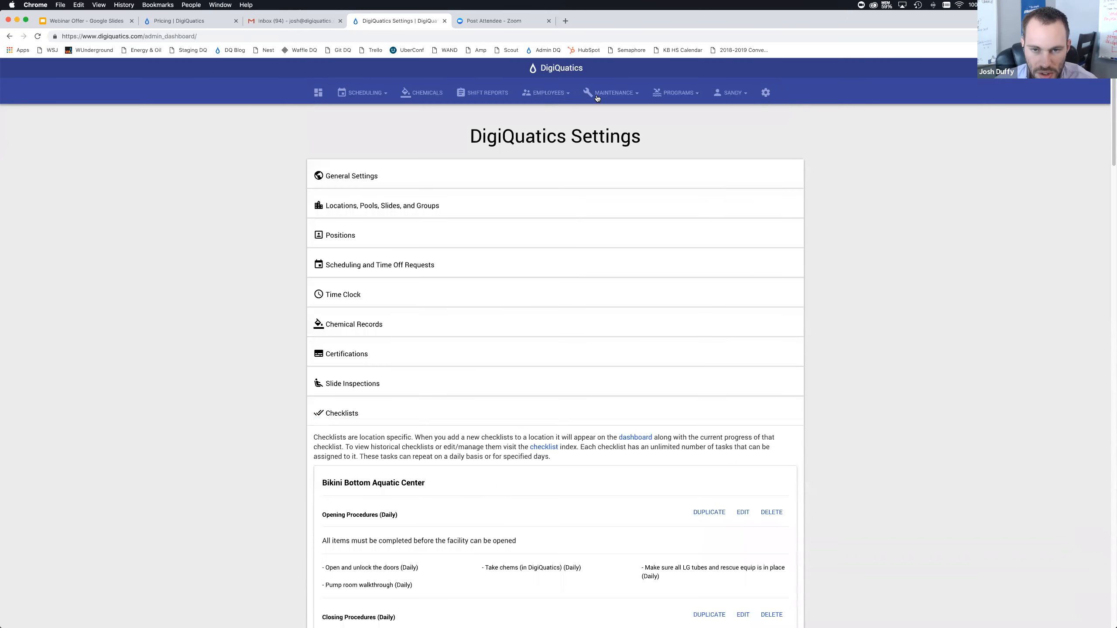
{"action": "left_click", "coordinate": [612, 92]}
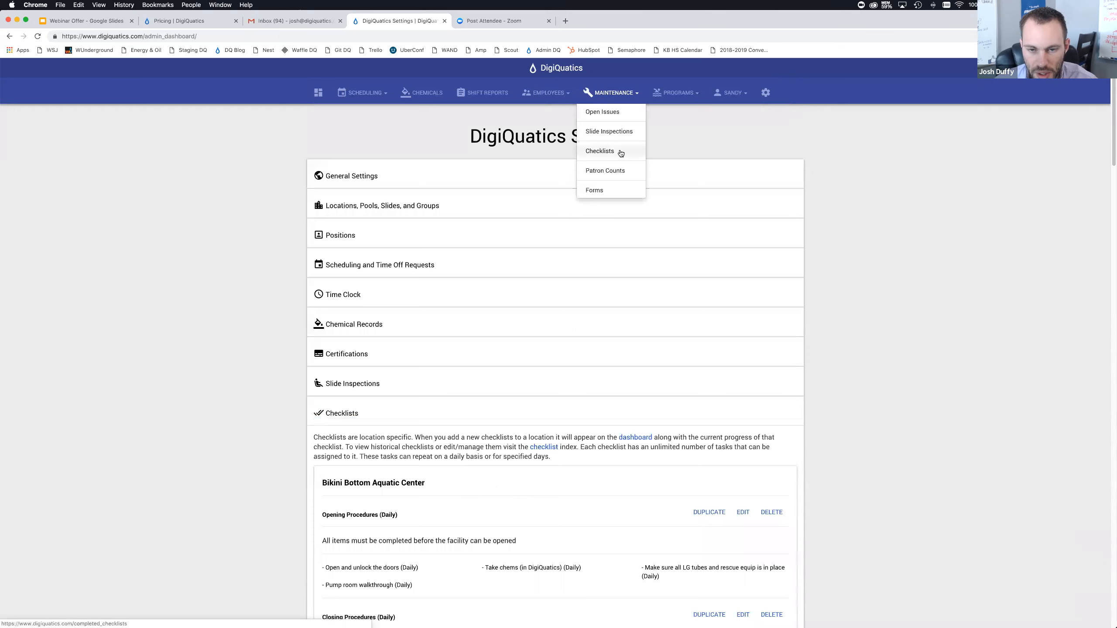
Filter submitted checklists to Bikini Bottom Aquatic Center and view the completed Closing Procedures checklist
{"action": "left_click", "coordinate": [599, 150]}
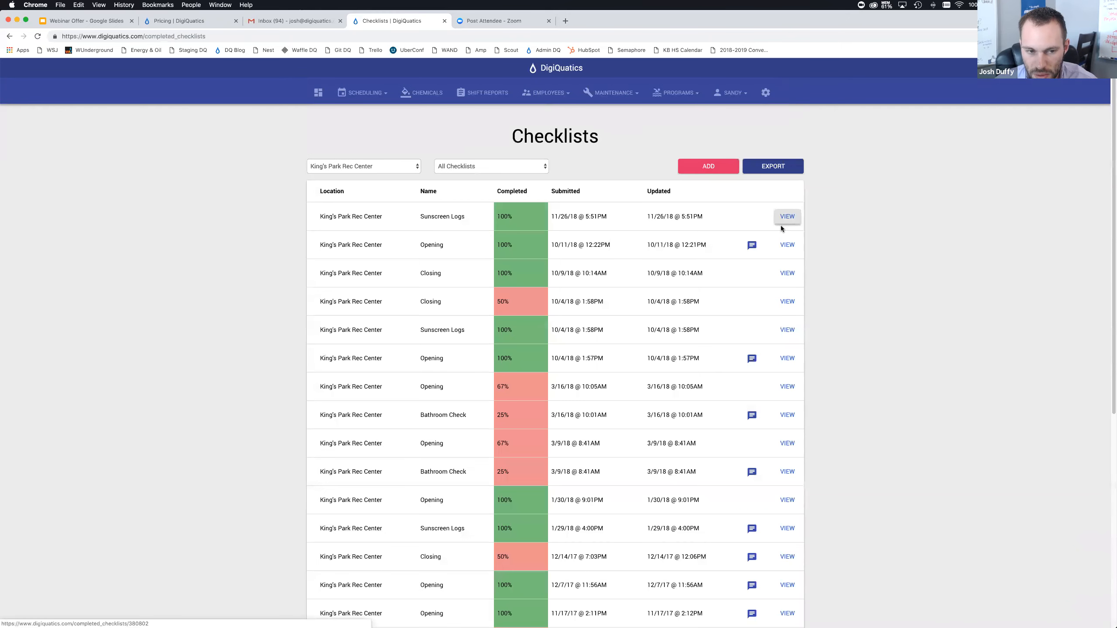
{"action": "left_click", "coordinate": [363, 166]}
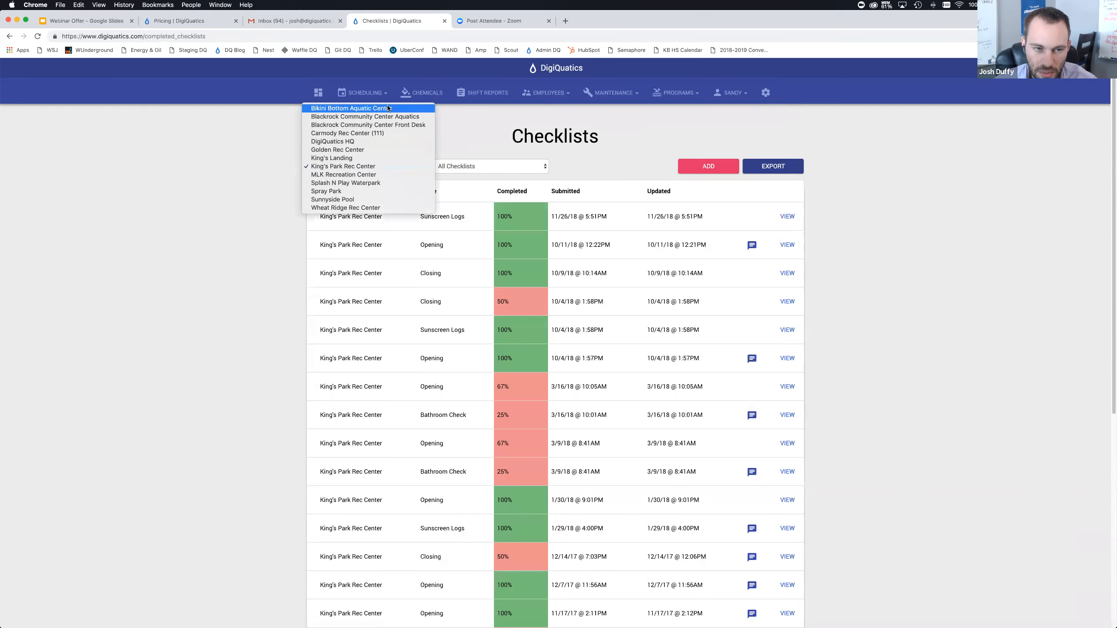
{"action": "left_click", "coordinate": [349, 108]}
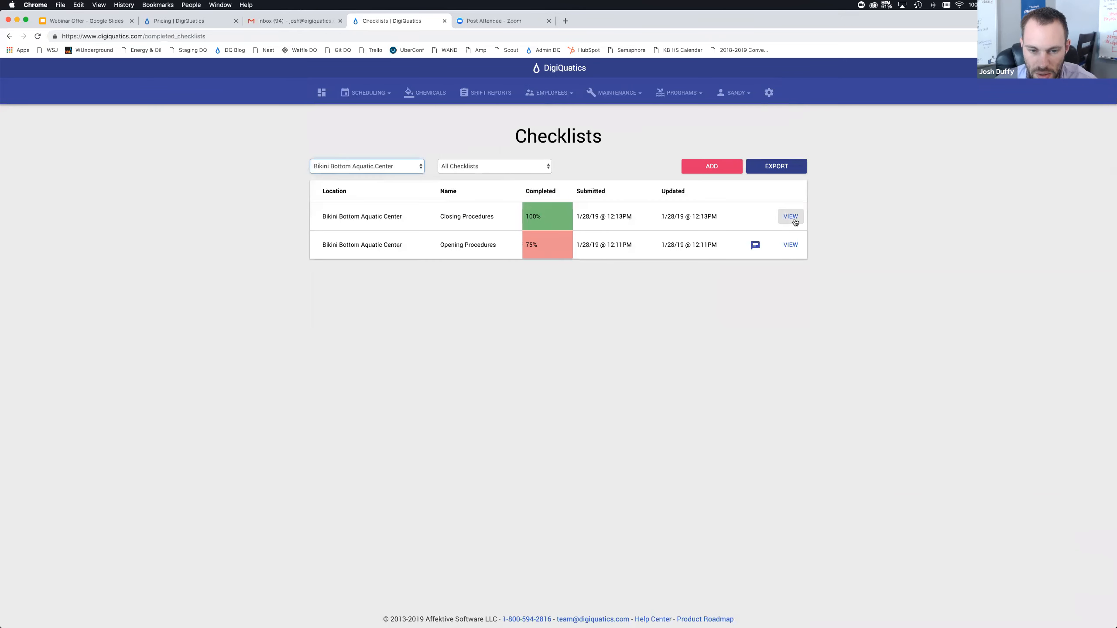
{"action": "left_click", "coordinate": [790, 216]}
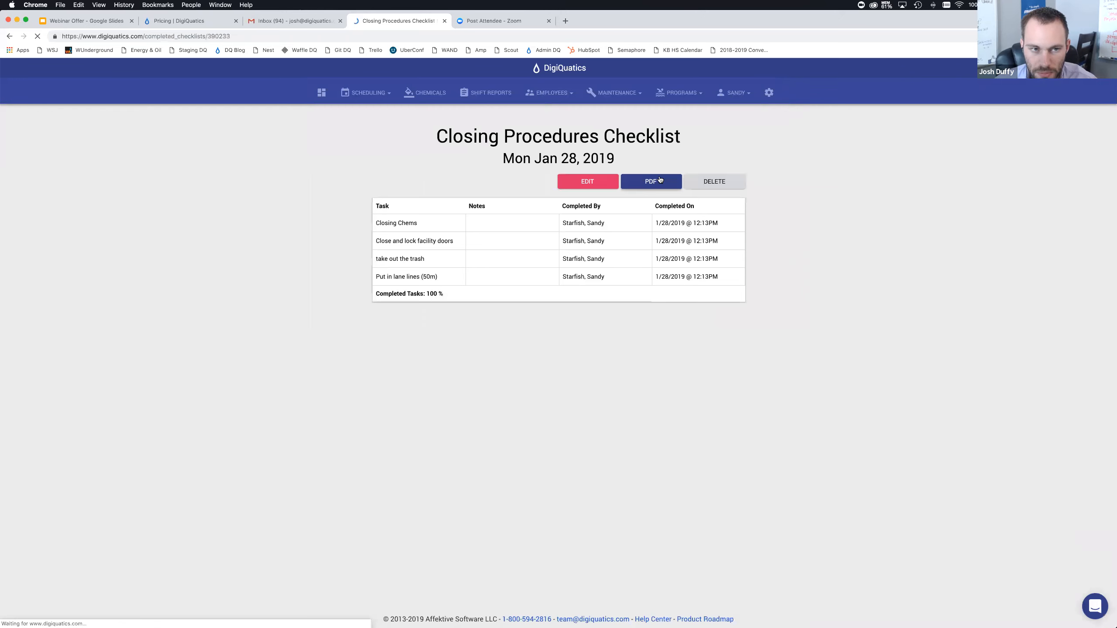
Show the Jan 28, 2019 checklist as a PDF, highlight its date, then return to the checklist page
{"action": "left_click", "coordinate": [650, 181]}
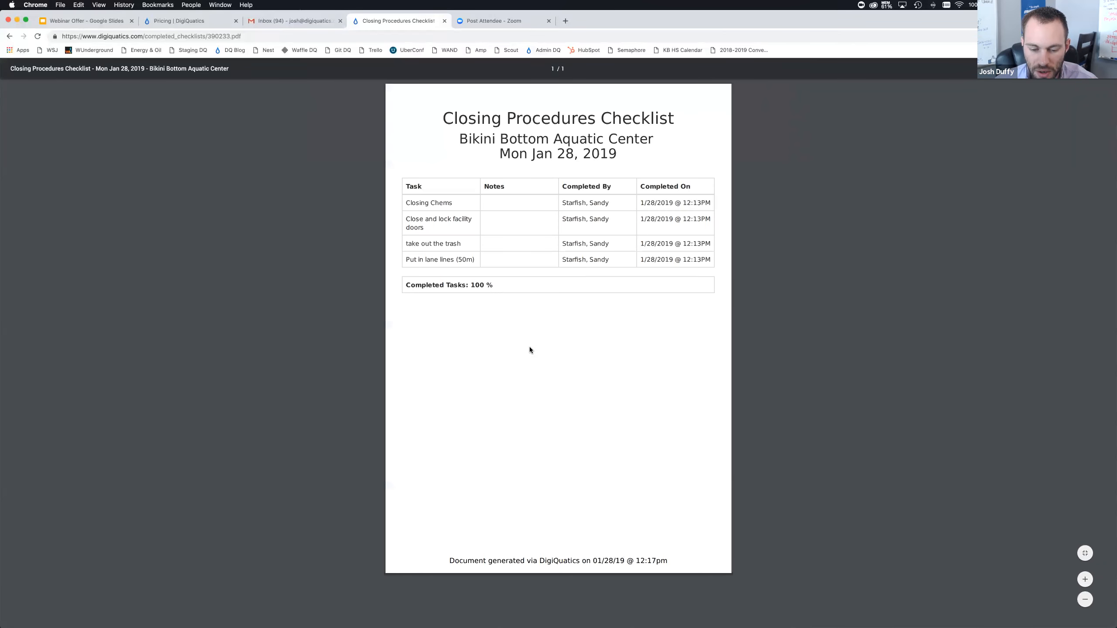
{"action": "mouse_move", "coordinate": [552, 549]}
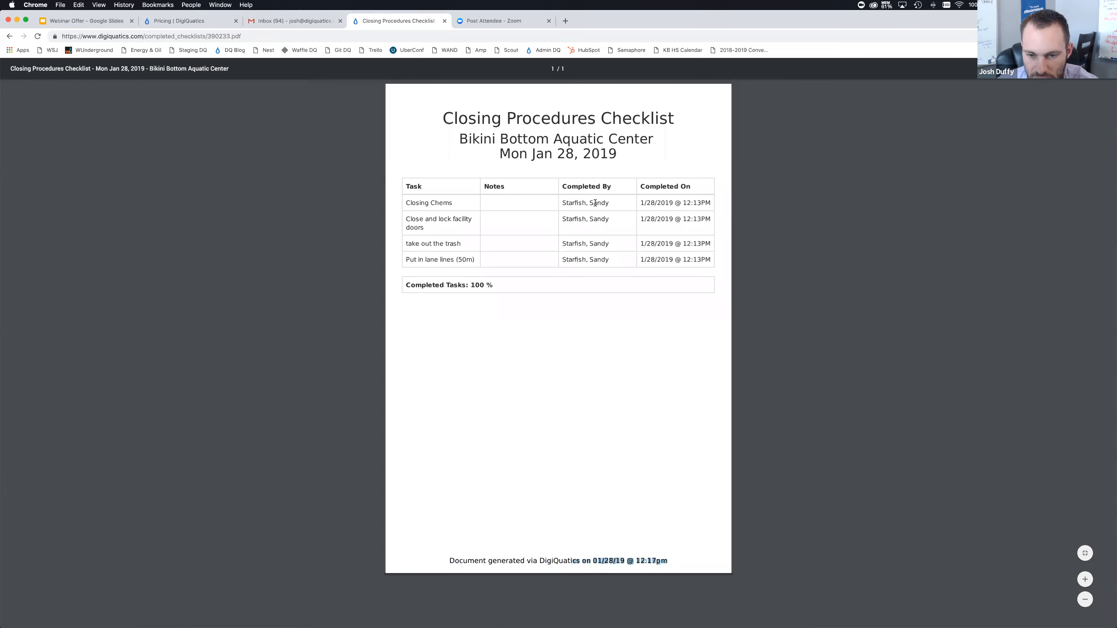
{"action": "double_click", "coordinate": [673, 202]}
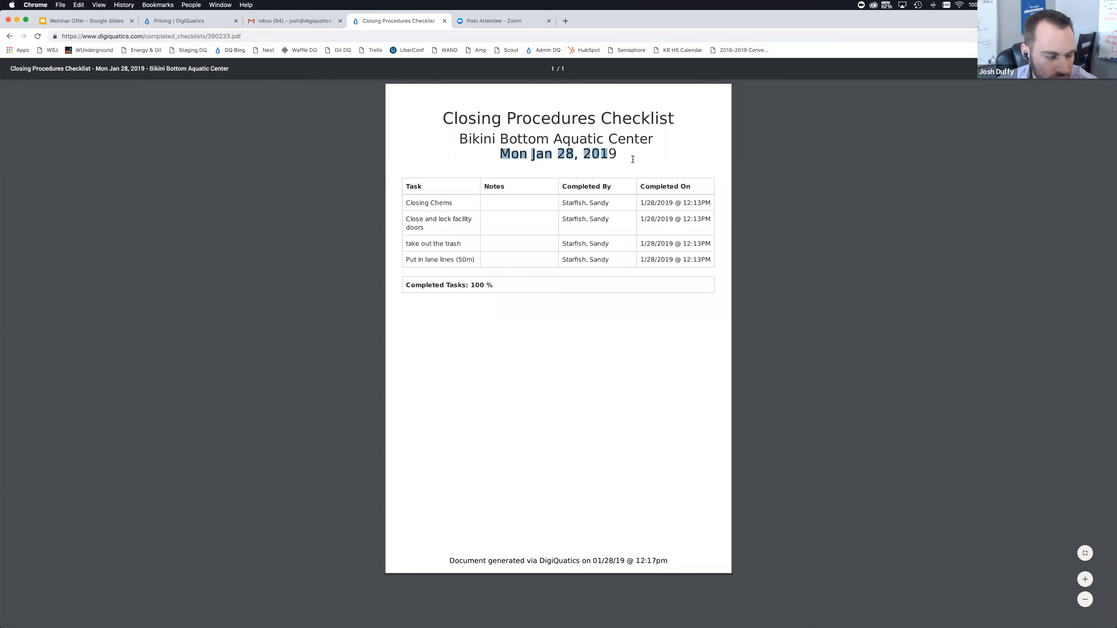
{"action": "mouse_move", "coordinate": [577, 350]}
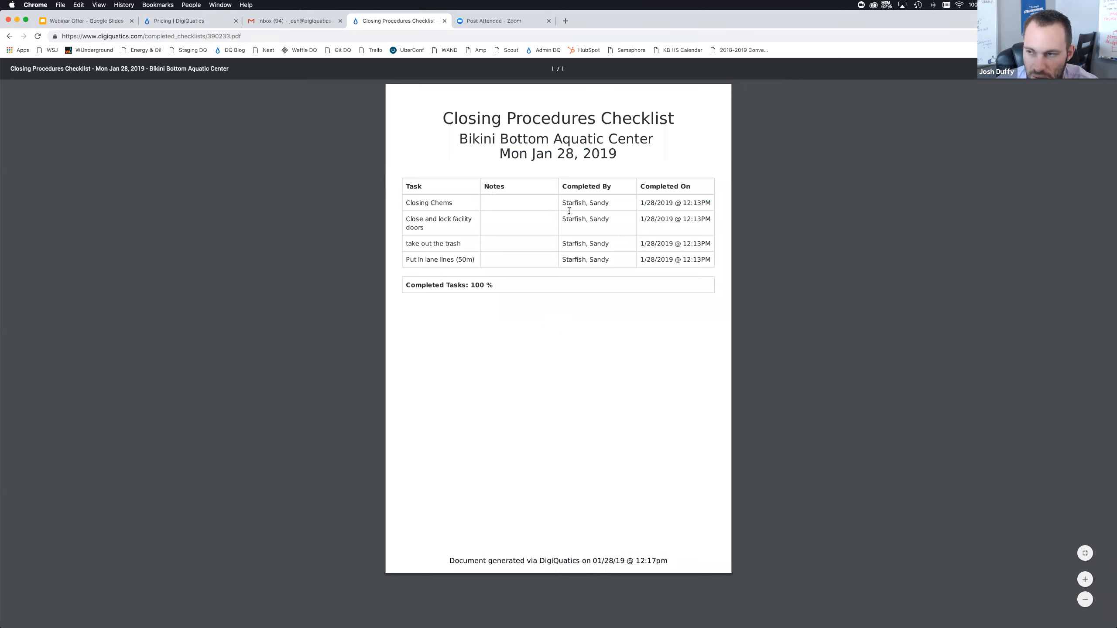
{"action": "mouse_move", "coordinate": [1081, 98]}
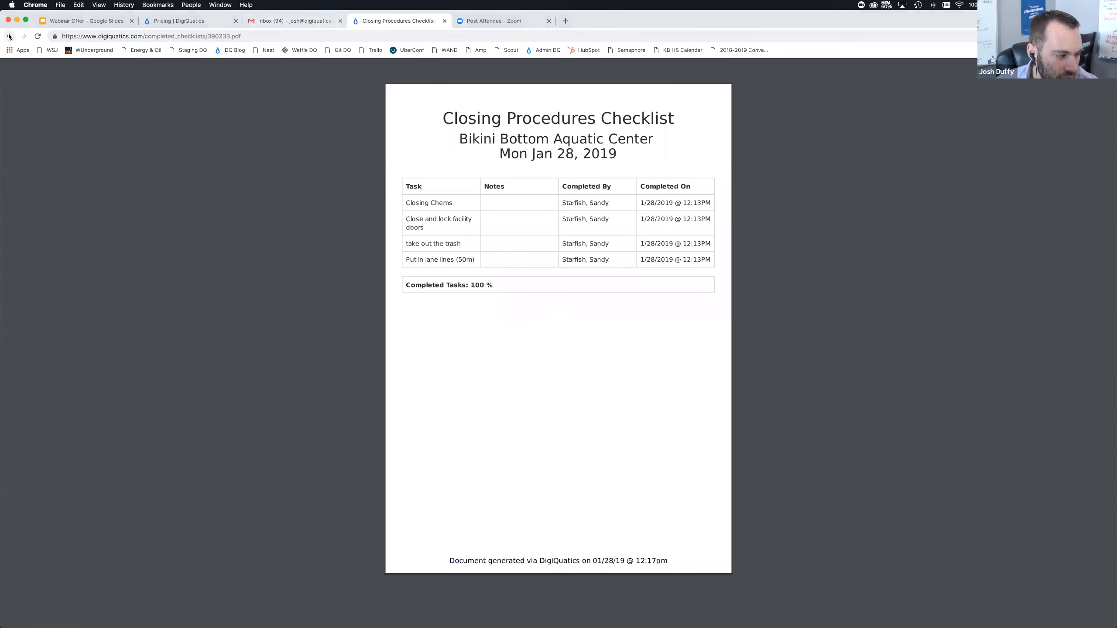
{"action": "left_click", "coordinate": [10, 37]}
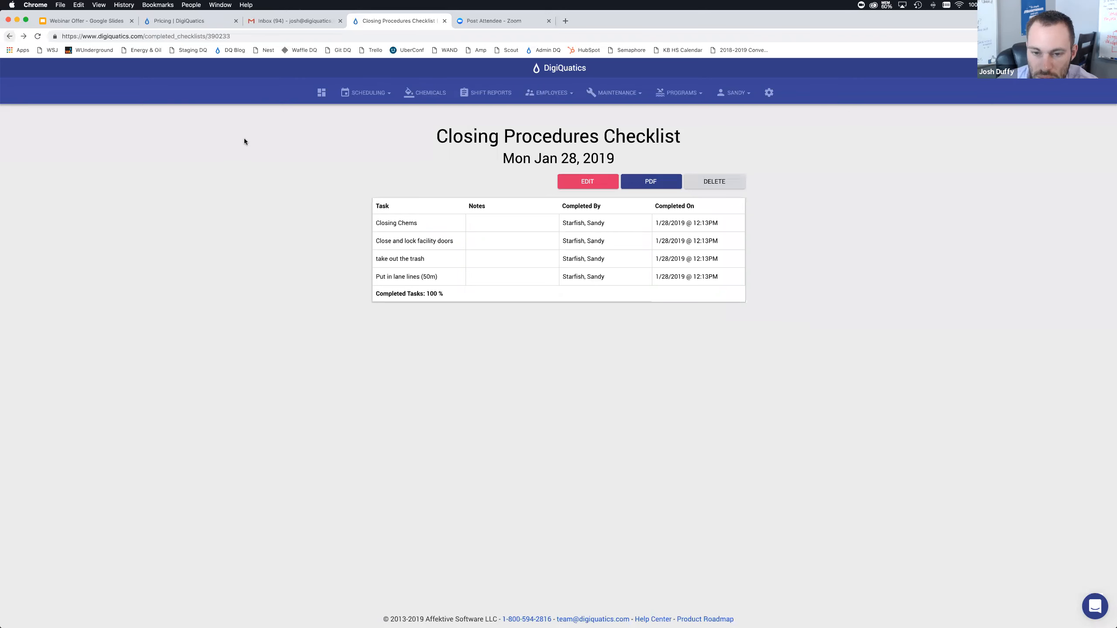
{"action": "mouse_move", "coordinate": [618, 123]}
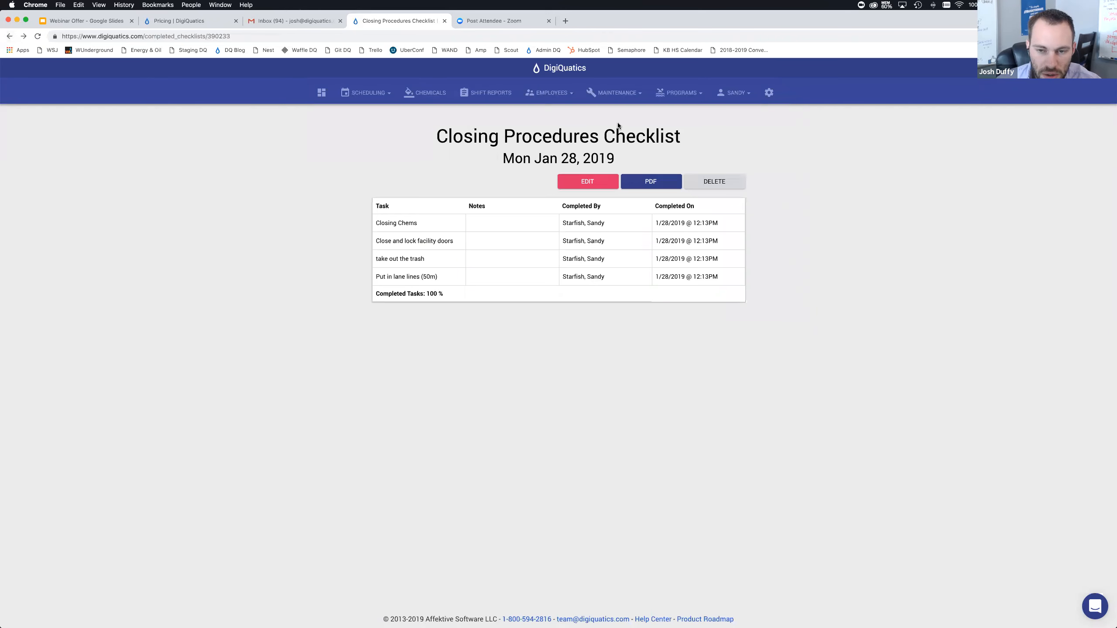
{"action": "mouse_move", "coordinate": [618, 126]}
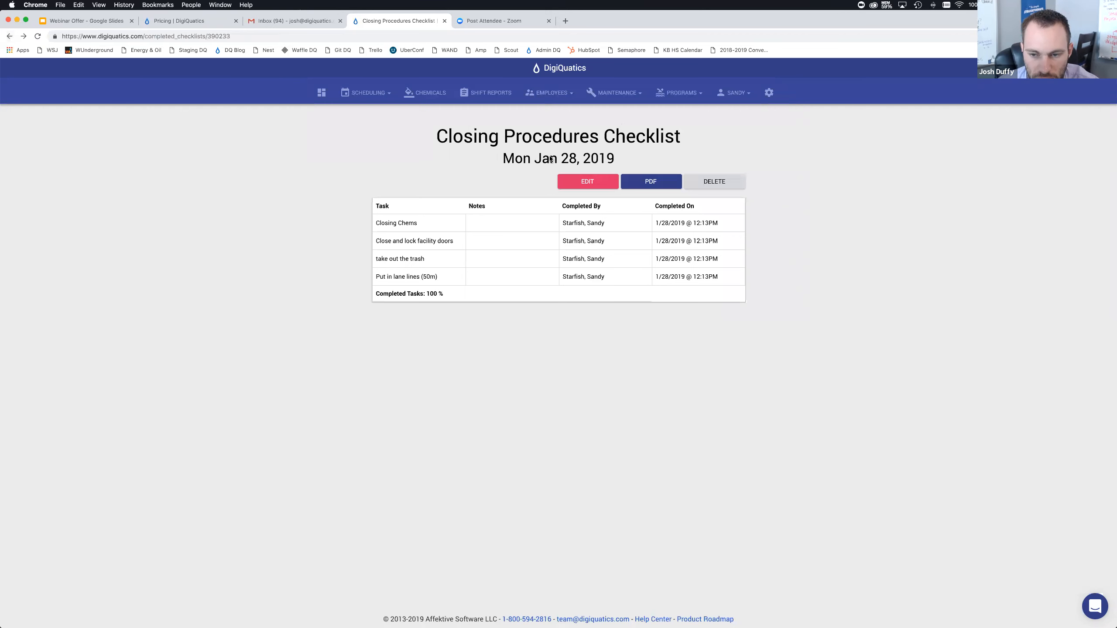
{"action": "mouse_move", "coordinate": [745, 183]}
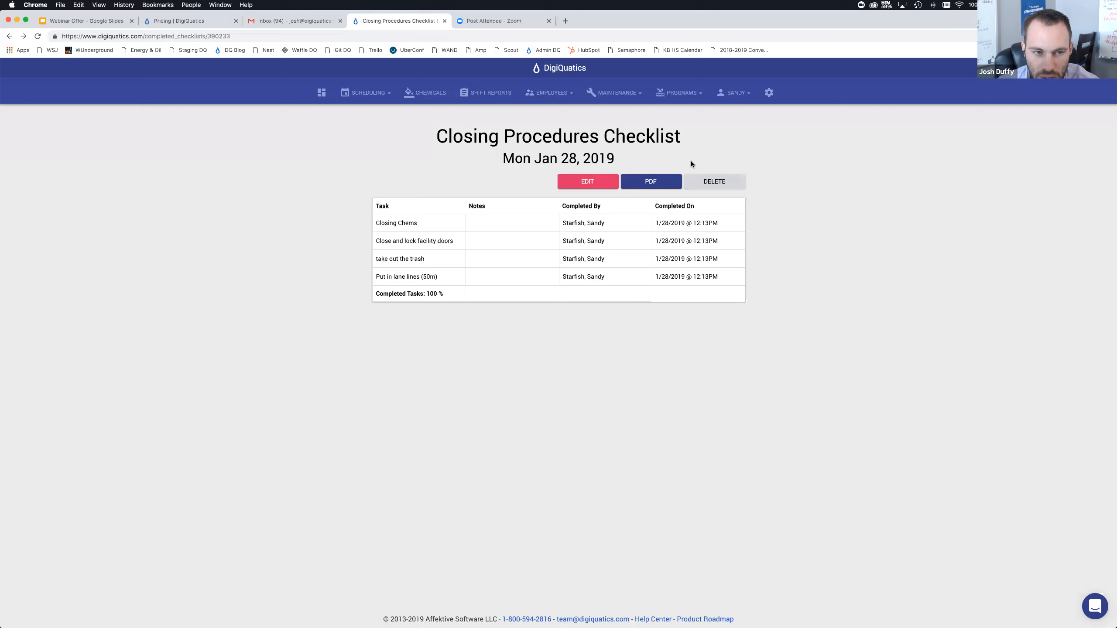
{"action": "mouse_move", "coordinate": [395, 163]}
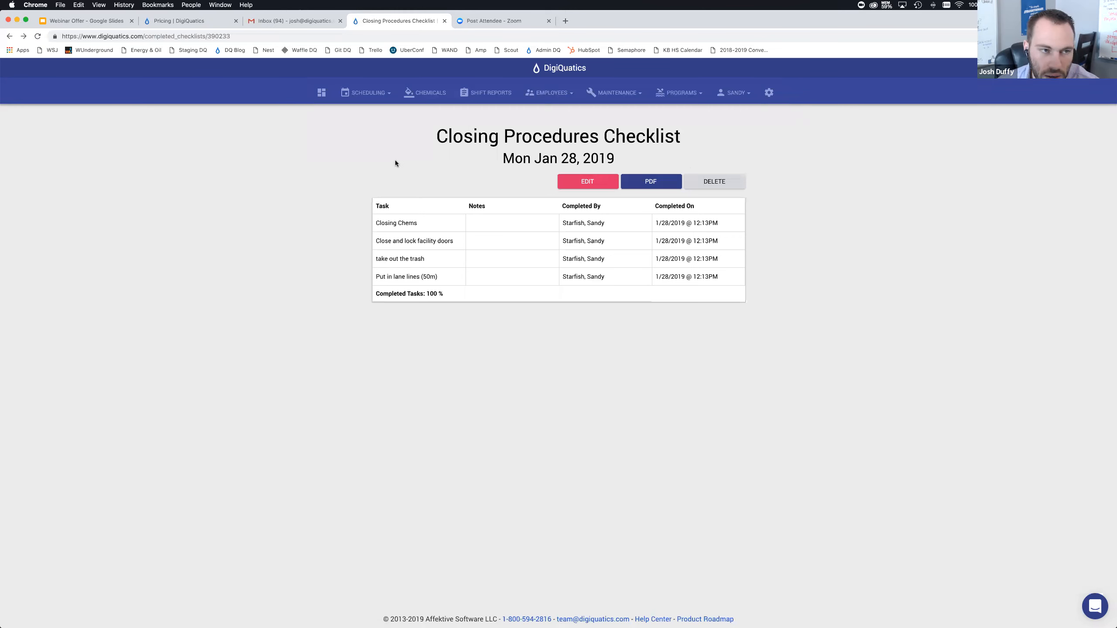
{"action": "mouse_move", "coordinate": [155, 180]}
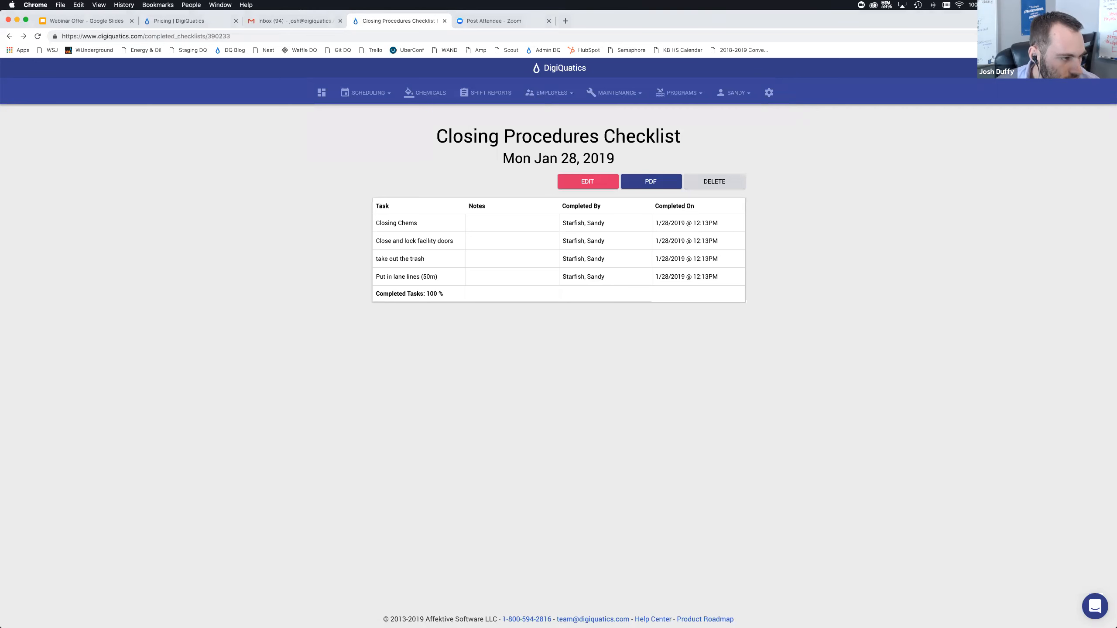
{"action": "mouse_move", "coordinate": [274, 192]}
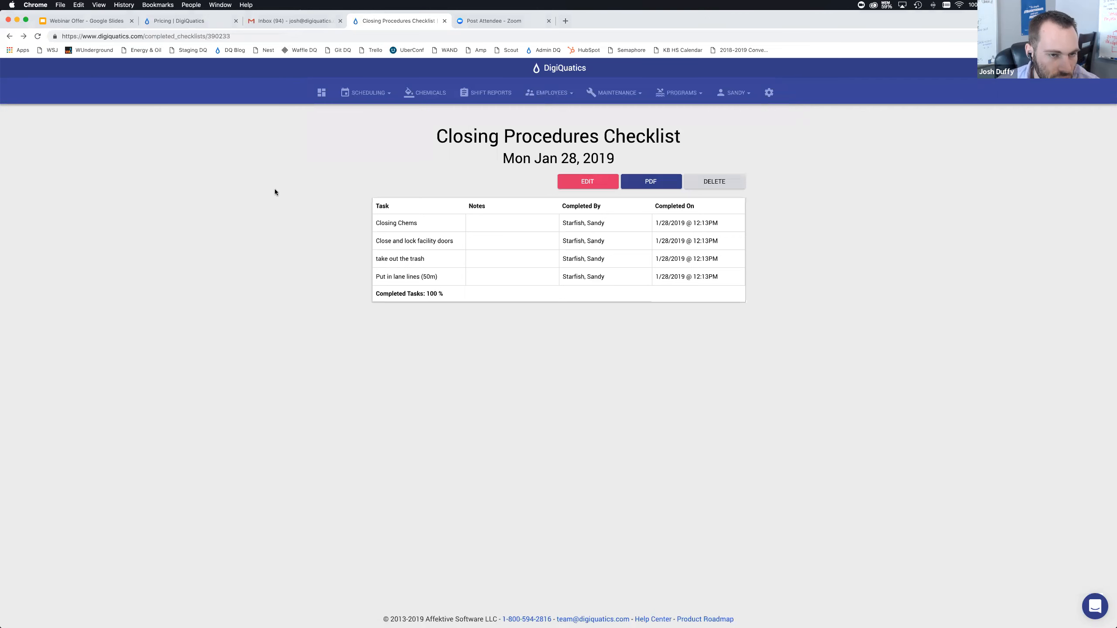
{"action": "mouse_move", "coordinate": [330, 185]}
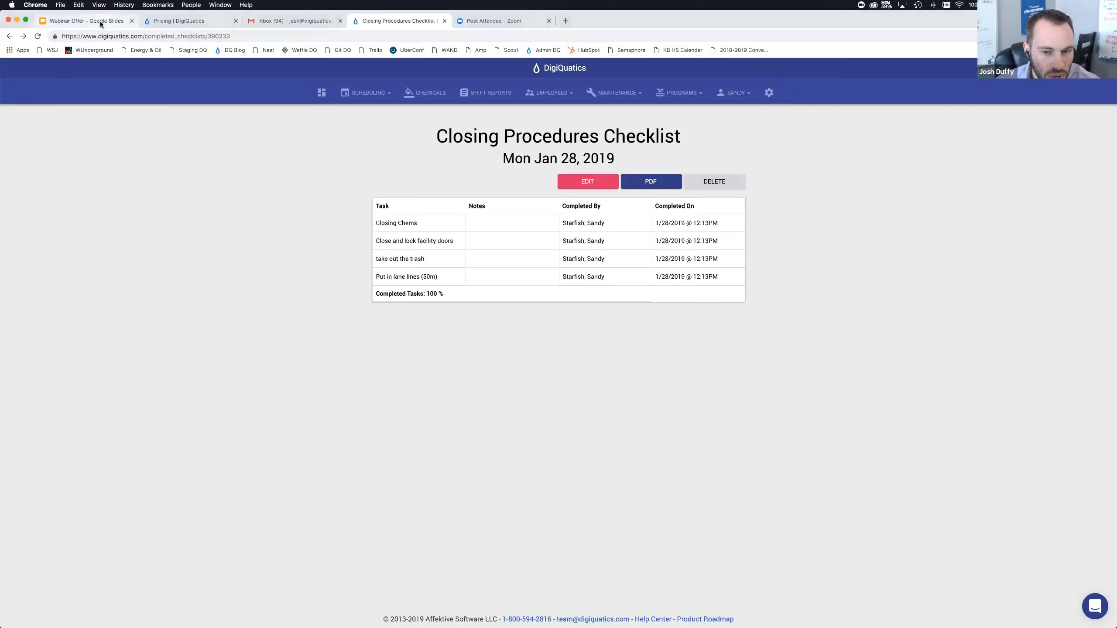
Switch the browser to the 'Webinar Offer' Google Slides deck
{"action": "left_click", "coordinate": [86, 21]}
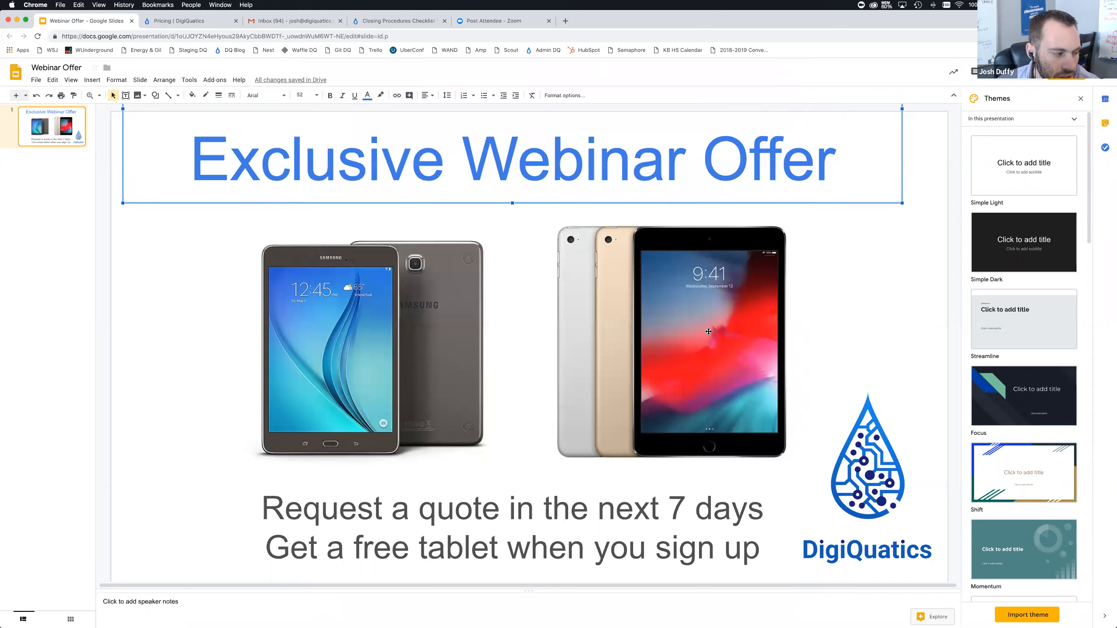
{"action": "mouse_move", "coordinate": [437, 363]}
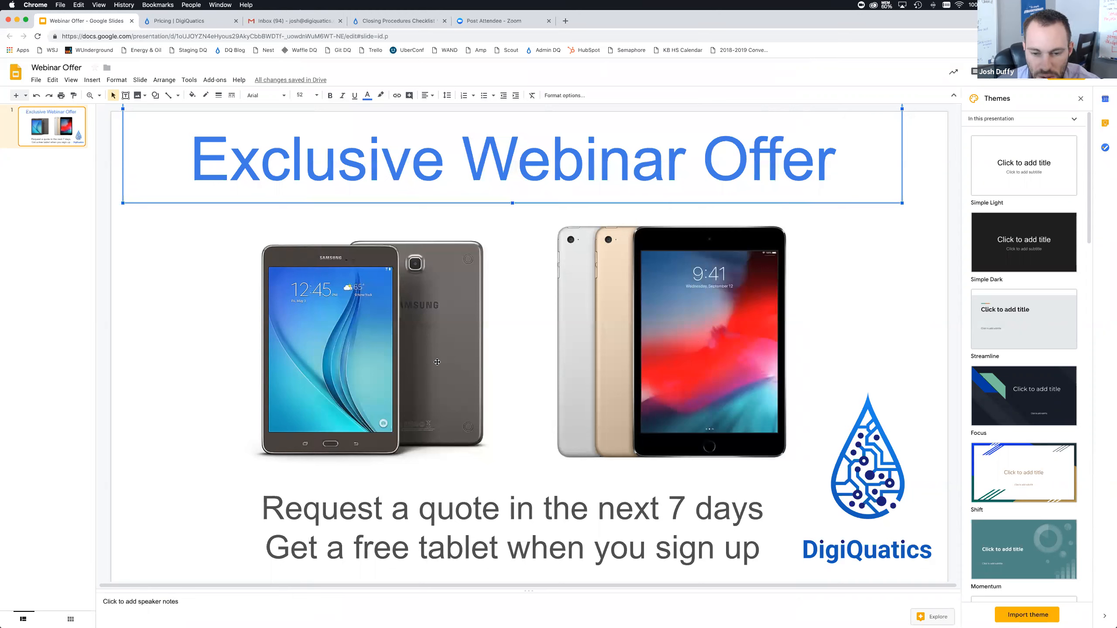
{"action": "mouse_move", "coordinate": [458, 336]}
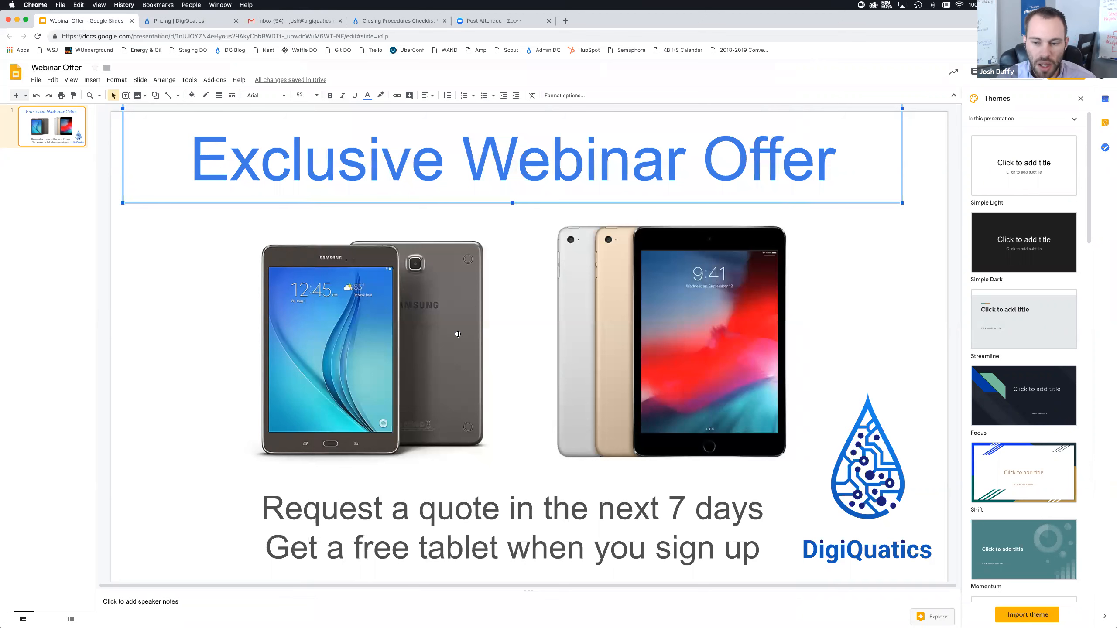
{"action": "mouse_move", "coordinate": [422, 296]}
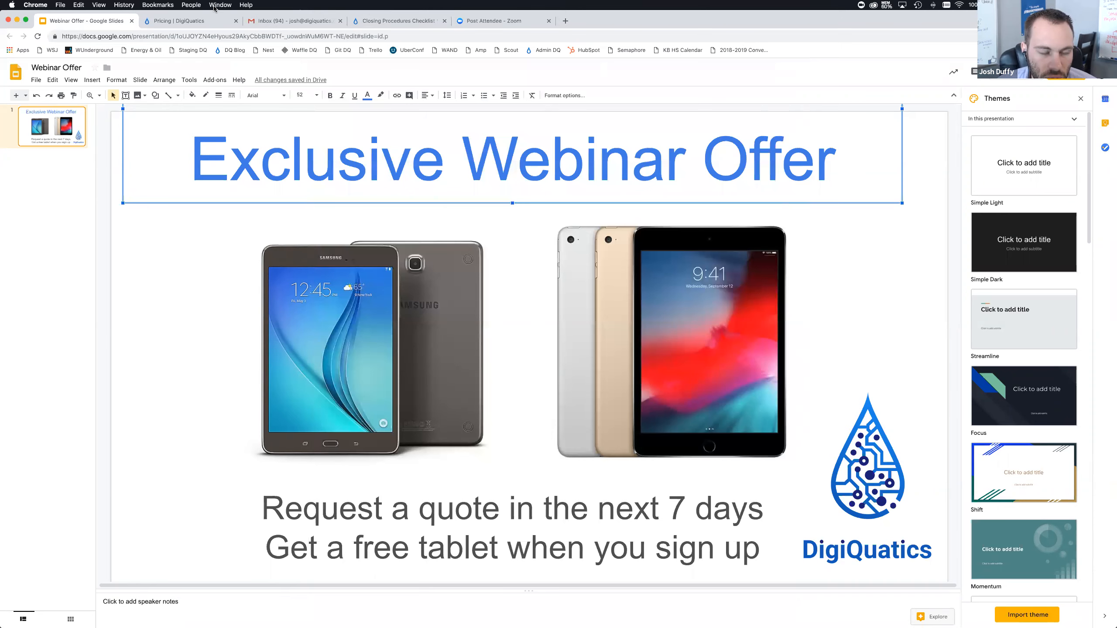
Switch the browser to the 'Pricing | DigiQuatics' page with the free quote form
{"action": "left_click", "coordinate": [190, 21]}
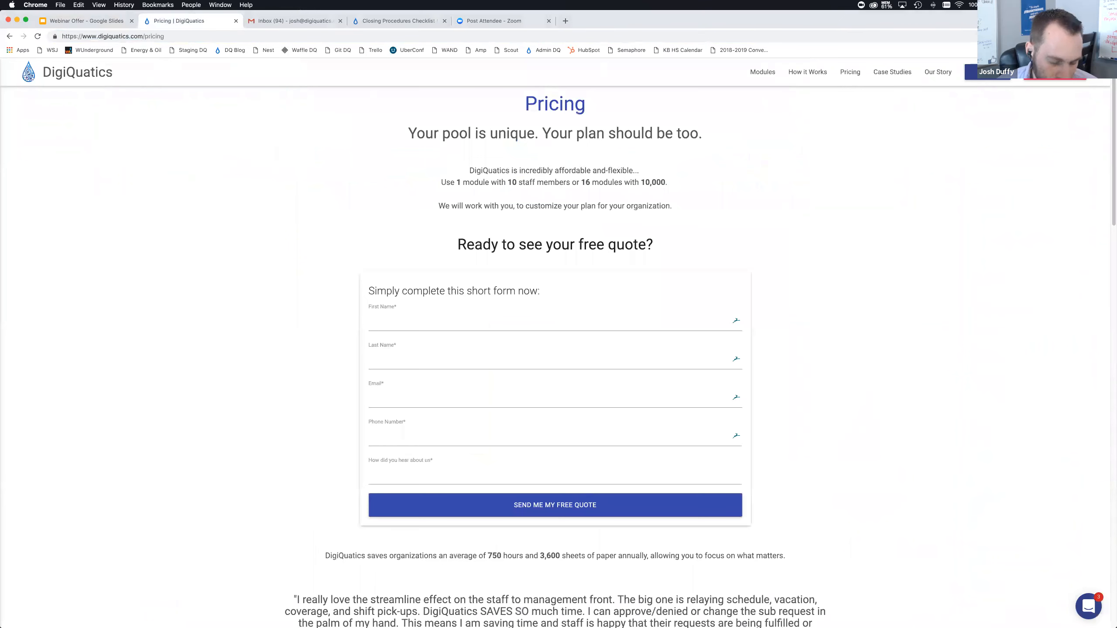
{"action": "mouse_move", "coordinate": [351, 263]}
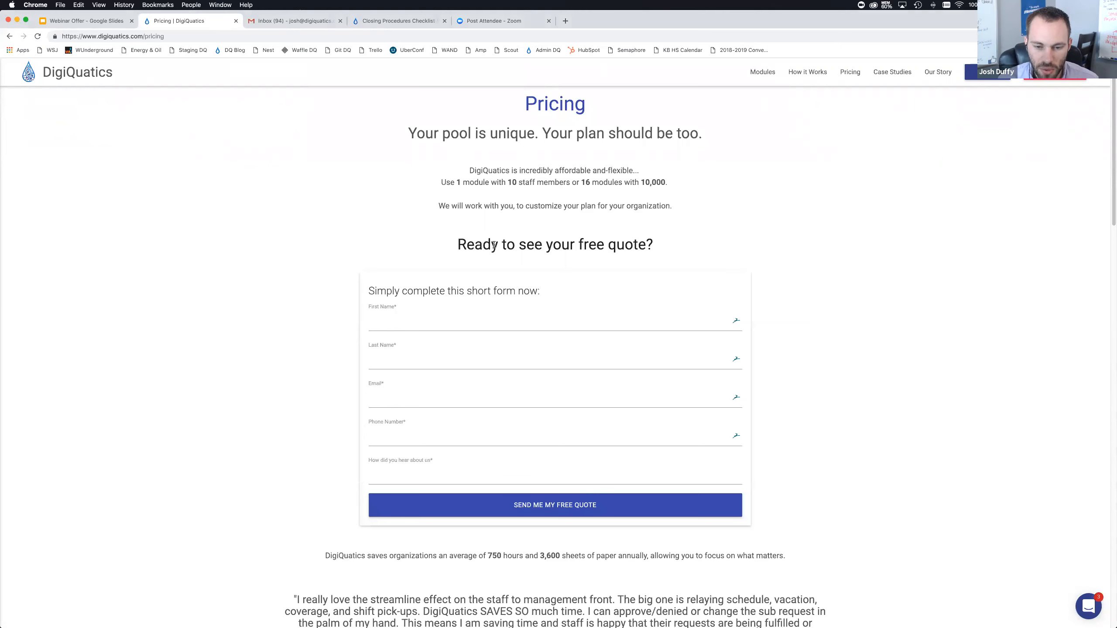
{"action": "mouse_move", "coordinate": [461, 253]}
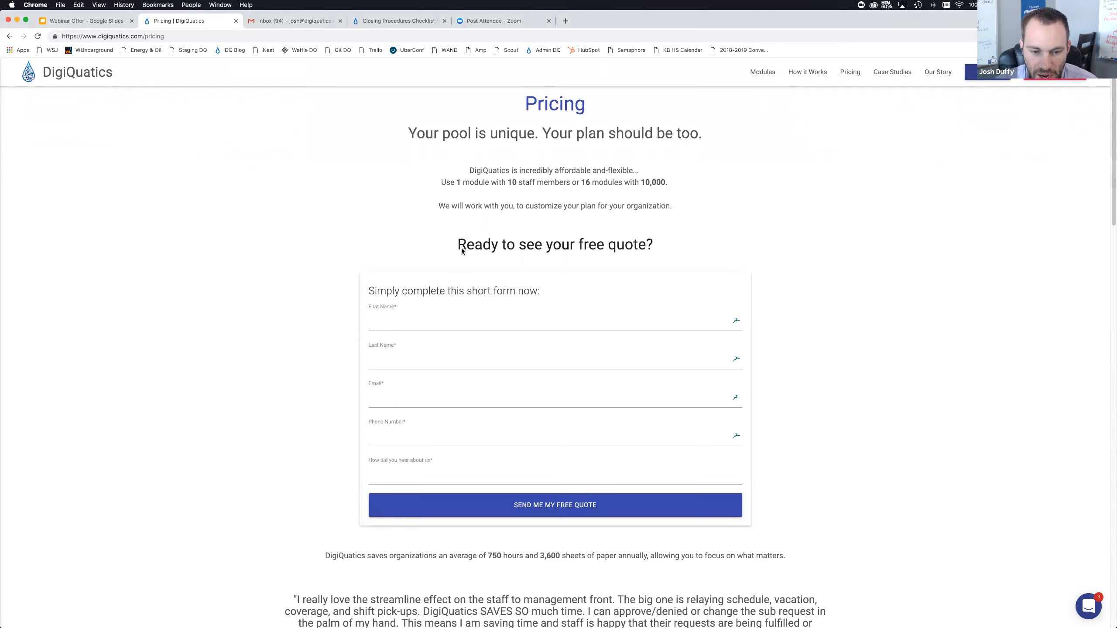
Scroll through the pricing page's quote form, then return to the completed Closing Procedures checklist
{"action": "scroll", "scroll_direction": "down", "scroll_amount": 3}
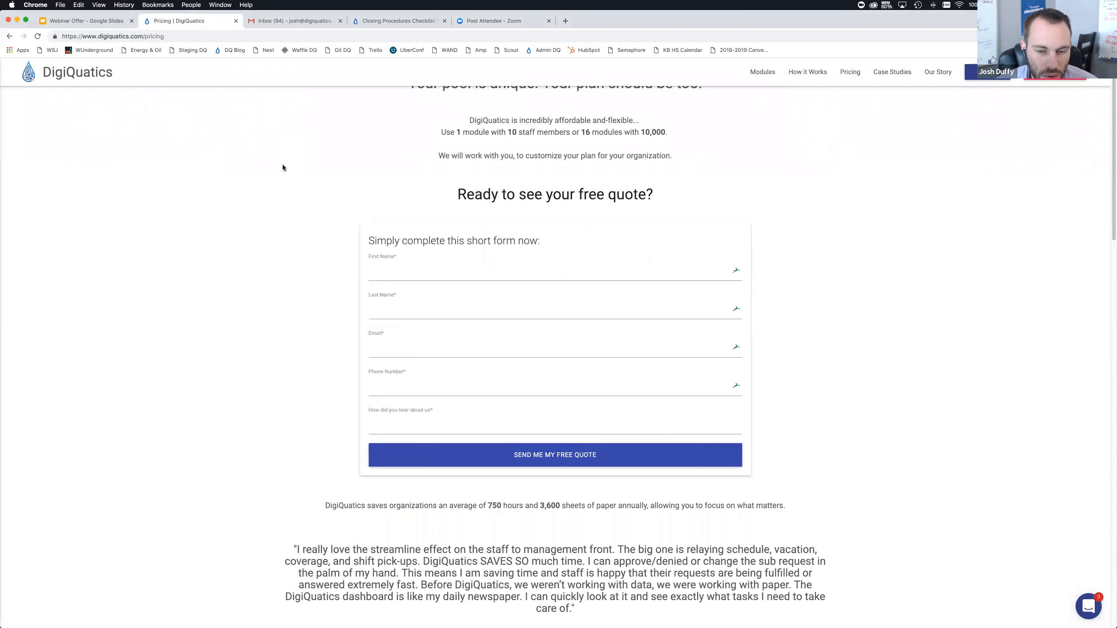
{"action": "mouse_move", "coordinate": [332, 165]}
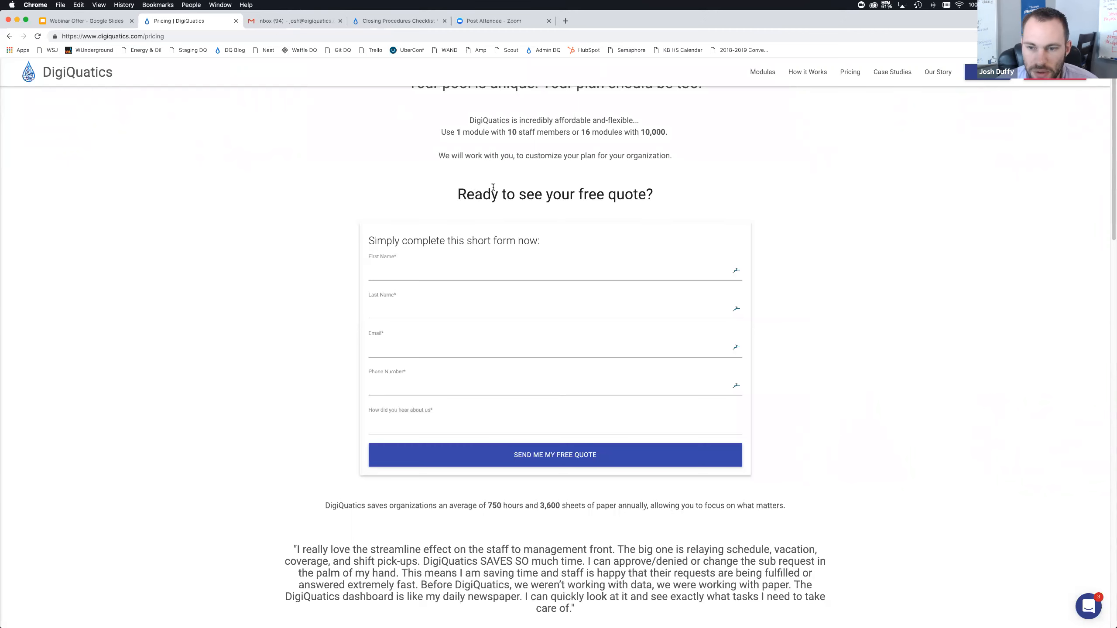
{"action": "scroll", "scroll_direction": "up", "scroll_amount": 3}
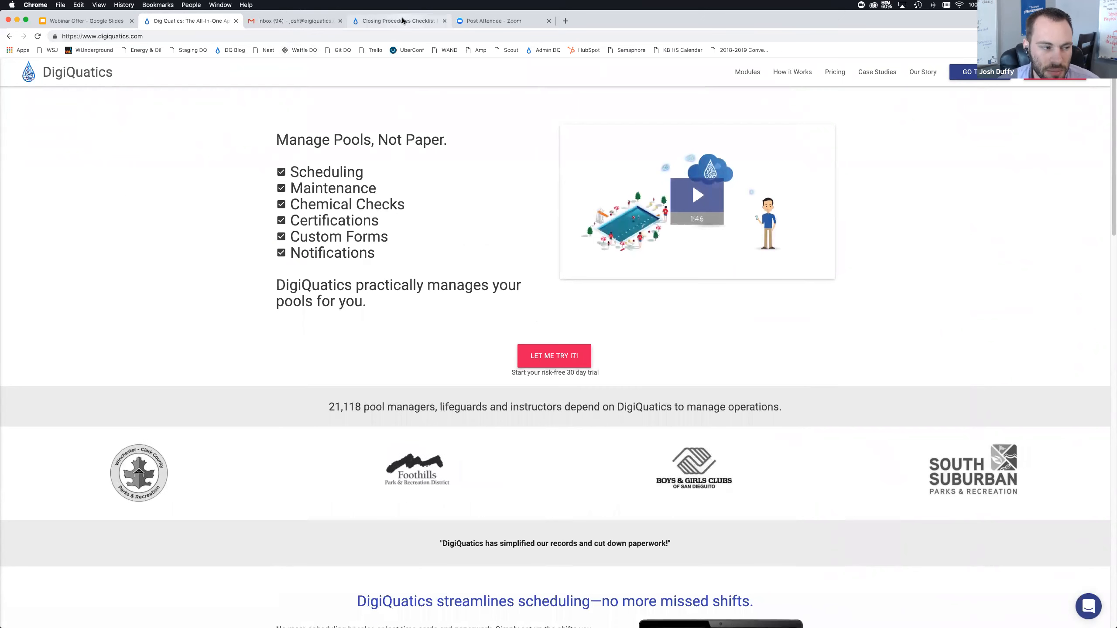
{"action": "left_click", "coordinate": [399, 21]}
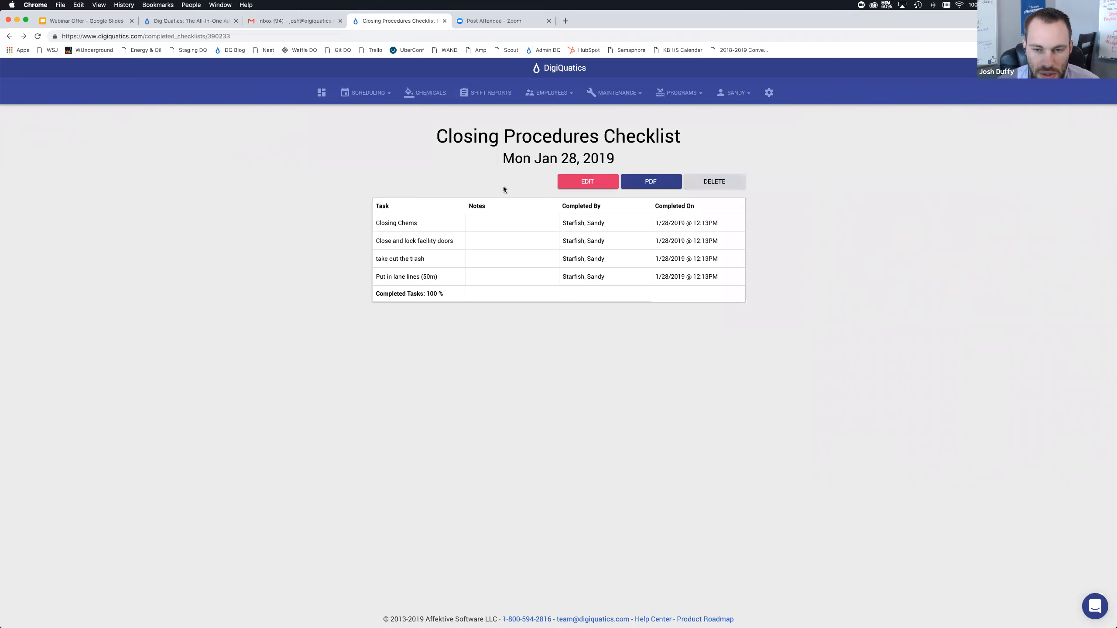
{"action": "mouse_move", "coordinate": [533, 142]}
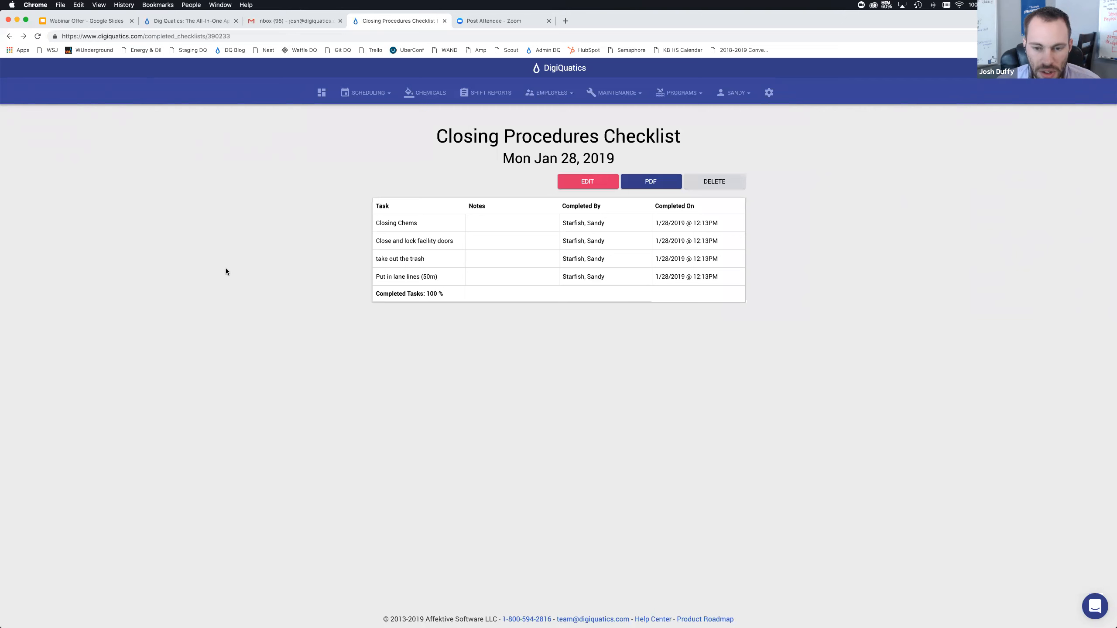
{"action": "mouse_move", "coordinate": [242, 275]}
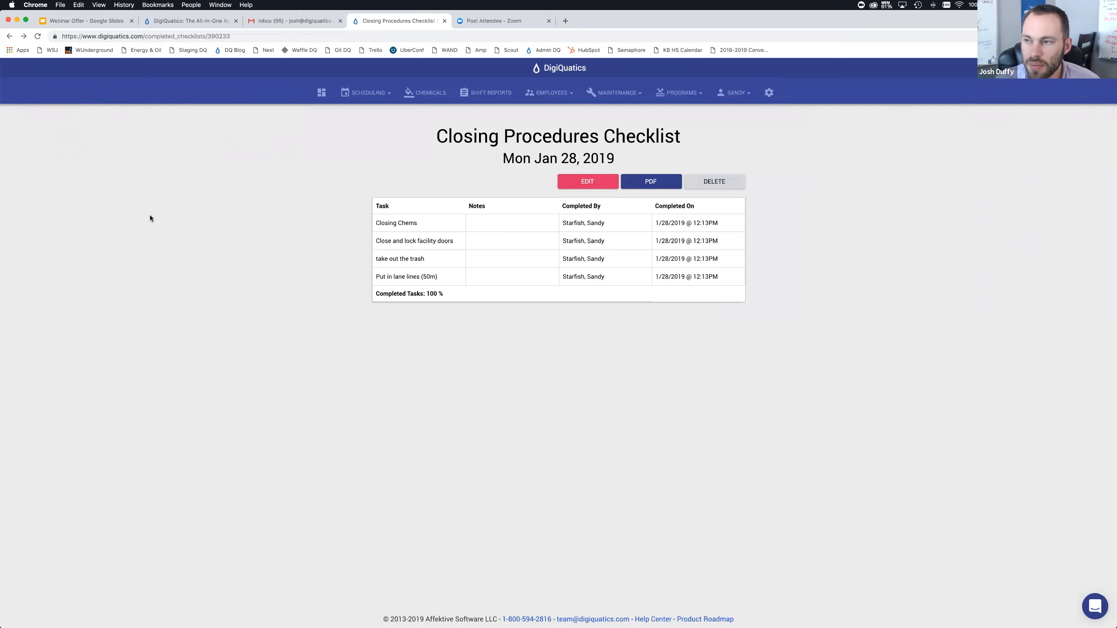
{"action": "mouse_move", "coordinate": [235, 206]}
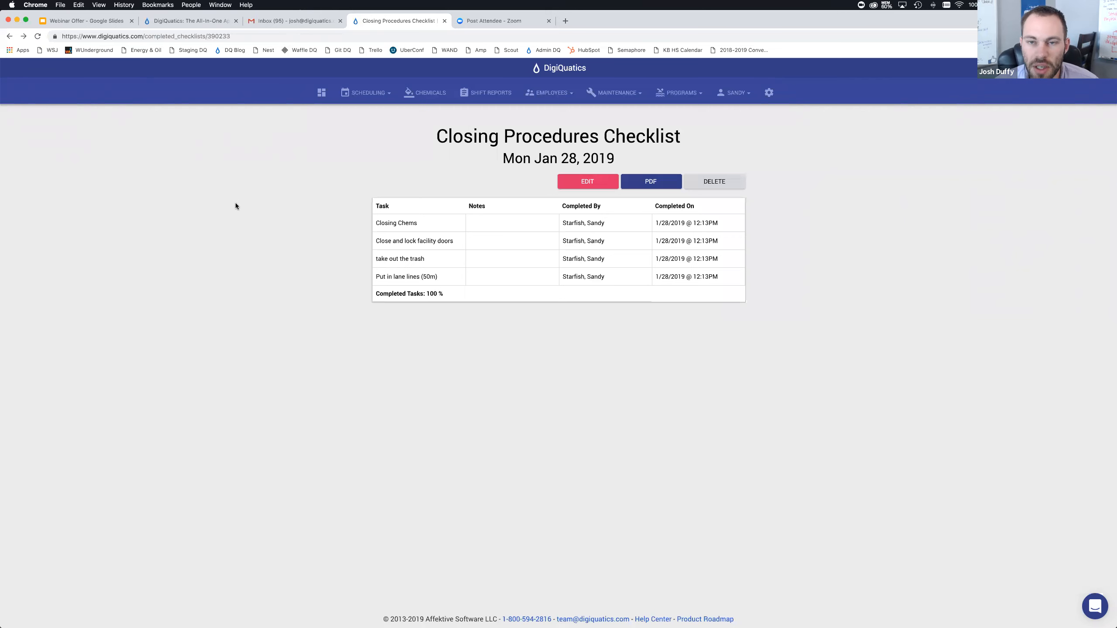
{"action": "mouse_move", "coordinate": [327, 185]}
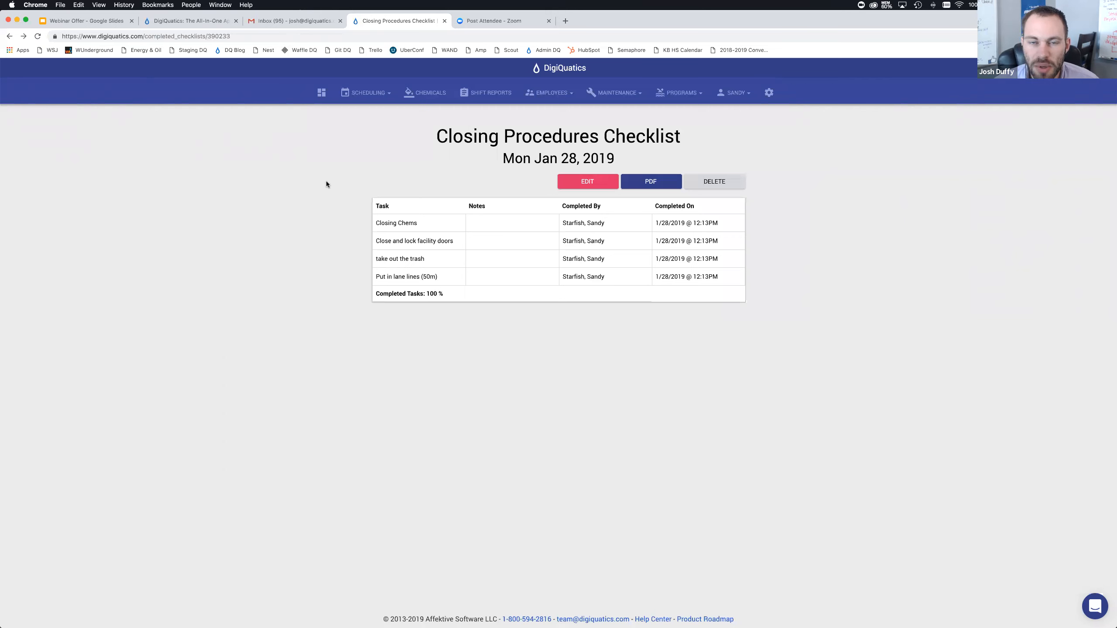
{"action": "mouse_move", "coordinate": [316, 188]}
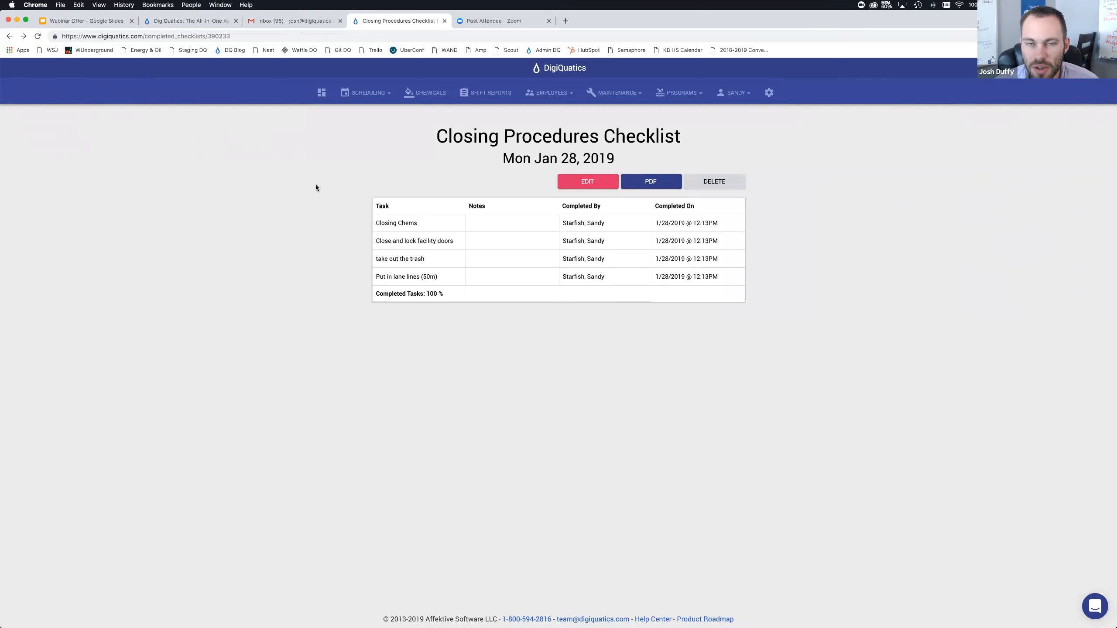
{"action": "mouse_move", "coordinate": [328, 189]}
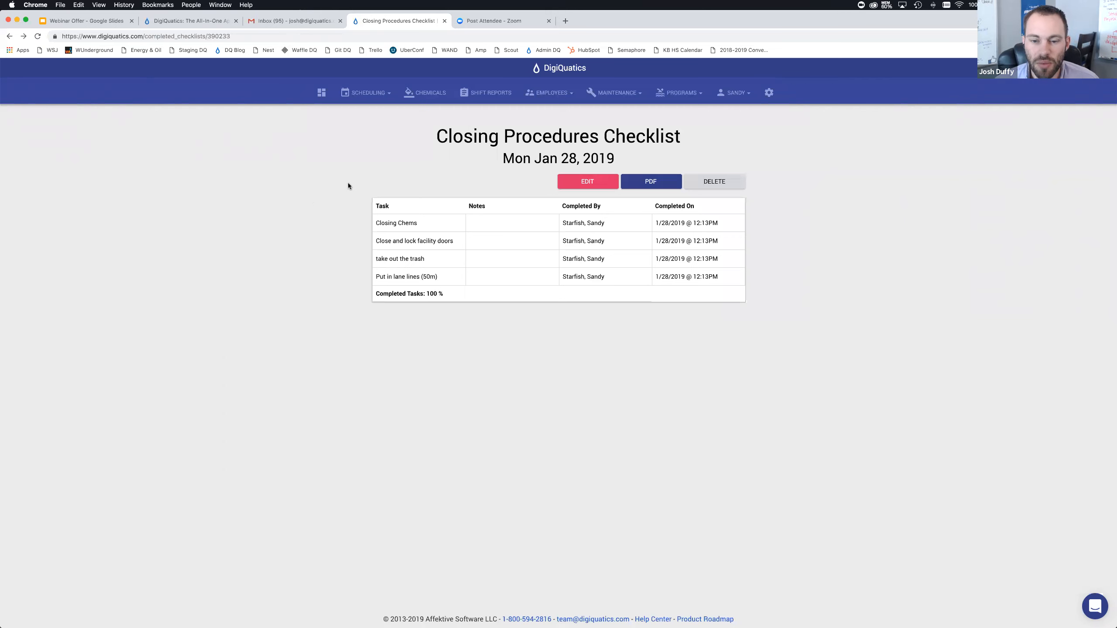
{"action": "mouse_move", "coordinate": [363, 176]}
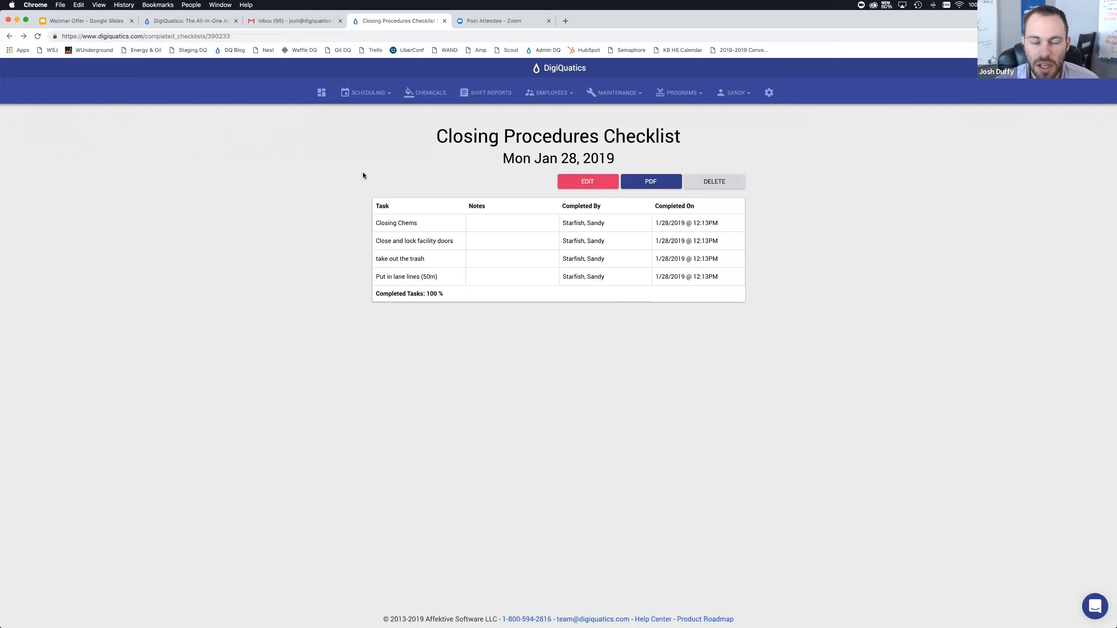
{"action": "mouse_move", "coordinate": [354, 176]}
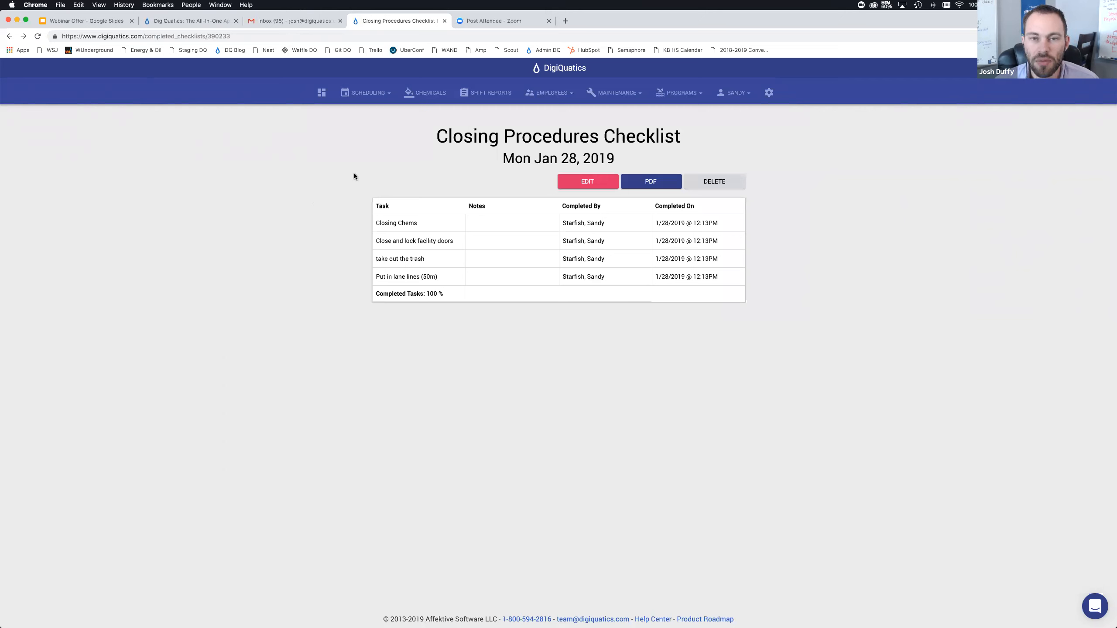
{"action": "mouse_move", "coordinate": [328, 181]}
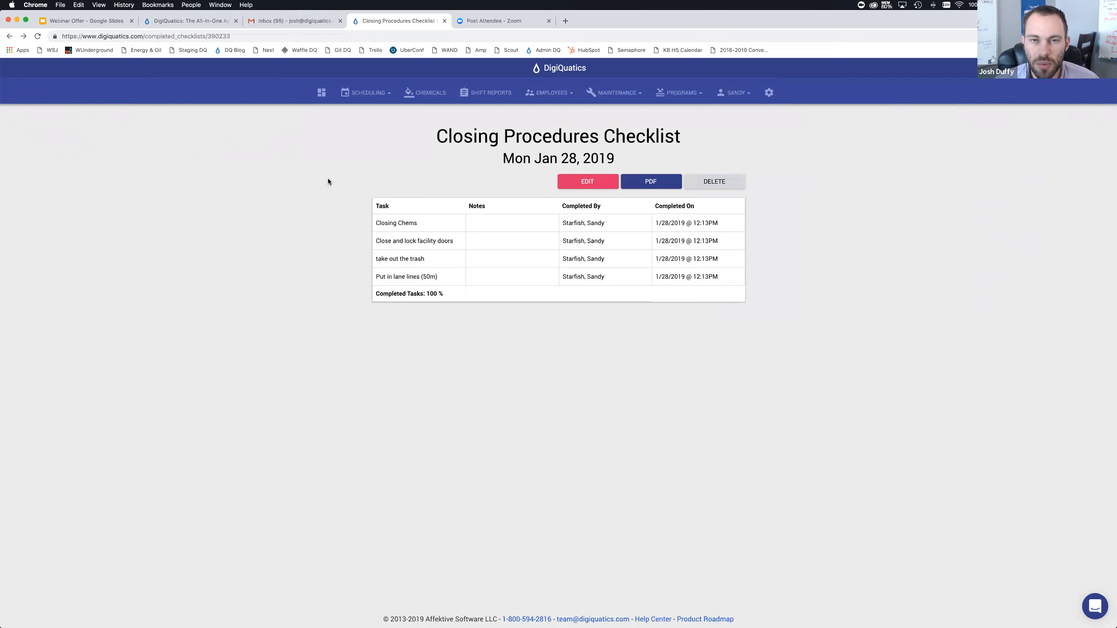